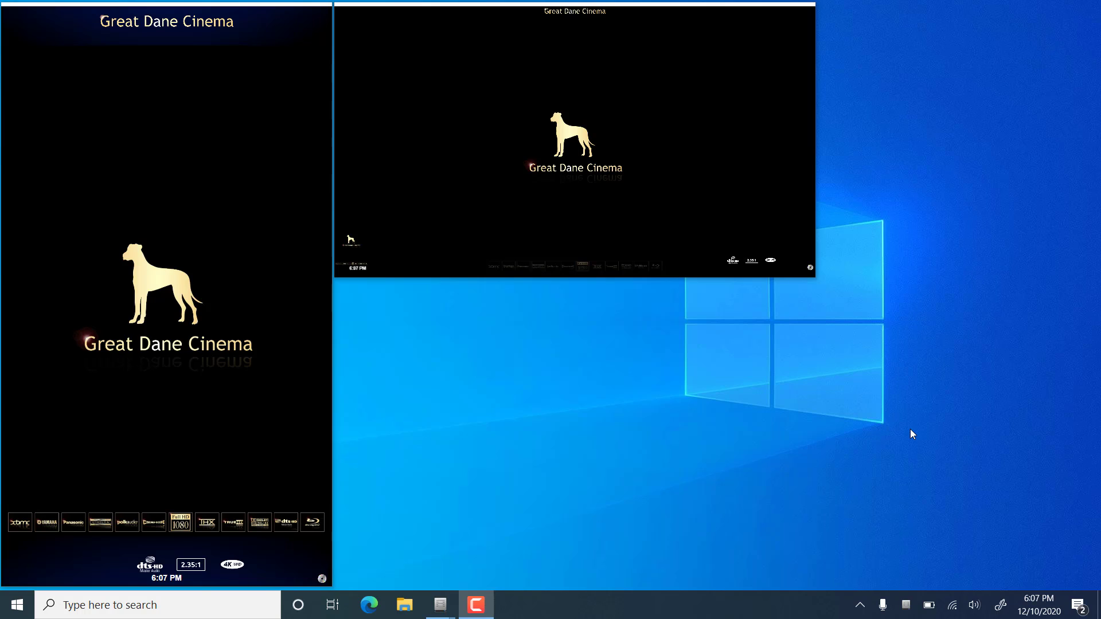
pyautogui.moveTo(684, 436)
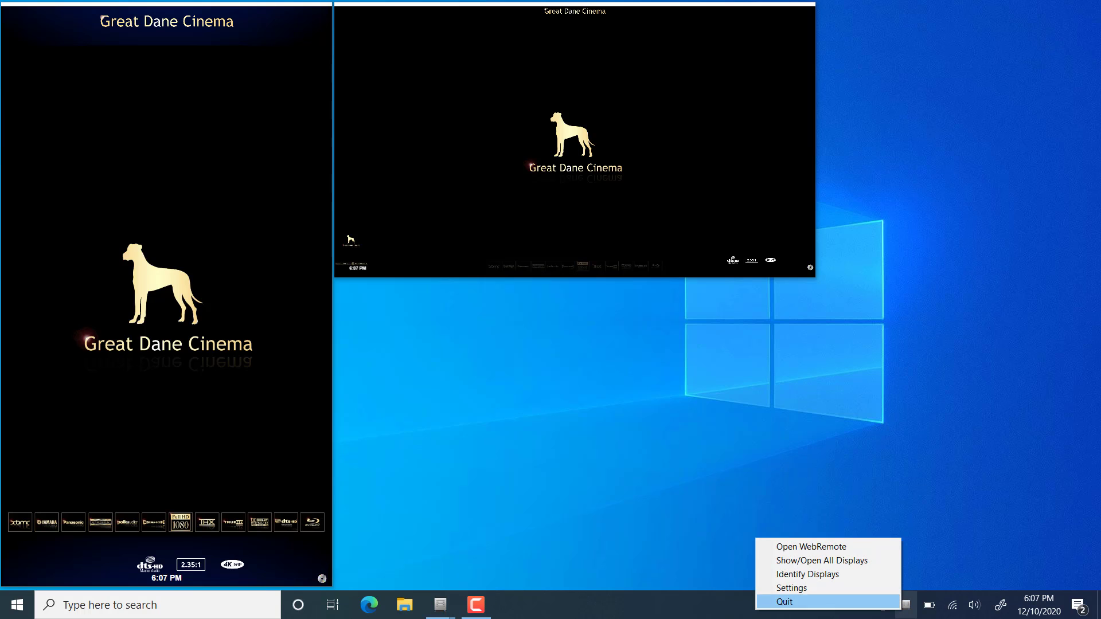
# - Launch the web remote, go to Poster Cache, and scroll the 38 title-sorted posters
pyautogui.click(811, 547)
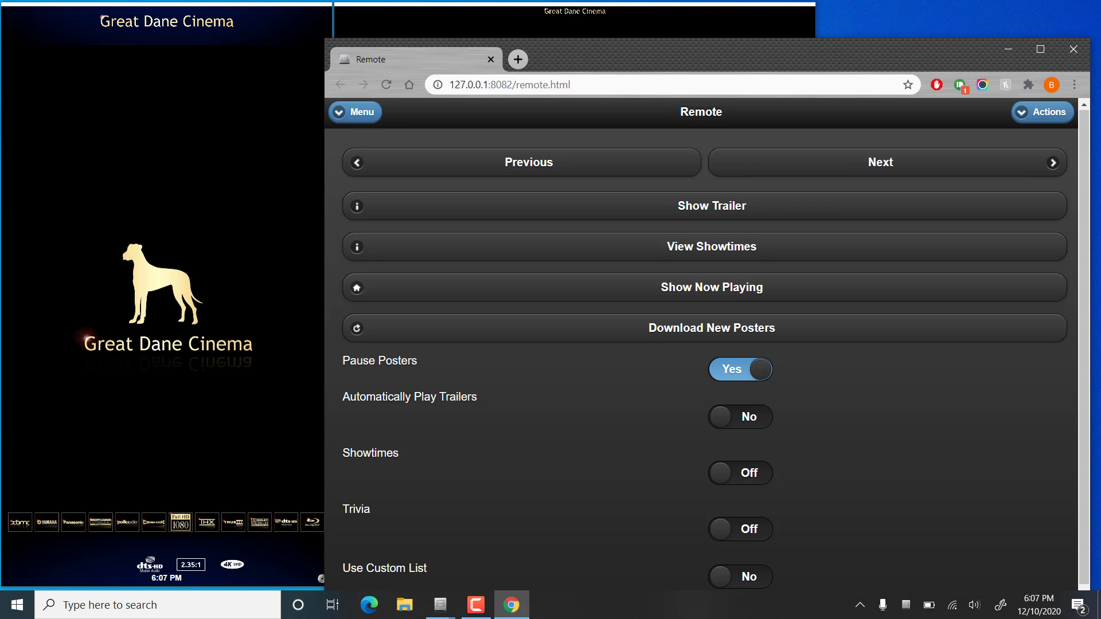
pyautogui.moveTo(843, 138)
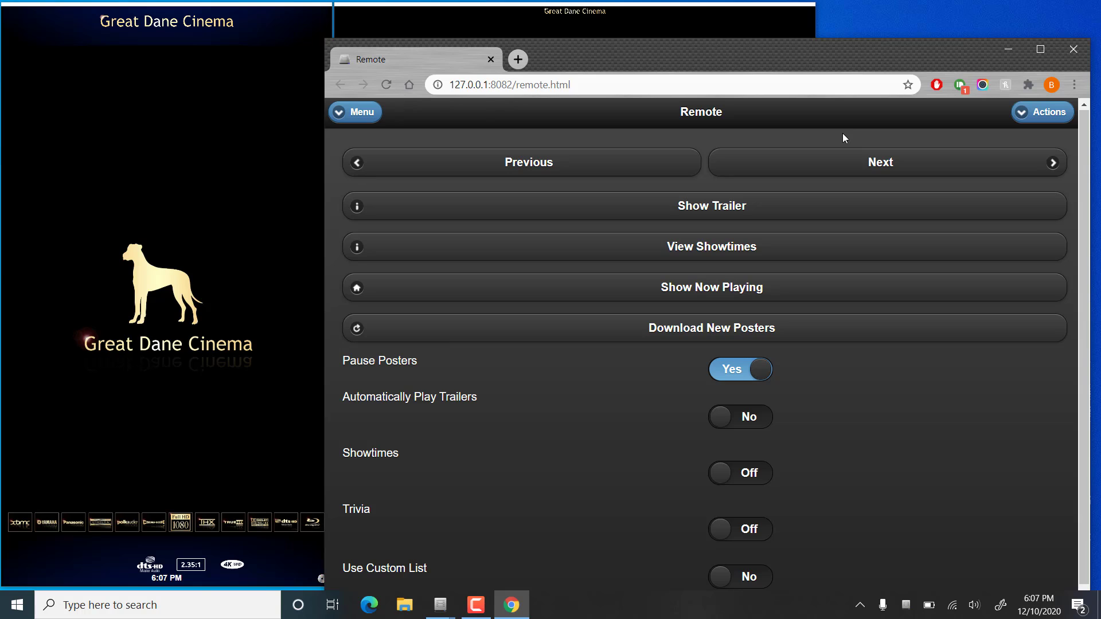
pyautogui.click(355, 112)
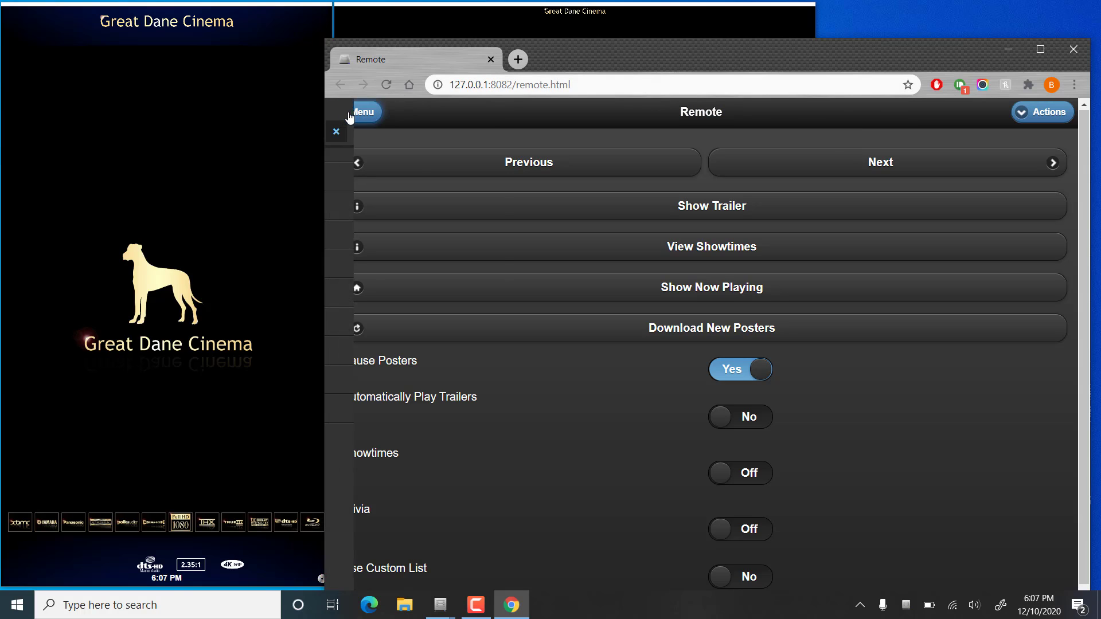
pyautogui.click(363, 112)
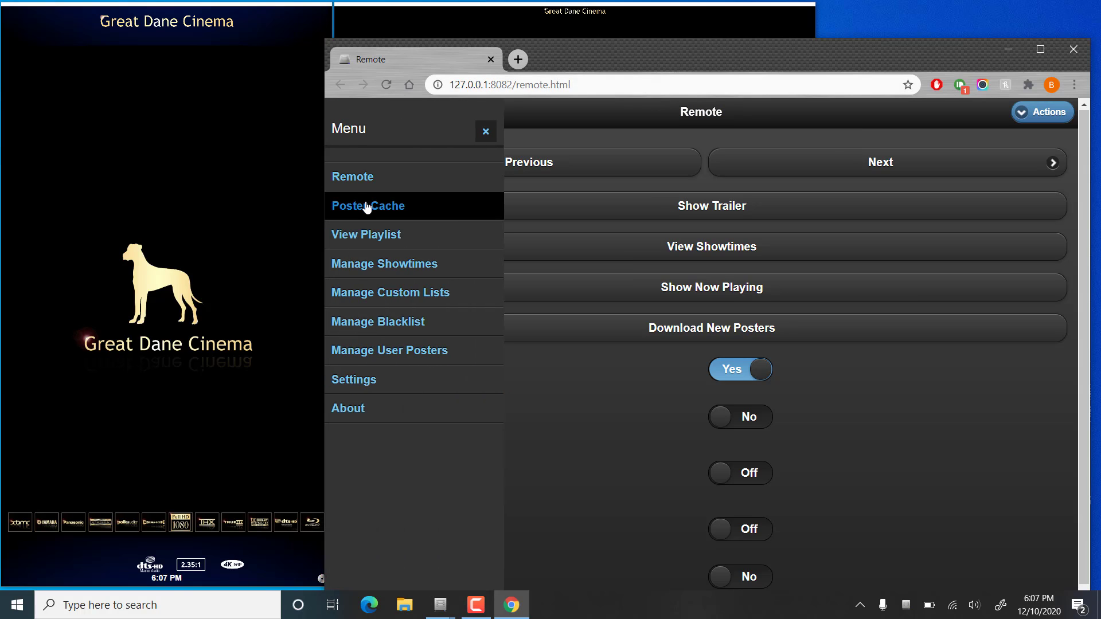
pyautogui.click(368, 206)
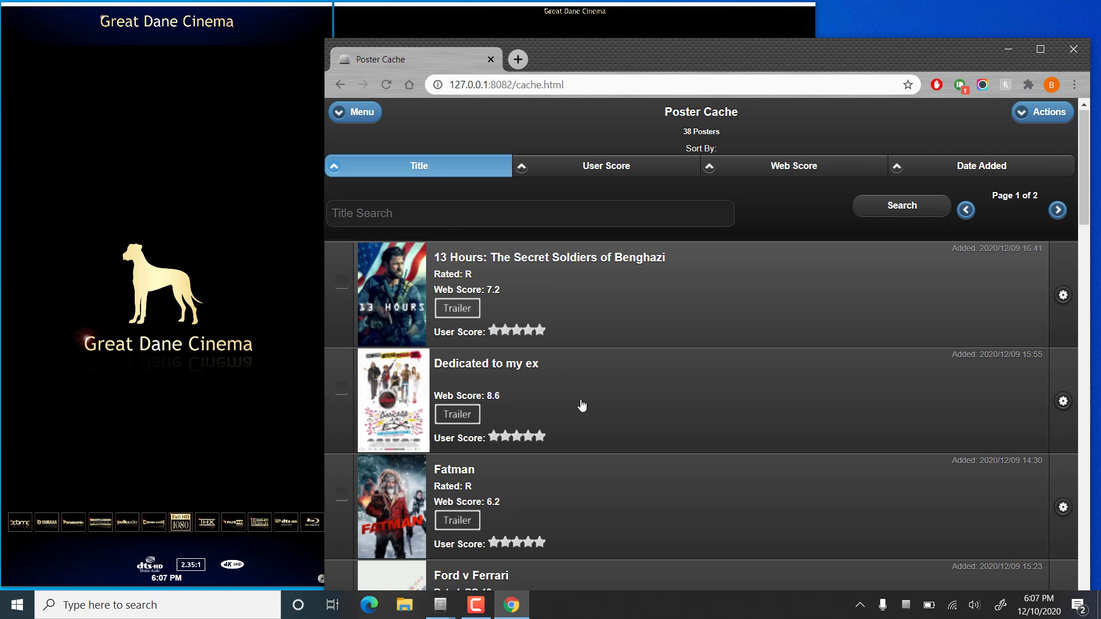
pyautogui.scroll(-3)
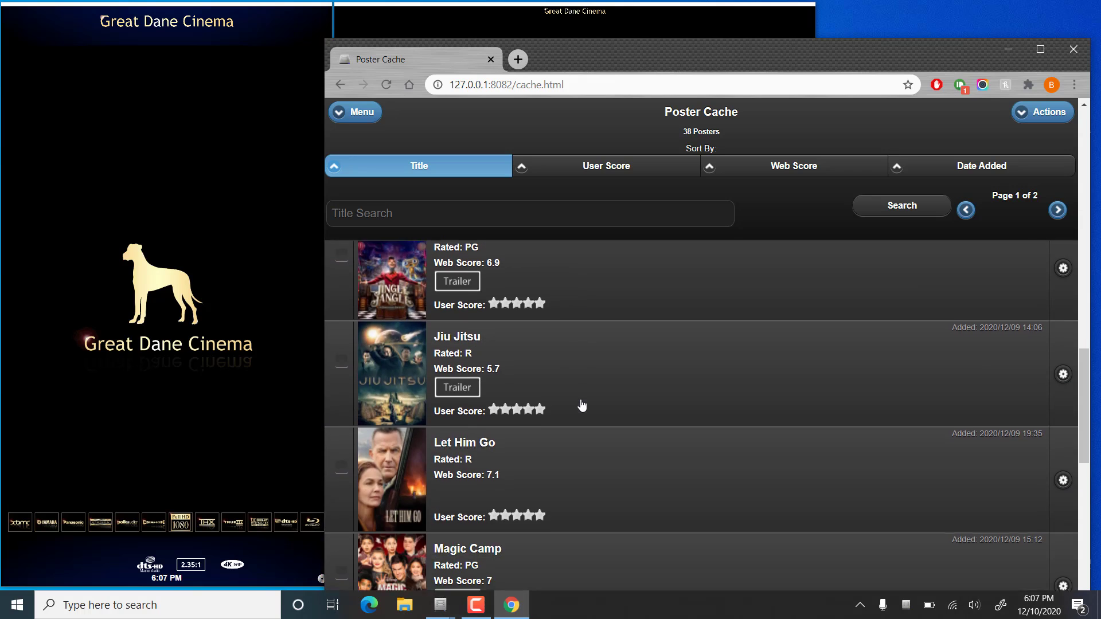
pyautogui.scroll(-3)
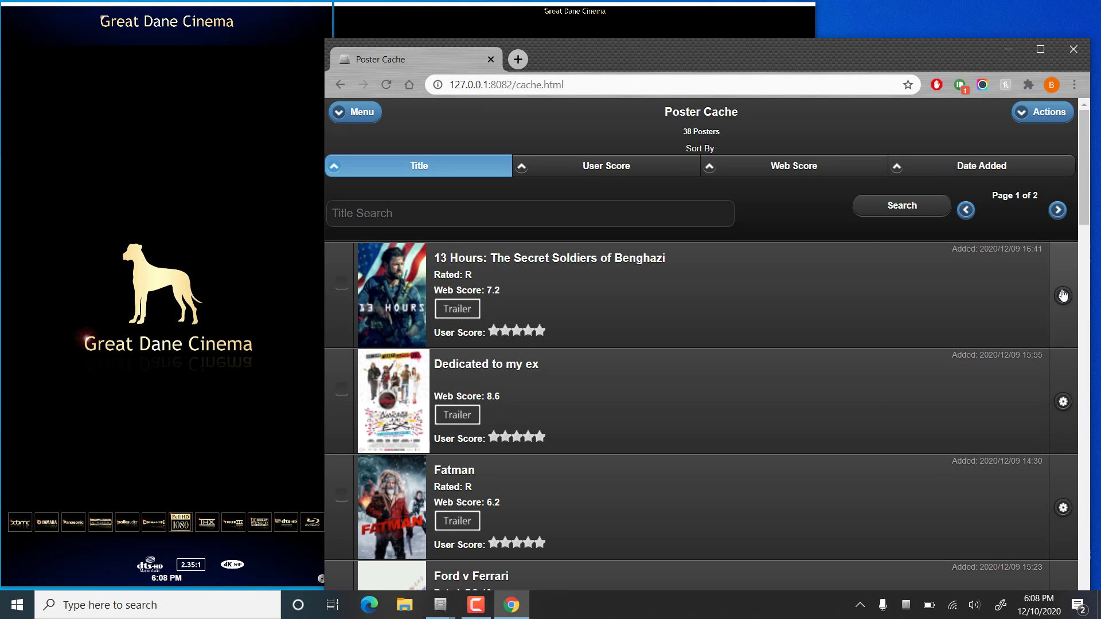
# - Choose View/Edit Details from the gear menu of 13 Hours: The Secret Soldiers of Benghazi
pyautogui.click(1063, 294)
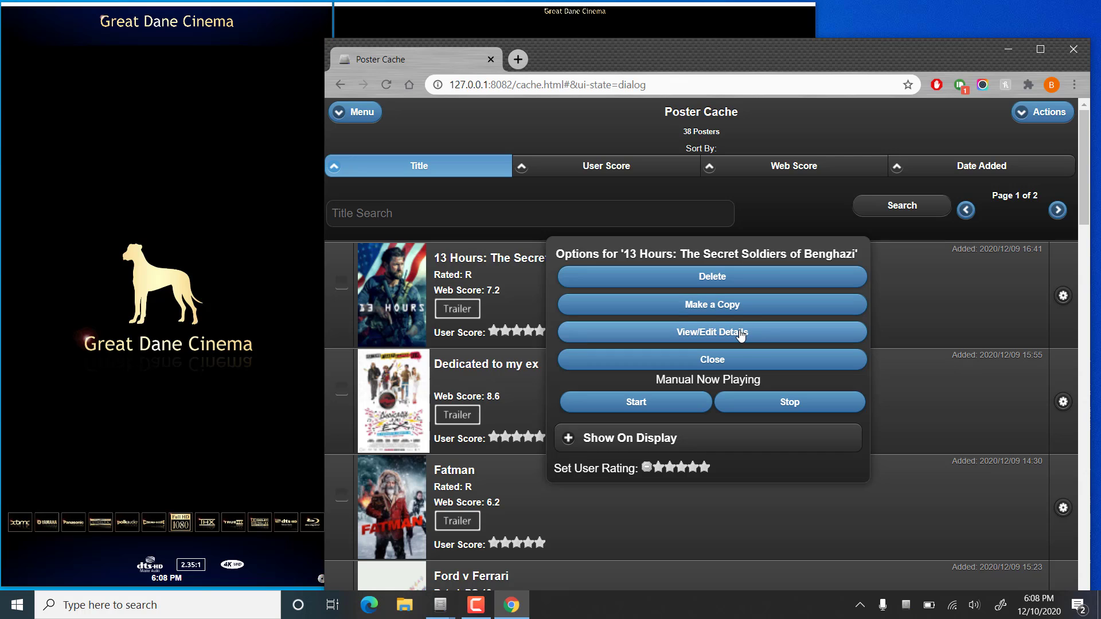
pyautogui.click(711, 332)
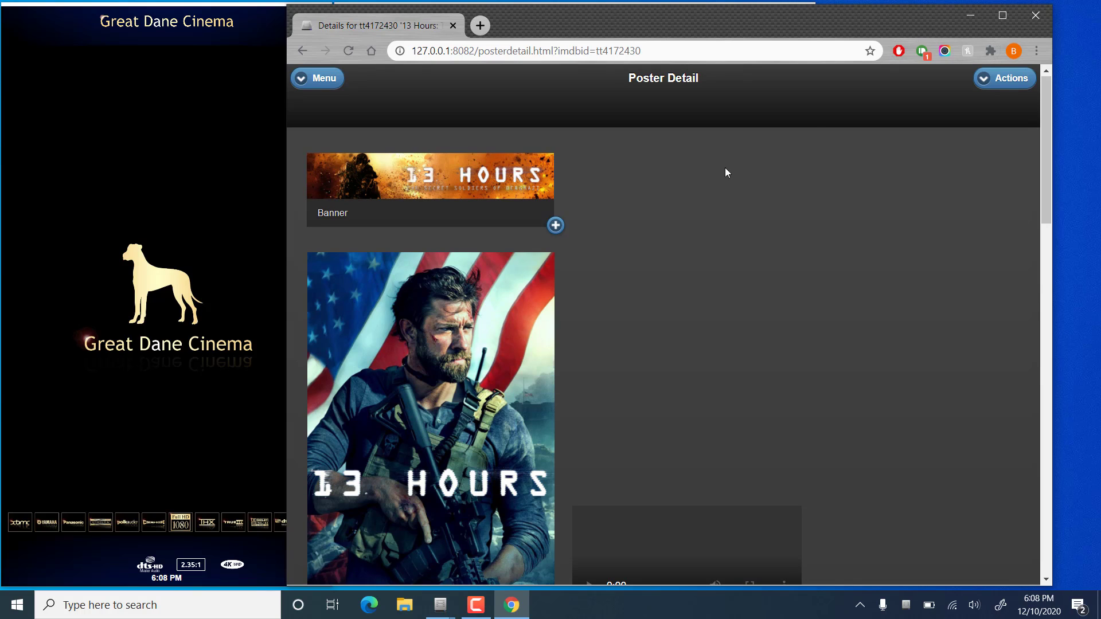
# - Scroll down the 13 Hours page past artwork, metadata, badges, cast and protection settings
pyautogui.scroll(-3)
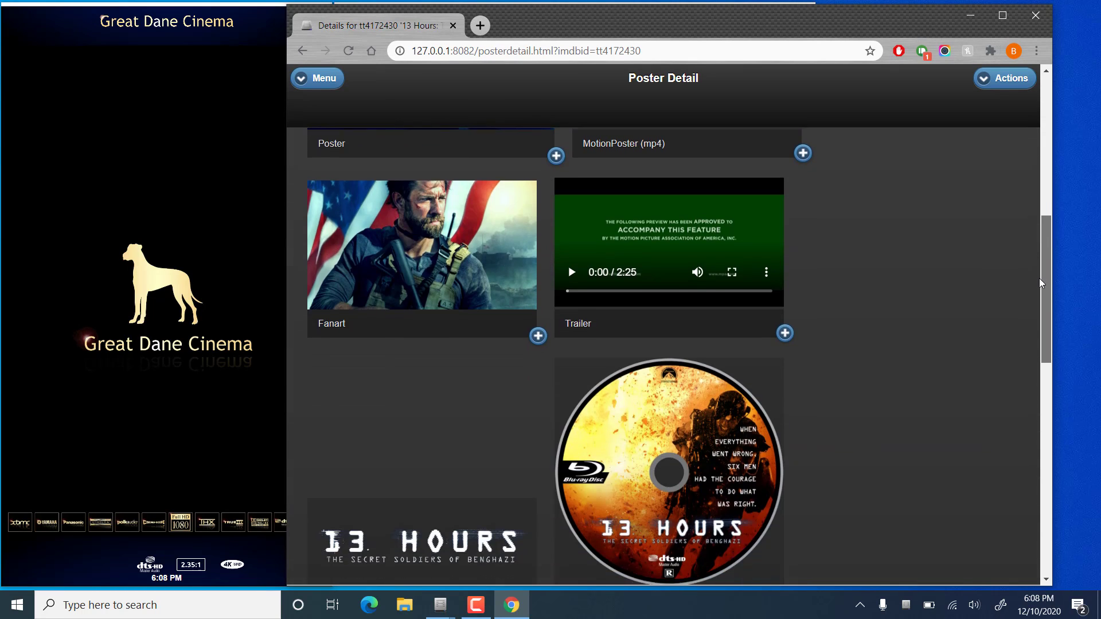
pyautogui.scroll(-3)
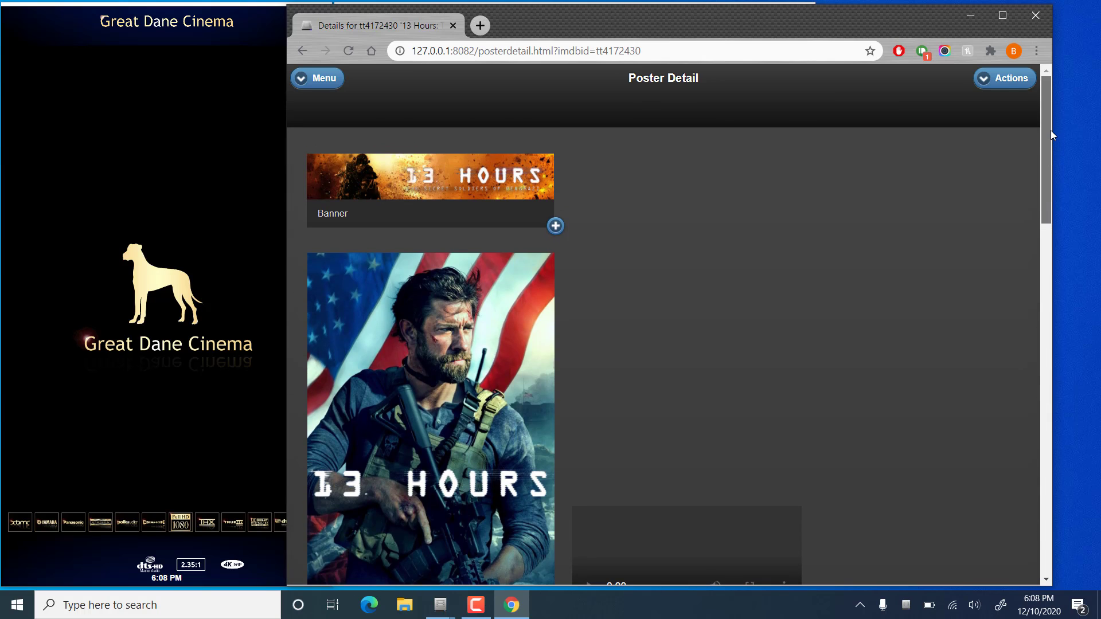
pyautogui.scroll(-3)
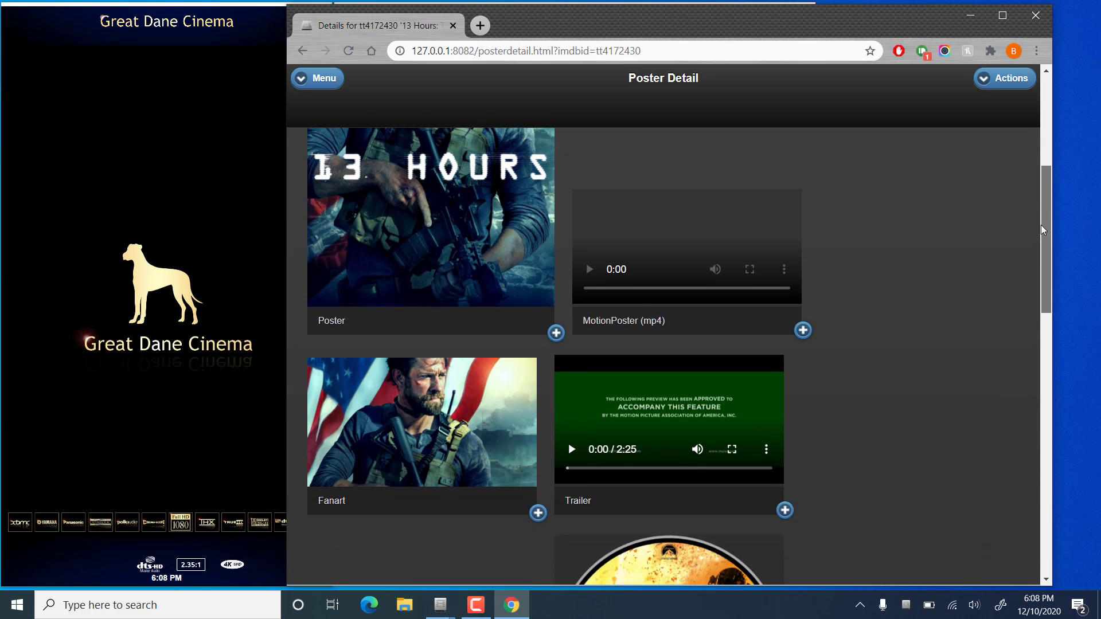
pyautogui.scroll(-3)
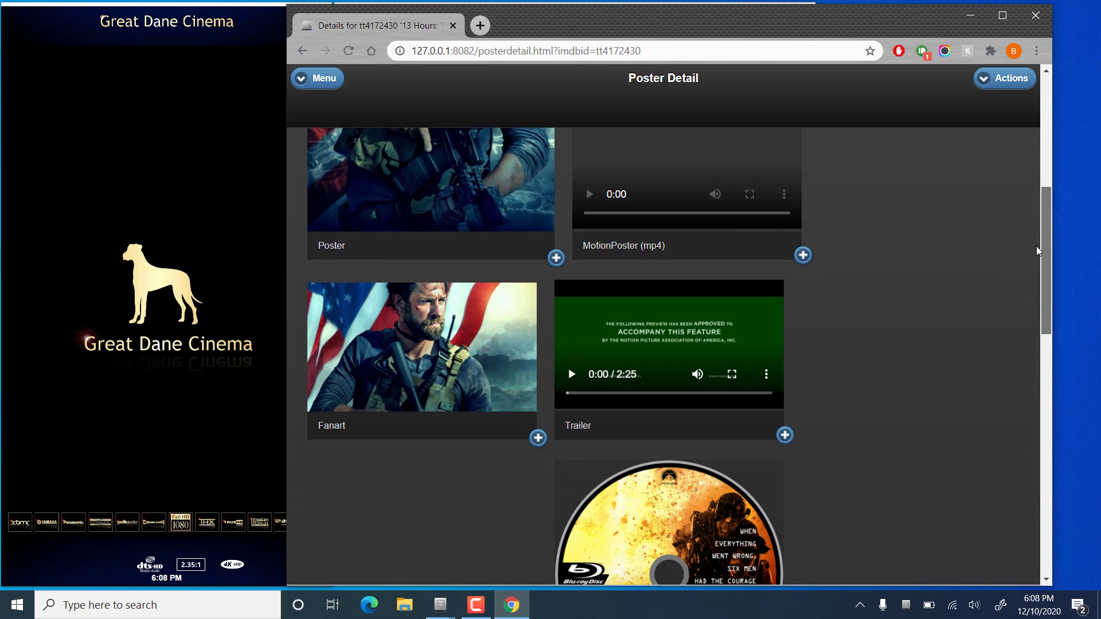
pyautogui.scroll(-3)
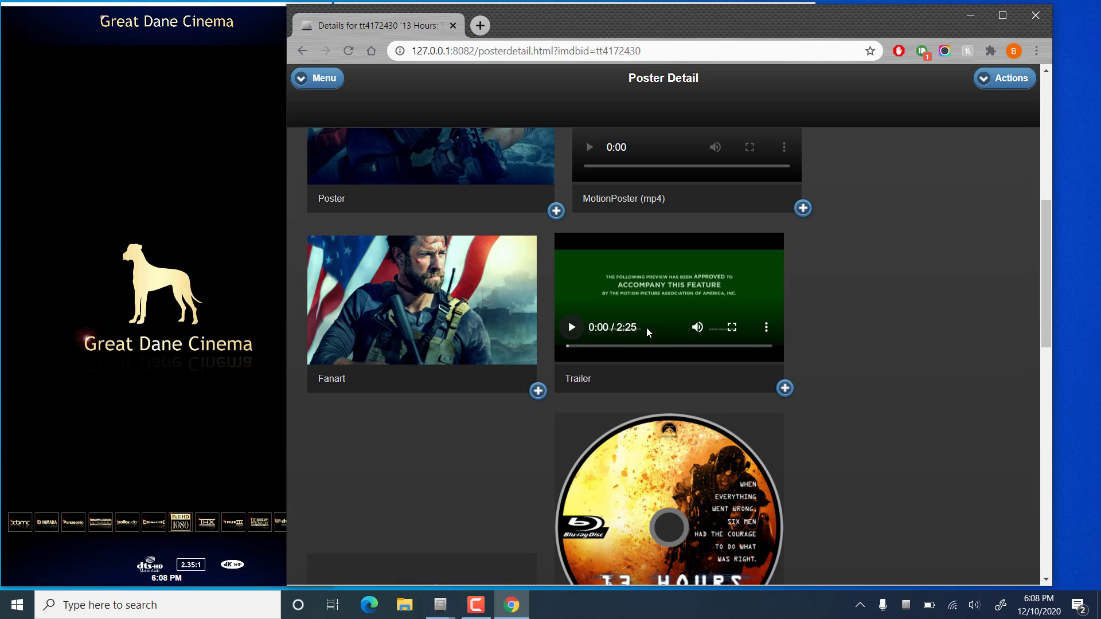
pyautogui.scroll(-3)
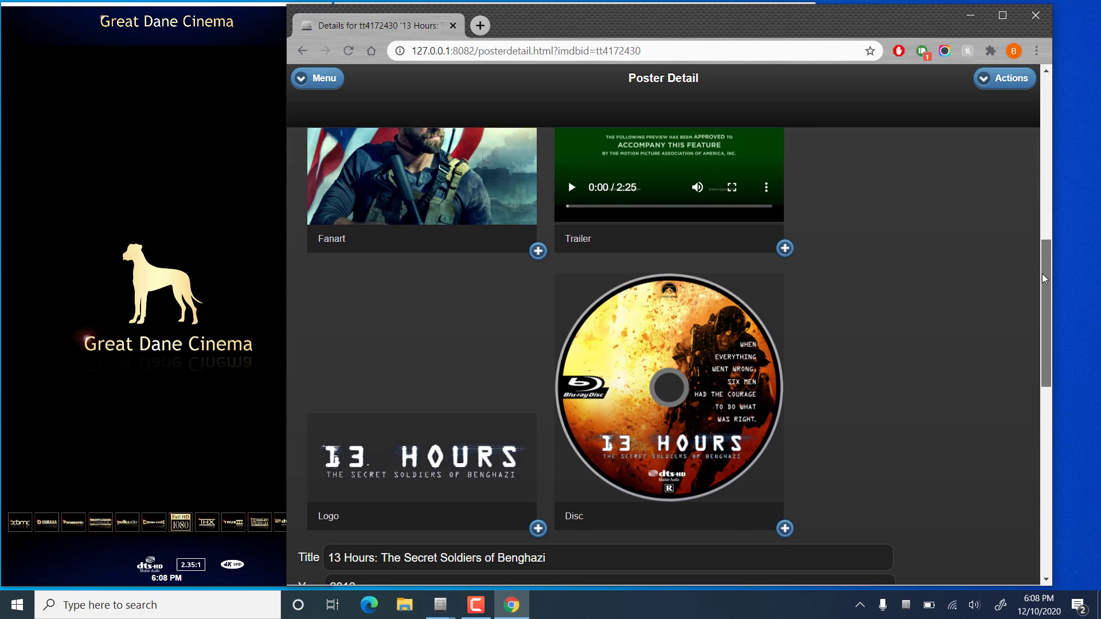
pyautogui.scroll(-3)
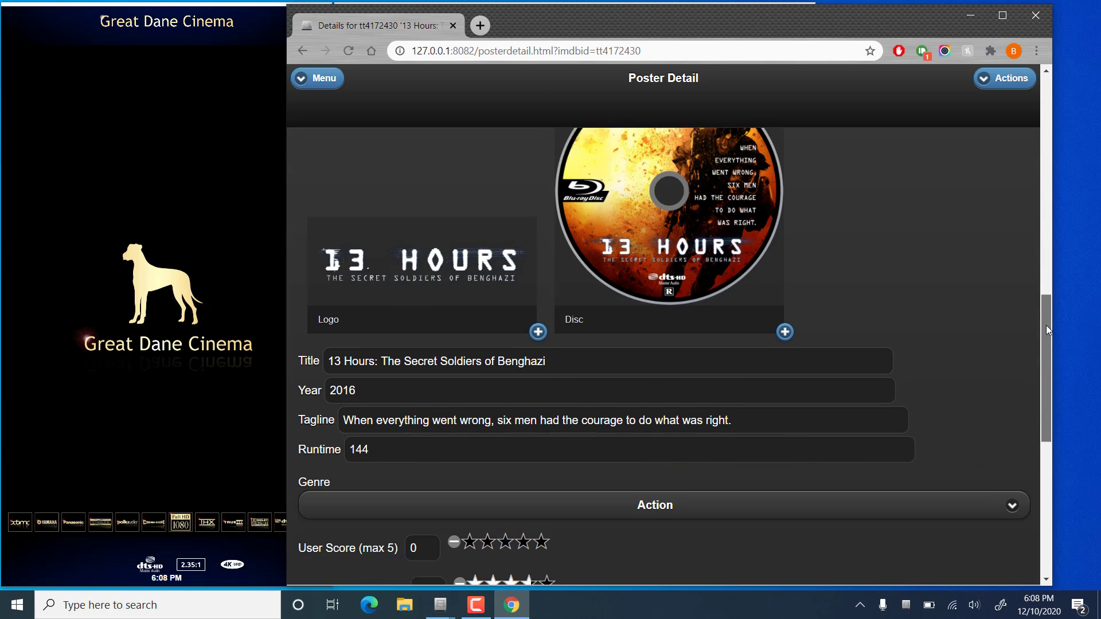
pyautogui.scroll(-3)
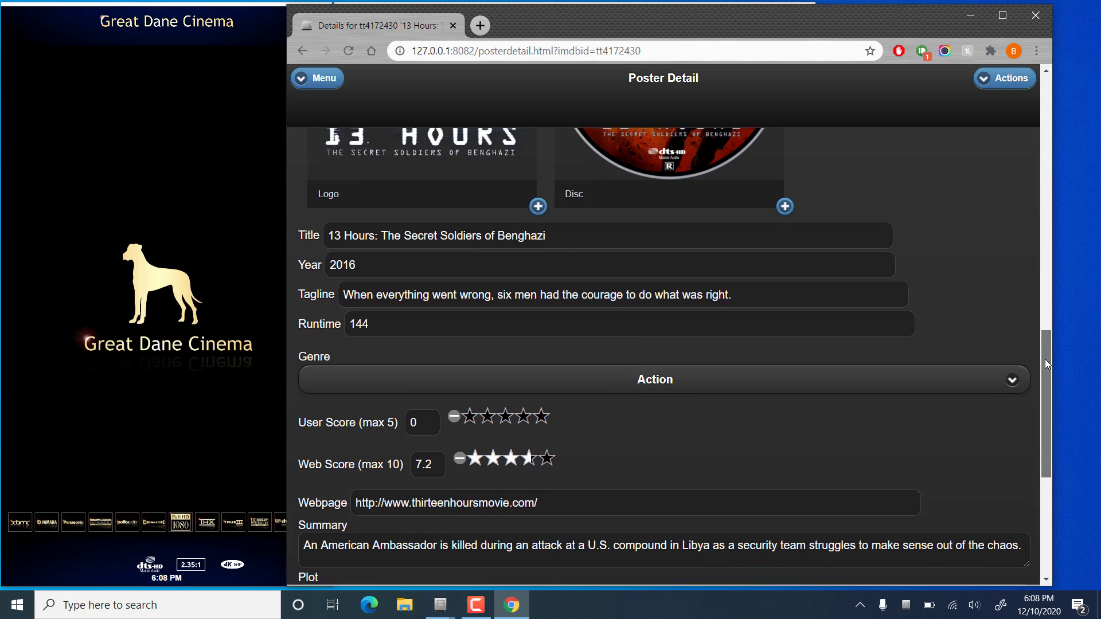
pyautogui.scroll(-3)
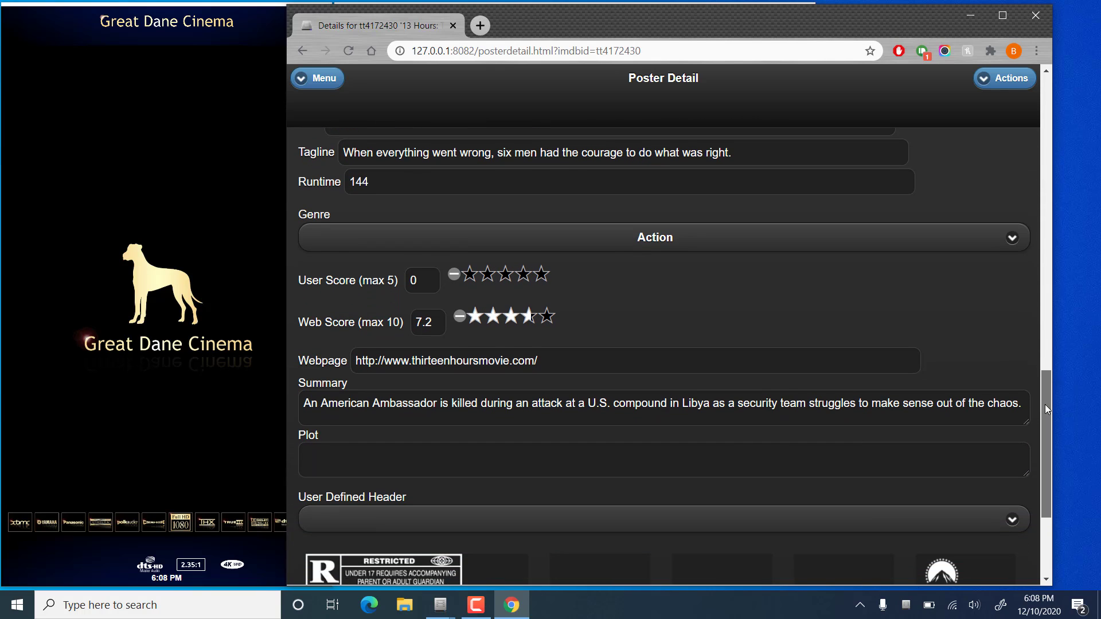
pyautogui.scroll(-3)
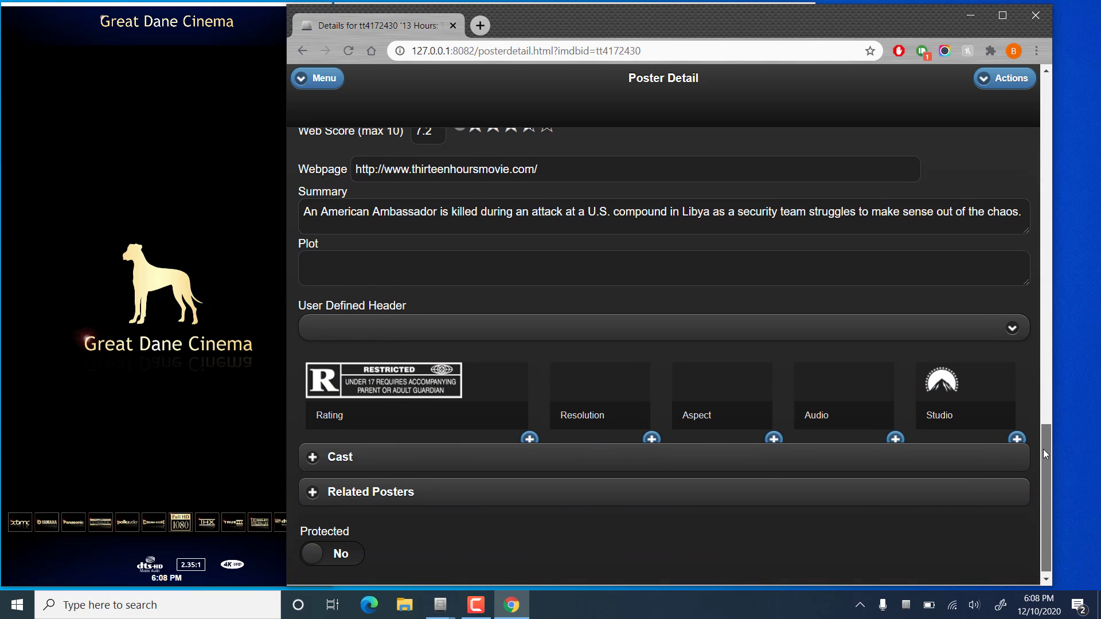
pyautogui.scroll(-3)
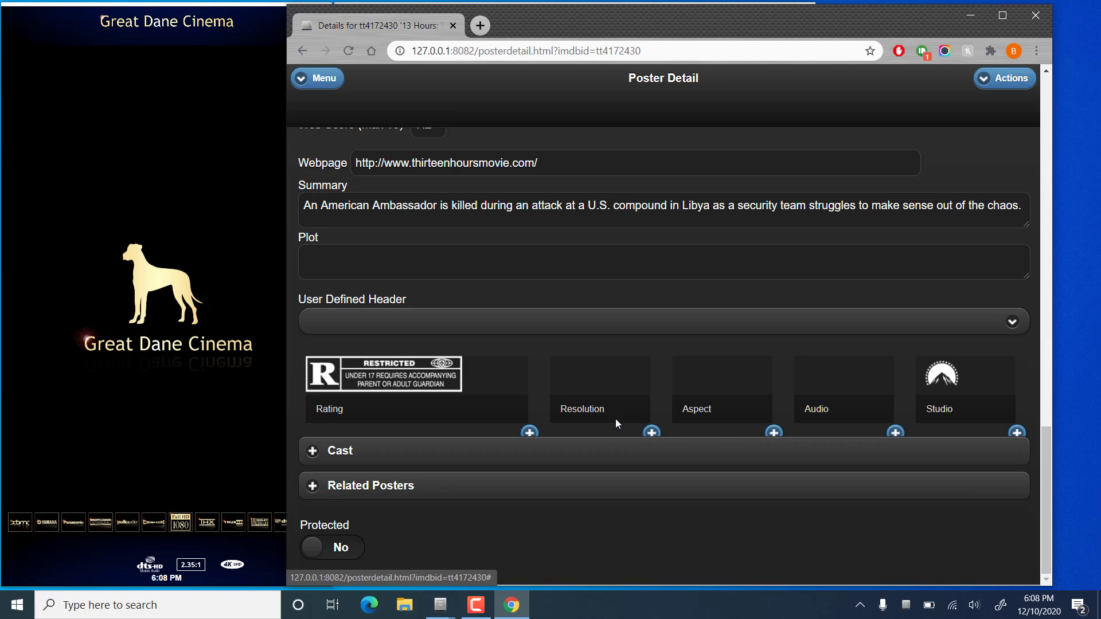
pyautogui.moveTo(577, 429)
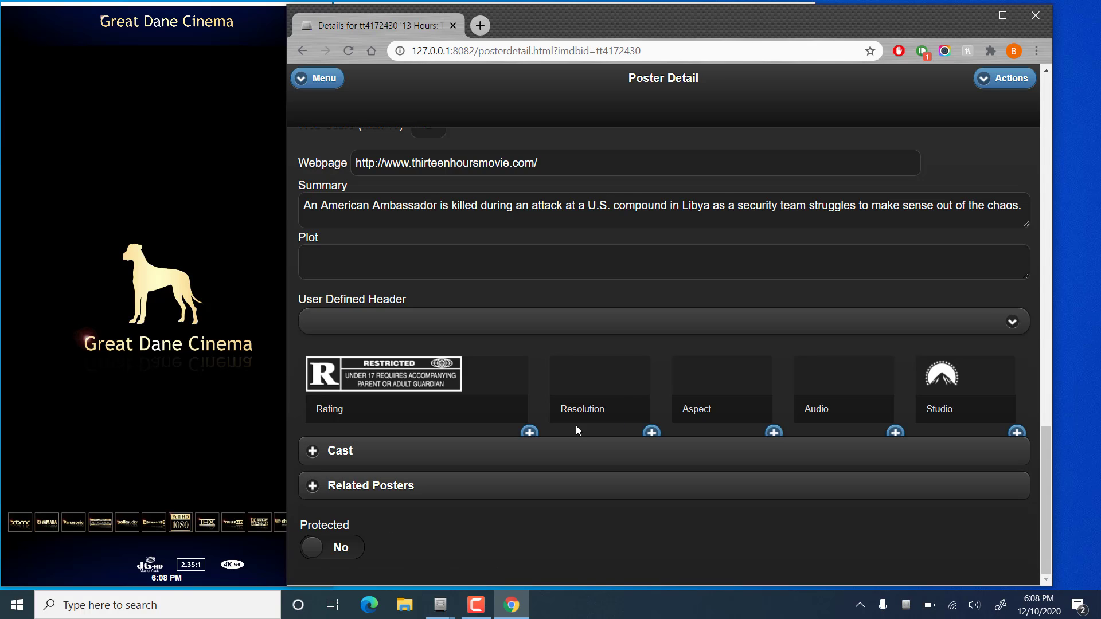
pyautogui.moveTo(678, 388)
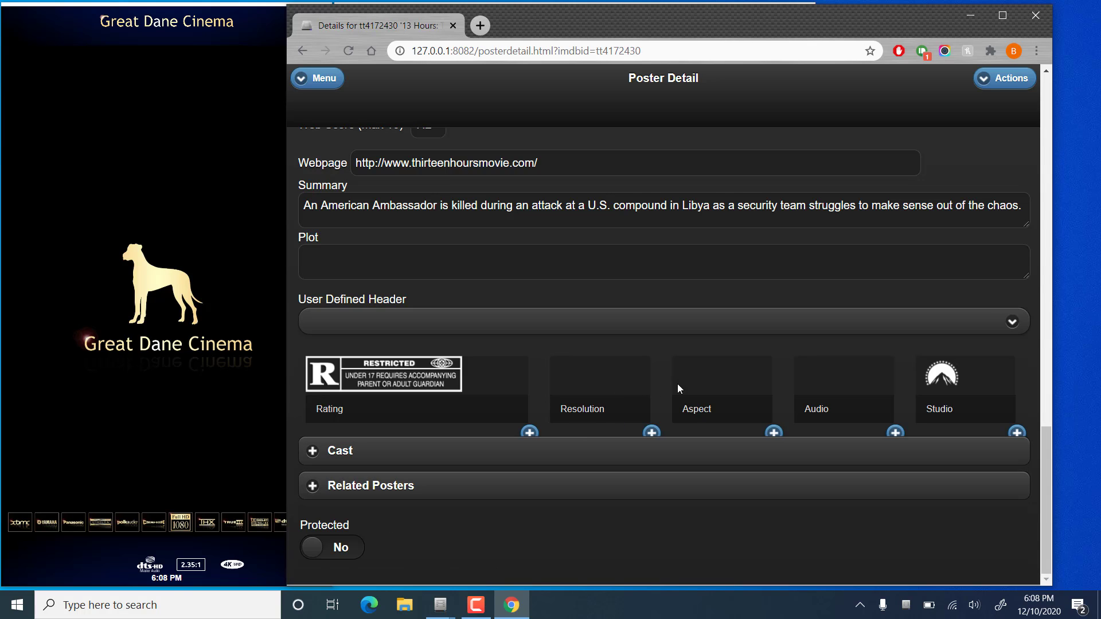
pyautogui.moveTo(930, 384)
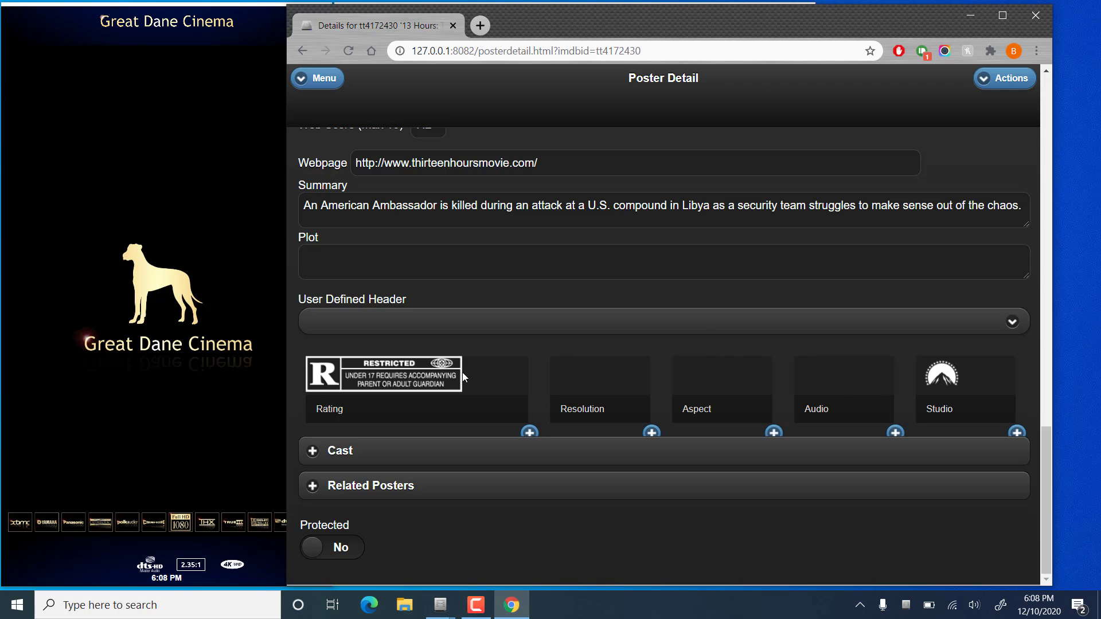
pyautogui.moveTo(1040, 395)
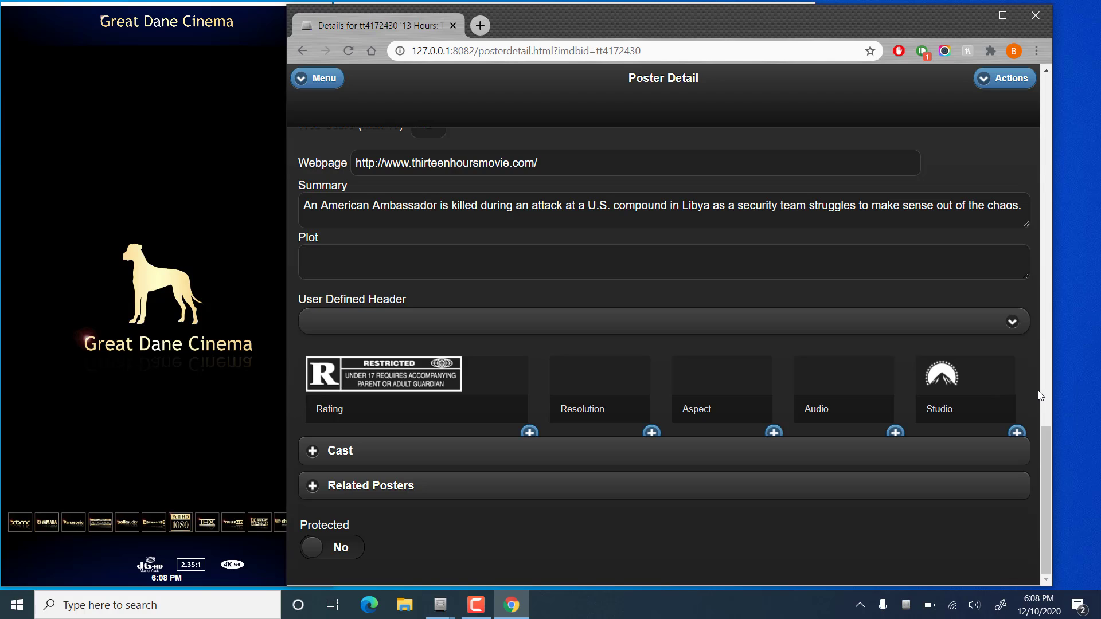
pyautogui.moveTo(897, 392)
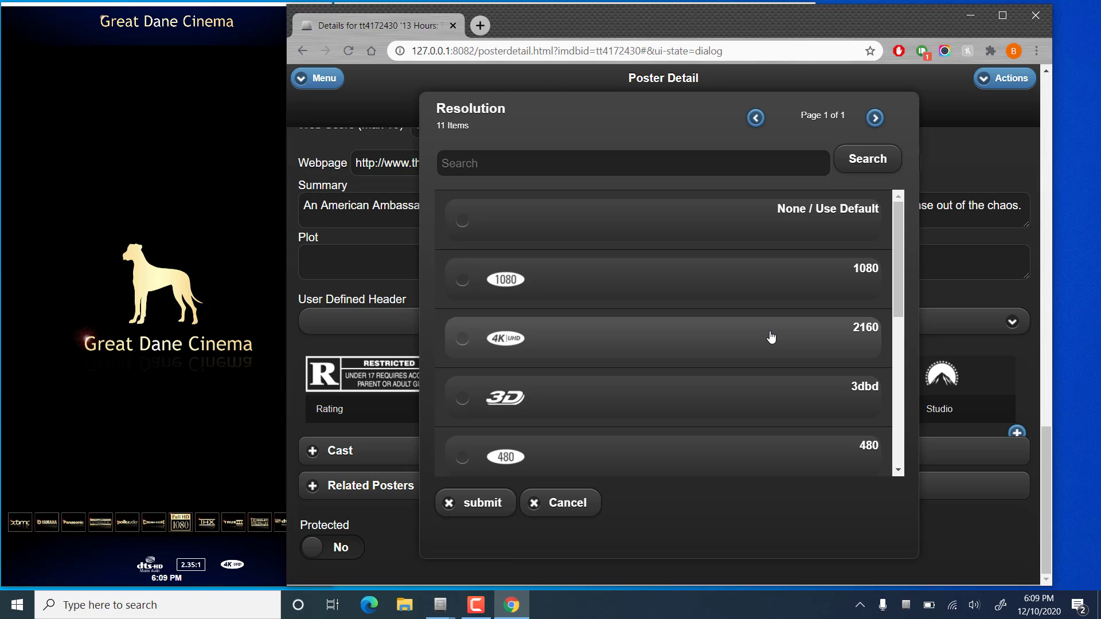
# - Apply a 4K UHD 2160 resolution badge, then browse the aspect ratio choices
pyautogui.click(462, 339)
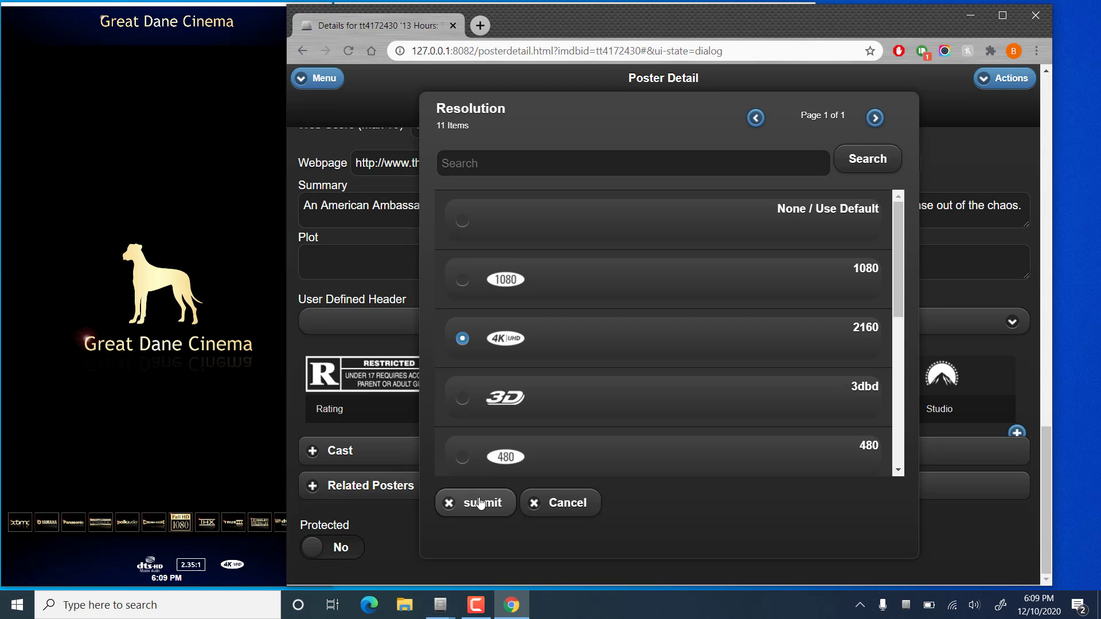
pyautogui.click(476, 503)
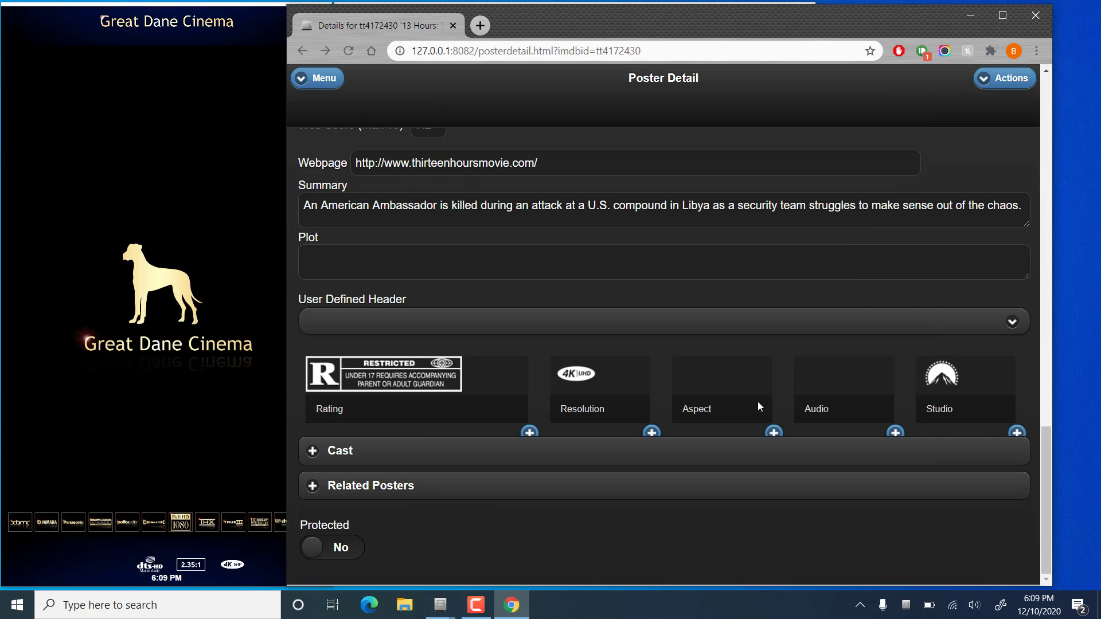
pyautogui.click(773, 432)
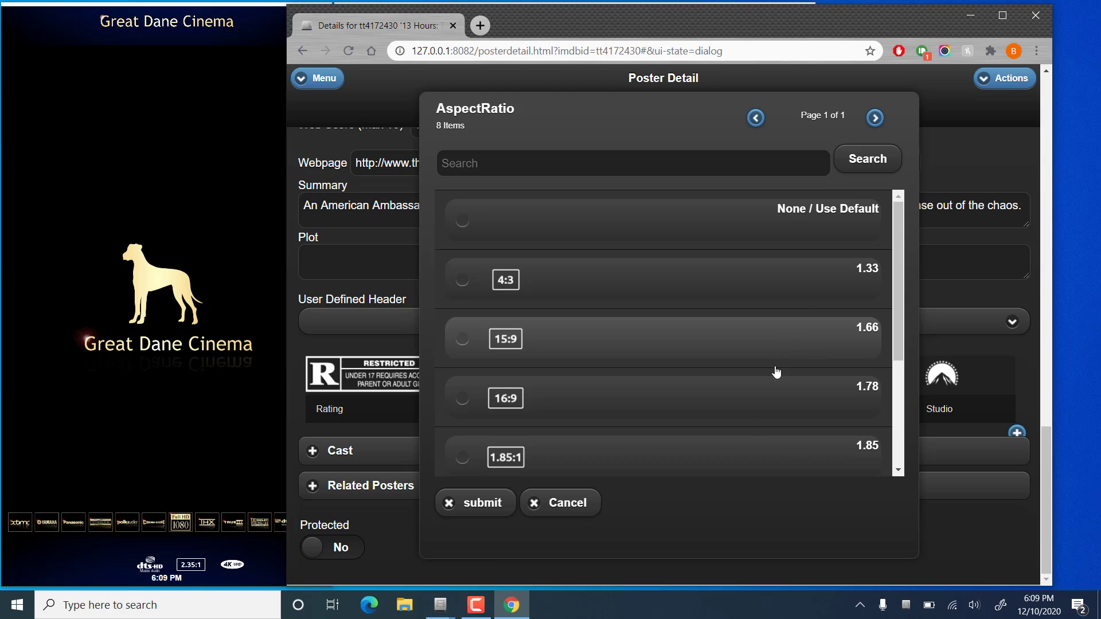
pyautogui.moveTo(864, 320)
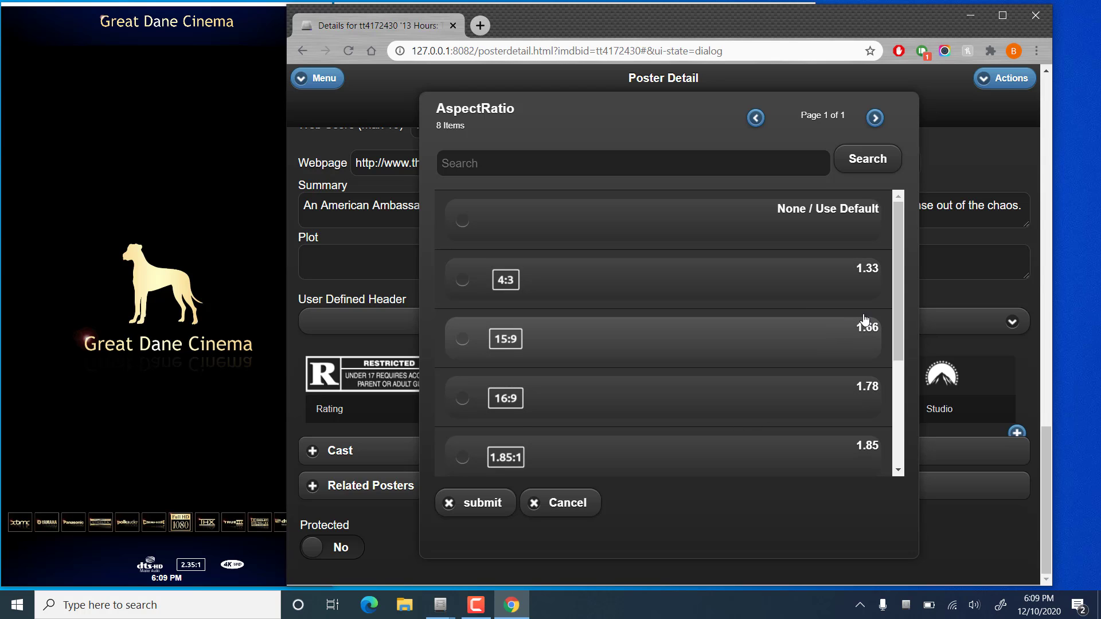
pyautogui.scroll(-3)
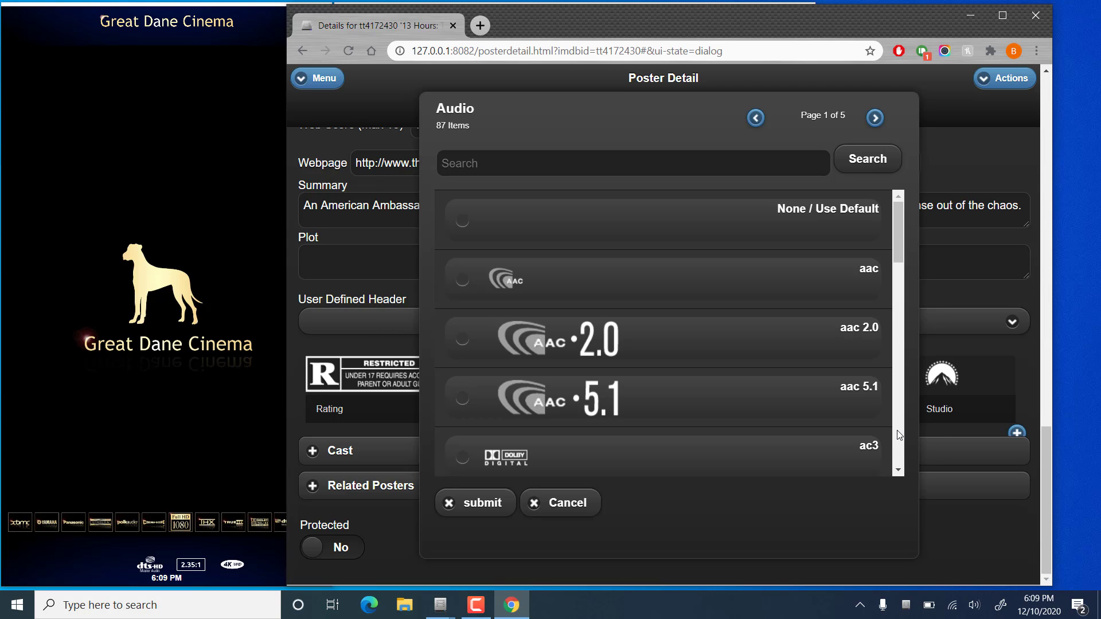
pyautogui.scroll(-3)
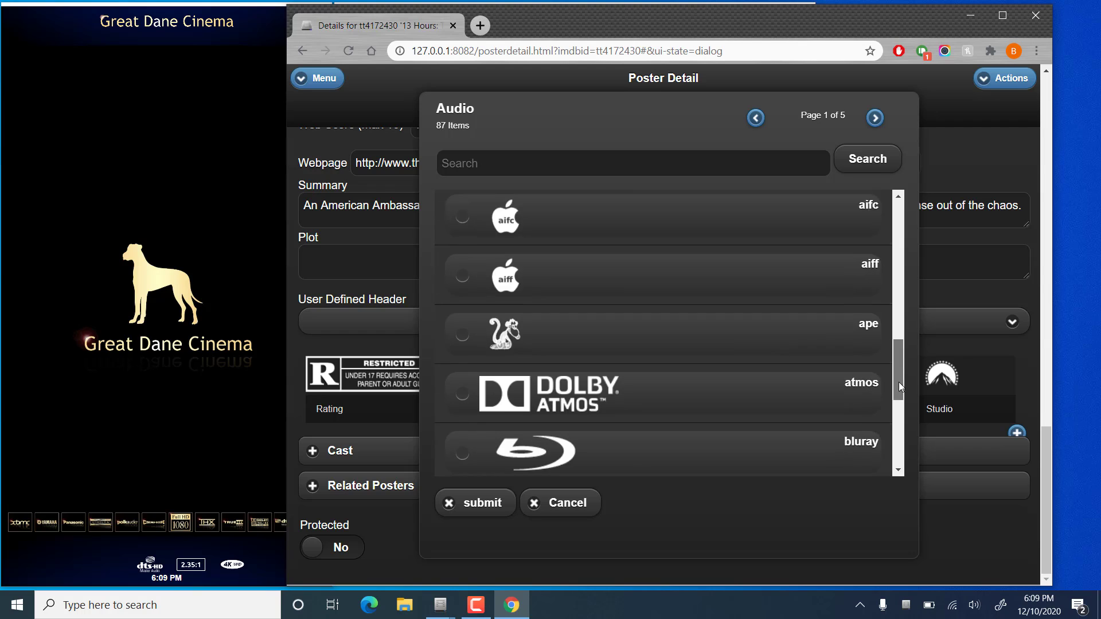
pyautogui.scroll(-3)
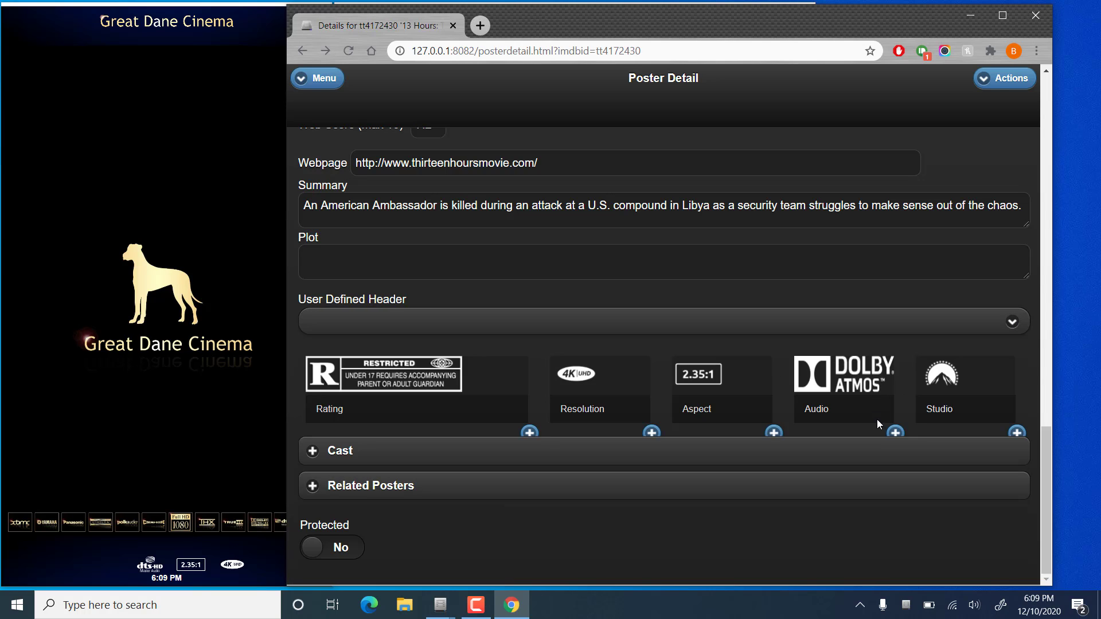
pyautogui.click(894, 432)
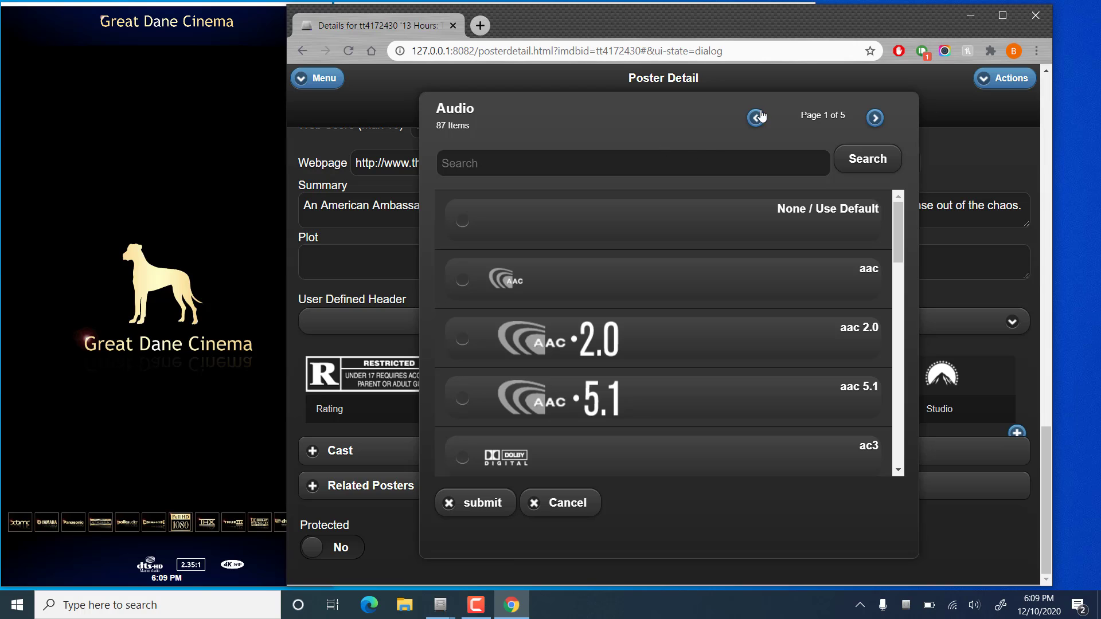
# - Page through audio formats, search 'dts', and apply DTS-HD Master Audio
pyautogui.click(874, 117)
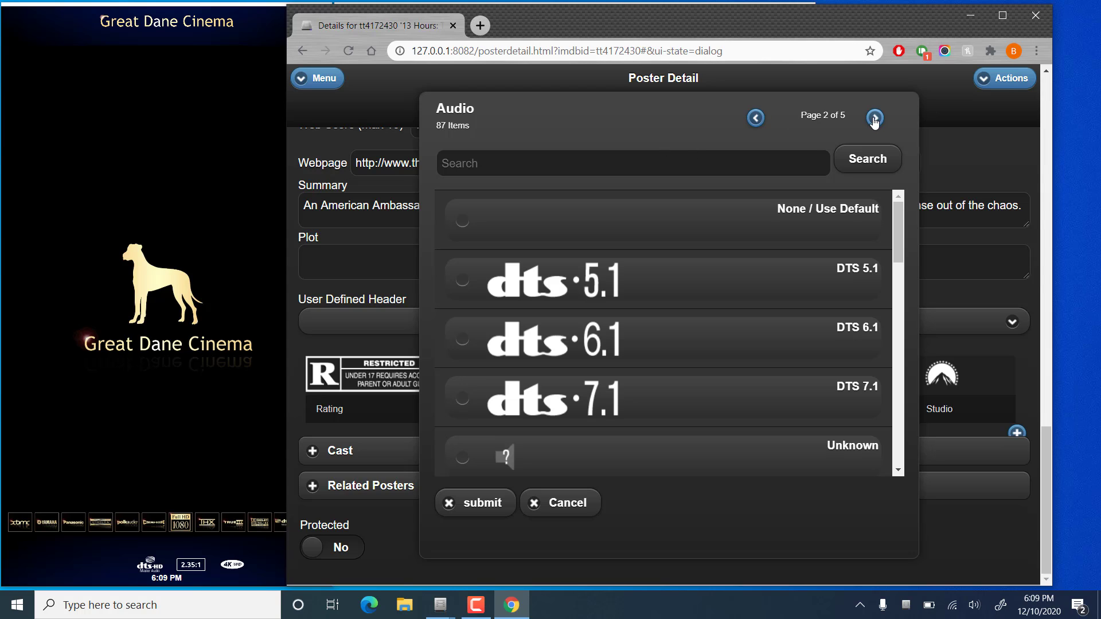
pyautogui.click(874, 117)
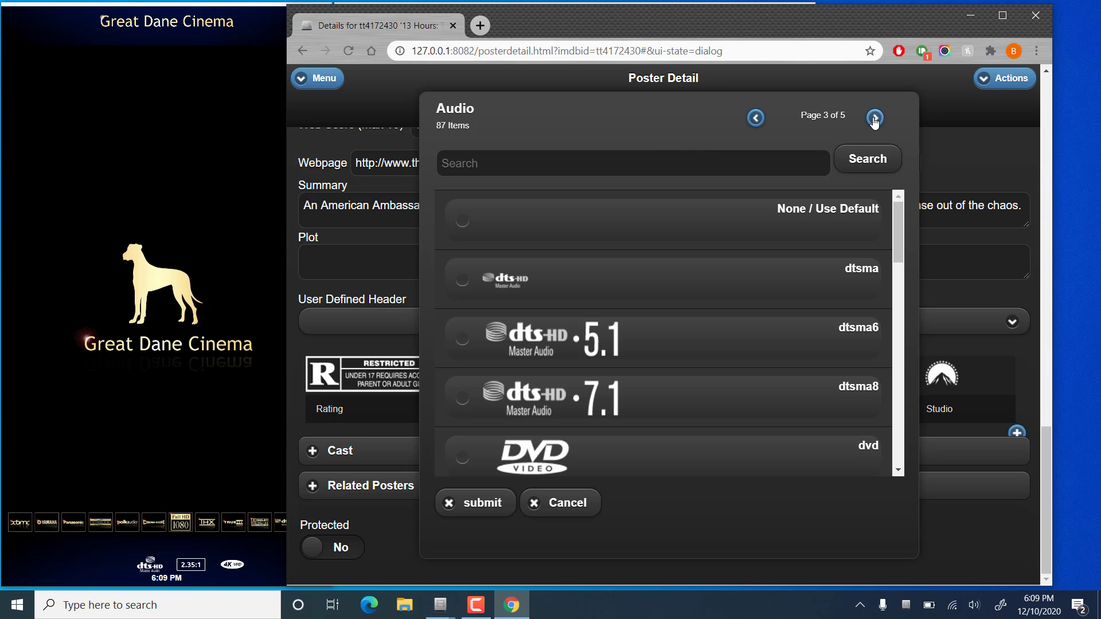
pyautogui.moveTo(519, 136)
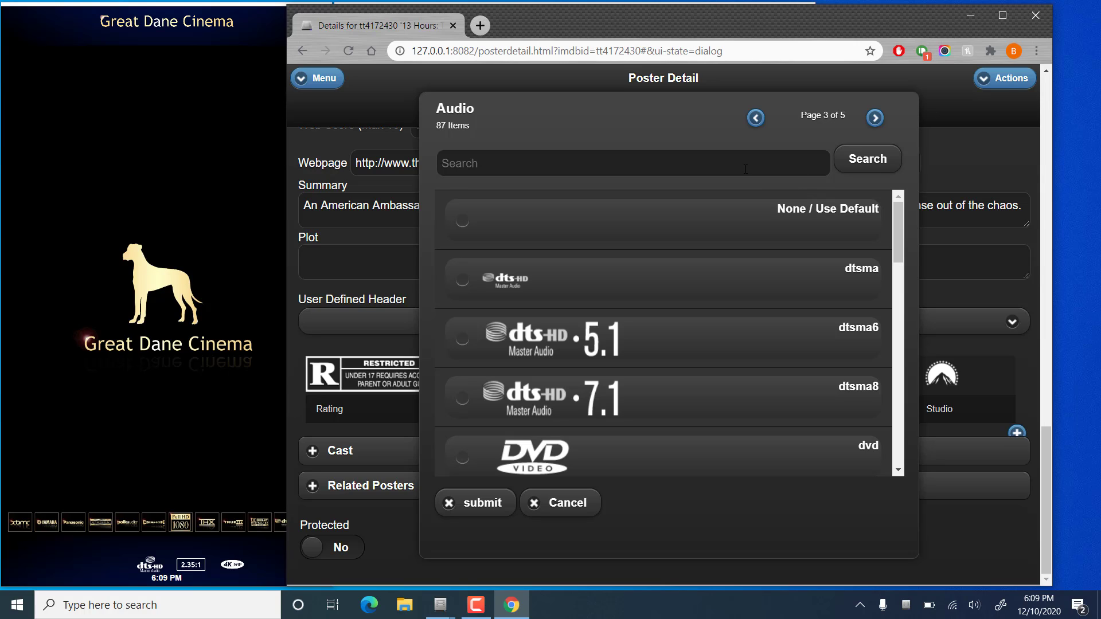
pyautogui.click(631, 163)
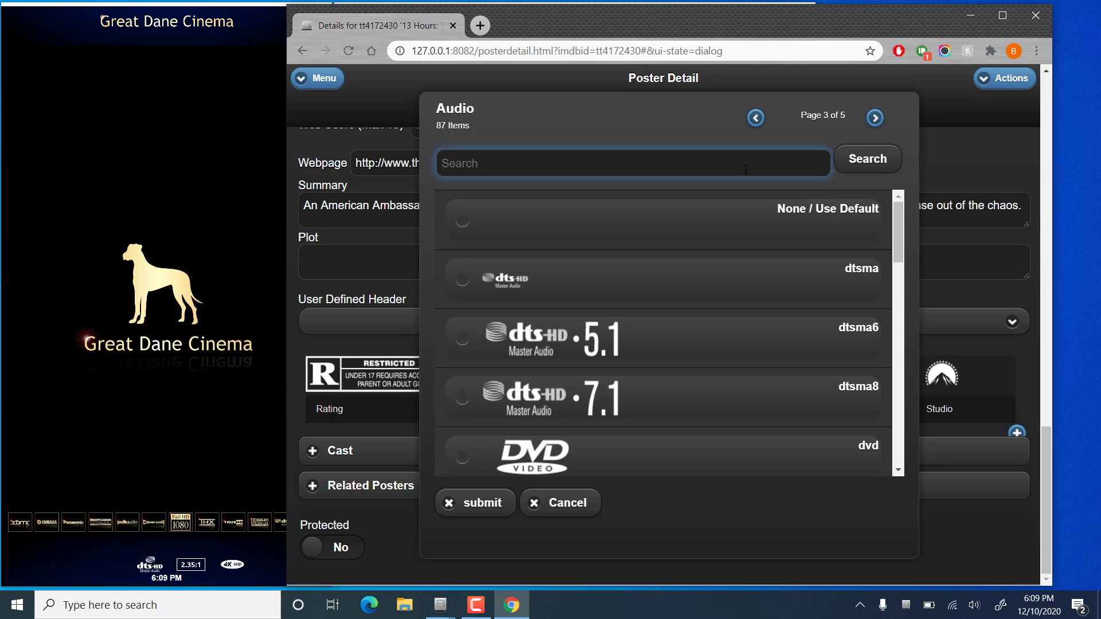
pyautogui.write('dts')
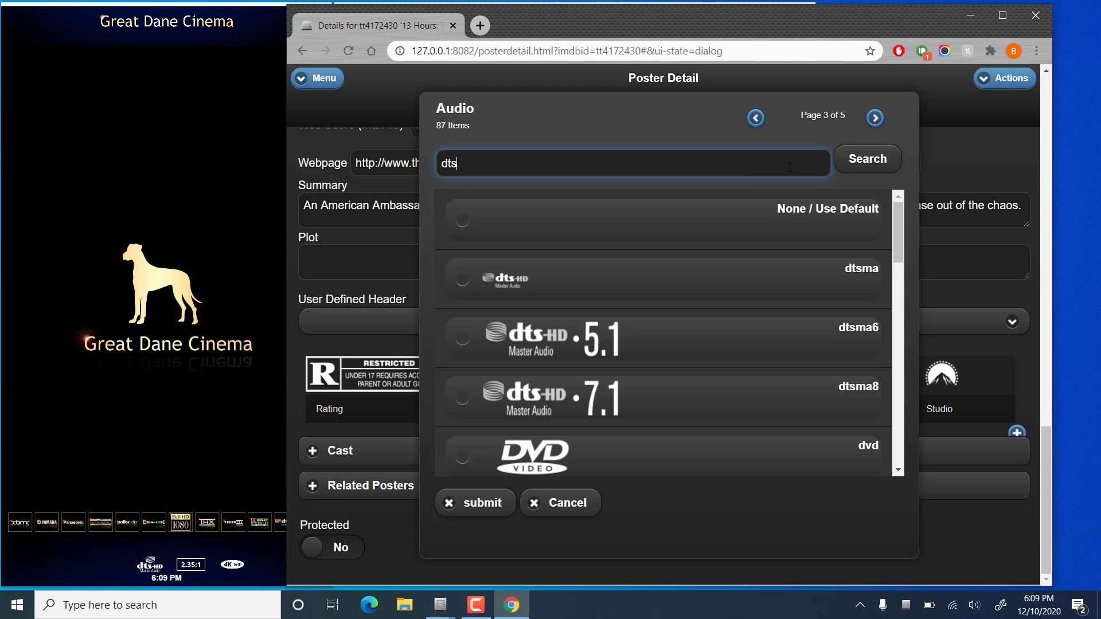
pyautogui.click(867, 159)
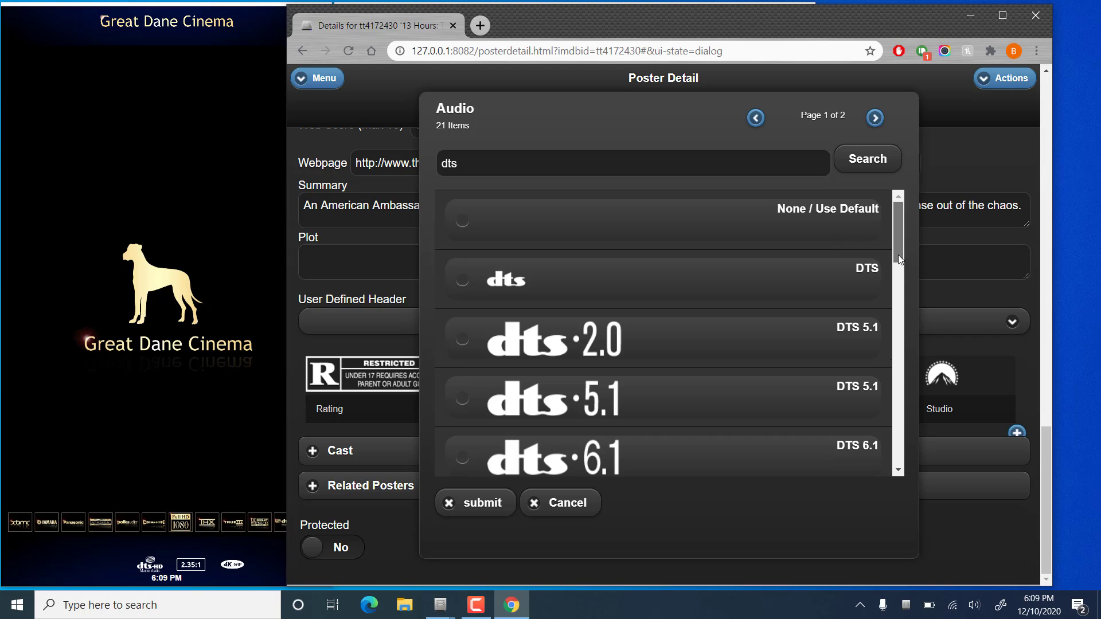
pyautogui.scroll(-3)
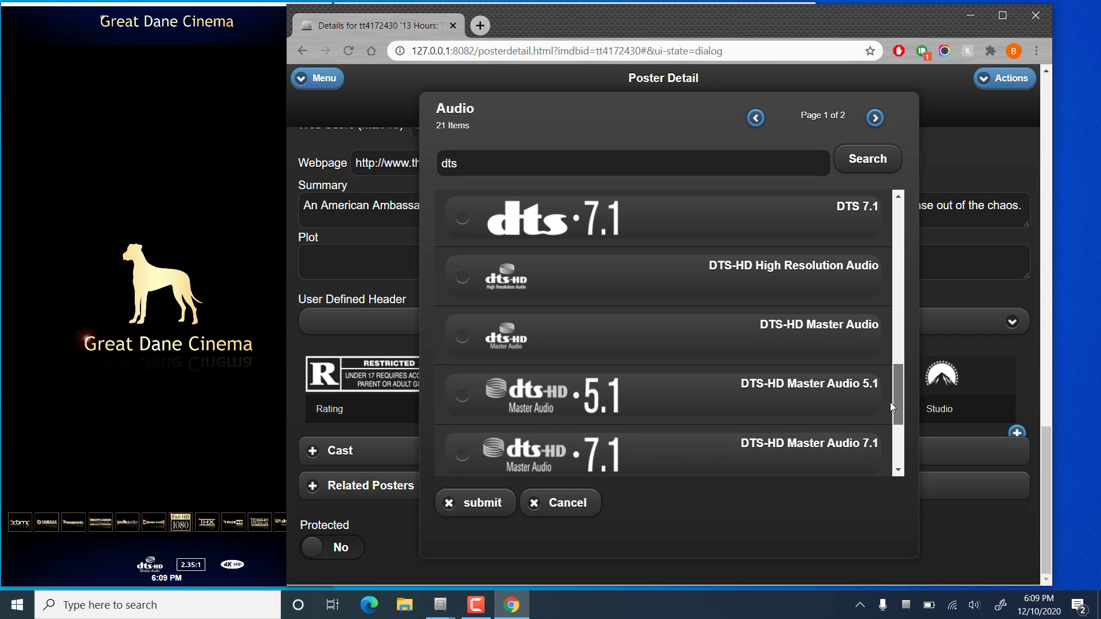
pyautogui.click(462, 336)
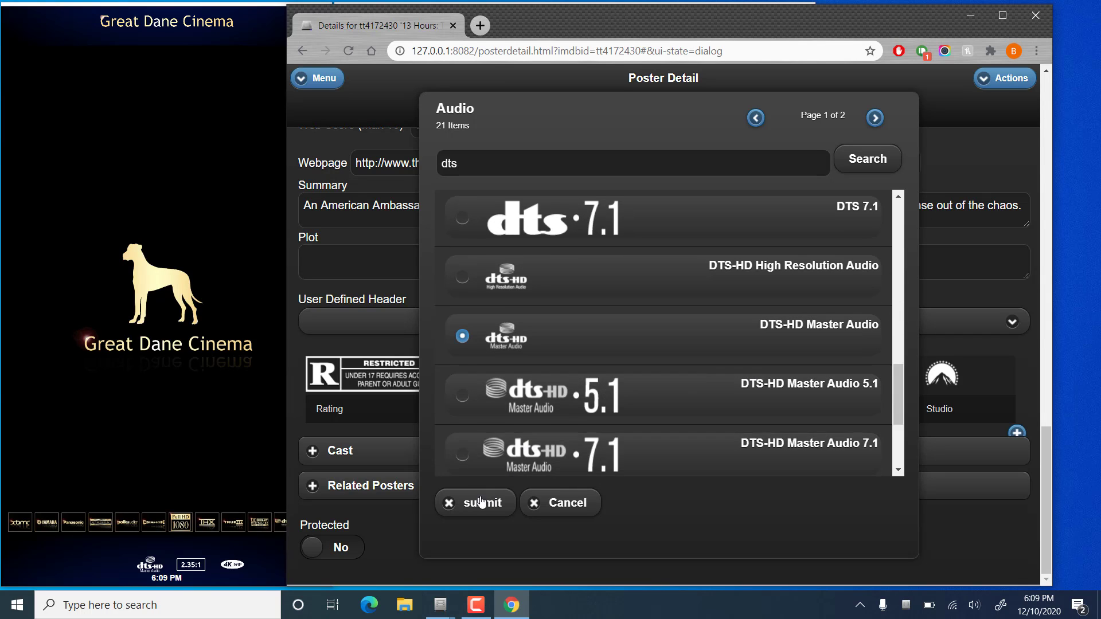
pyautogui.click(475, 503)
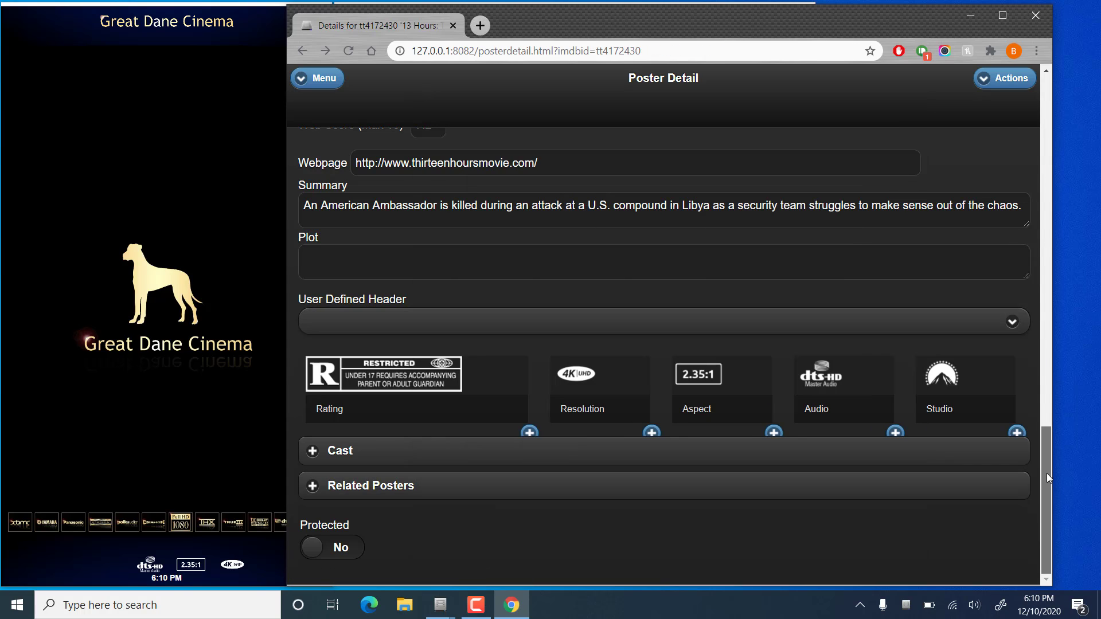
# - Expand Cast and scroll through every actor entry down to Mohamed Naimane
pyautogui.click(339, 450)
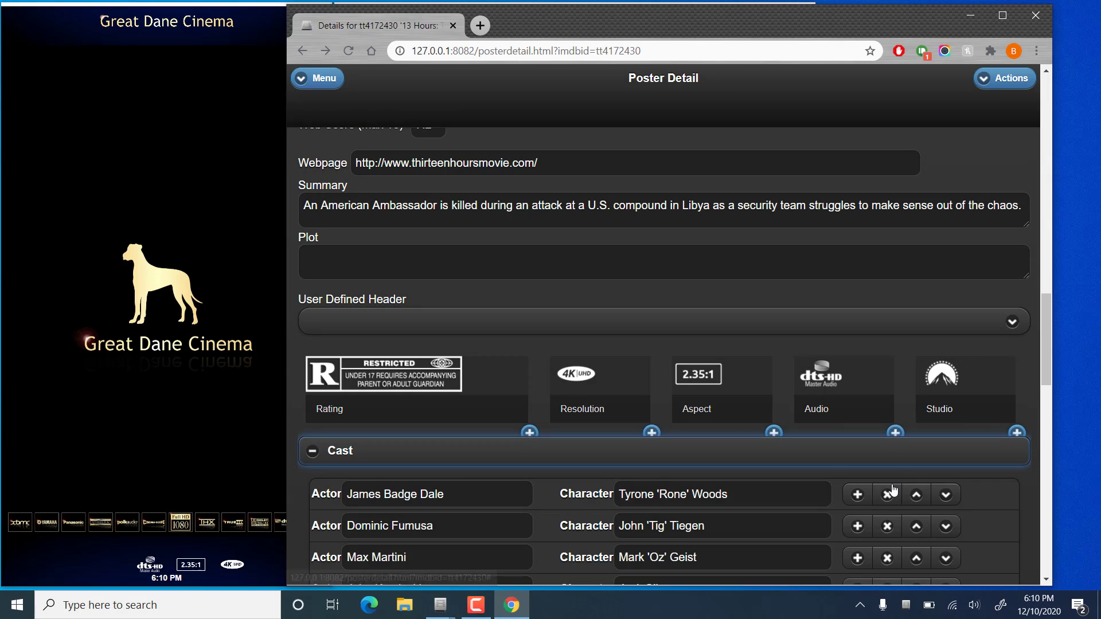
pyautogui.moveTo(928, 489)
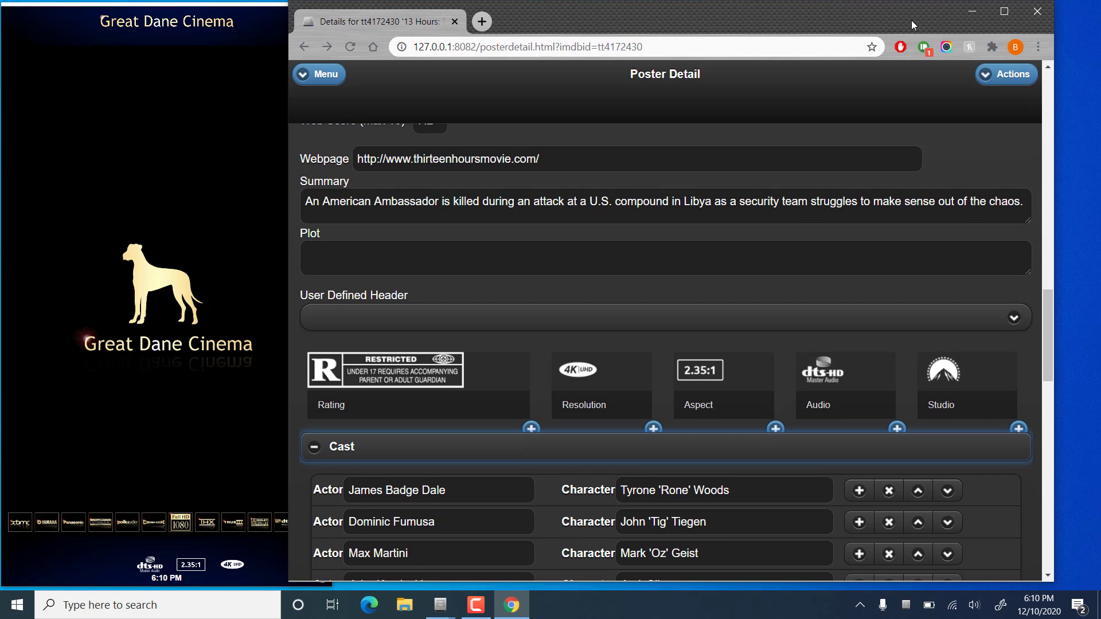
pyautogui.moveTo(939, 514)
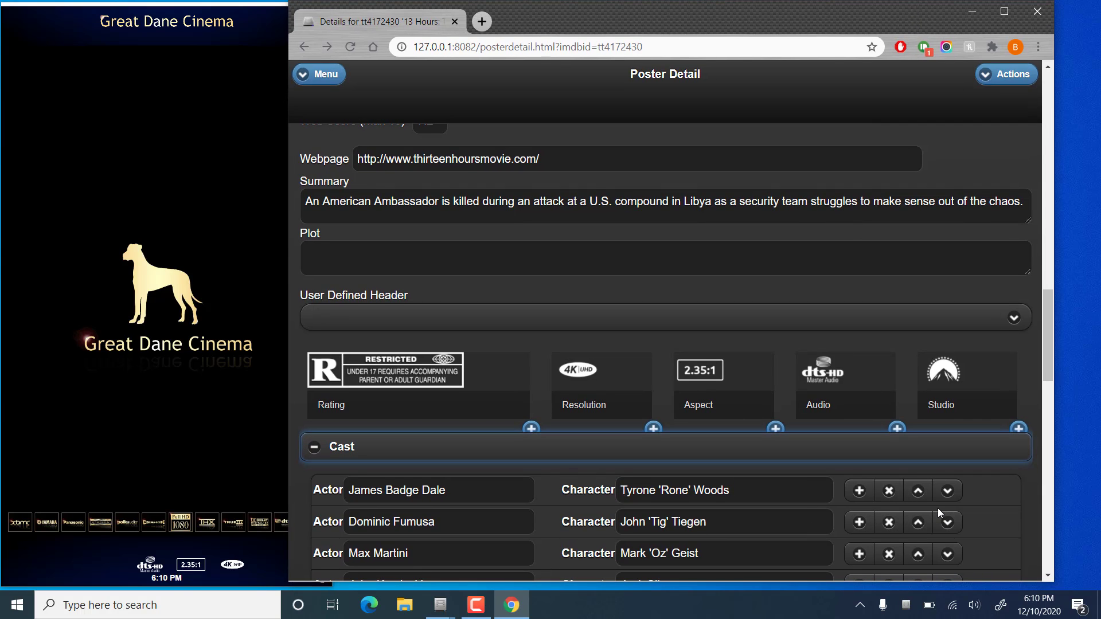
pyautogui.scroll(-3)
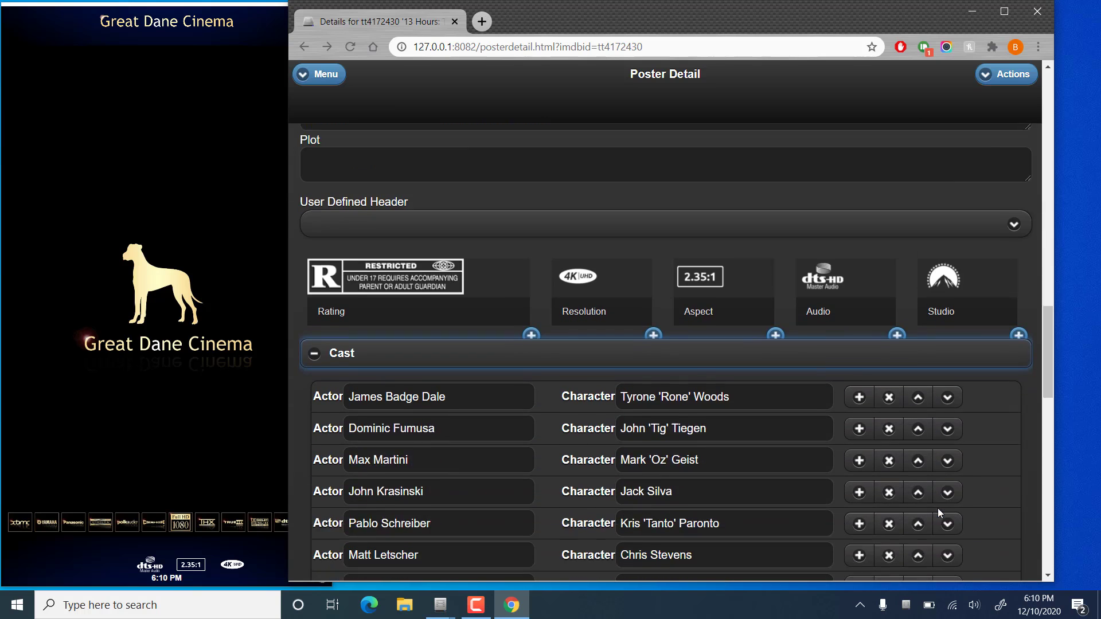
pyautogui.scroll(-3)
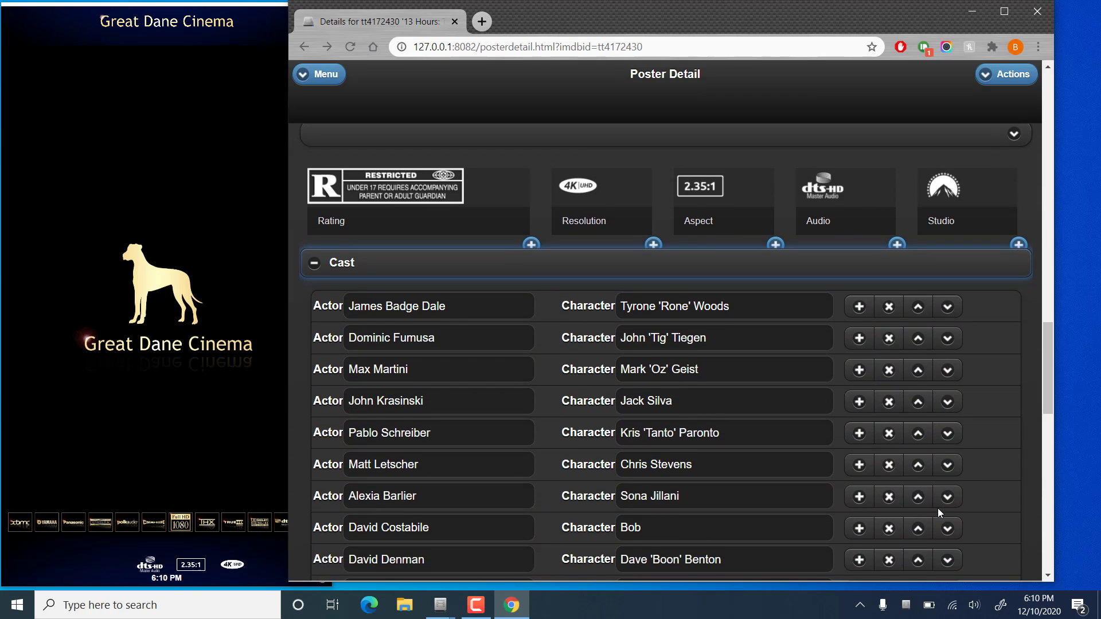
pyautogui.scroll(-3)
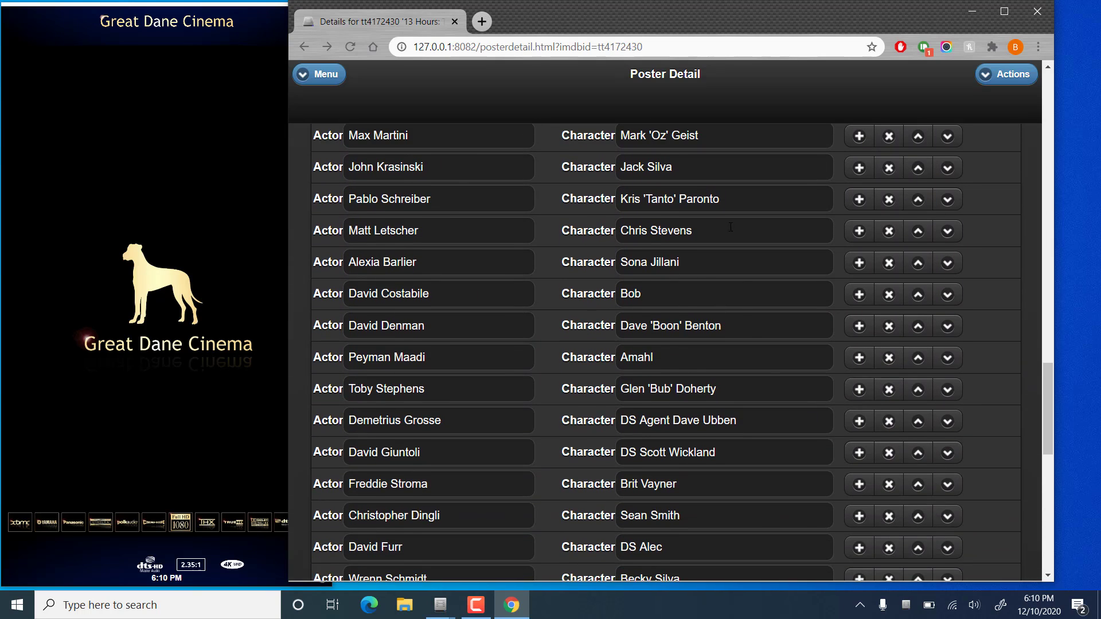
pyautogui.scroll(-3)
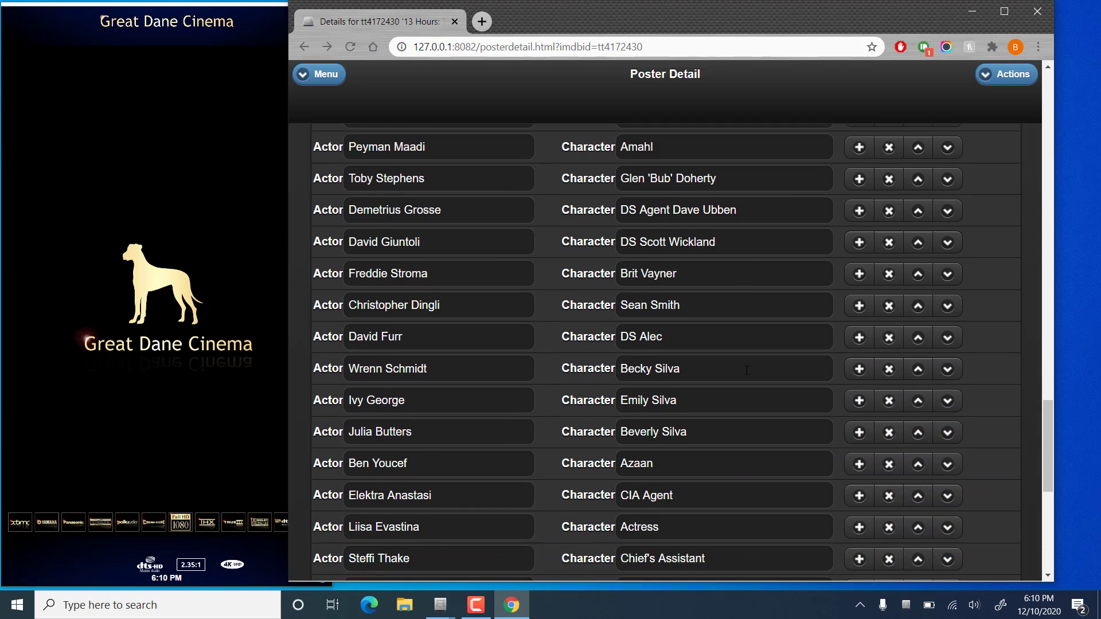
pyautogui.scroll(-3)
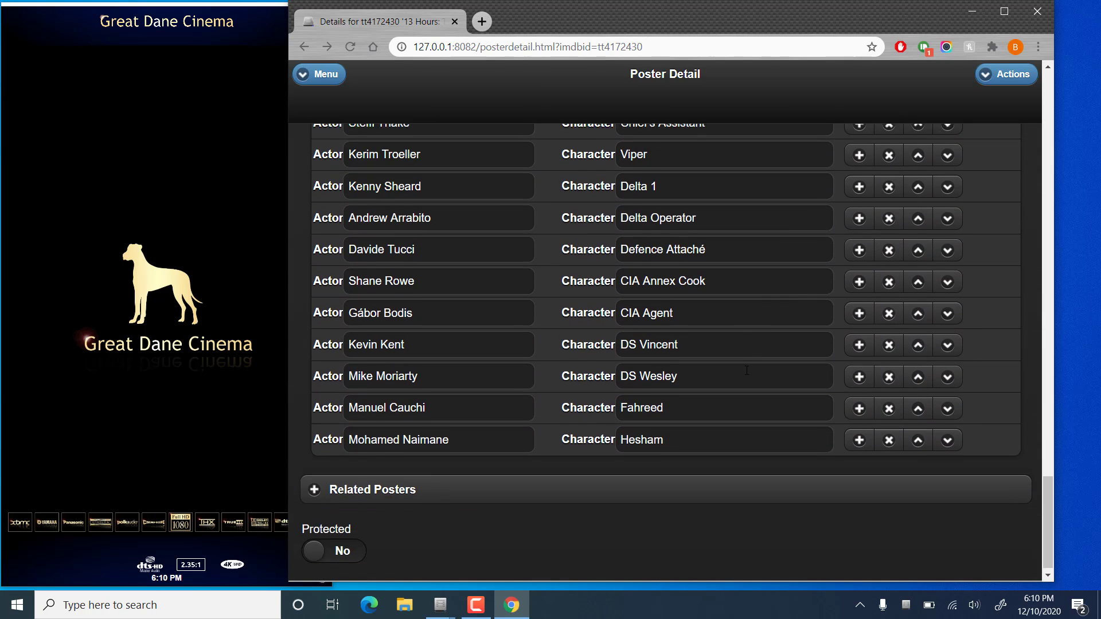
pyautogui.scroll(-3)
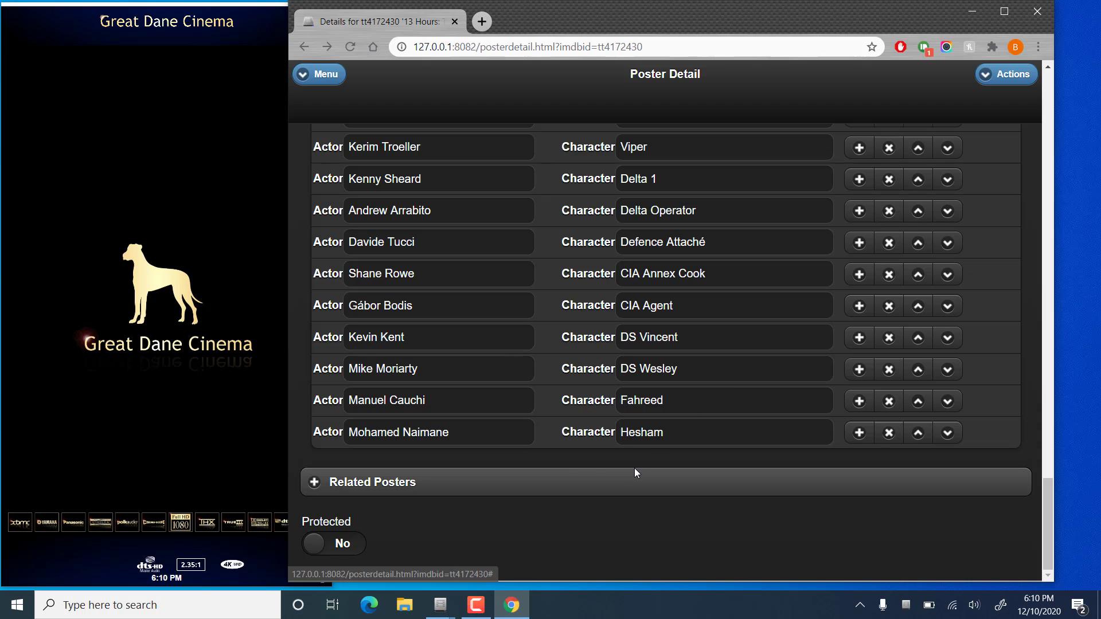
# - Expand Related Posters and add Great Dane Cinema as a related poster
pyautogui.click(372, 482)
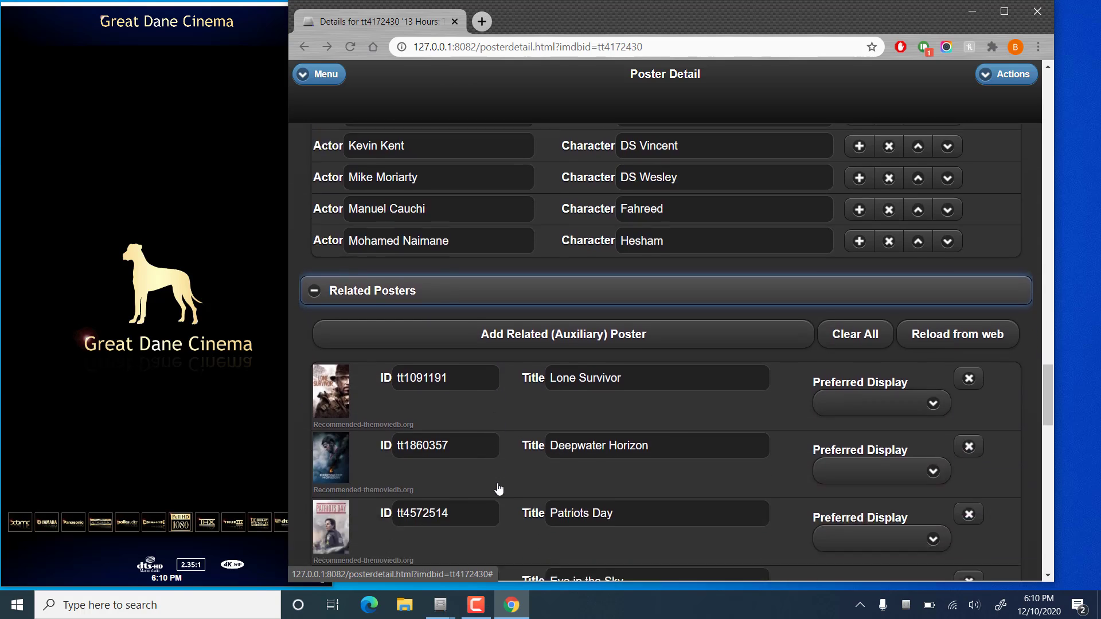
pyautogui.scroll(-3)
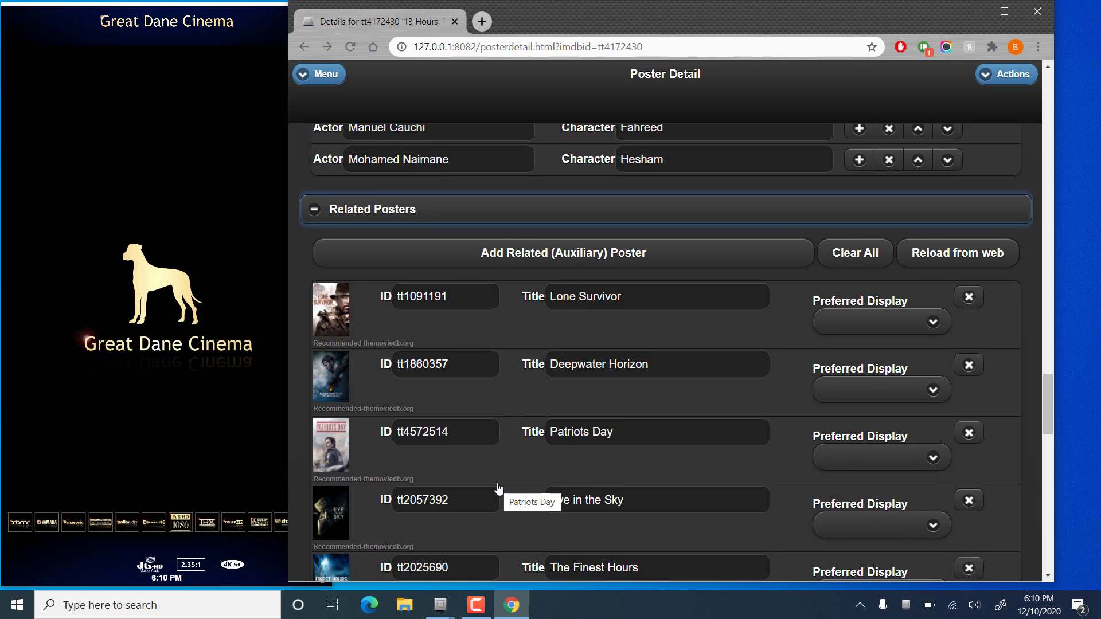
pyautogui.moveTo(998, 298)
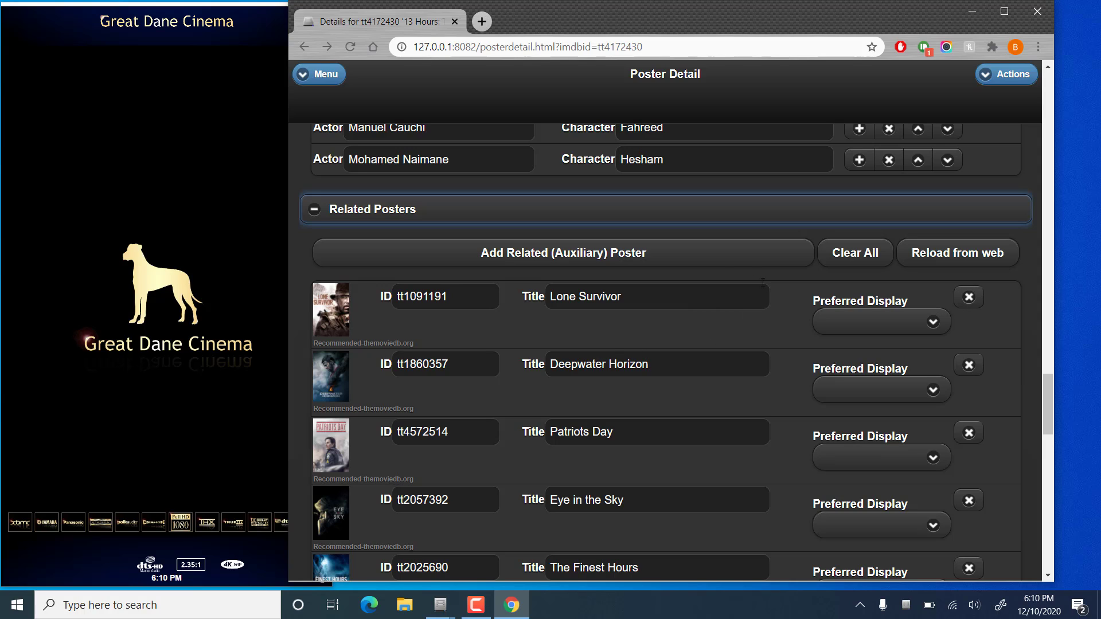
pyautogui.click(562, 253)
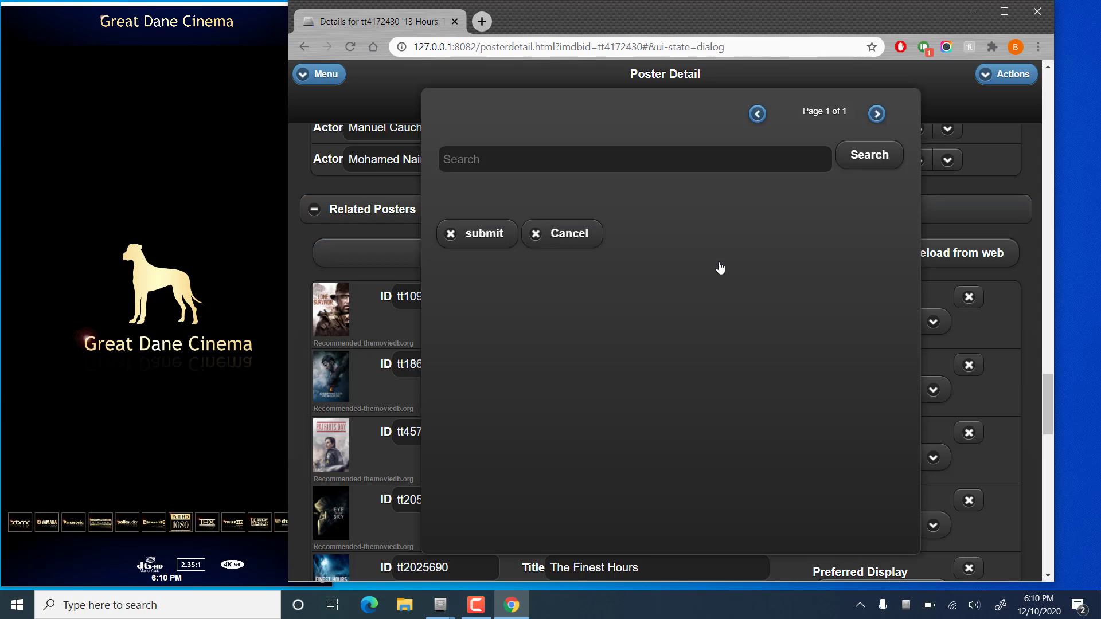
pyautogui.click(868, 154)
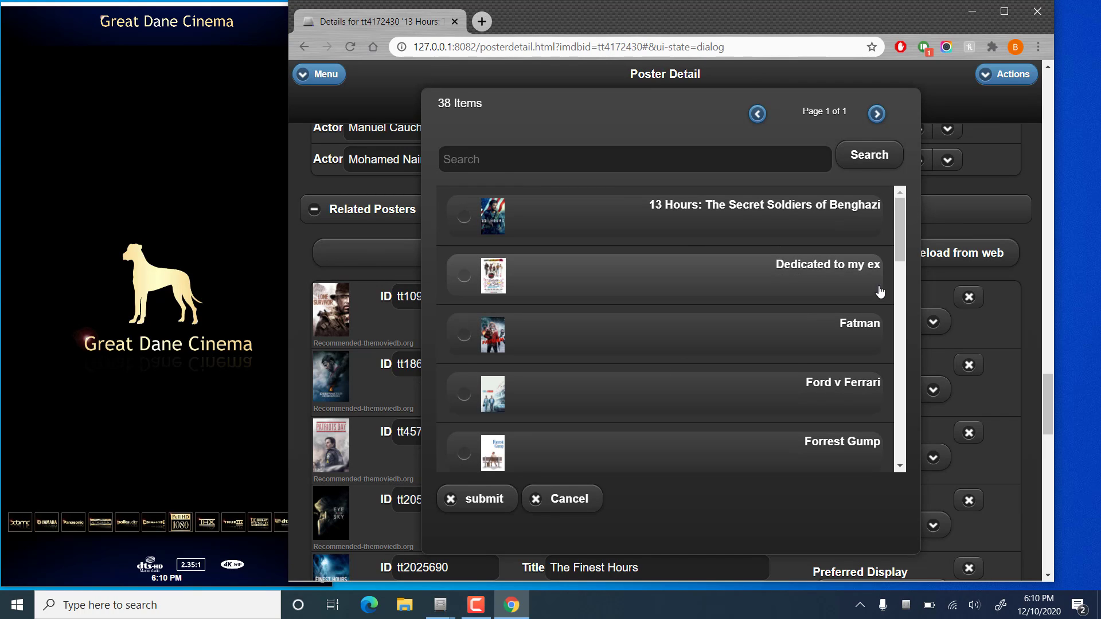
pyautogui.scroll(-3)
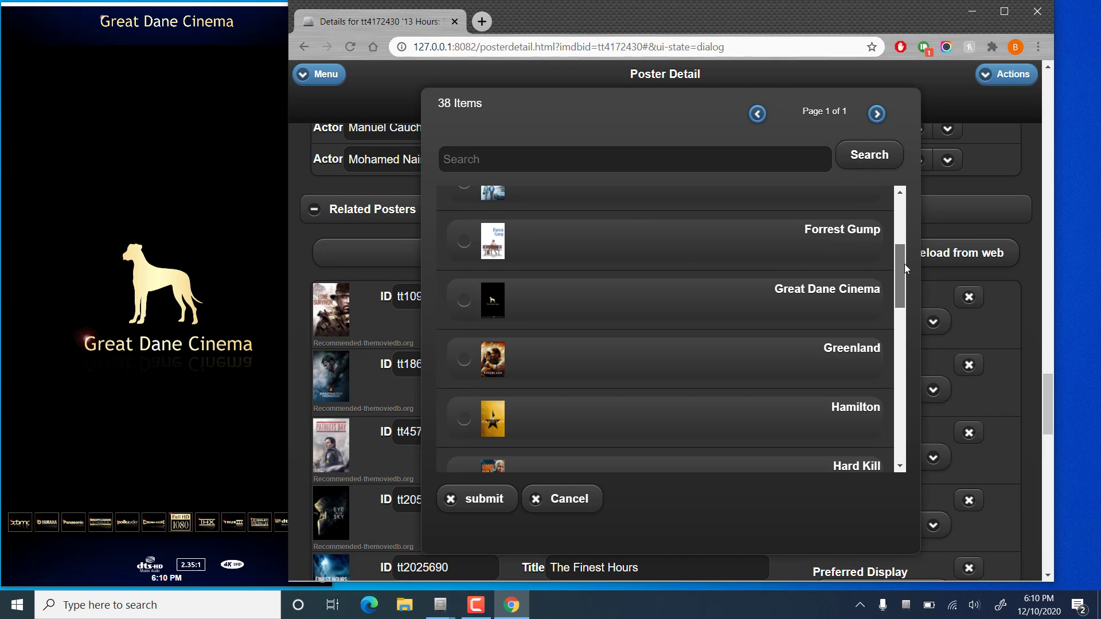
pyautogui.click(463, 197)
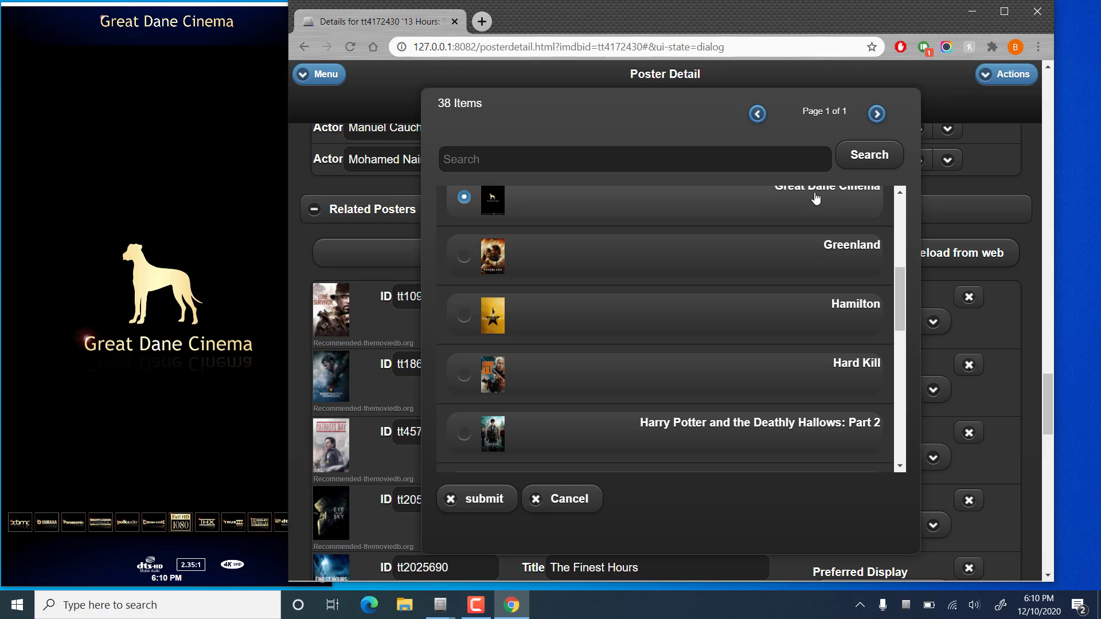
pyautogui.click(562, 498)
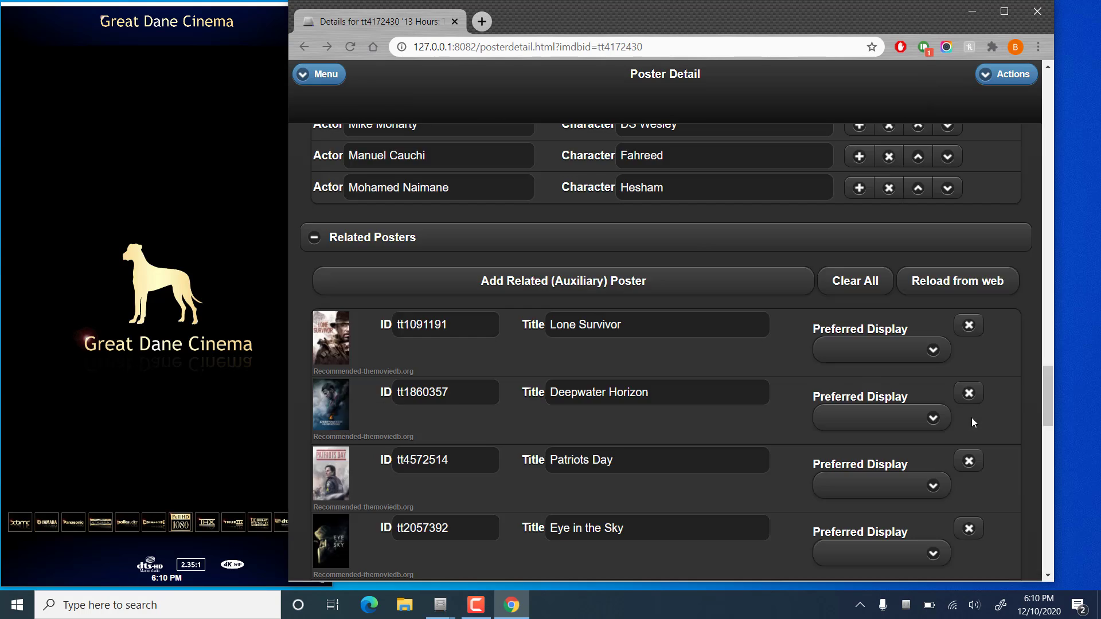
# - Switch the Protected toggle at the page bottom from No to Yes
pyautogui.scroll(-3)
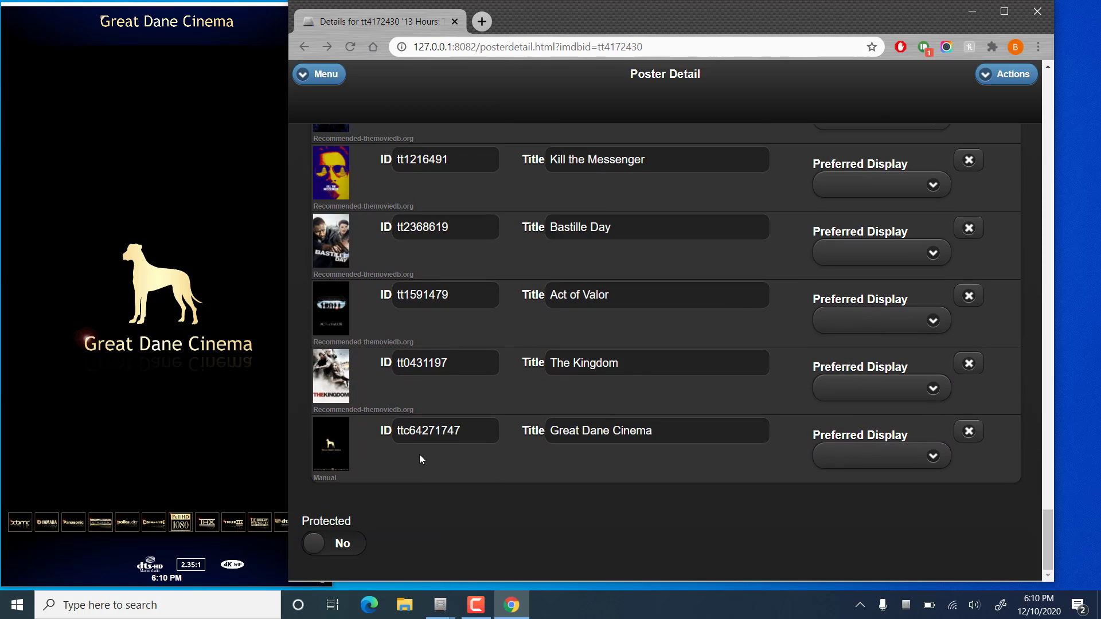
pyautogui.moveTo(375, 532)
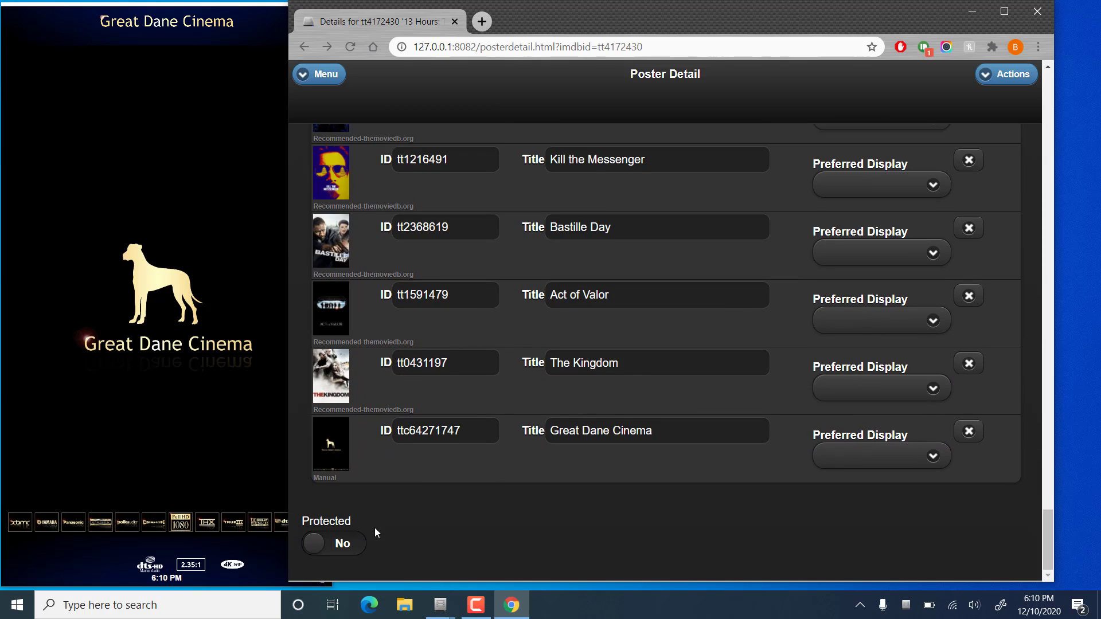
pyautogui.click(333, 543)
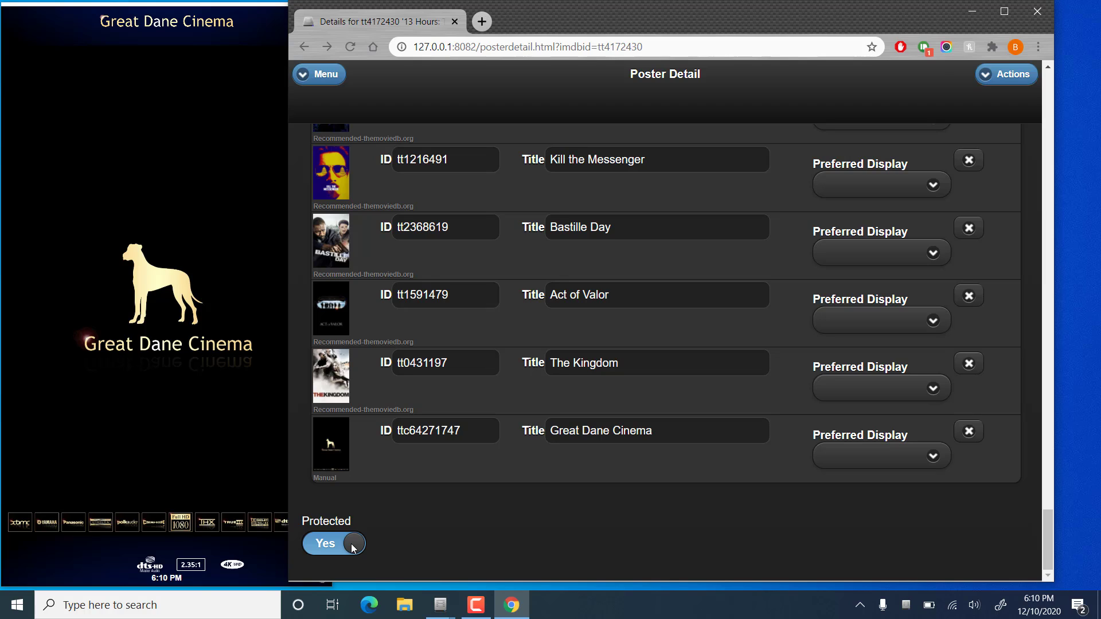
pyautogui.moveTo(474, 534)
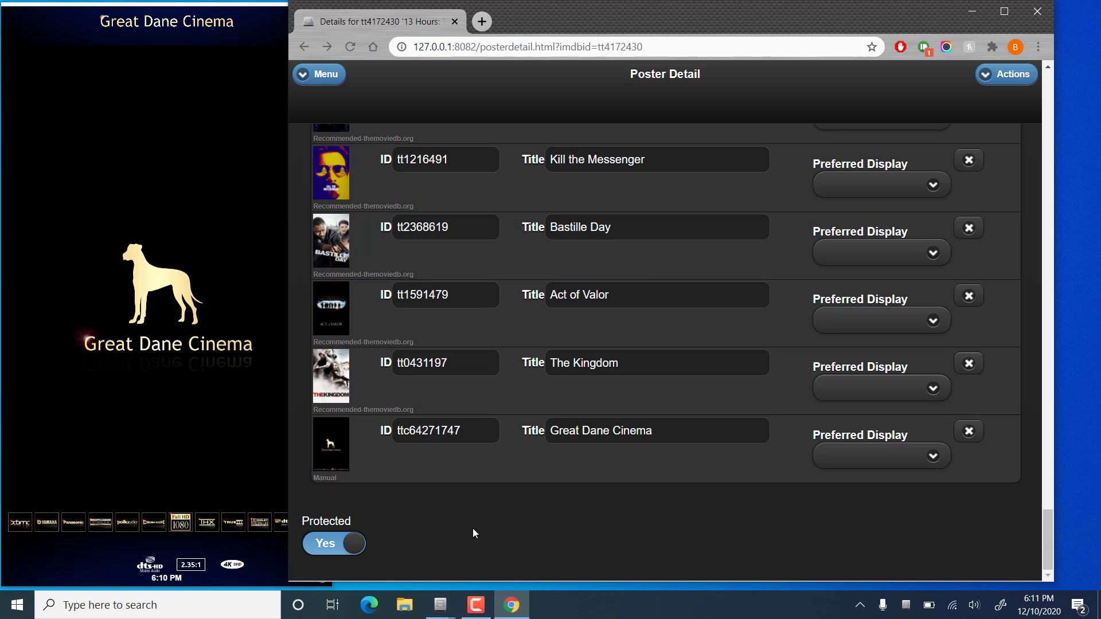
pyautogui.moveTo(883, 534)
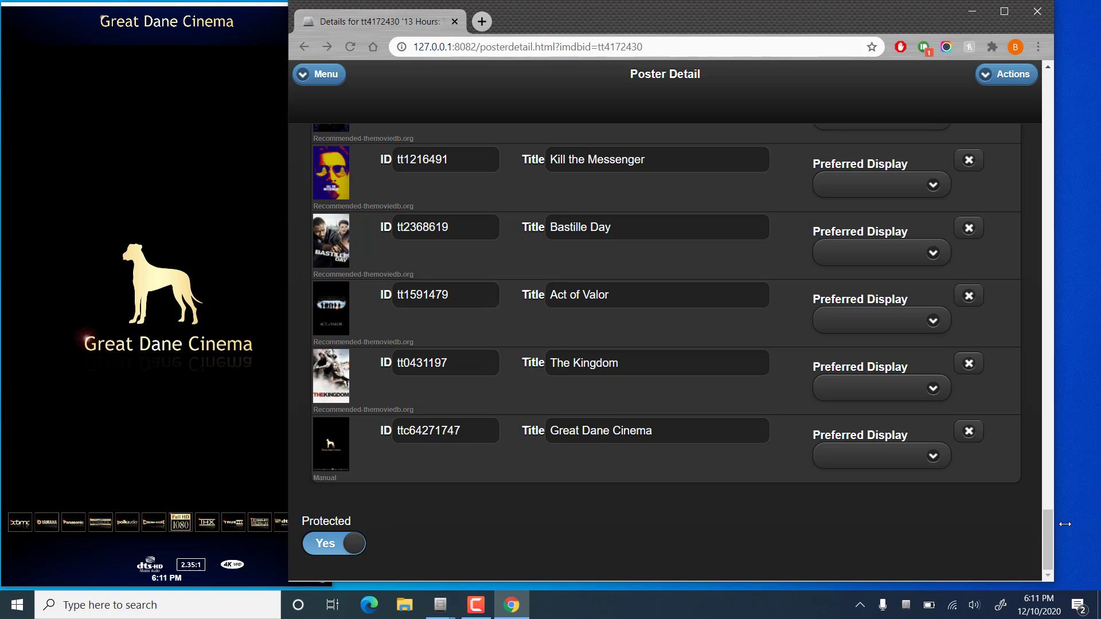
pyautogui.scroll(-3)
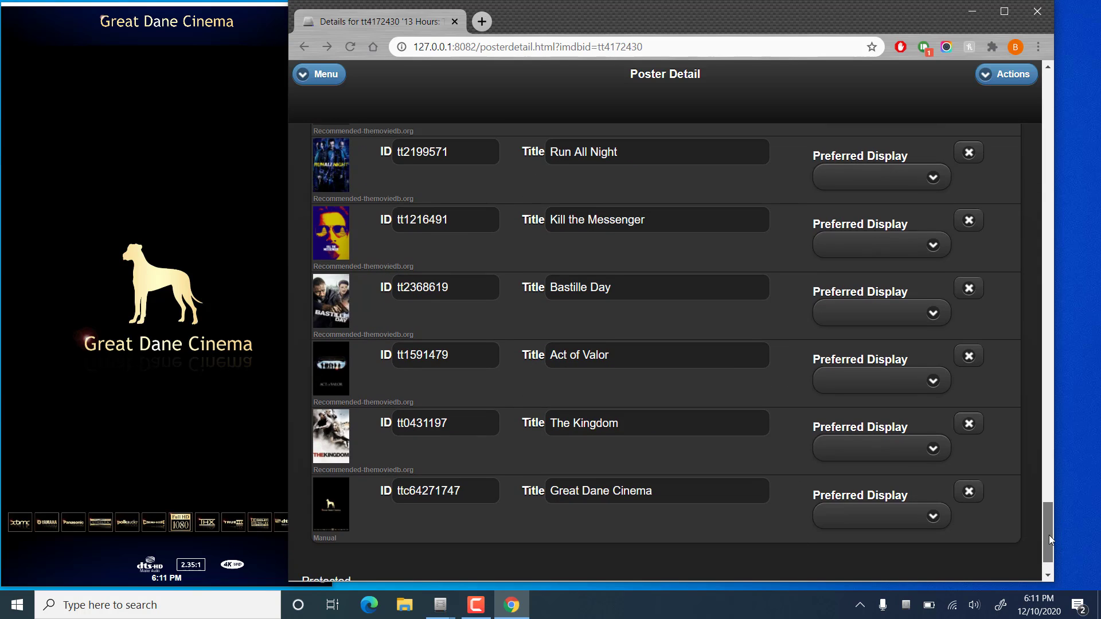
pyautogui.scroll(-3)
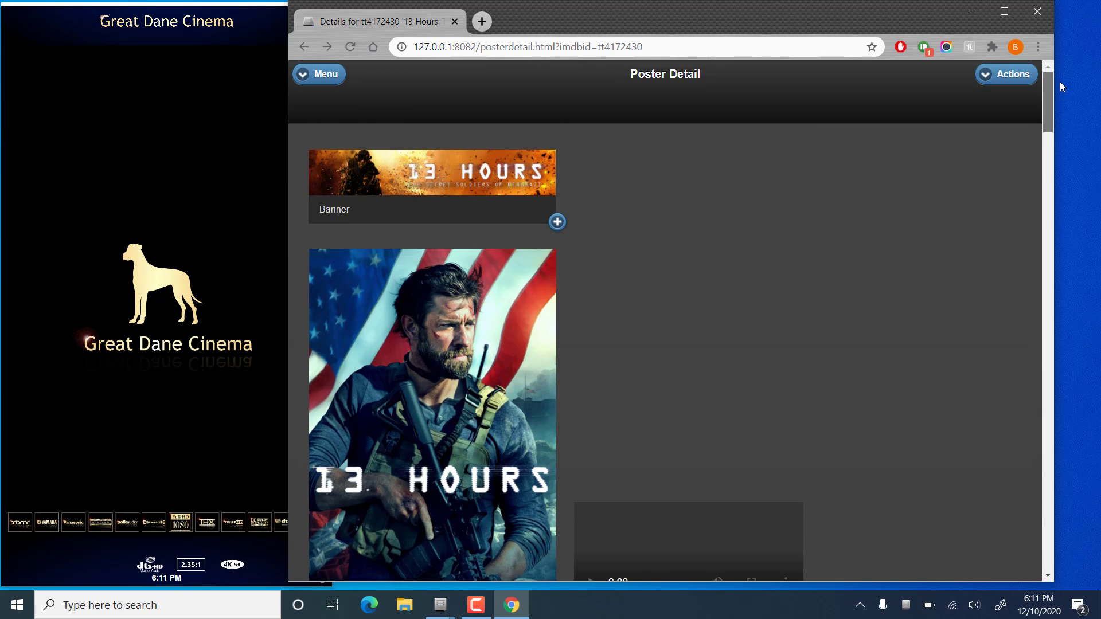
# - Open the Poster image picker, check the URL tab, and browse Web Search results
pyautogui.scroll(-3)
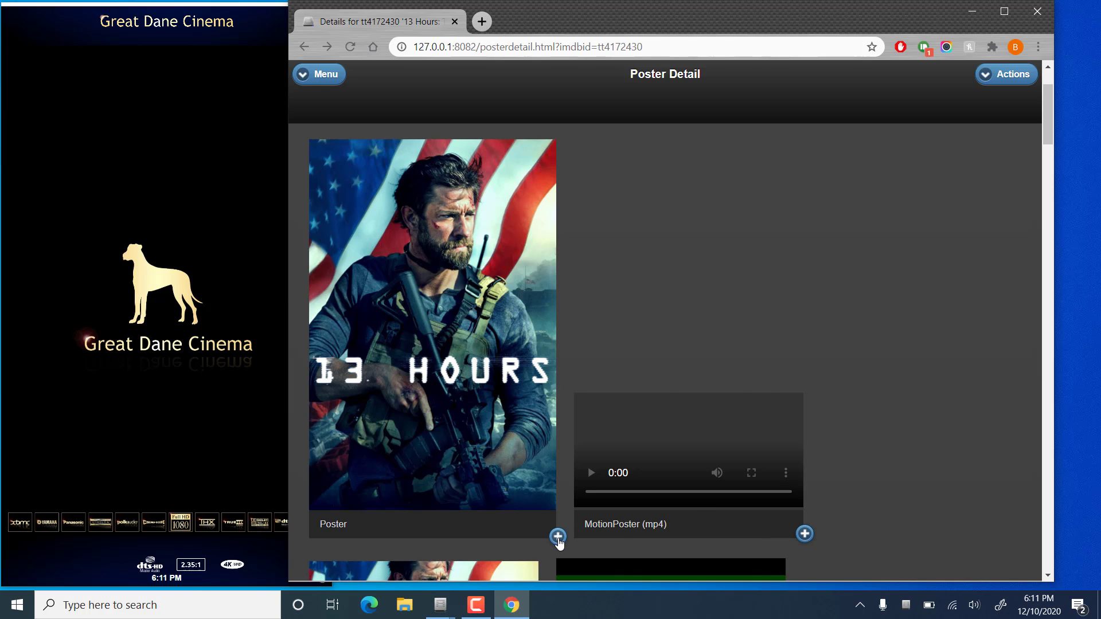
pyautogui.click(558, 536)
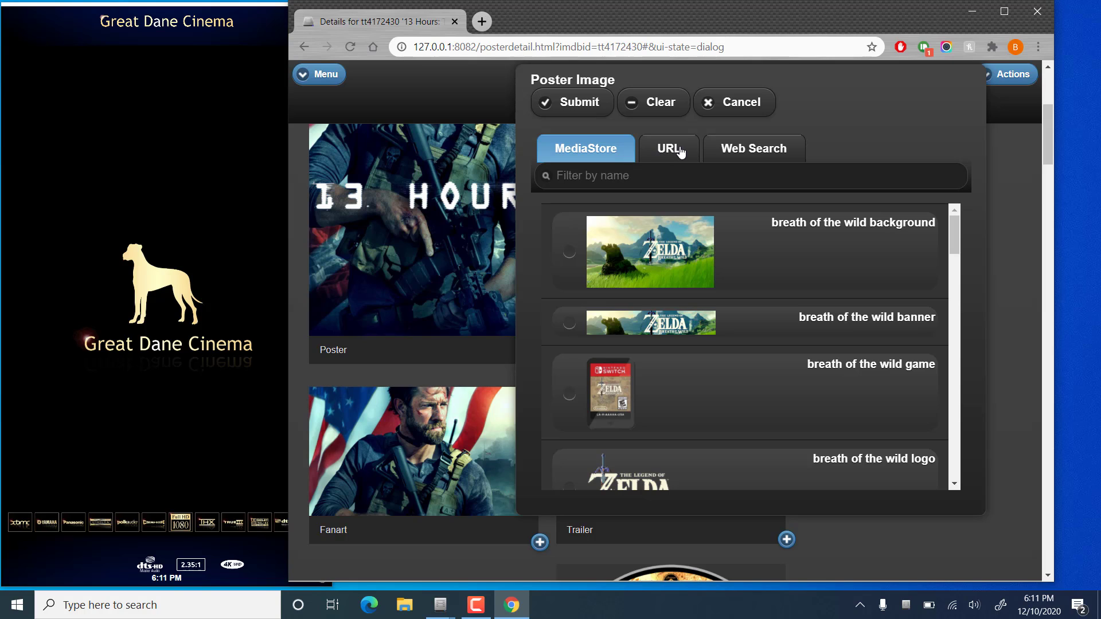
pyautogui.click(668, 148)
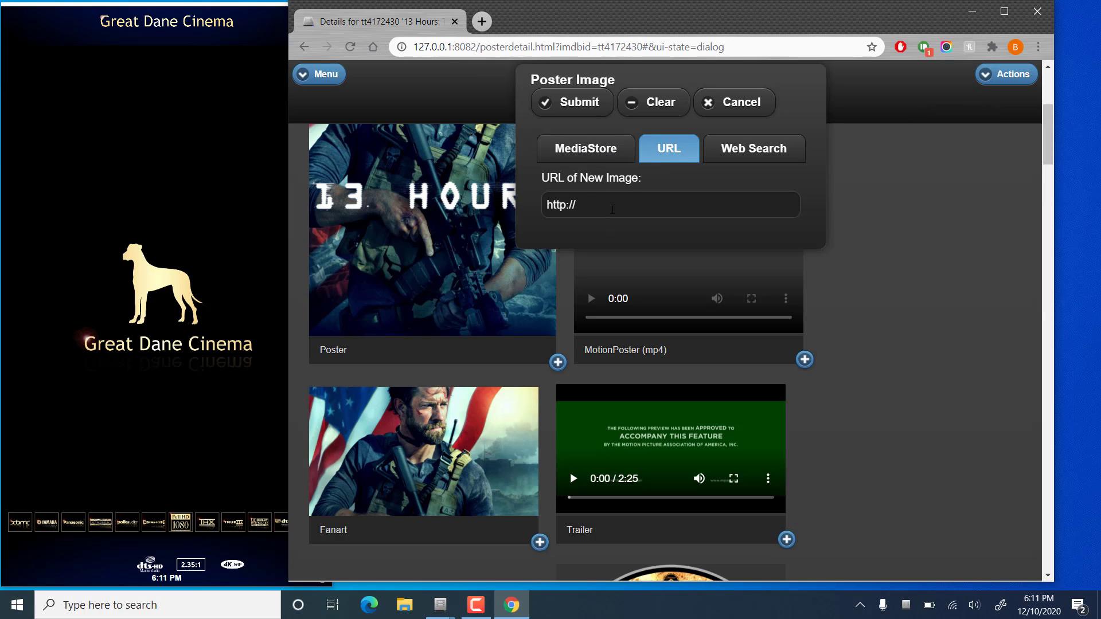
pyautogui.moveTo(721, 175)
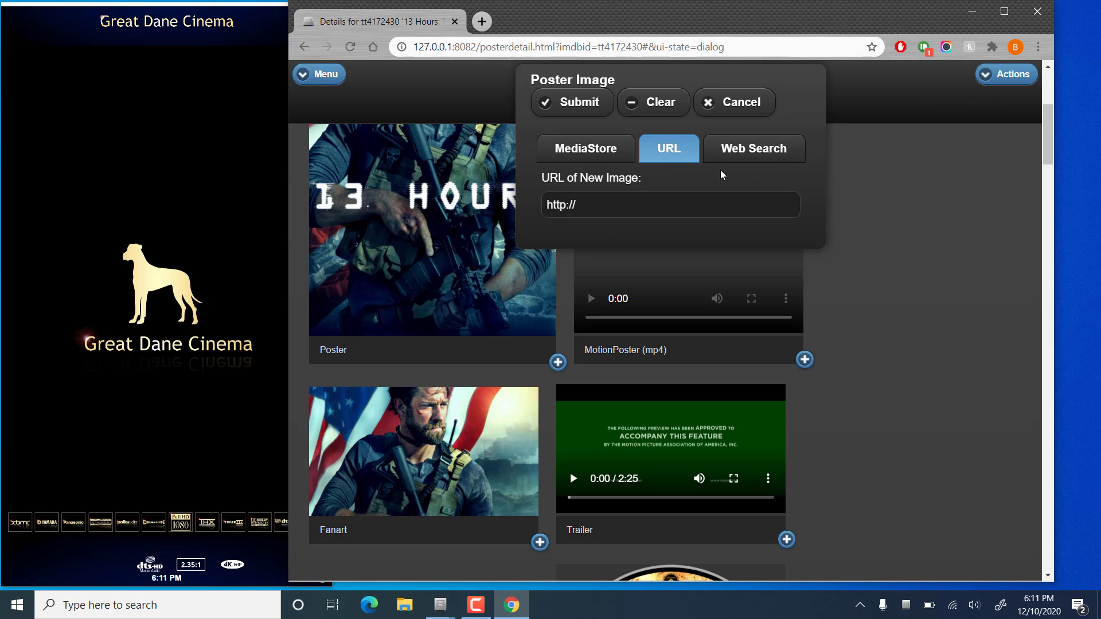
pyautogui.click(753, 147)
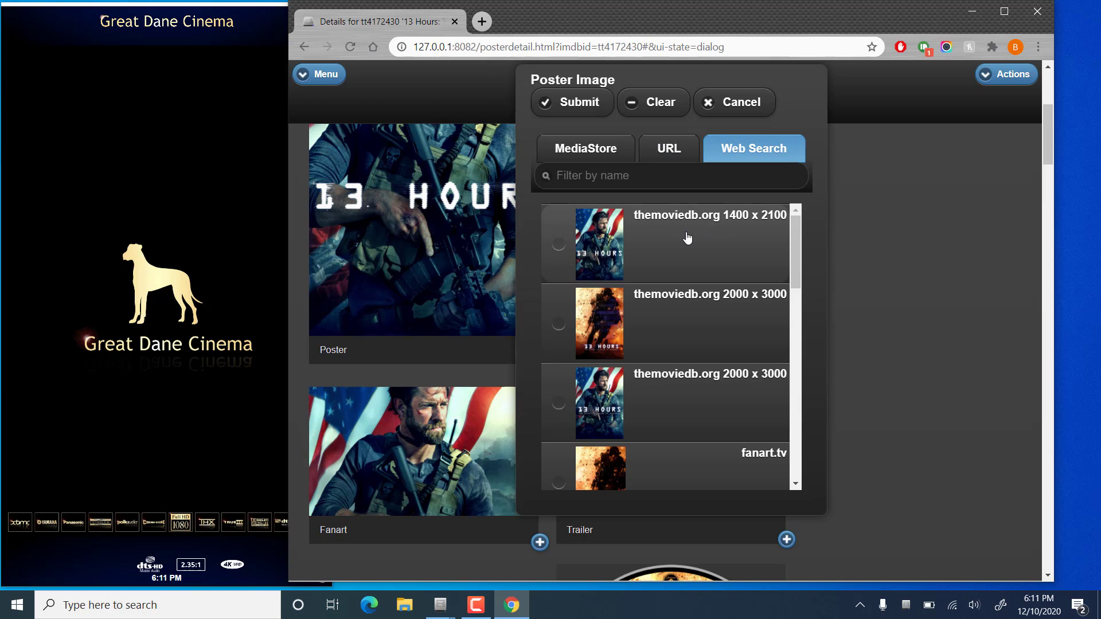
pyautogui.scroll(-3)
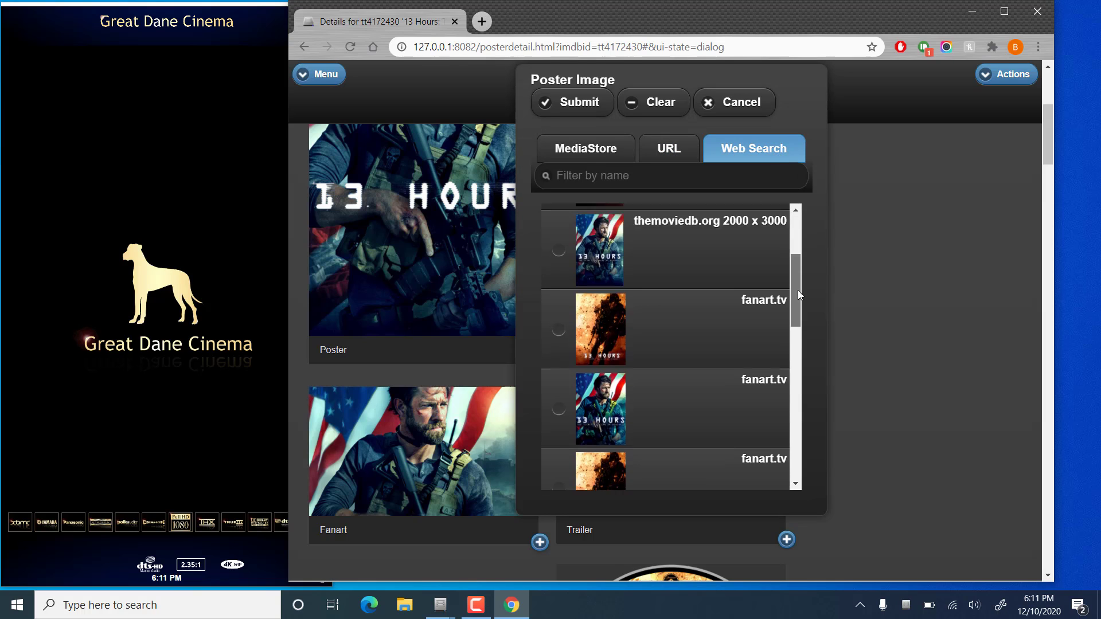
pyautogui.scroll(-3)
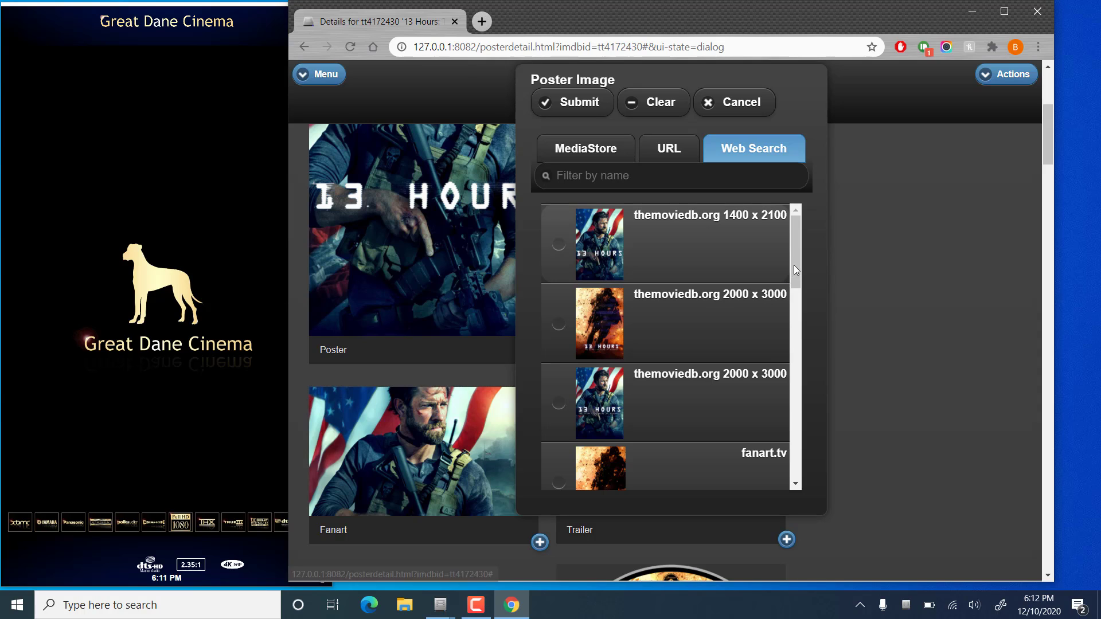
pyautogui.moveTo(750, 238)
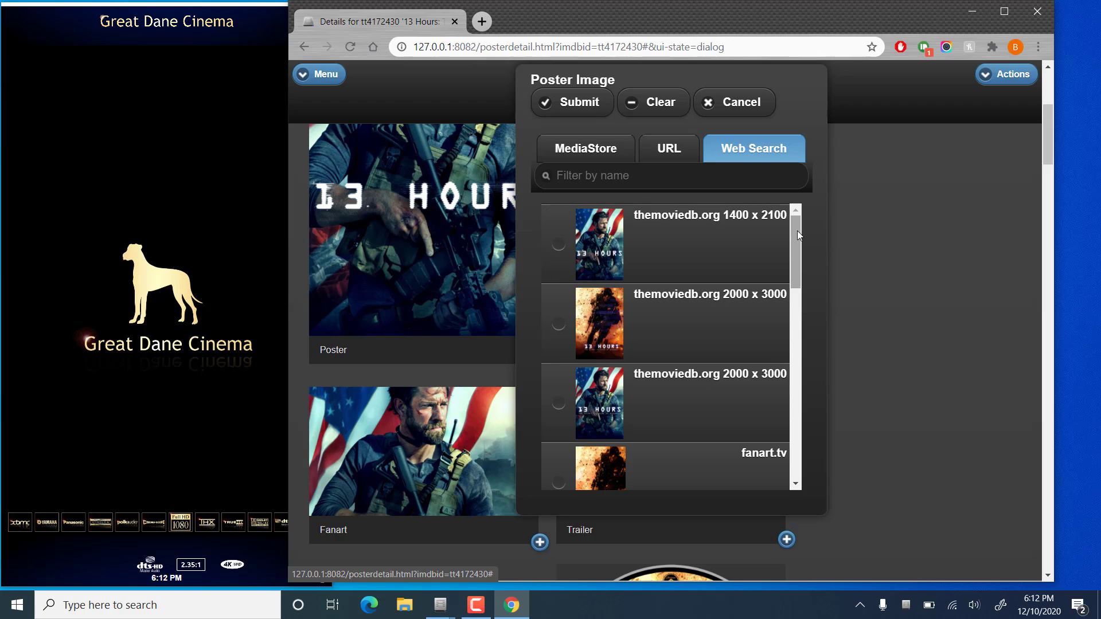
pyautogui.moveTo(722, 286)
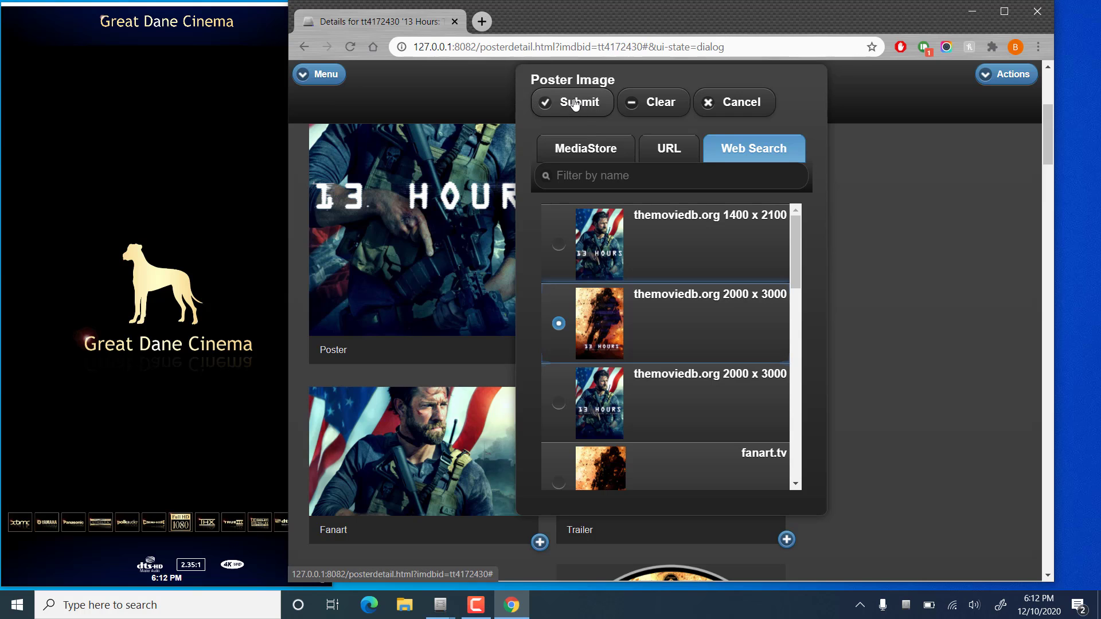
# - Submit the orange explosion artwork and scroll the detail images to verify it
pyautogui.click(572, 102)
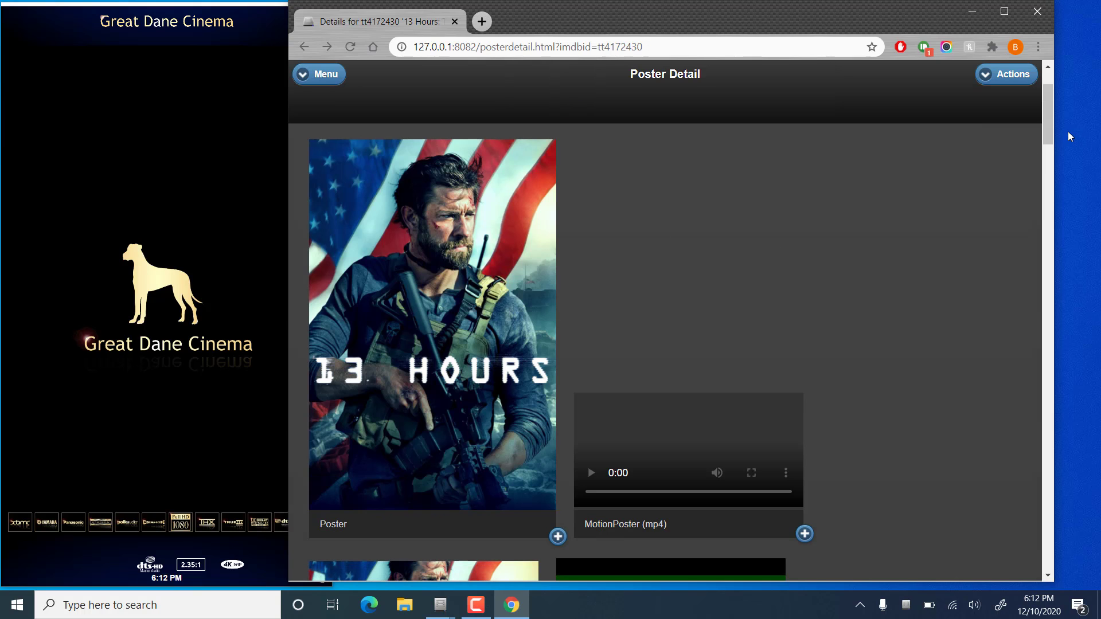
pyautogui.scroll(-3)
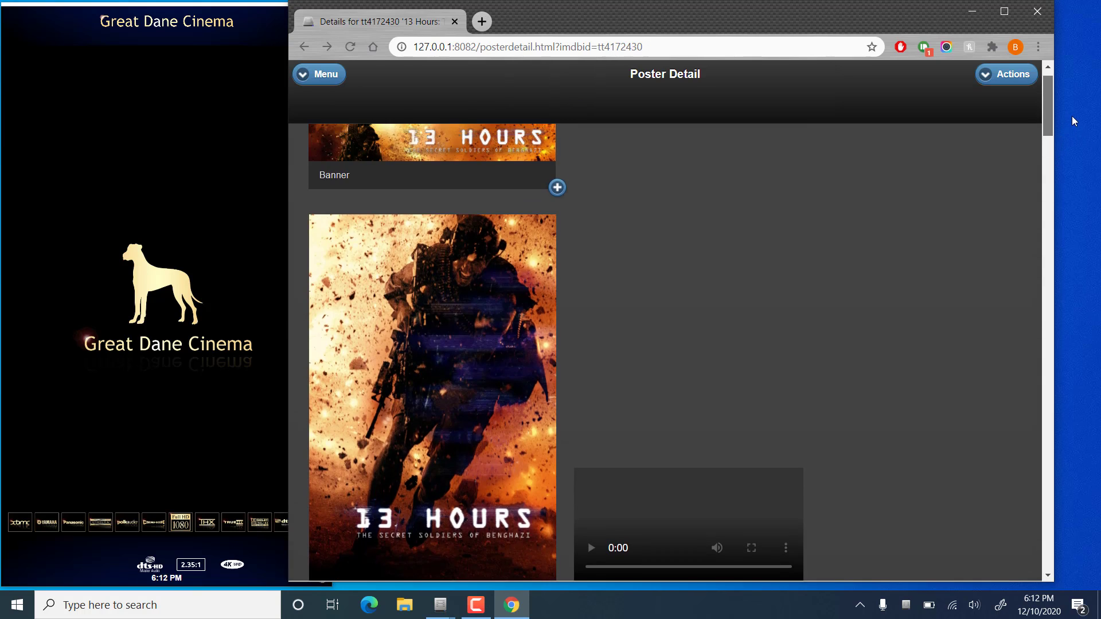
pyautogui.scroll(-3)
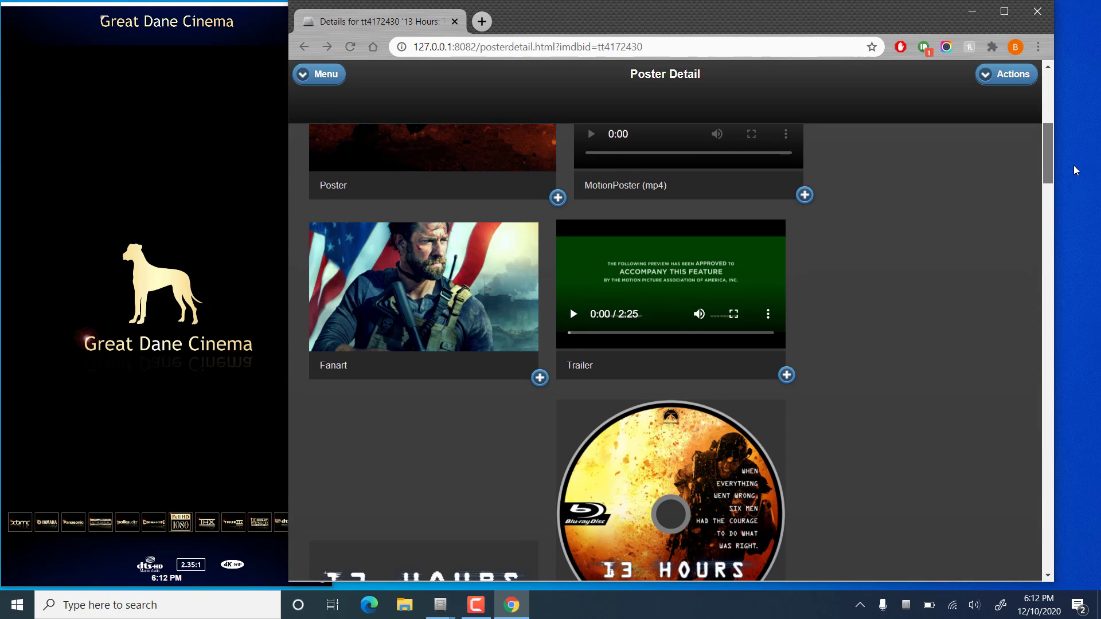
pyautogui.scroll(-3)
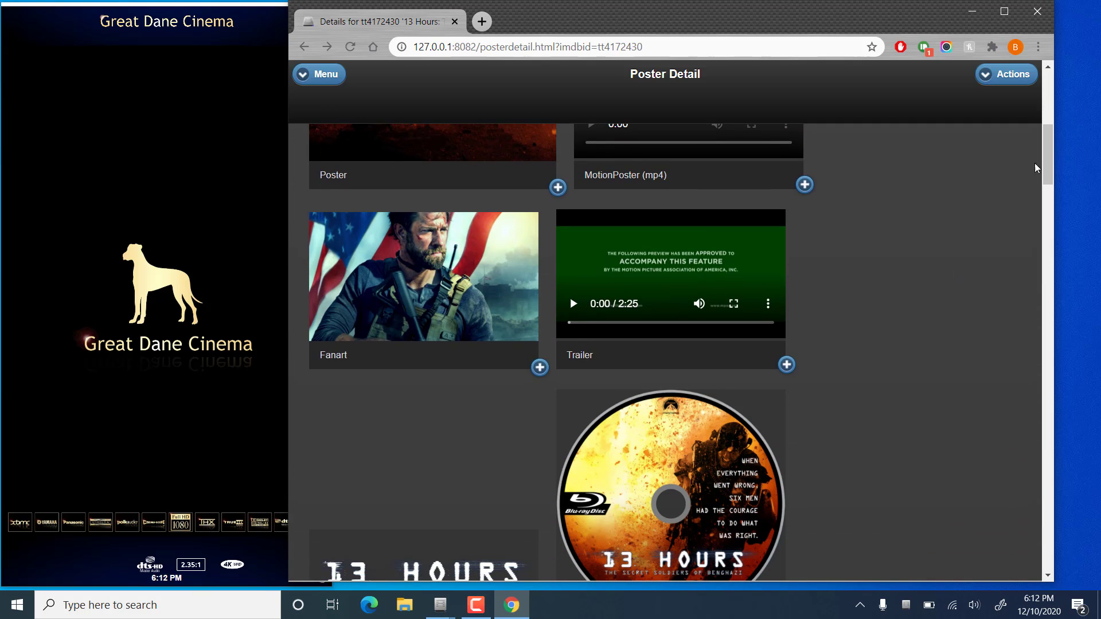
pyautogui.scroll(-3)
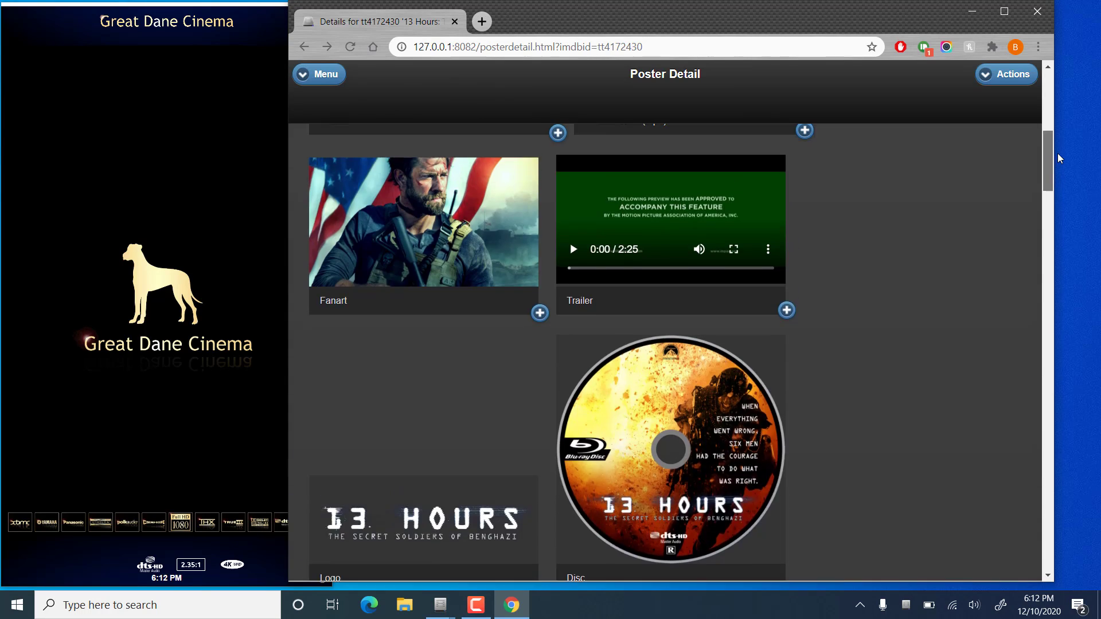
pyautogui.scroll(3)
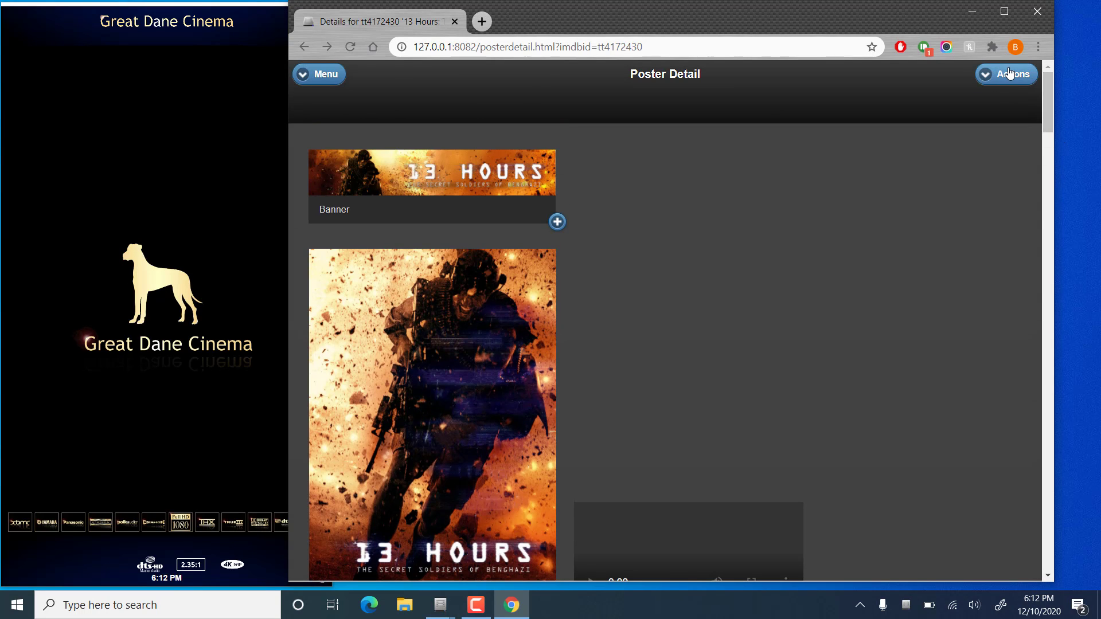
# - Save the updated 13 Hours poster details and return to the poster cache
pyautogui.click(1006, 74)
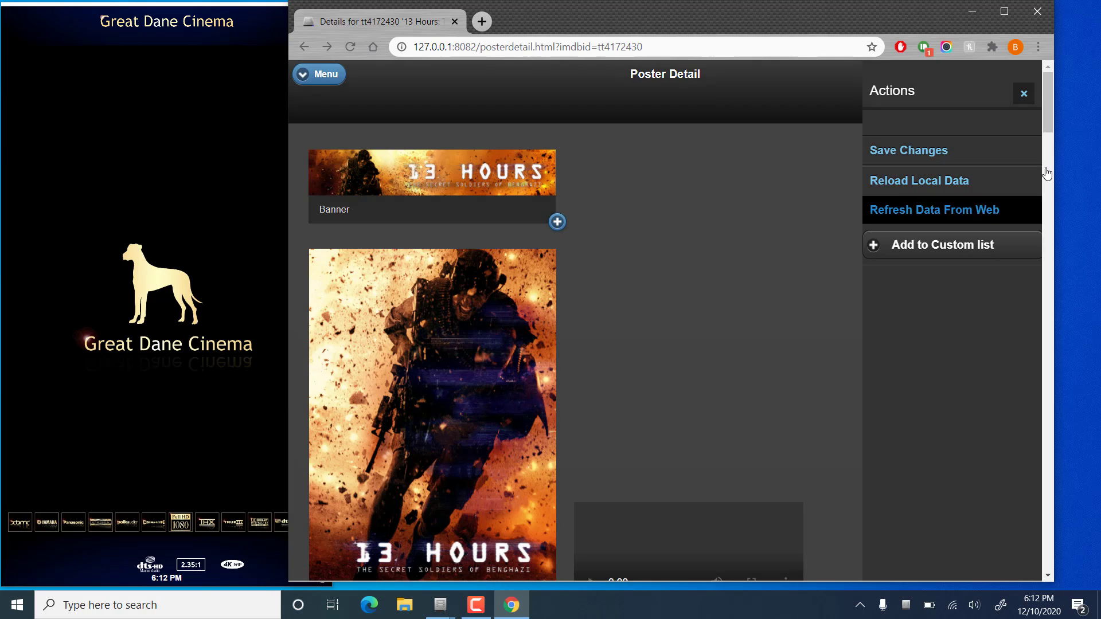
pyautogui.click(907, 150)
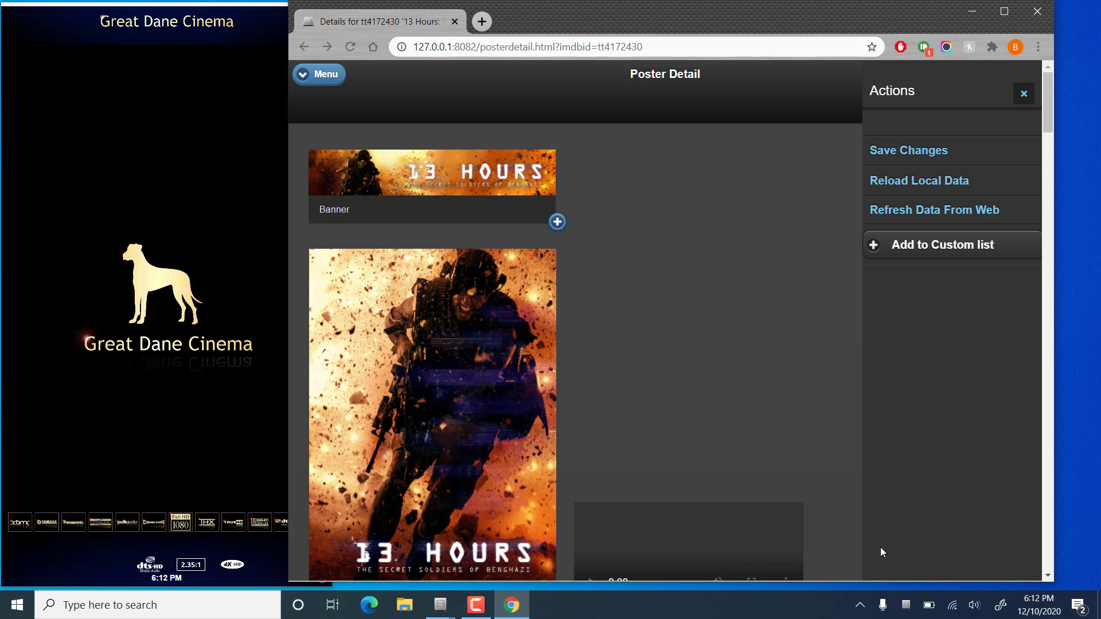
pyautogui.click(318, 74)
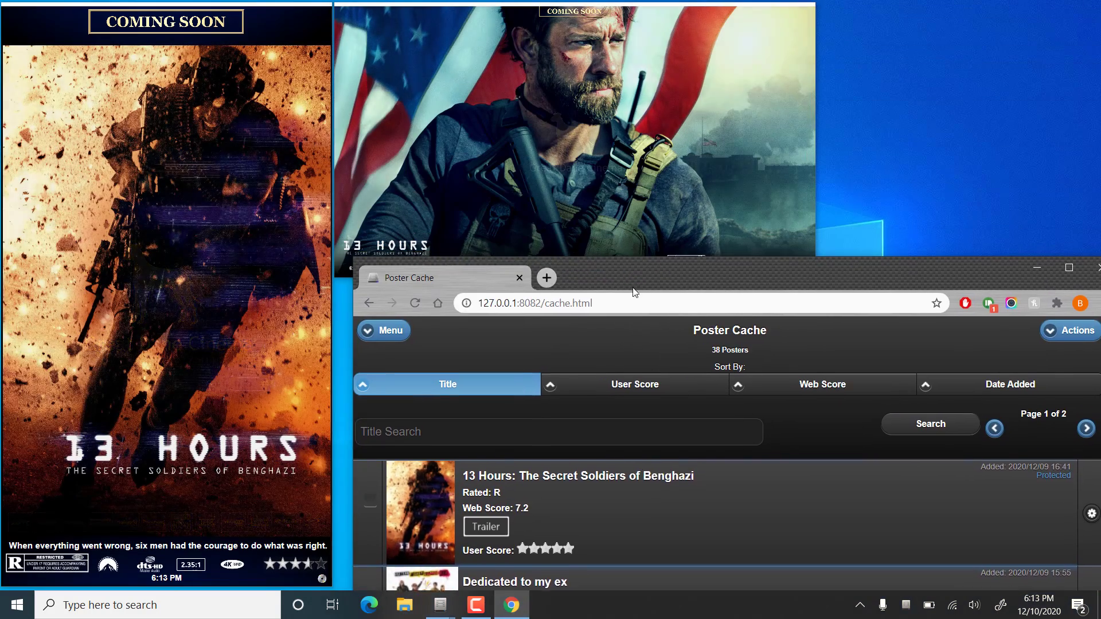
# - Drag the browser window down to reveal the wide 13 Hours fanart display
pyautogui.moveTo(632, 278); pyautogui.dragTo(695, 351)
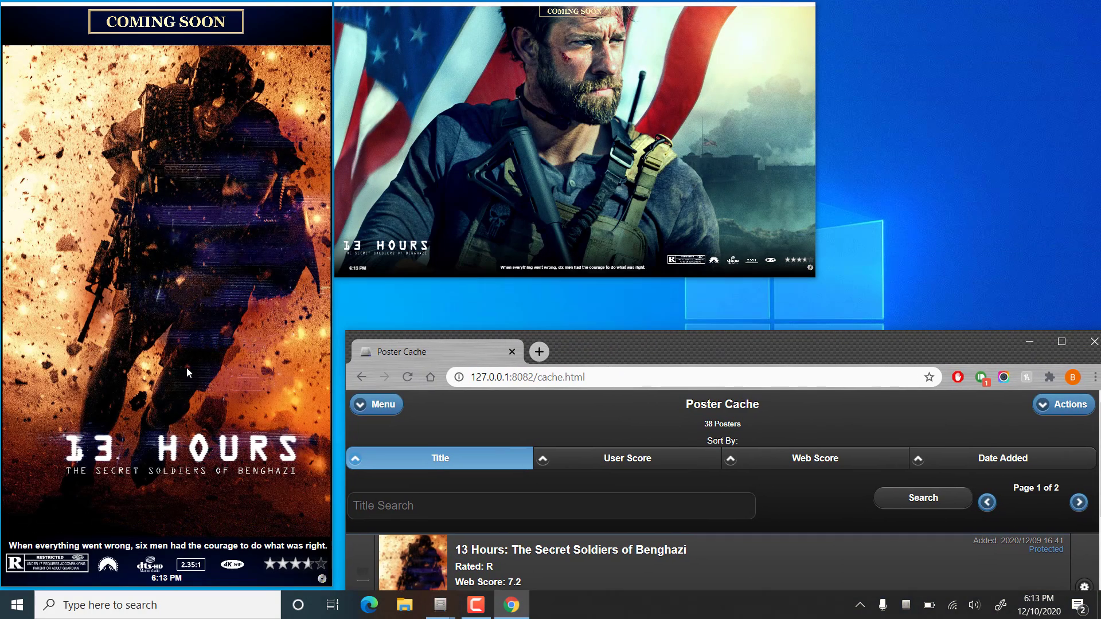
pyautogui.moveTo(587, 106)
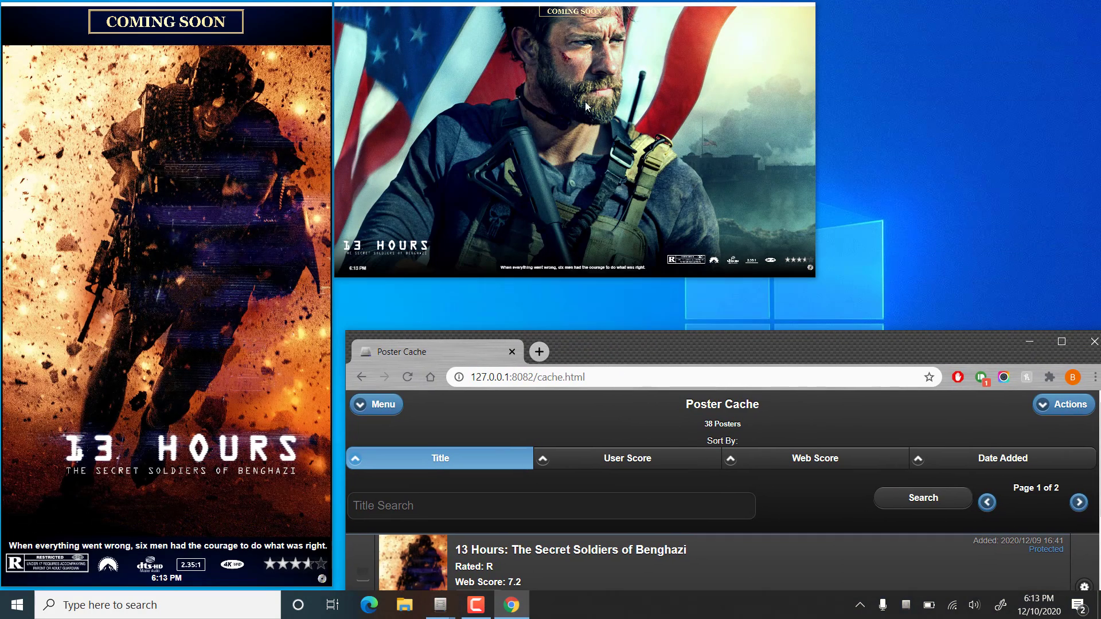
pyautogui.moveTo(413, 218)
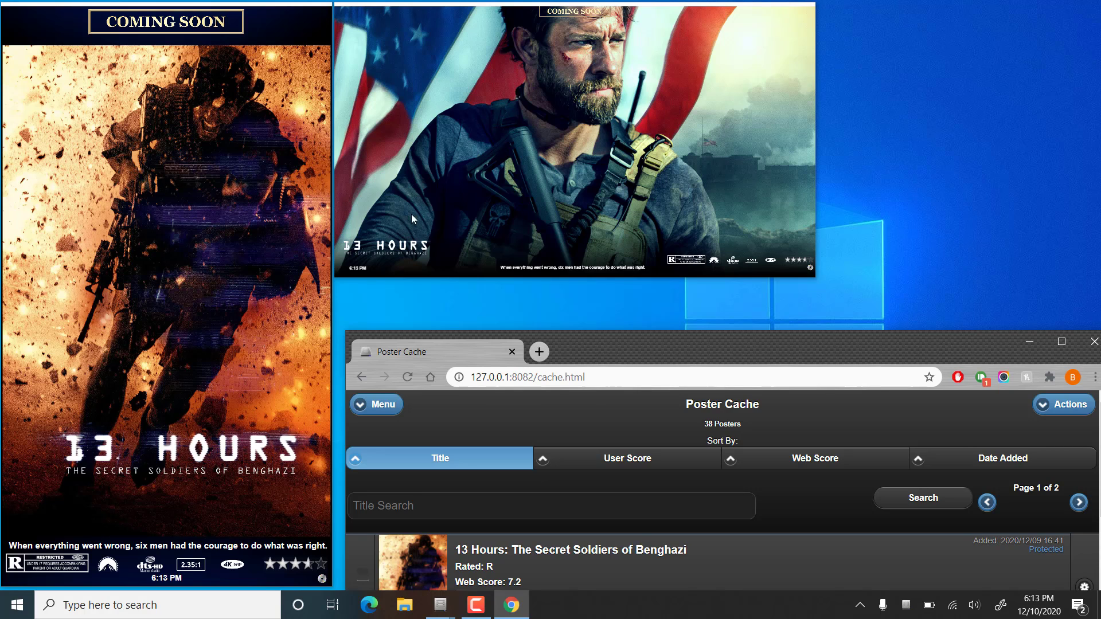
pyautogui.moveTo(414, 251)
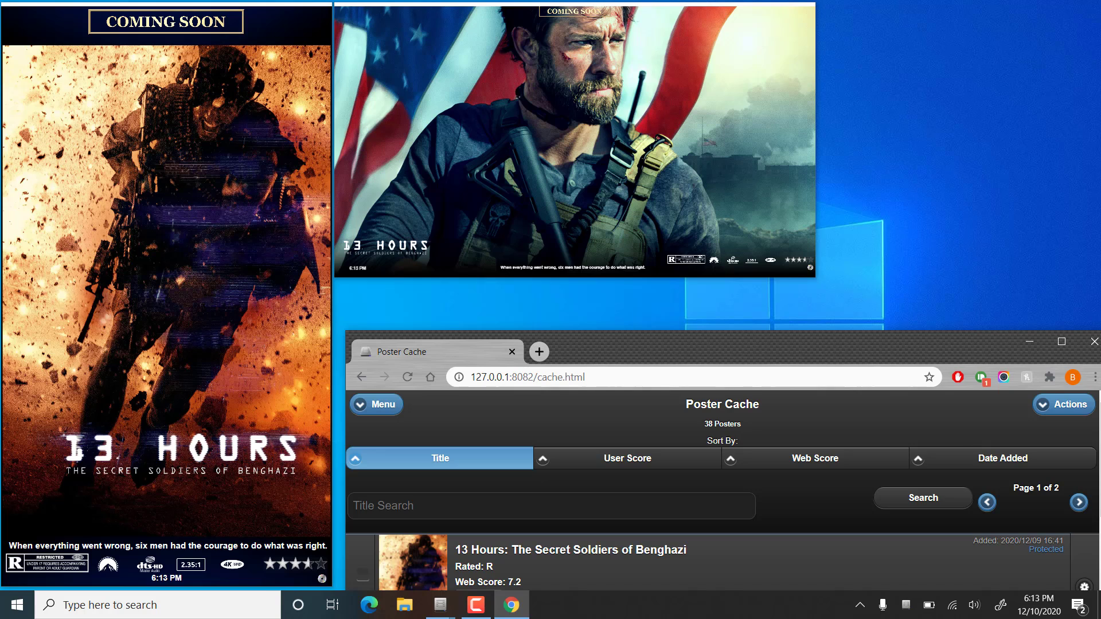
pyautogui.moveTo(529, 164)
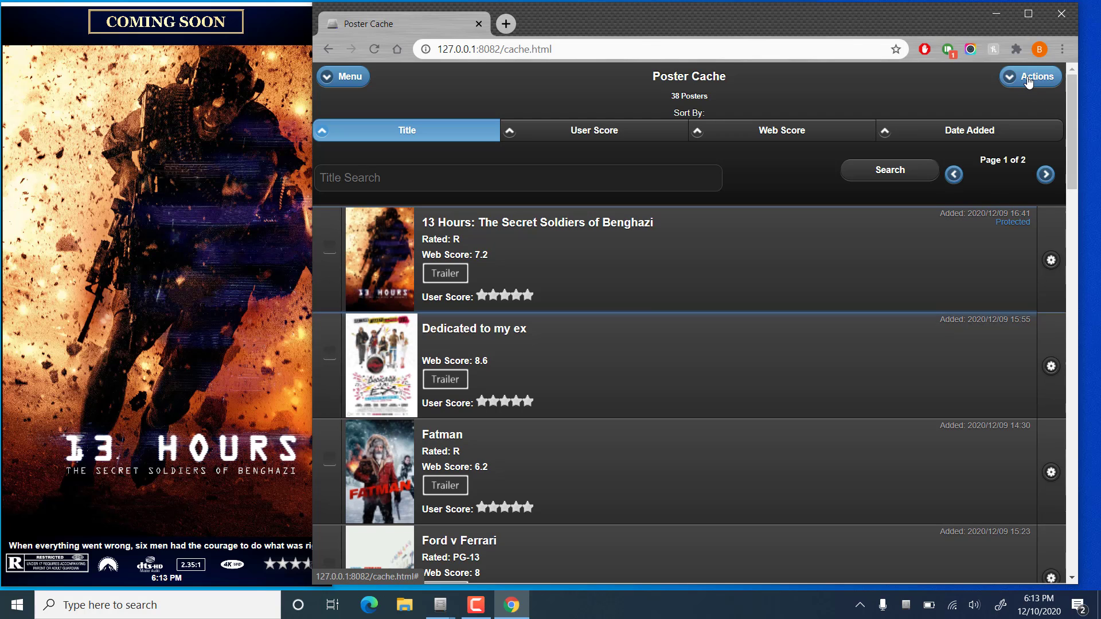
# - Open the Add Poster dialog using Actions > Add New Poster From Web
pyautogui.click(1030, 76)
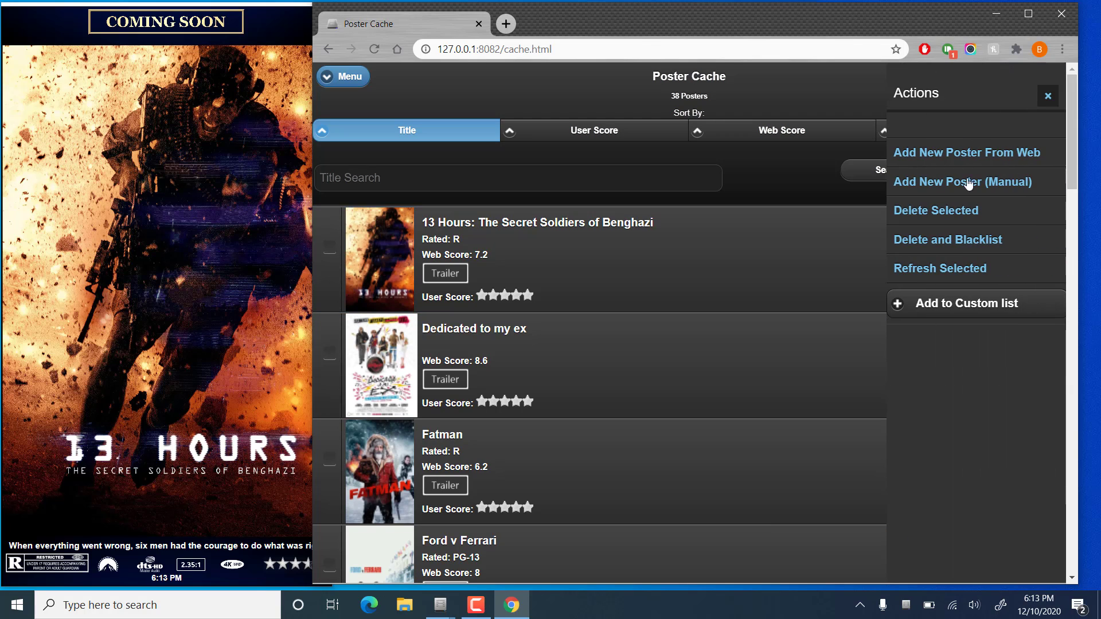
pyautogui.moveTo(967, 153)
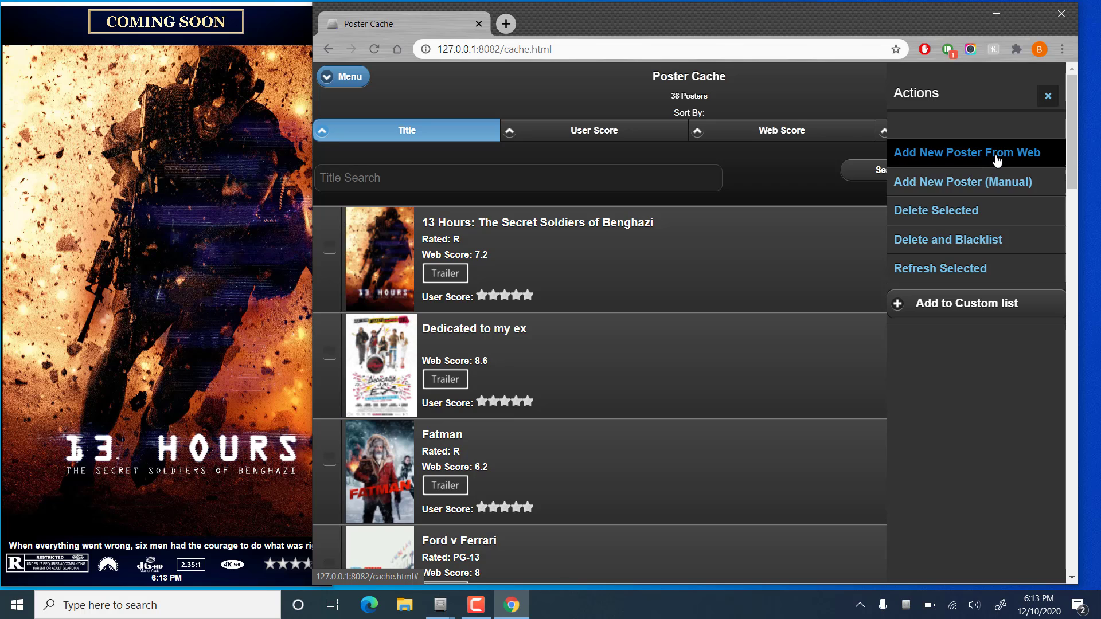
pyautogui.click(967, 152)
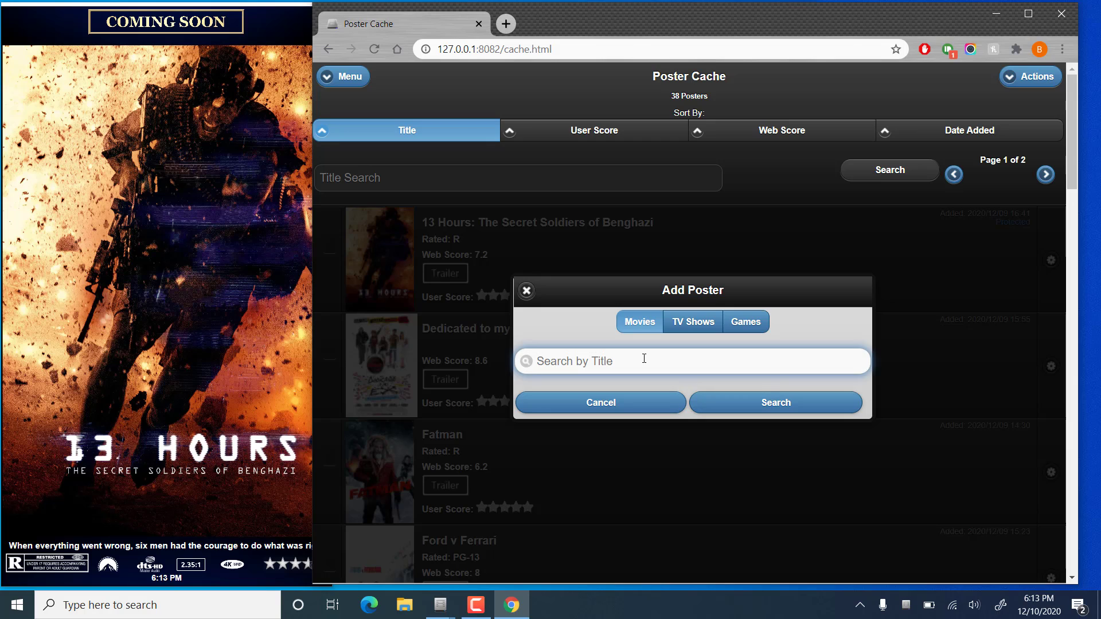
# - Search movies for 'avengers' and add the Endgame and Age of Ultron posters
pyautogui.write('avenge')
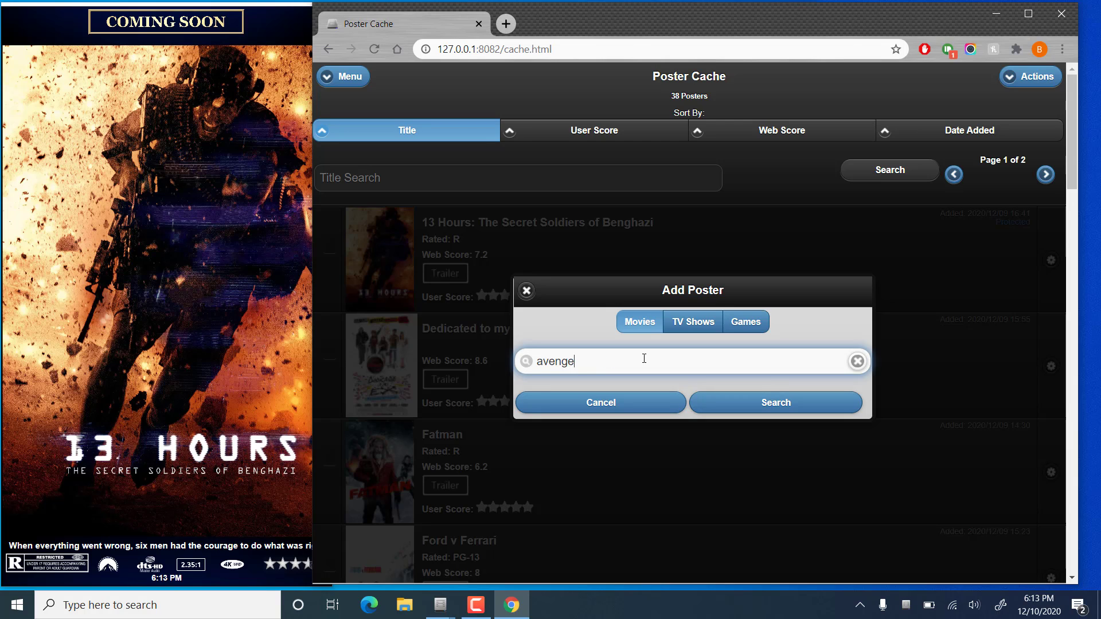
pyautogui.click(775, 402)
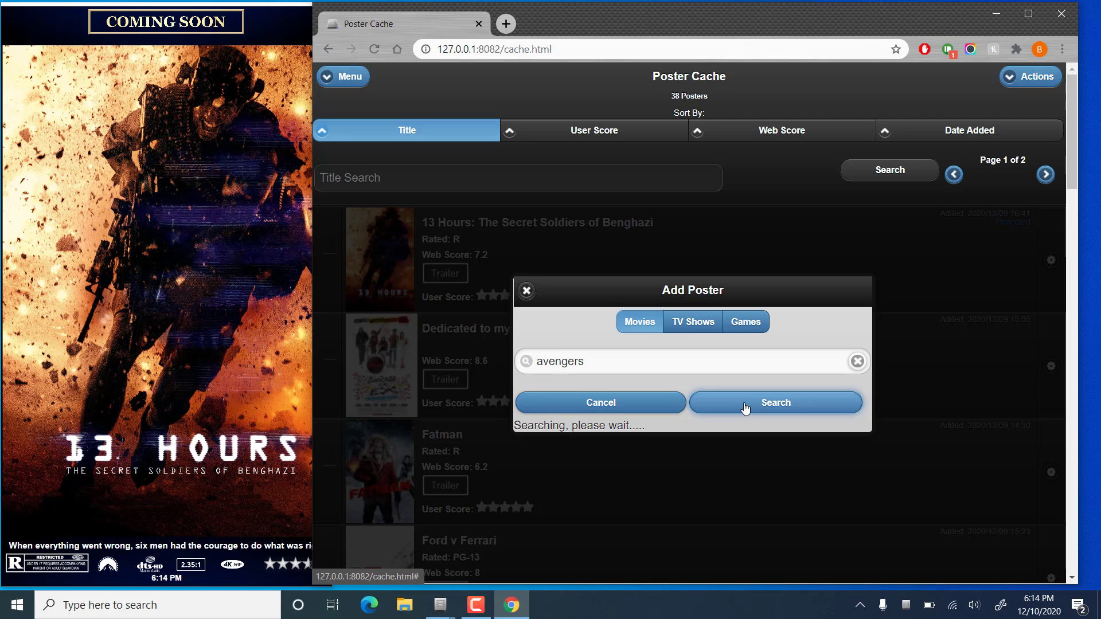
pyautogui.click(775, 403)
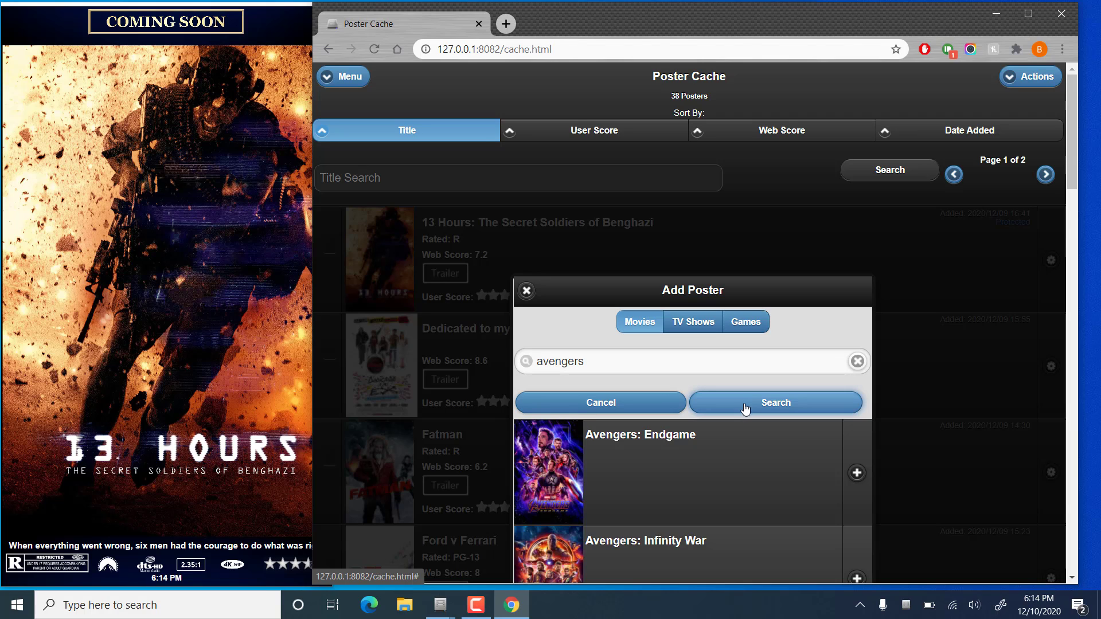
pyautogui.moveTo(857, 473)
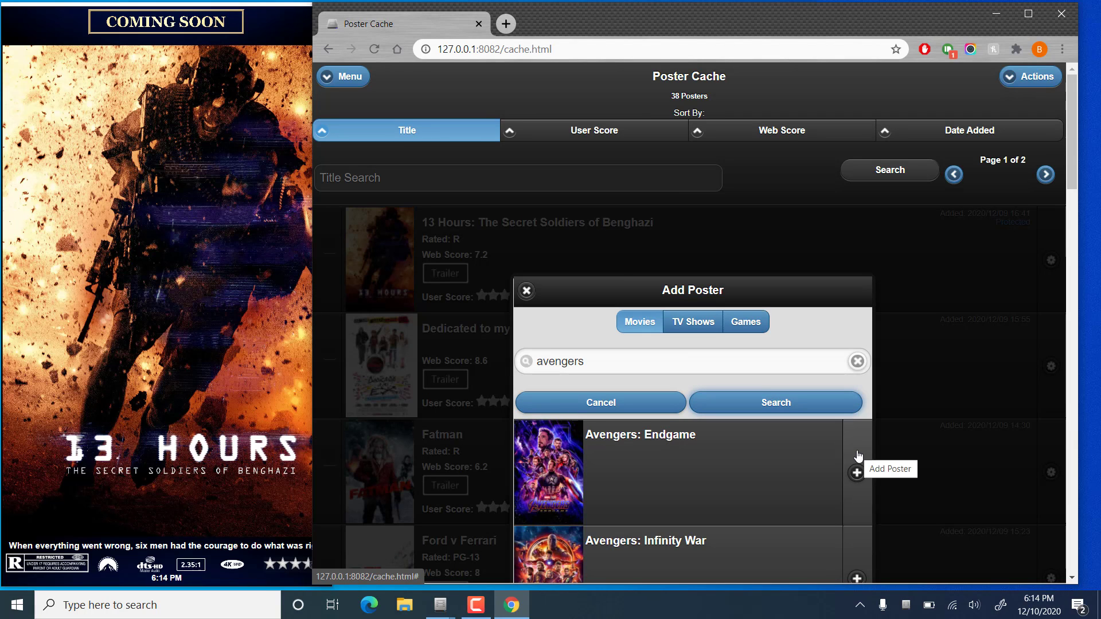
pyautogui.click(856, 472)
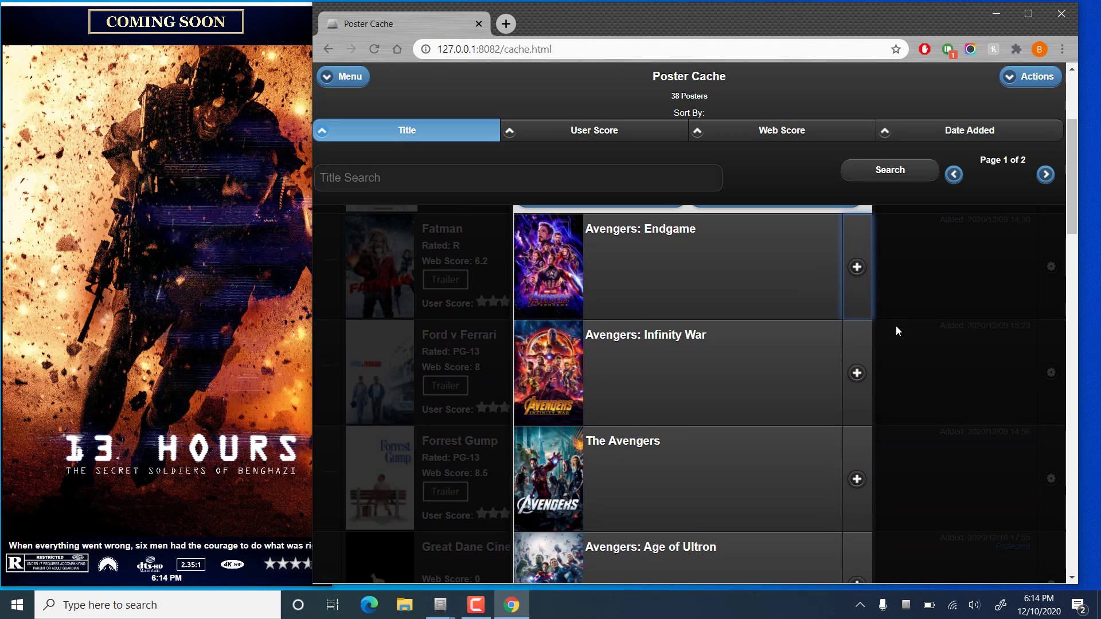
pyautogui.click(856, 373)
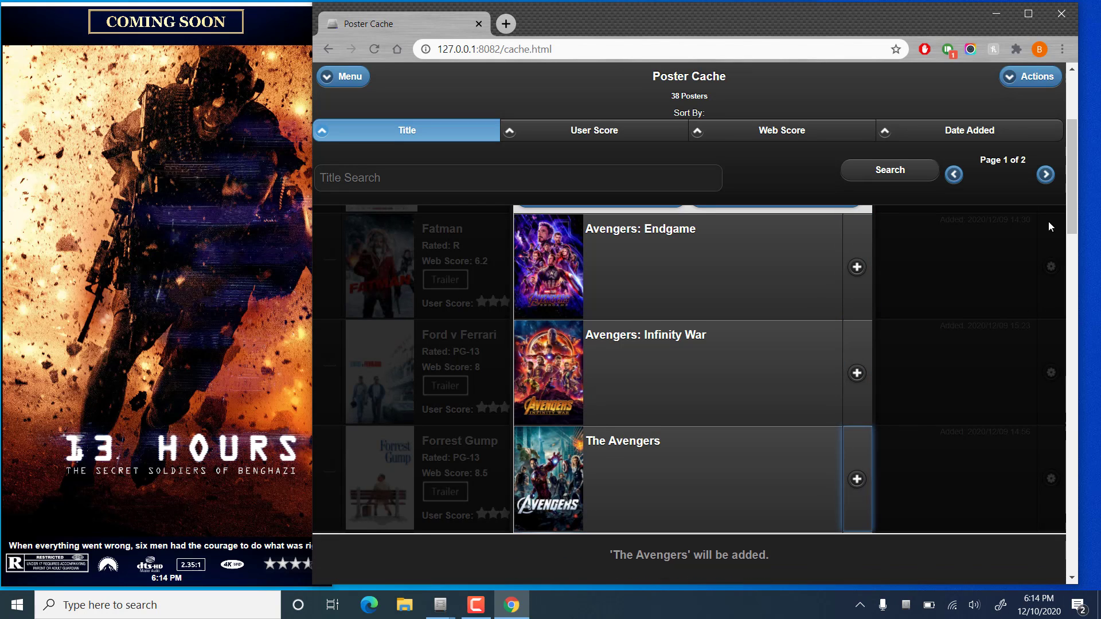
pyautogui.scroll(-3)
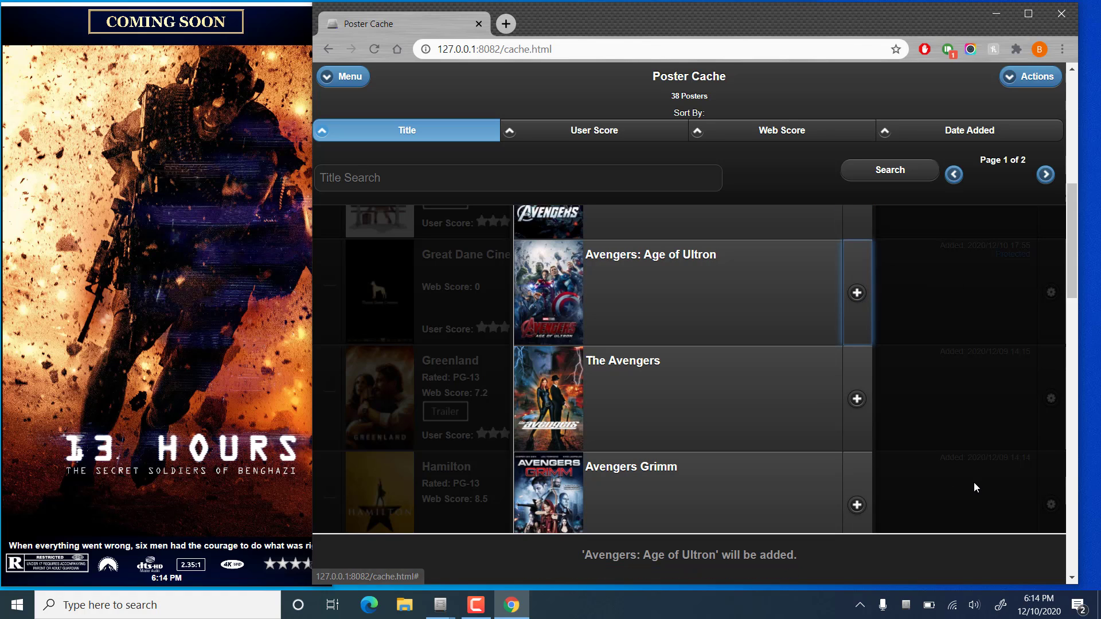
pyautogui.scroll(-3)
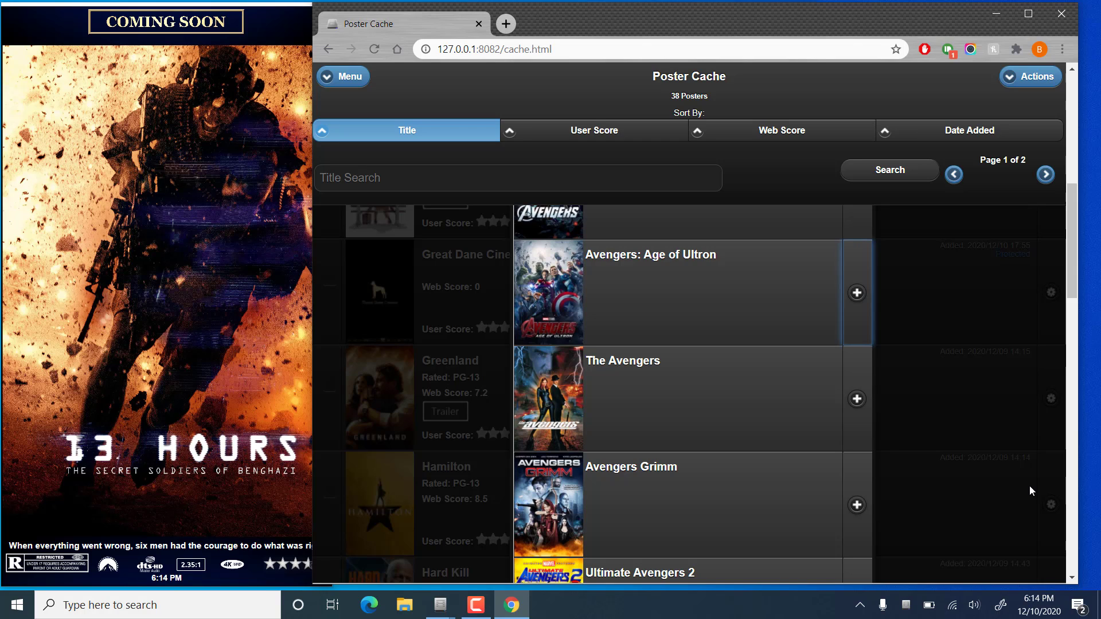
pyautogui.moveTo(886, 550)
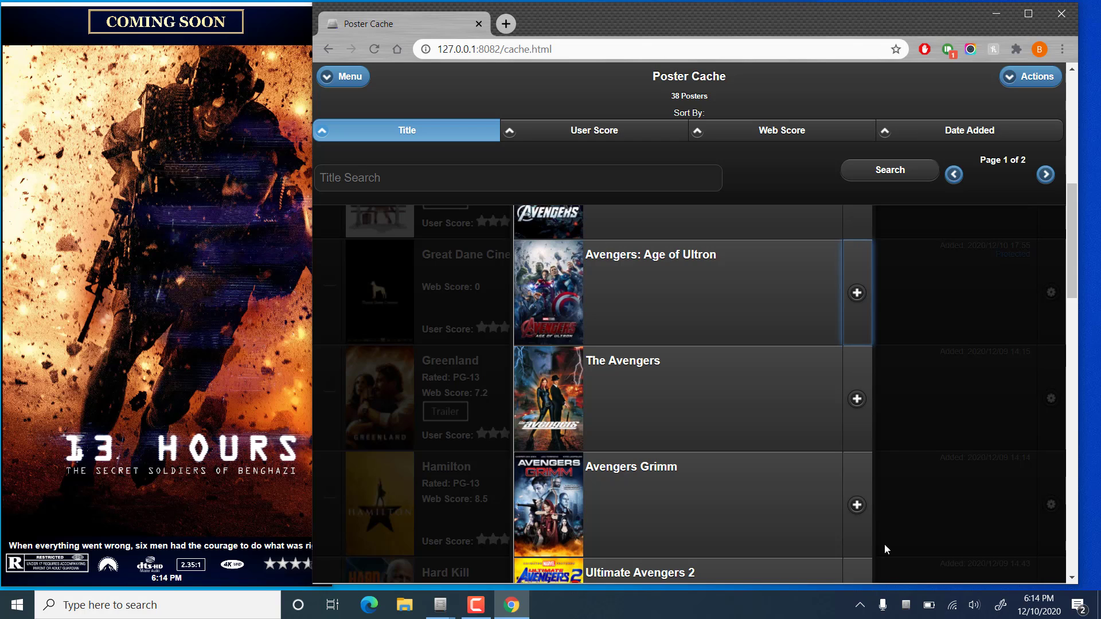
pyautogui.moveTo(893, 547)
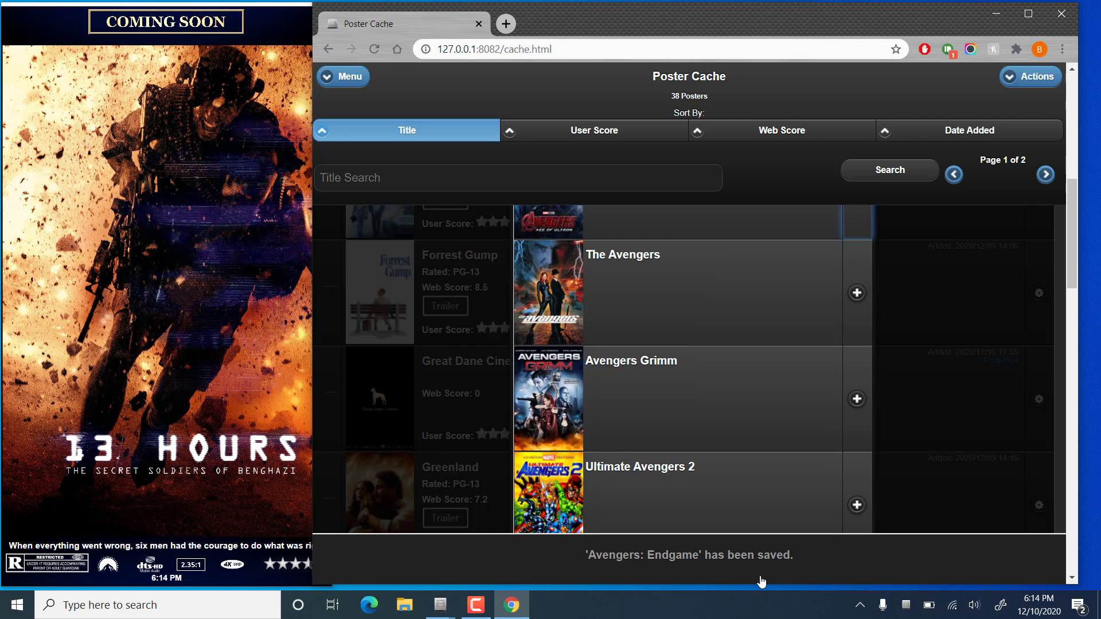
pyautogui.moveTo(805, 573)
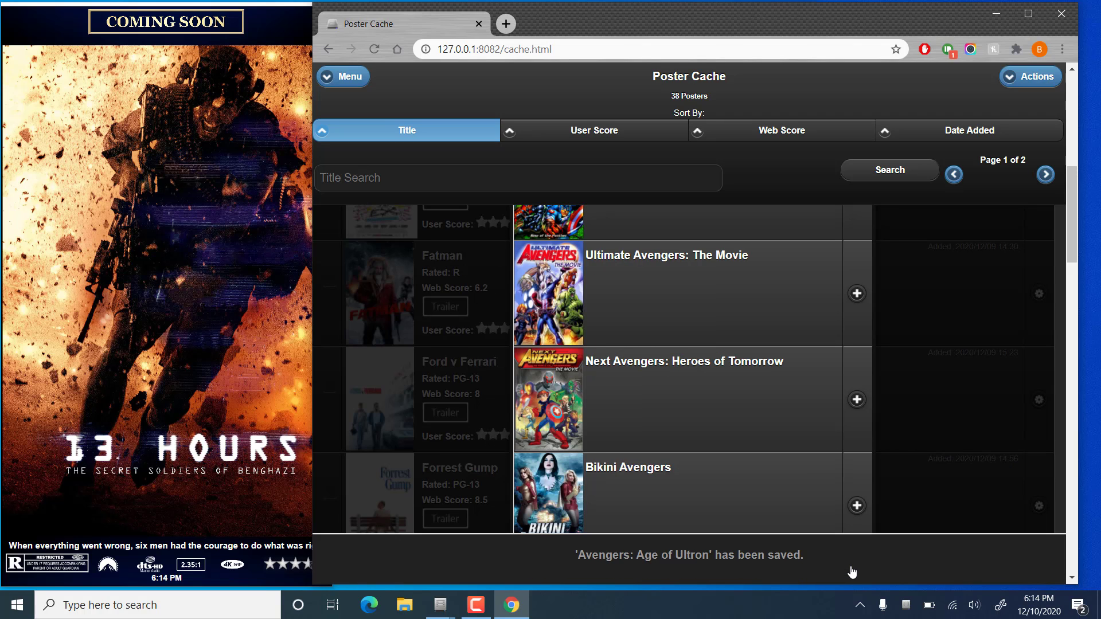
pyautogui.moveTo(1057, 231)
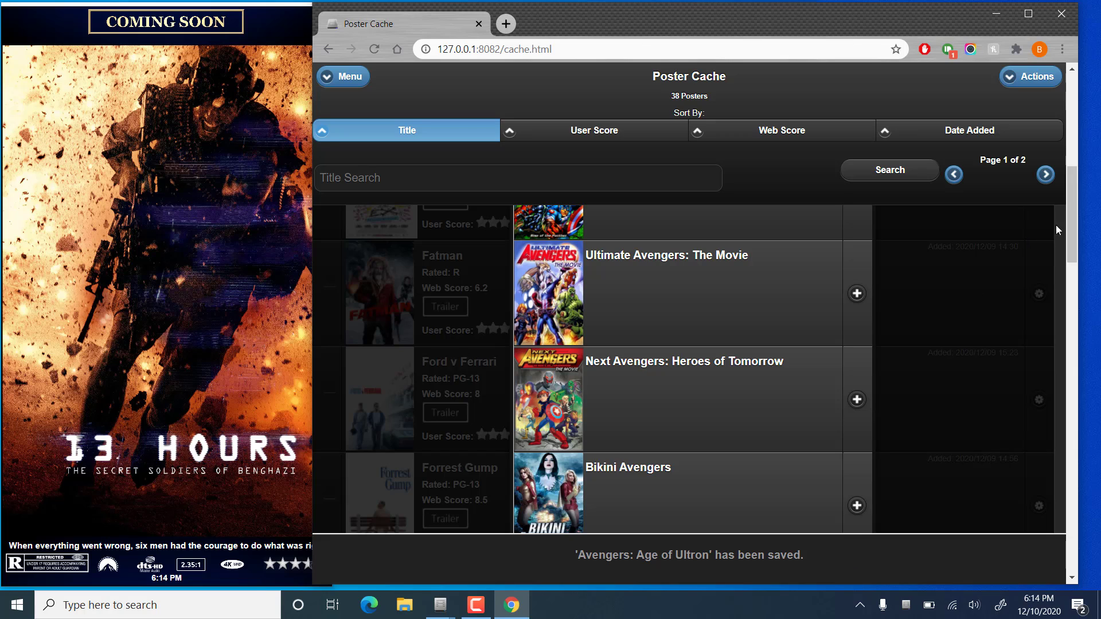
pyautogui.scroll(-3)
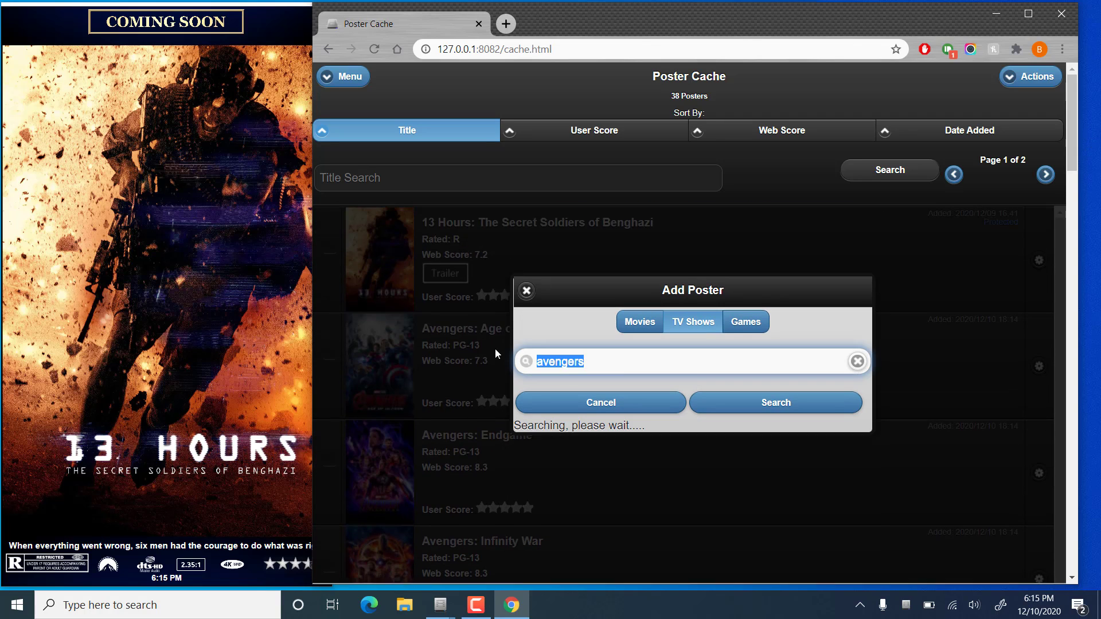
# - Search TV shows for 'friends' and add the Friends poster to the cache
pyautogui.write('friends')
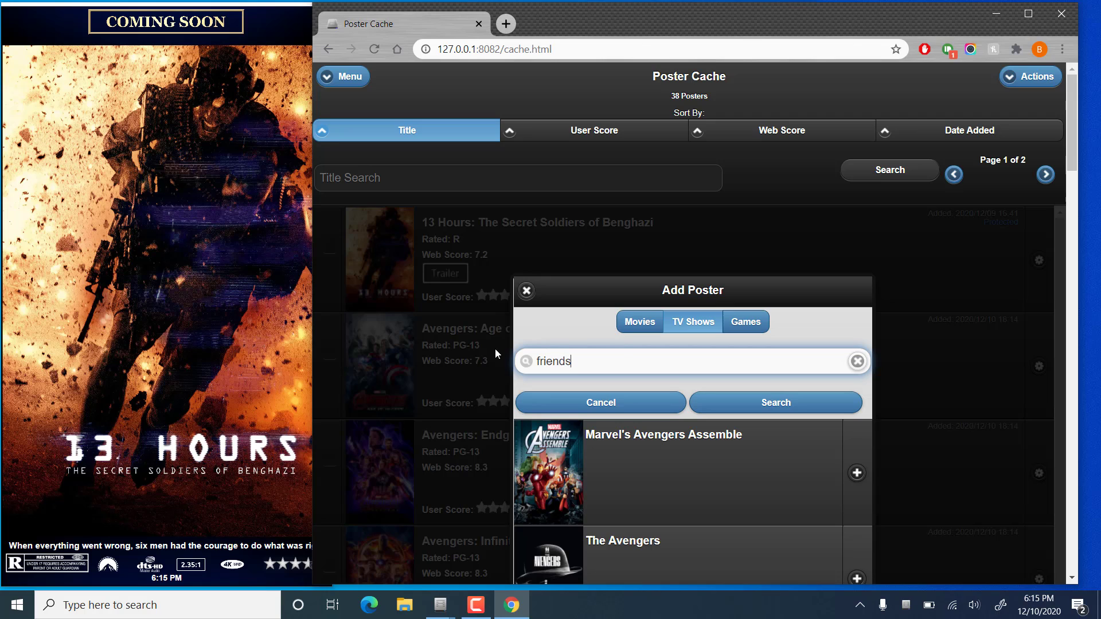
pyautogui.click(775, 403)
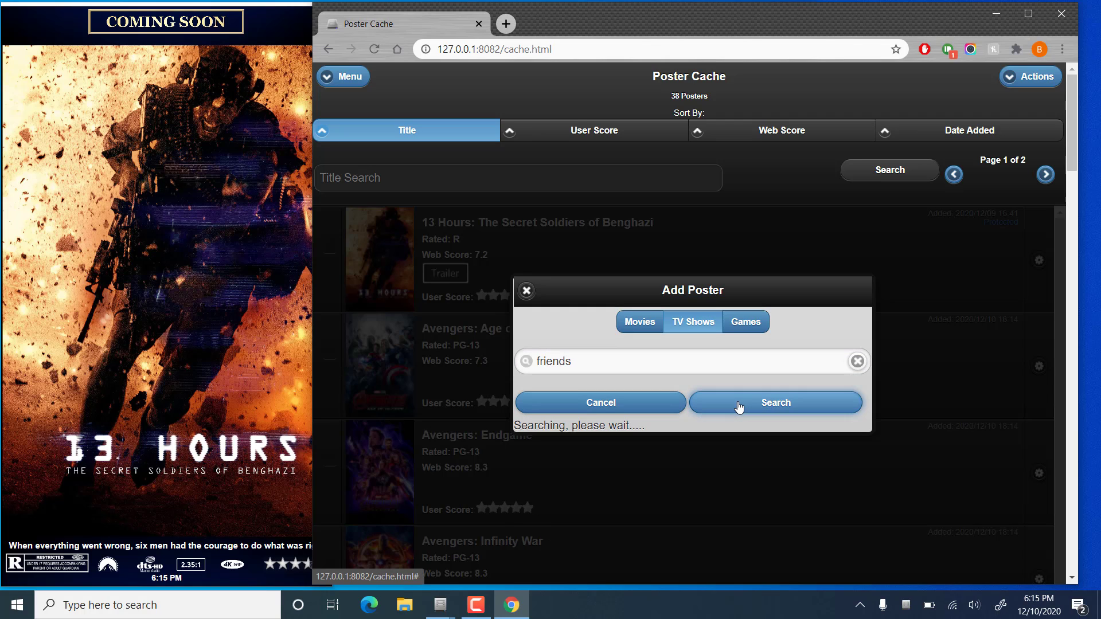
pyautogui.click(775, 403)
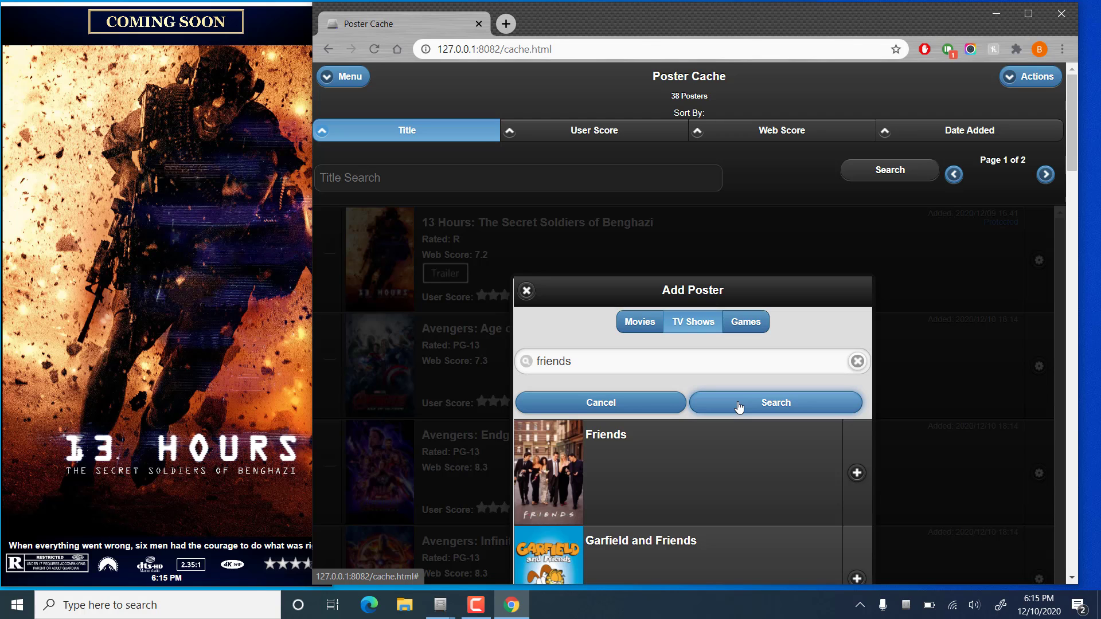
pyautogui.click(856, 472)
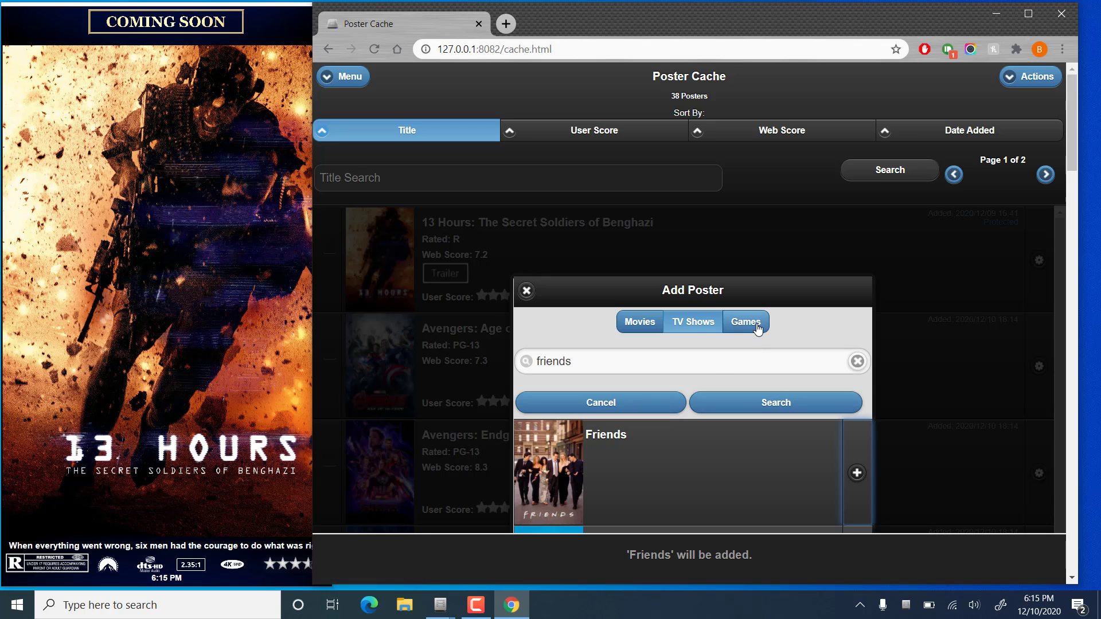
# - Search games for 'zelda', find nothing, and close the Add Poster dialog
pyautogui.click(775, 403)
pyautogui.write('zelda')
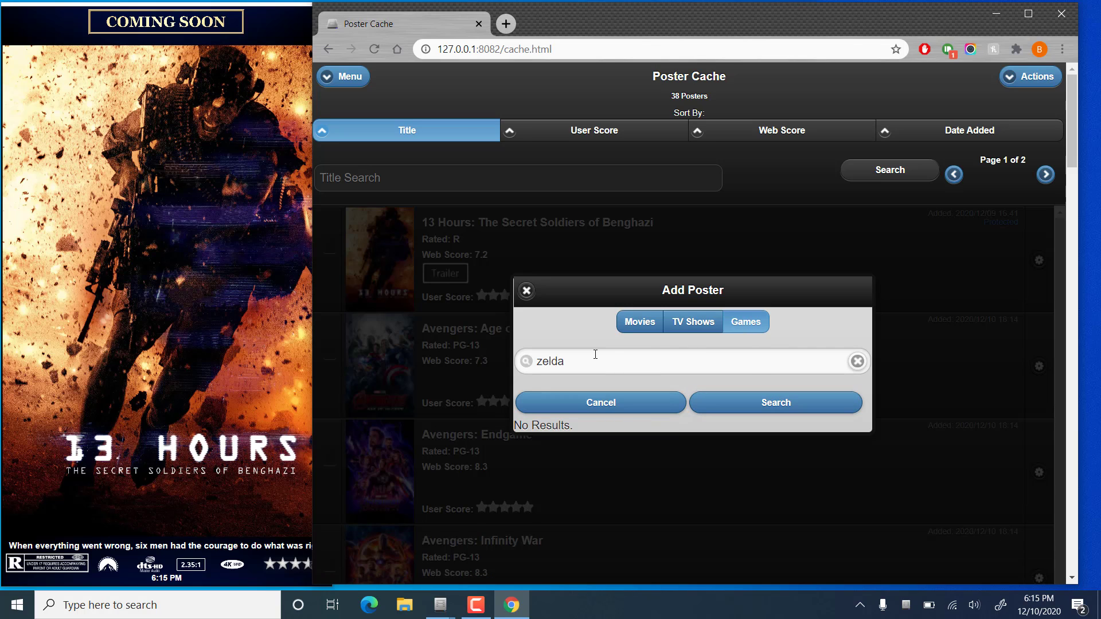
pyautogui.doubleClick(549, 360)
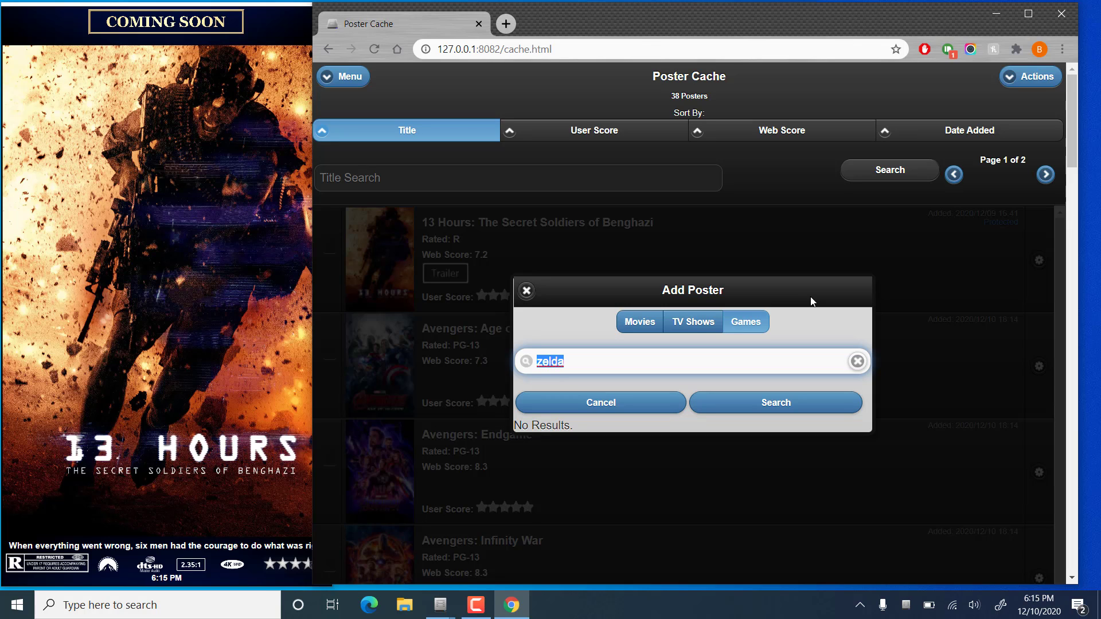
pyautogui.click(525, 290)
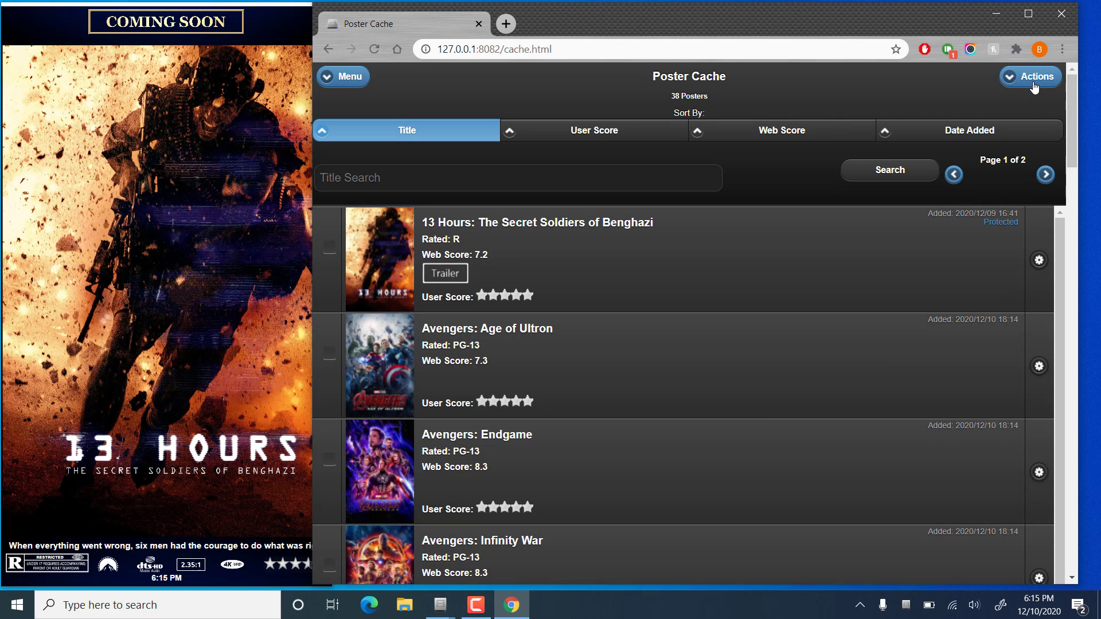
# - Create a new manual poster and show its Actions panel on the Poster Detail page
pyautogui.click(1029, 77)
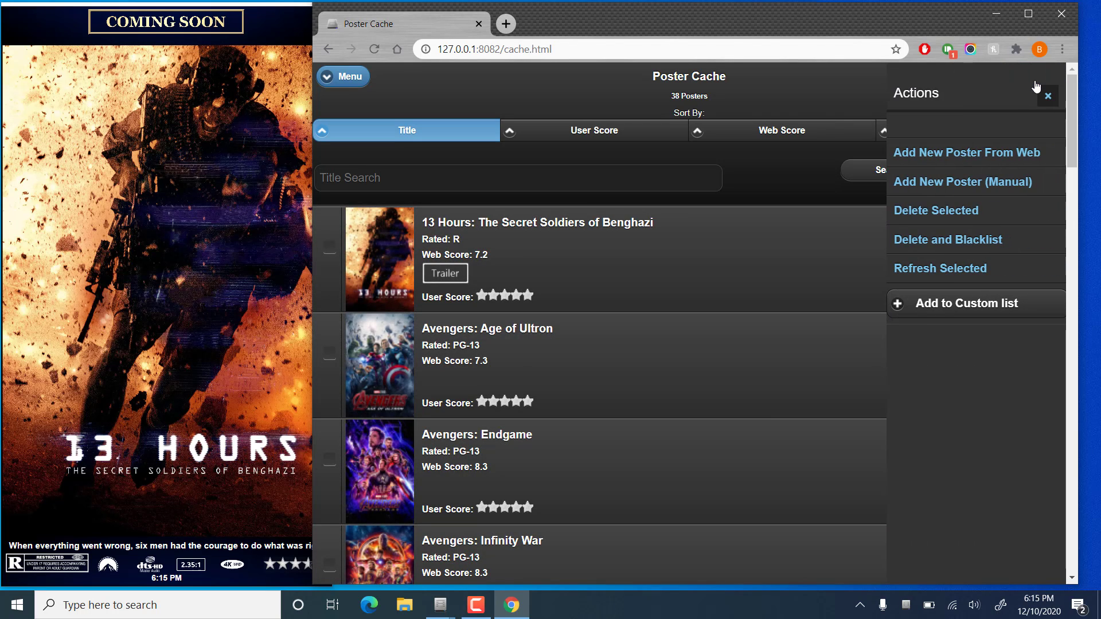
pyautogui.moveTo(969, 148)
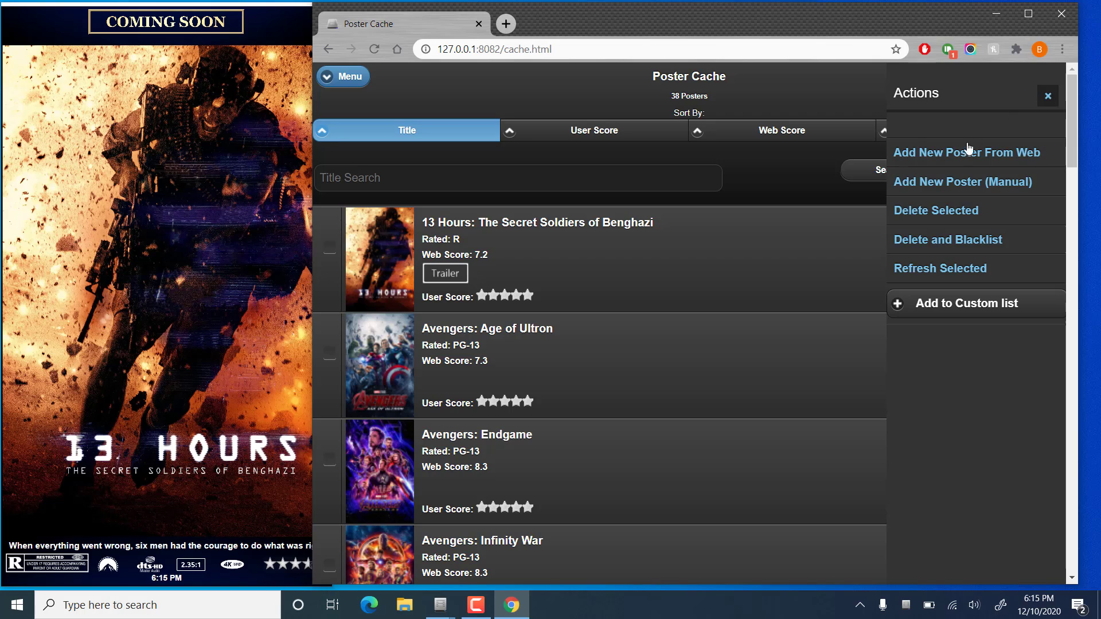
pyautogui.moveTo(962, 181)
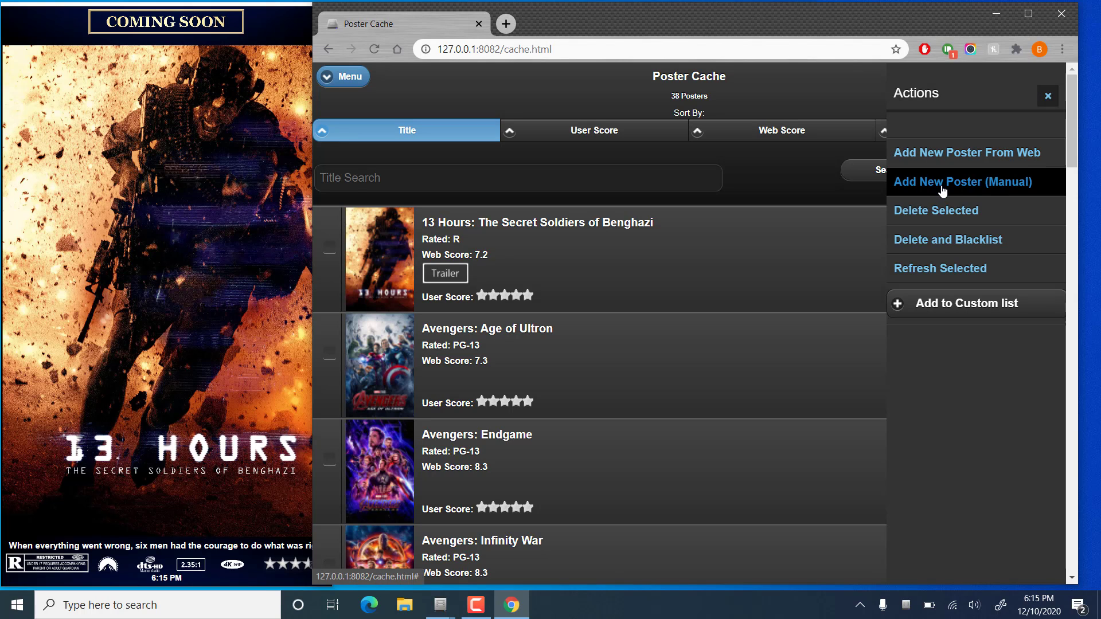
pyautogui.click(963, 181)
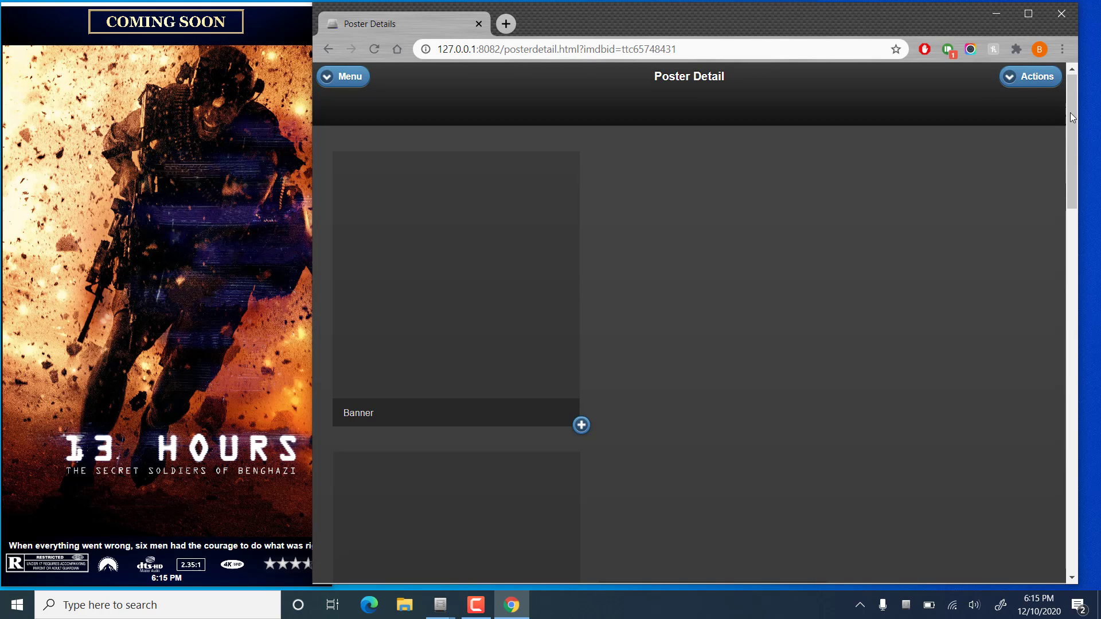
pyautogui.scroll(-3)
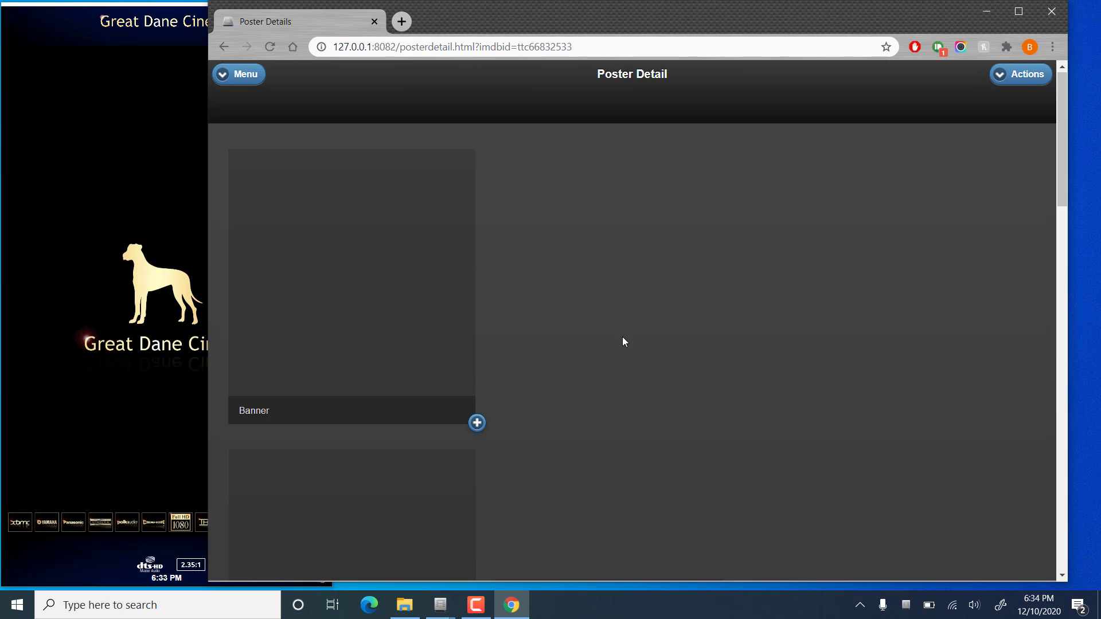
pyautogui.moveTo(843, 291)
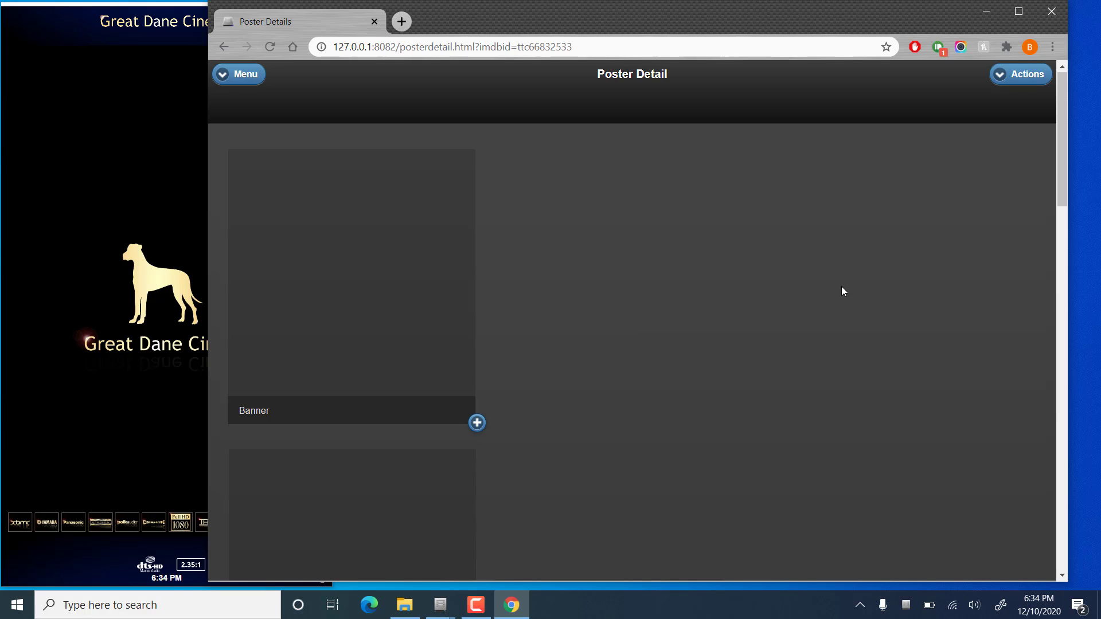
pyautogui.moveTo(1019, 74)
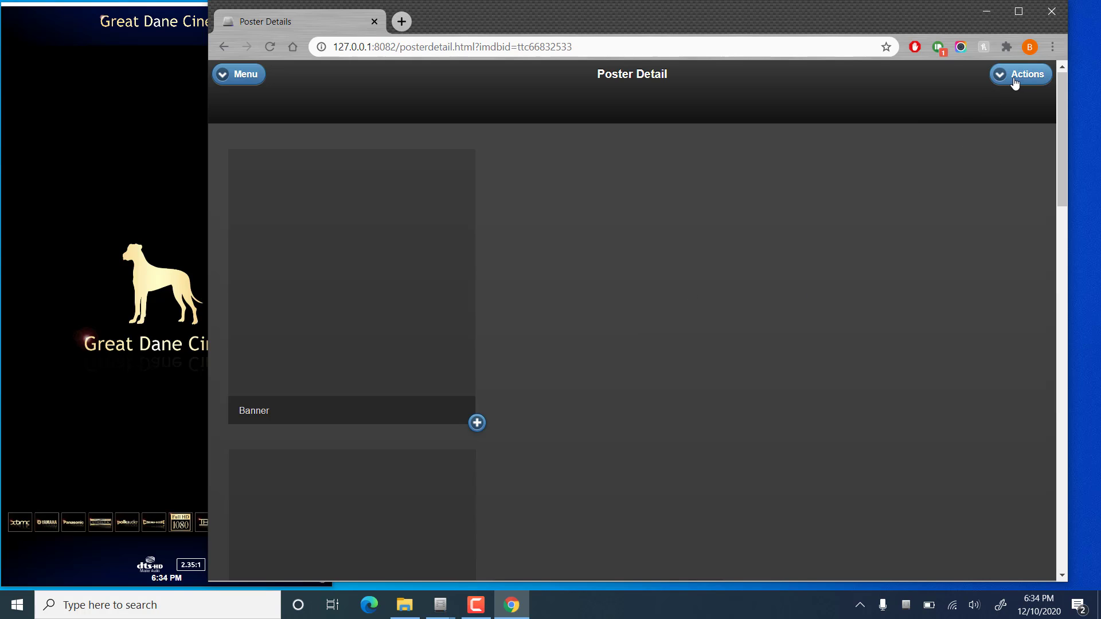
pyautogui.click(1021, 74)
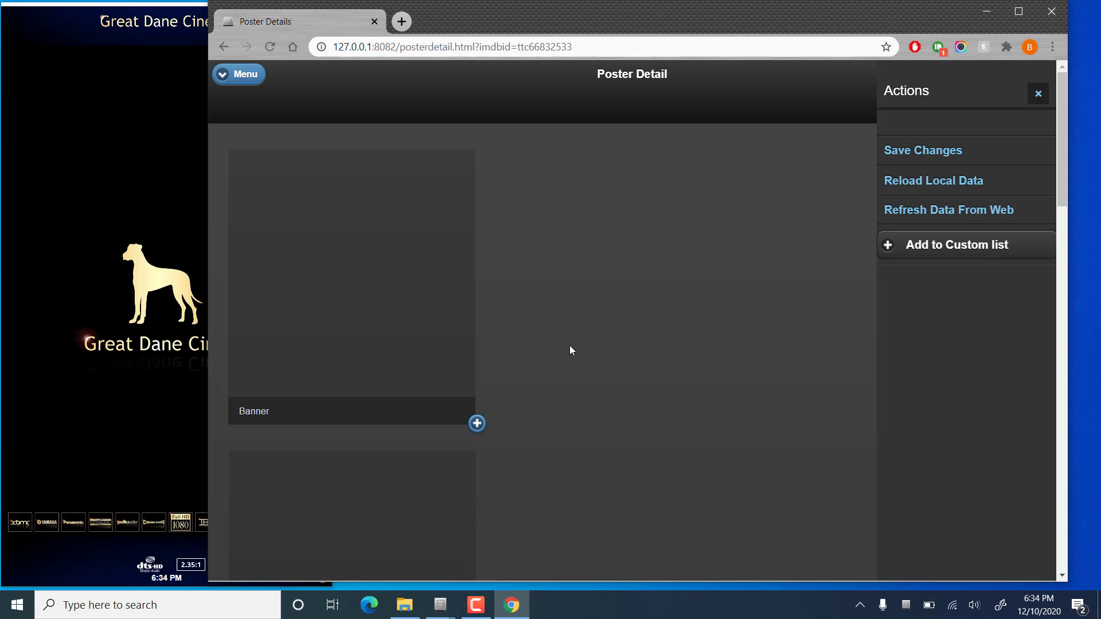
pyautogui.moveTo(527, 413)
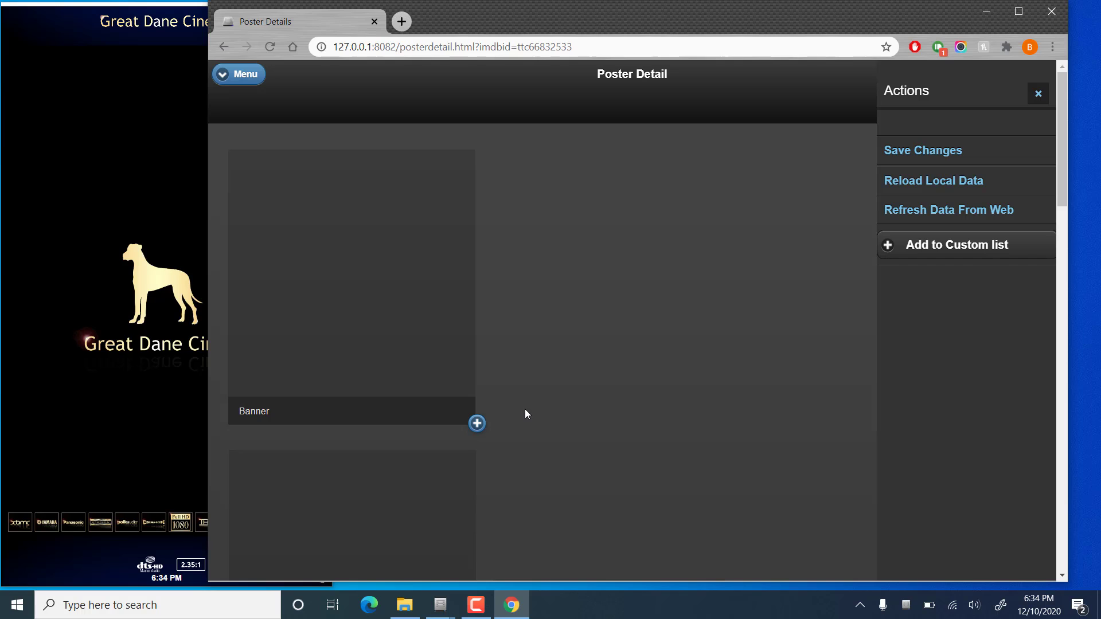
pyautogui.moveTo(657, 371)
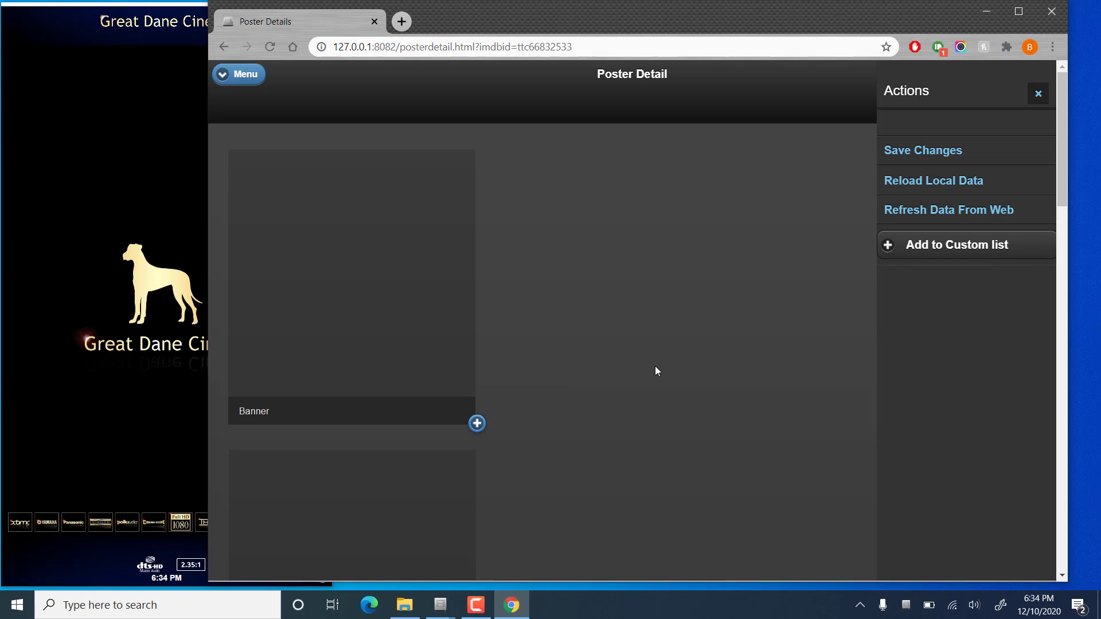
pyautogui.moveTo(550, 390)
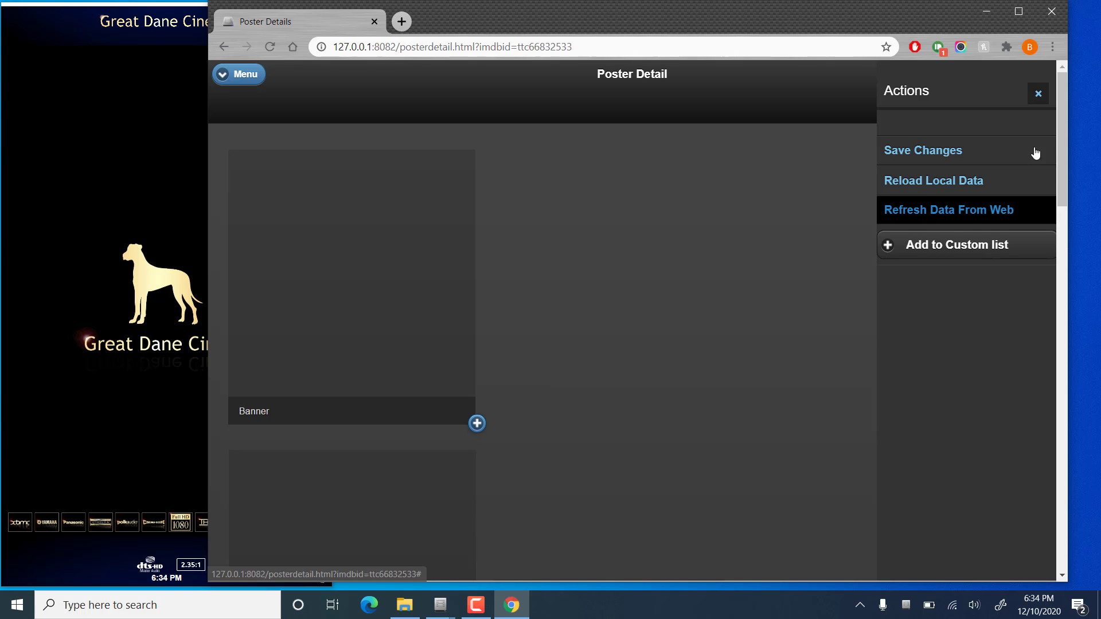
pyautogui.moveTo(478, 432)
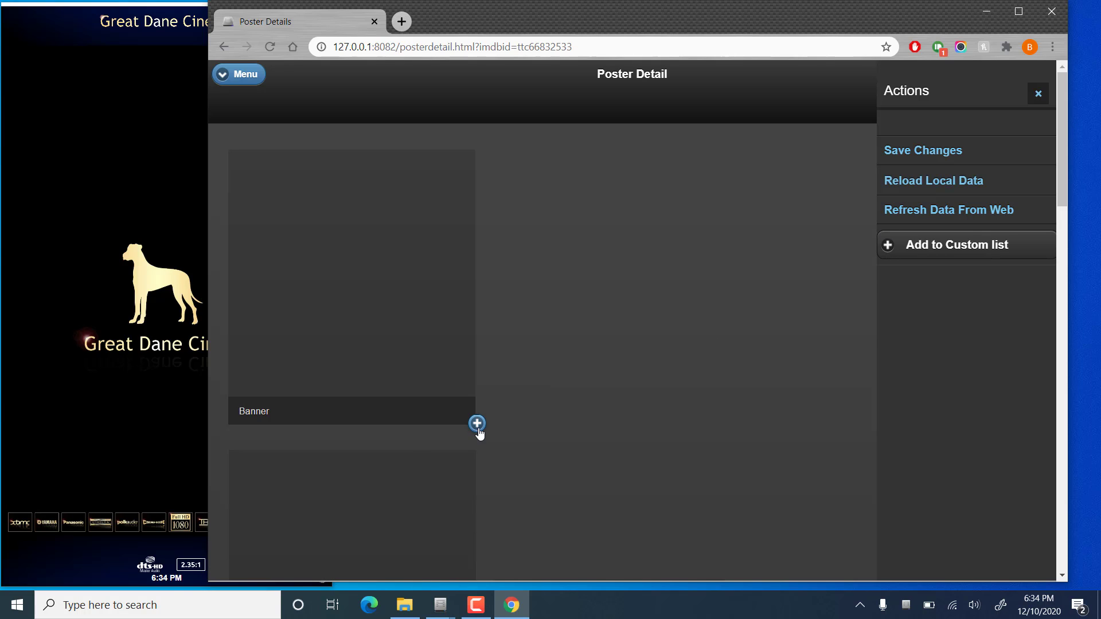
# - Open the Banner Image chooser listing Zelda artwork from MediaStore
pyautogui.click(477, 424)
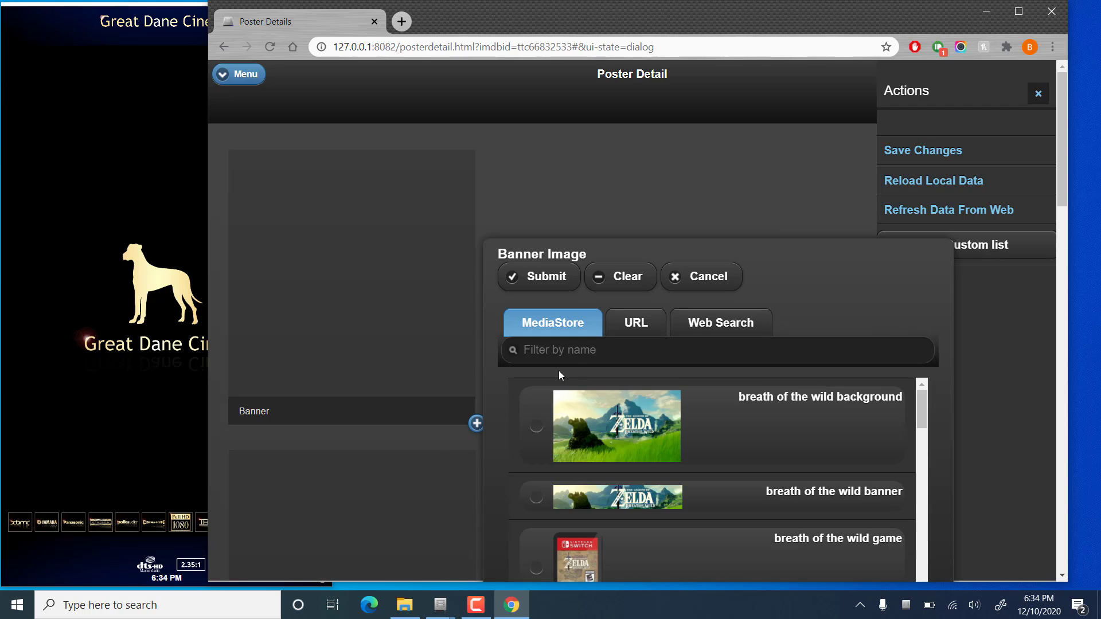
pyautogui.moveTo(432, 609)
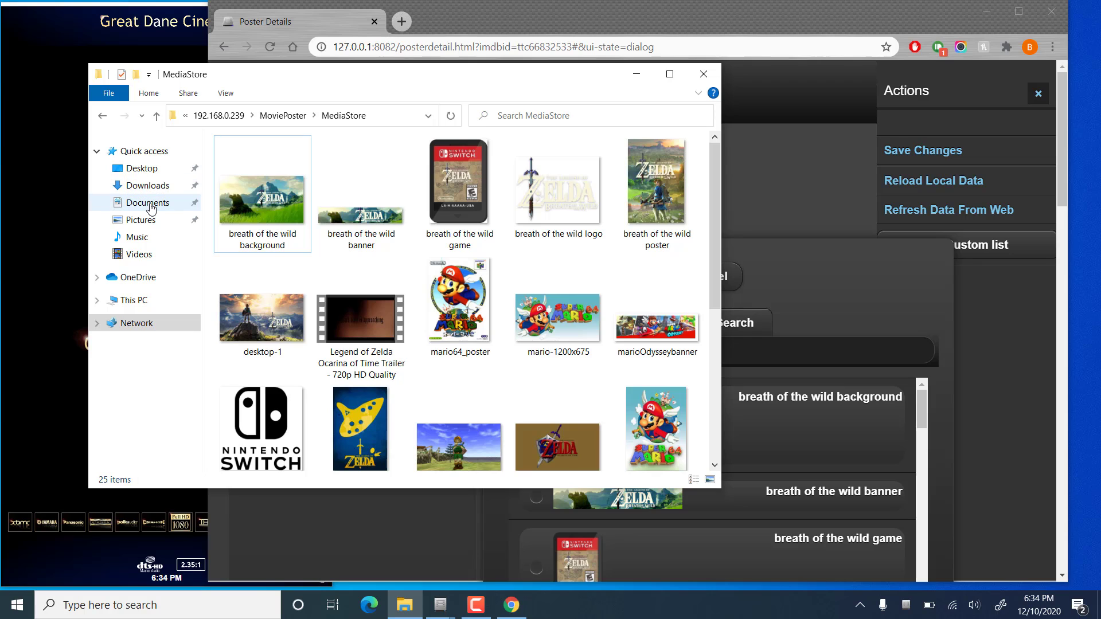
pyautogui.click(147, 202)
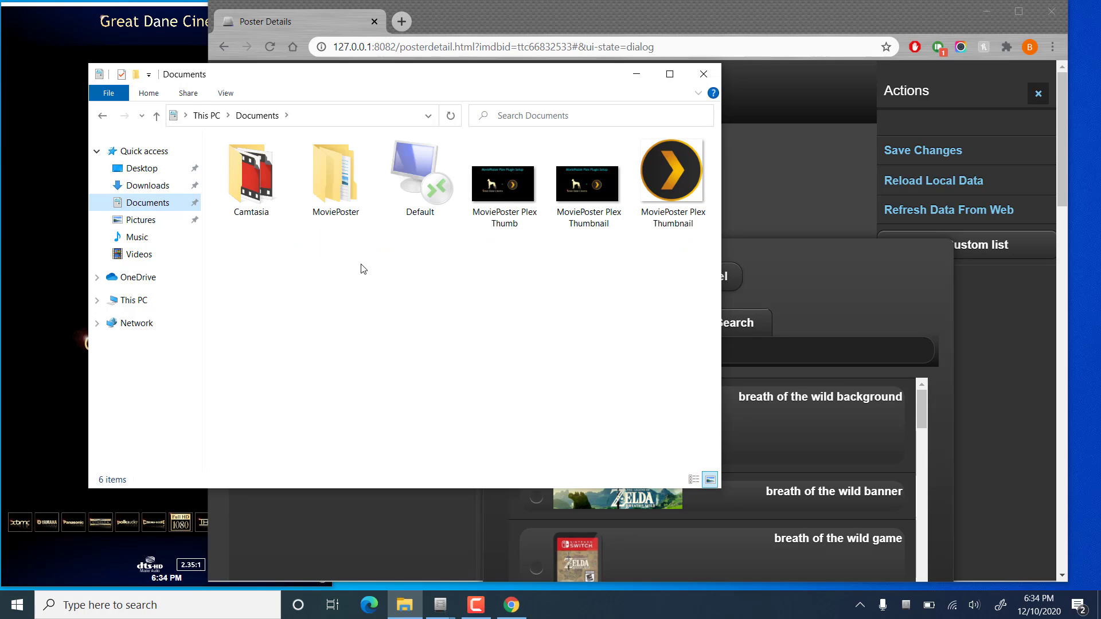
pyautogui.click(334, 169)
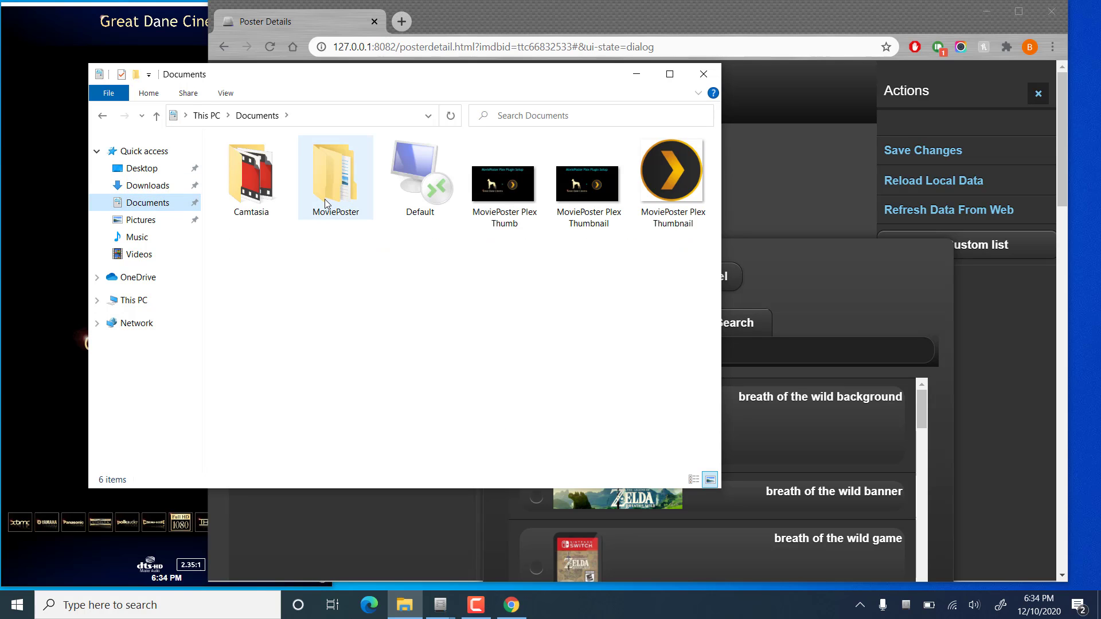
pyautogui.doubleClick(335, 169)
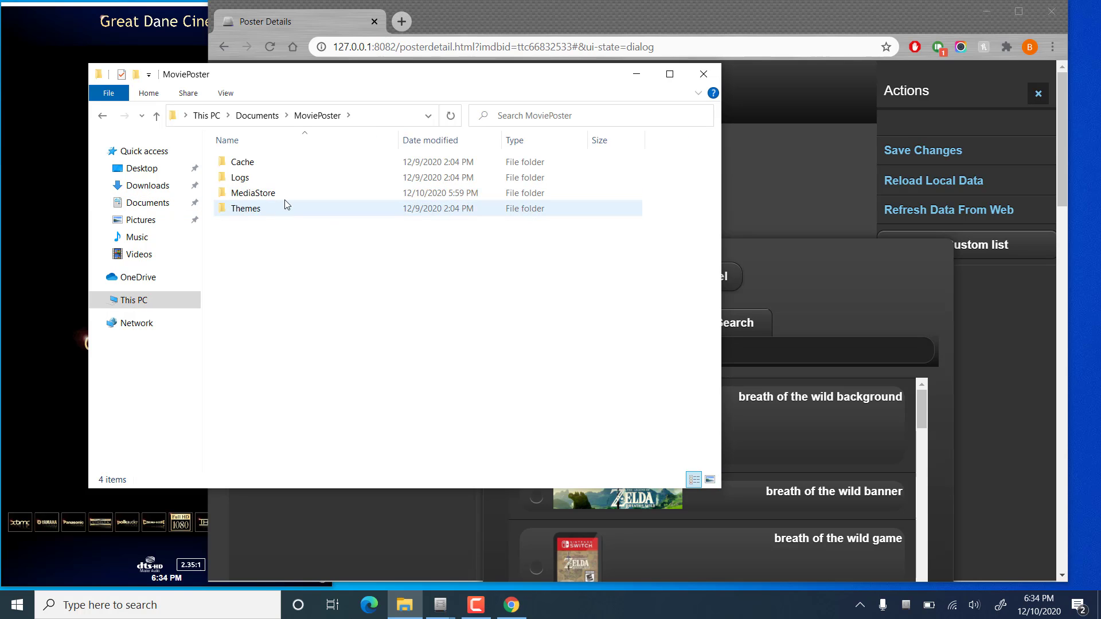
pyautogui.click(253, 193)
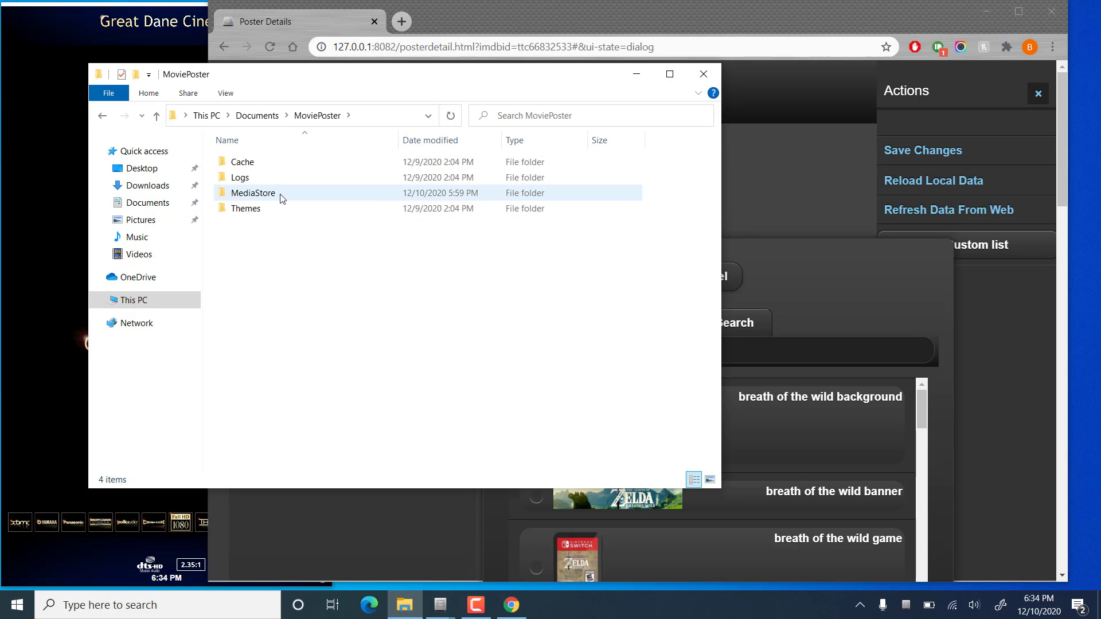
pyautogui.doubleClick(253, 193)
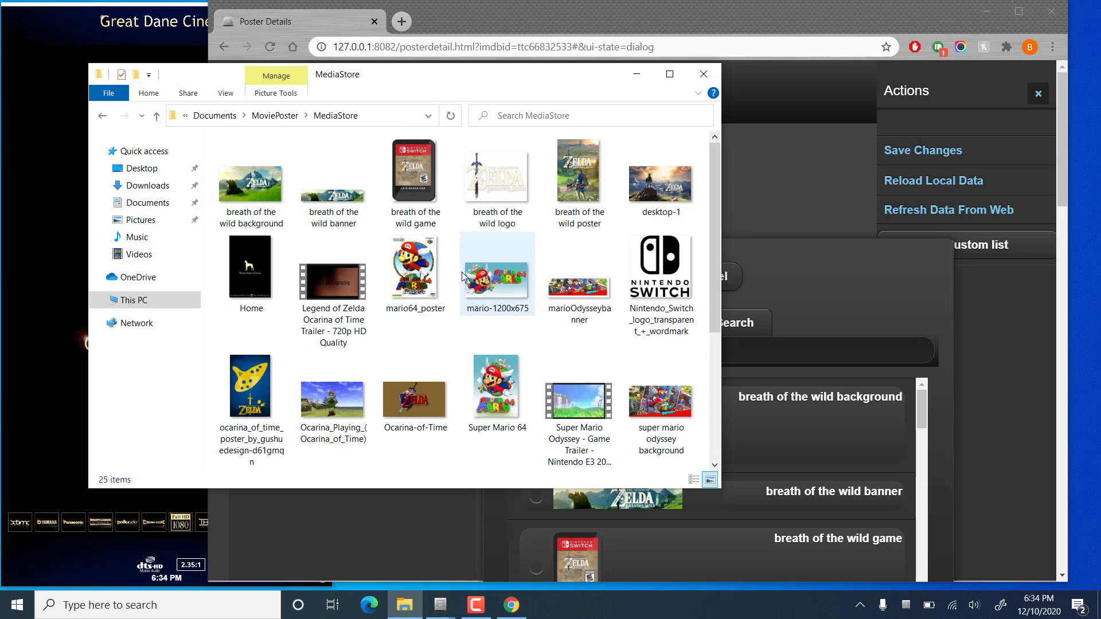
pyautogui.click(415, 385)
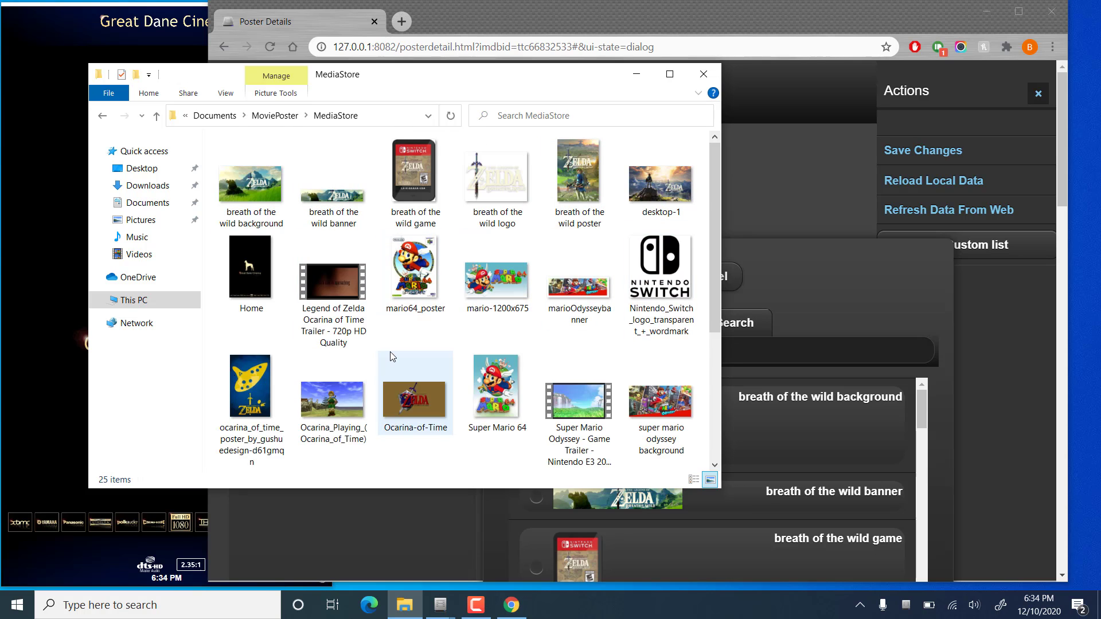
pyautogui.click(332, 283)
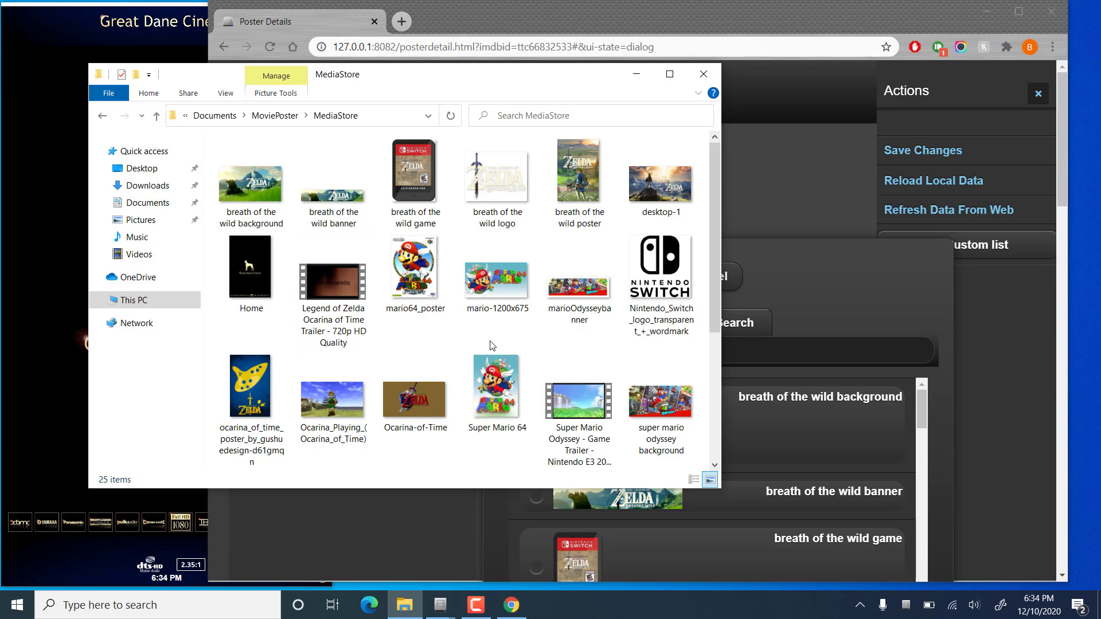
pyautogui.moveTo(414, 339)
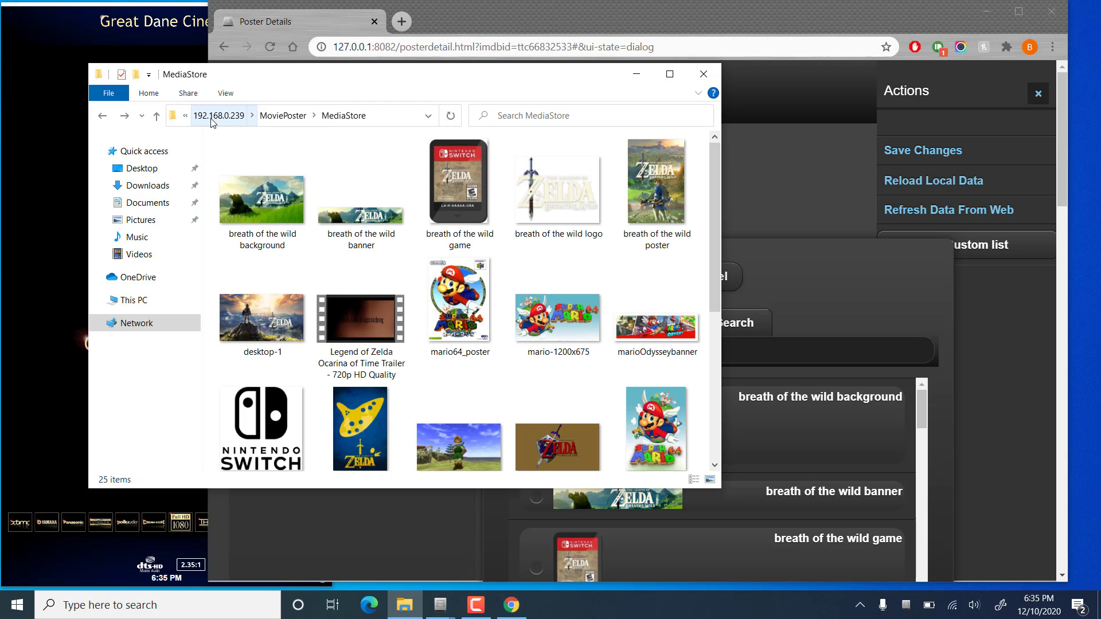
pyautogui.moveTo(227, 125)
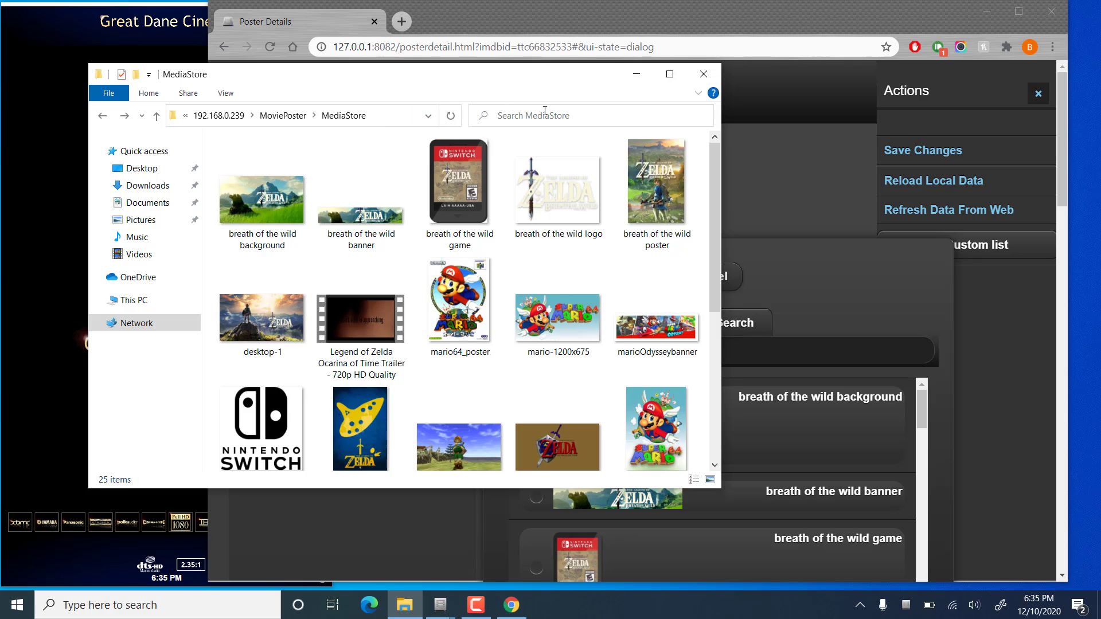
pyautogui.moveTo(461, 366)
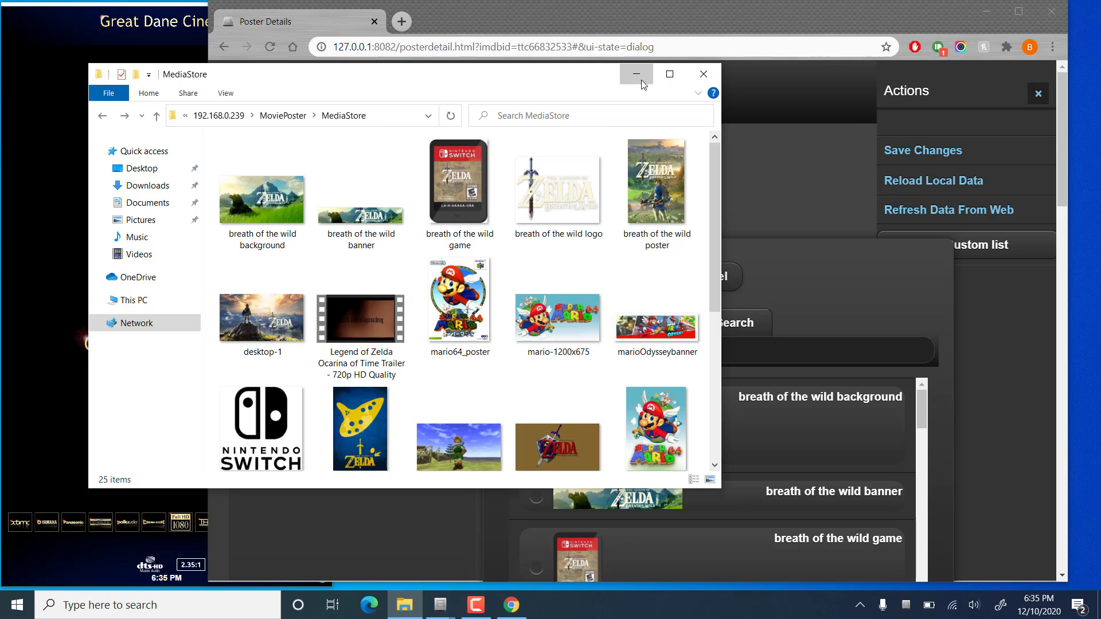
# - Minimize File Explorer and set the Breath of the Wild banner and poster images
pyautogui.click(635, 74)
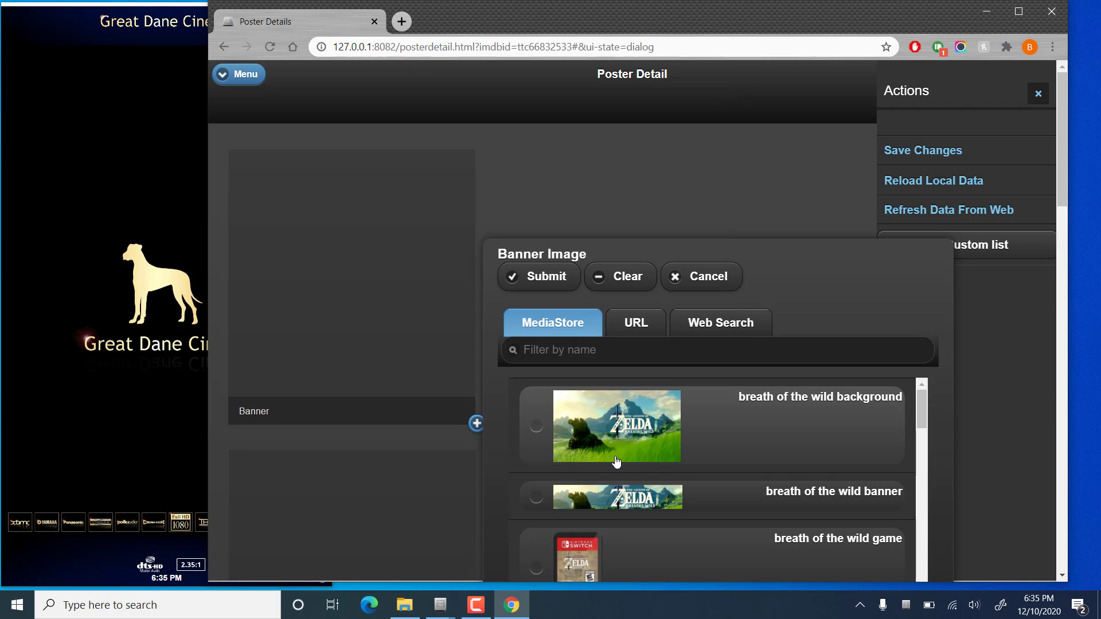
pyautogui.click(538, 276)
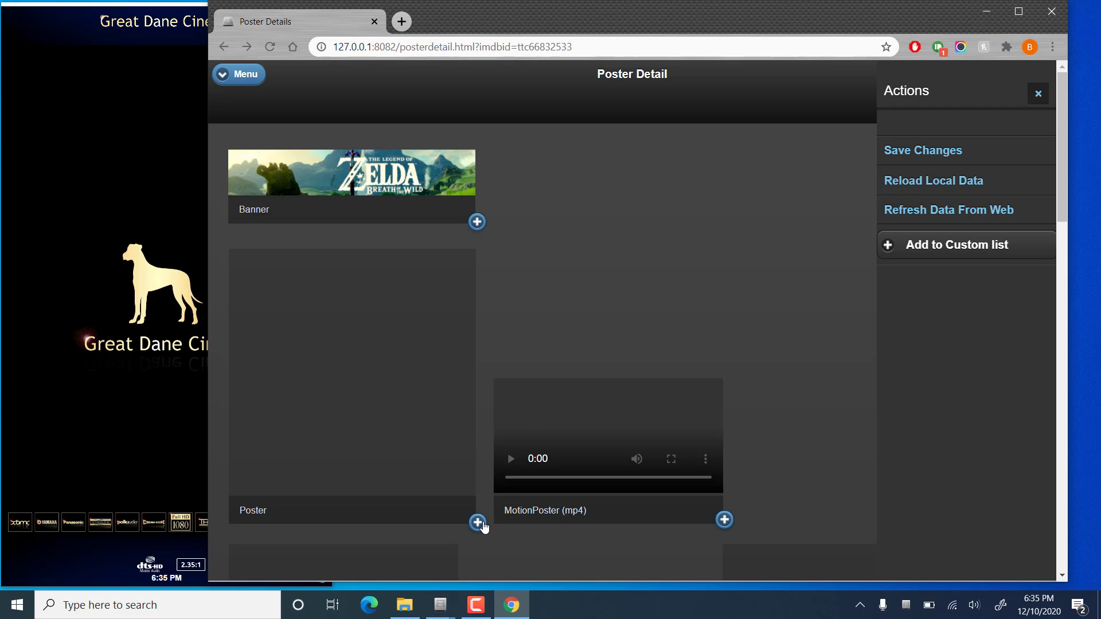
pyautogui.click(476, 522)
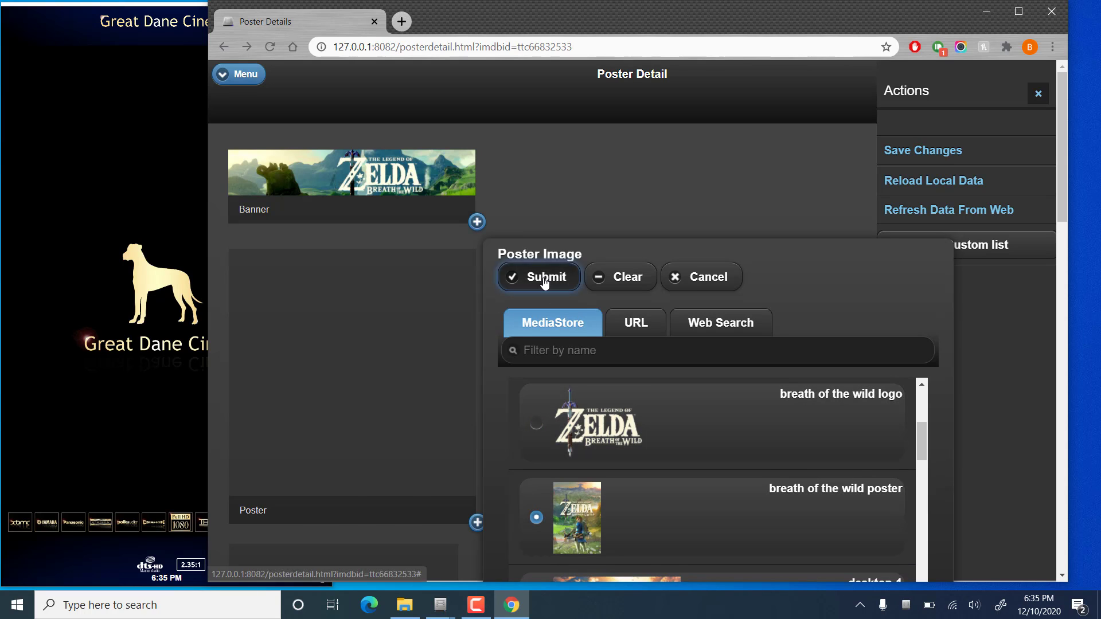
pyautogui.click(538, 277)
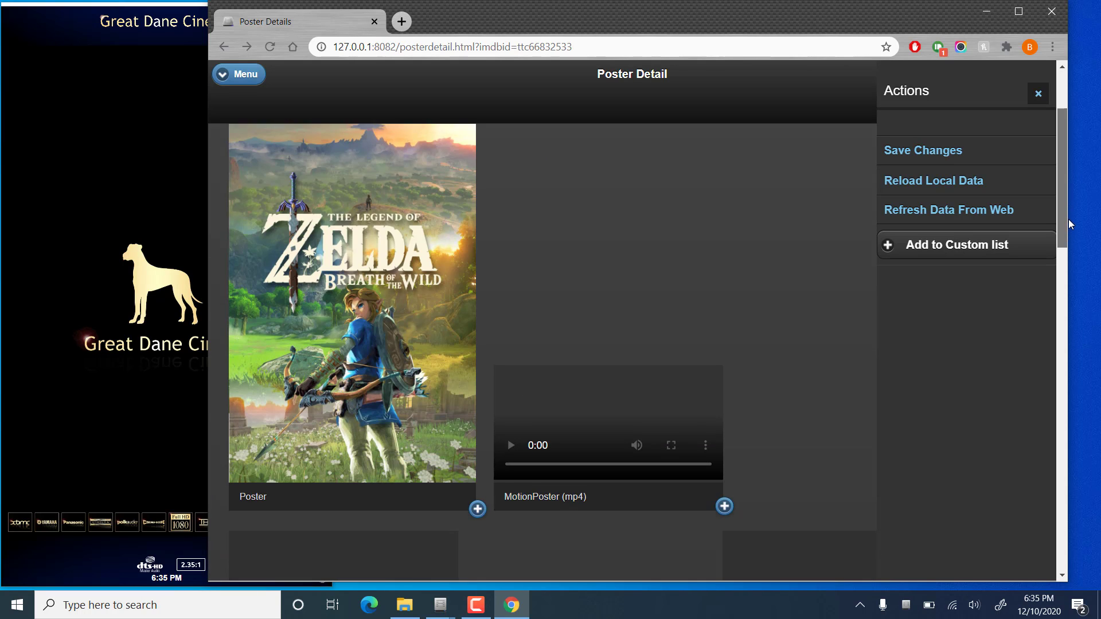
pyautogui.scroll(-3)
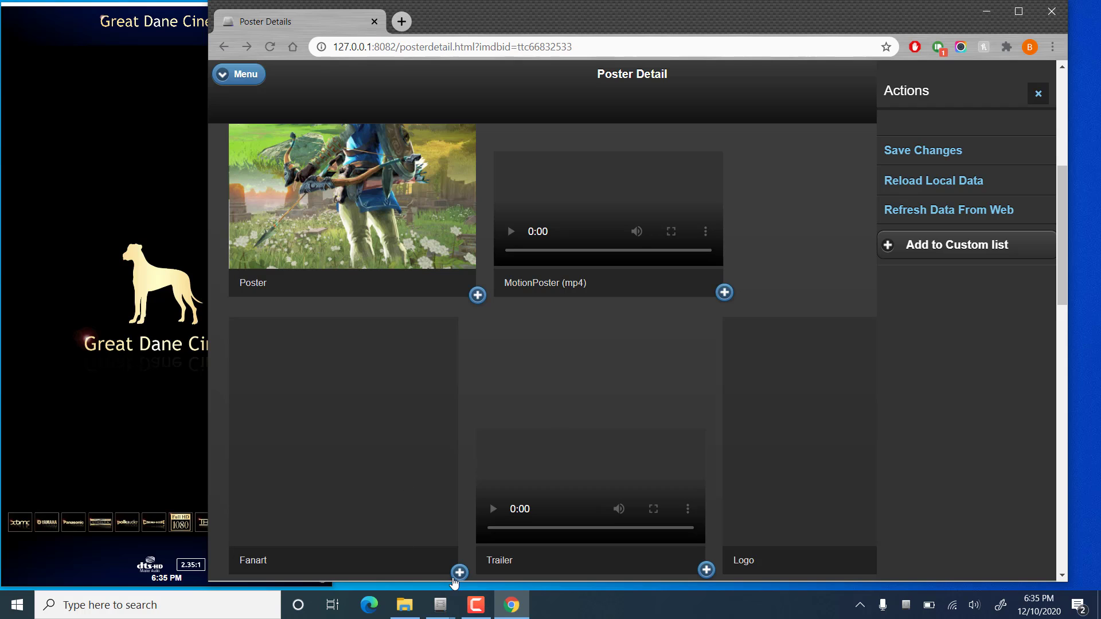
# - Use the Breath of the Wild background as fanart and add its trailer video
pyautogui.click(460, 573)
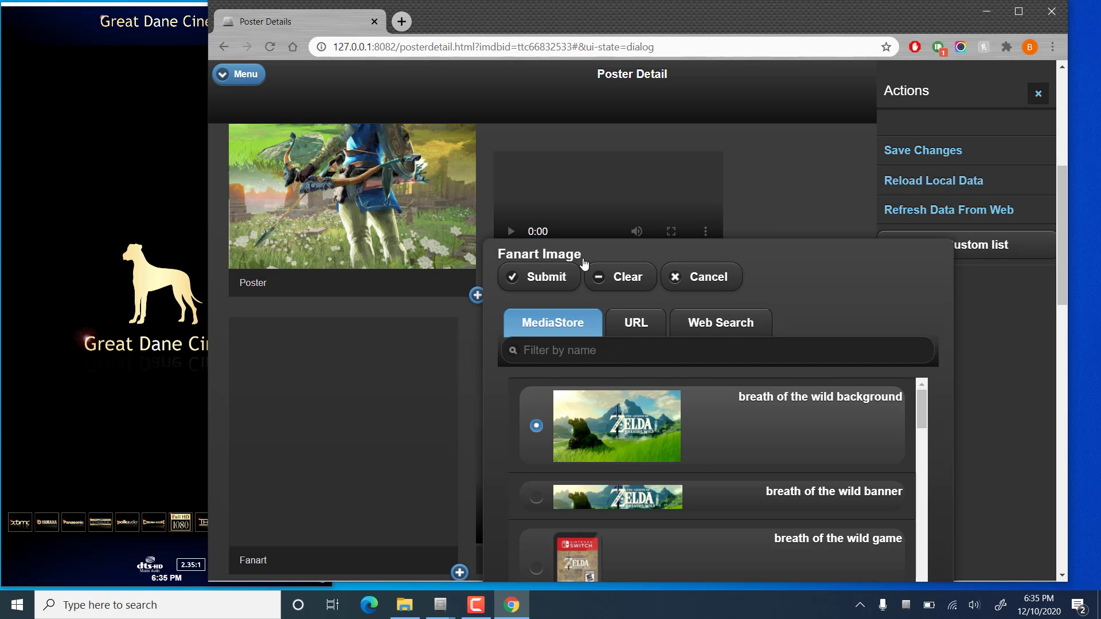
pyautogui.click(538, 276)
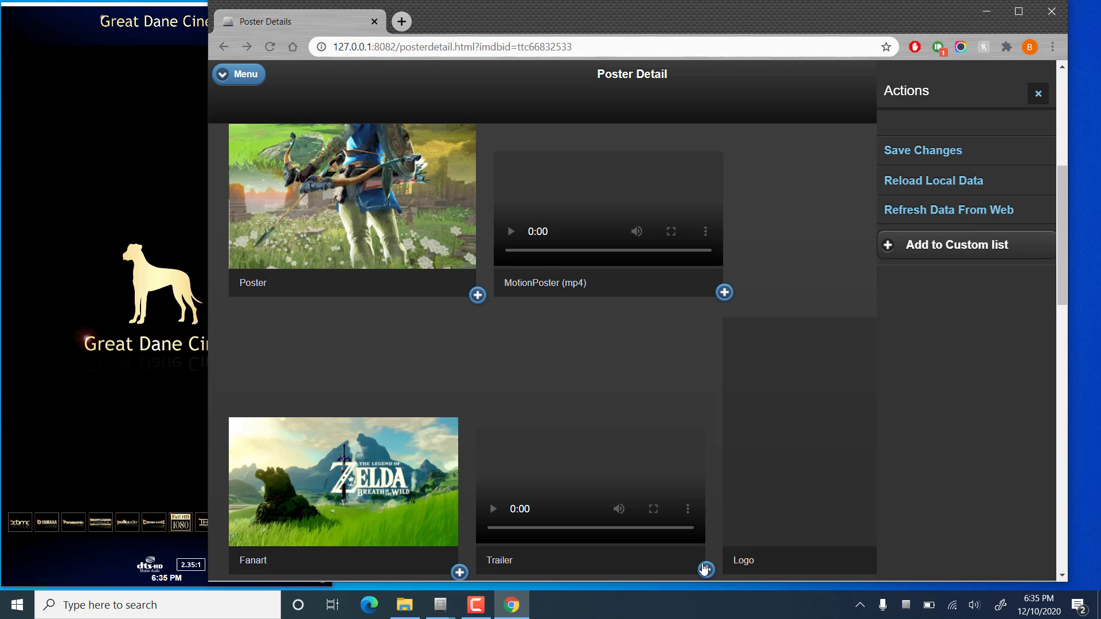
pyautogui.click(705, 570)
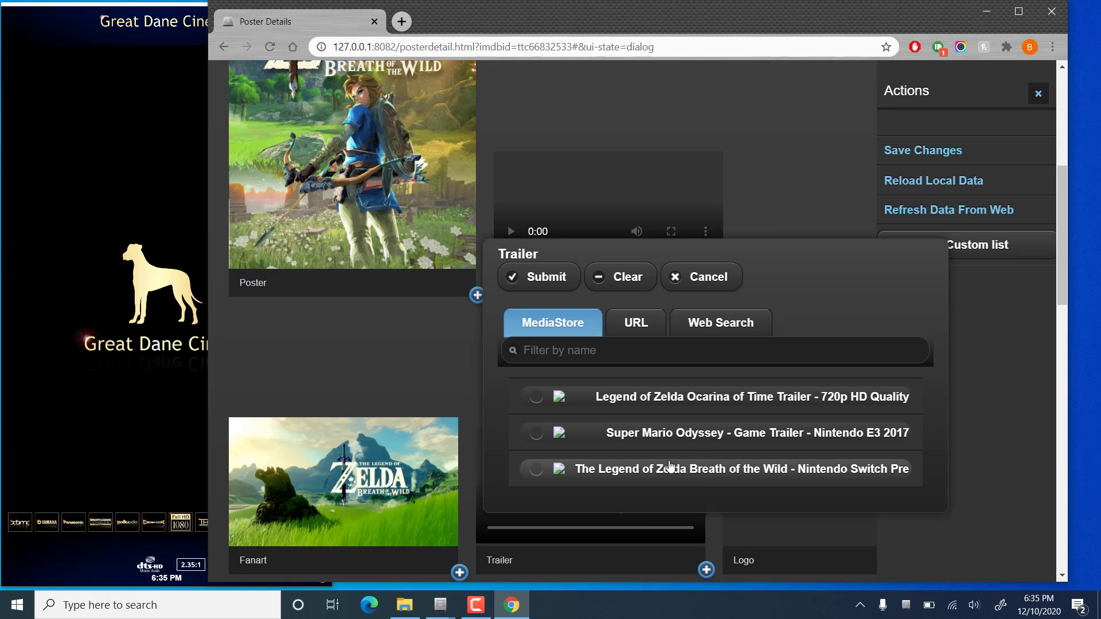
pyautogui.click(538, 276)
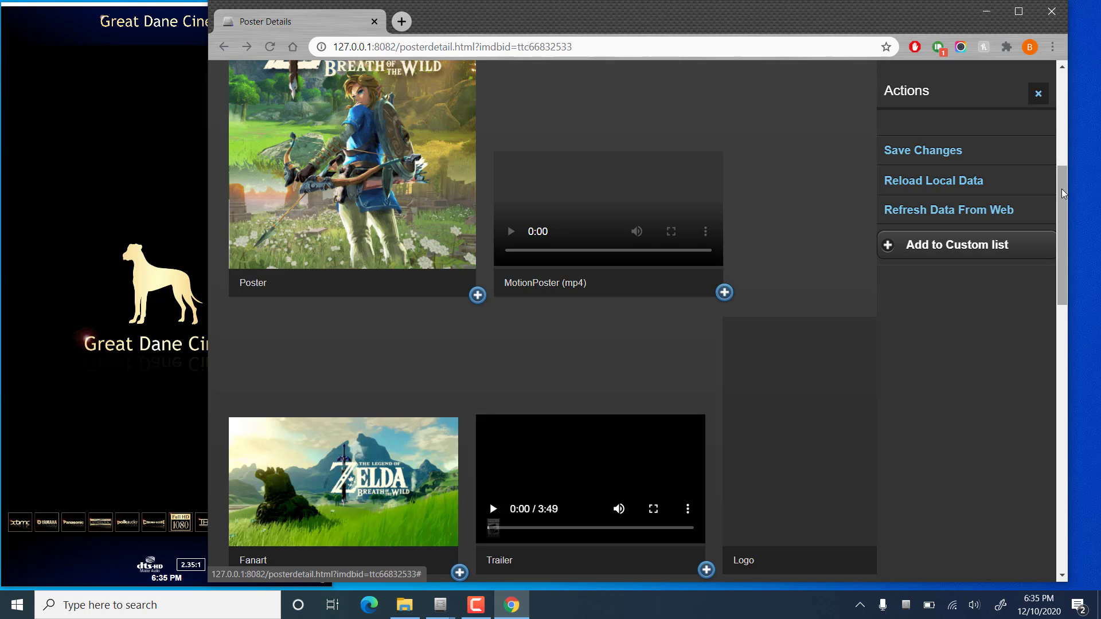
pyautogui.scroll(-3)
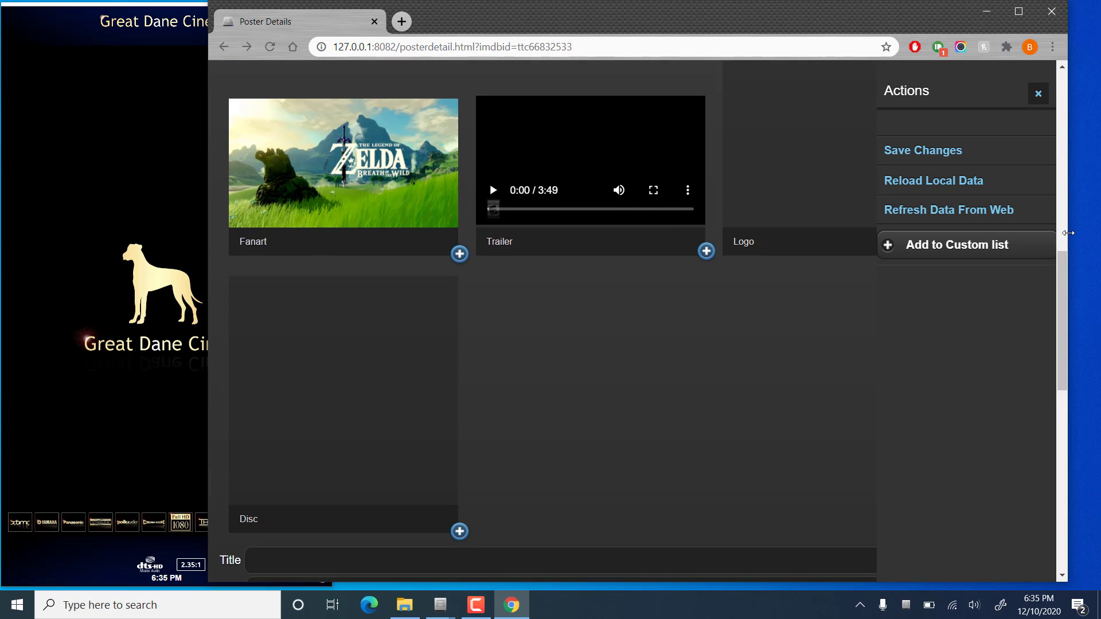
# - Set the Zelda title artwork as the Breath of the Wild poster's logo
pyautogui.click(1038, 94)
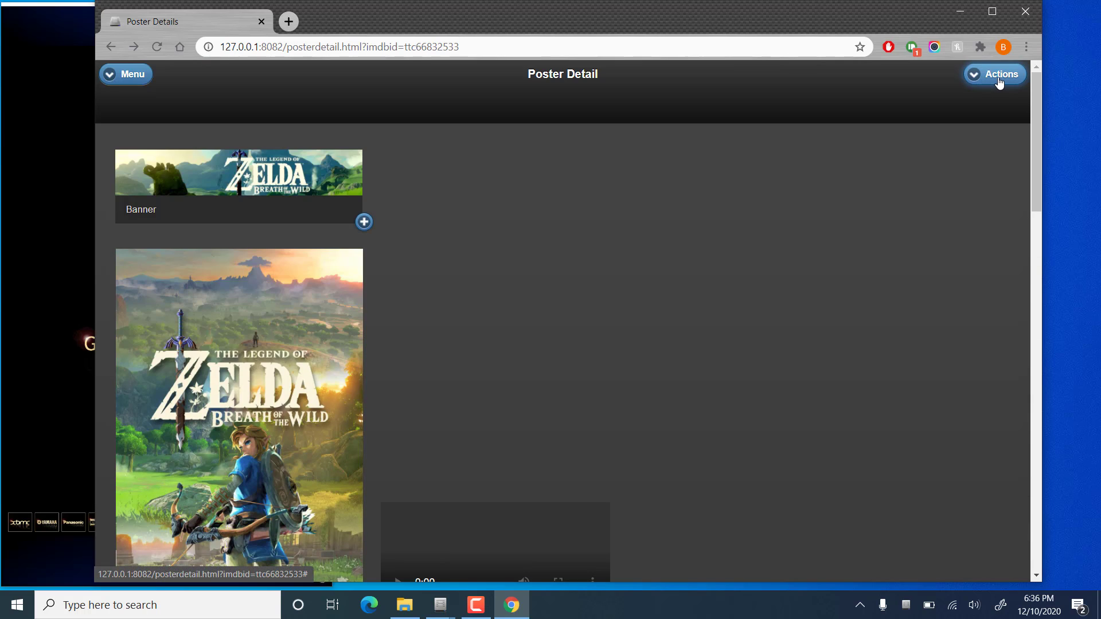
pyautogui.click(993, 74)
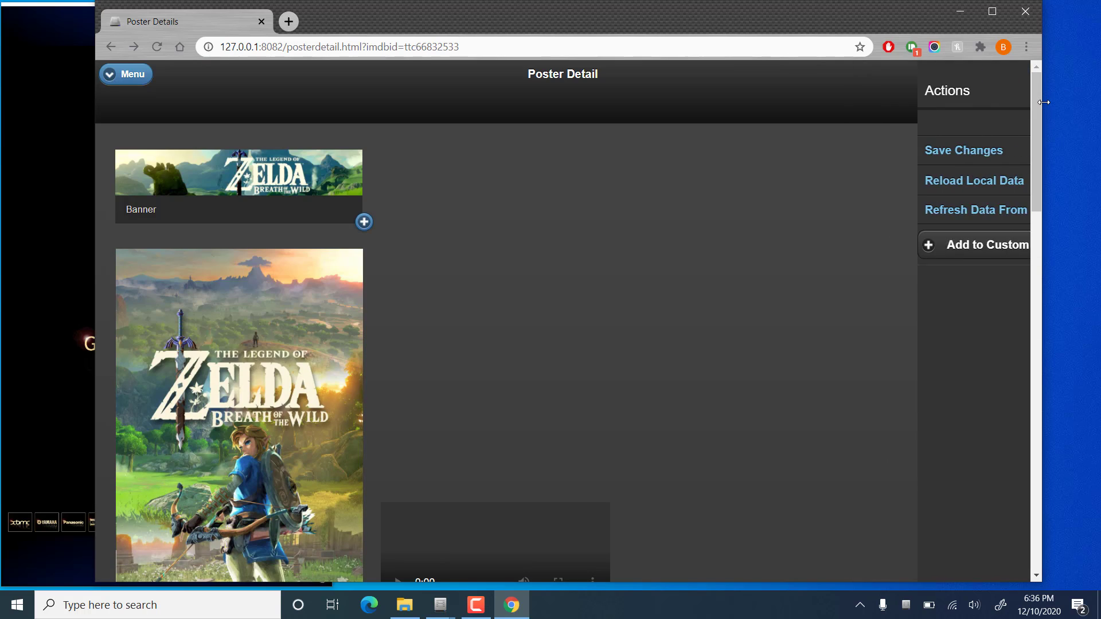
pyautogui.click(994, 74)
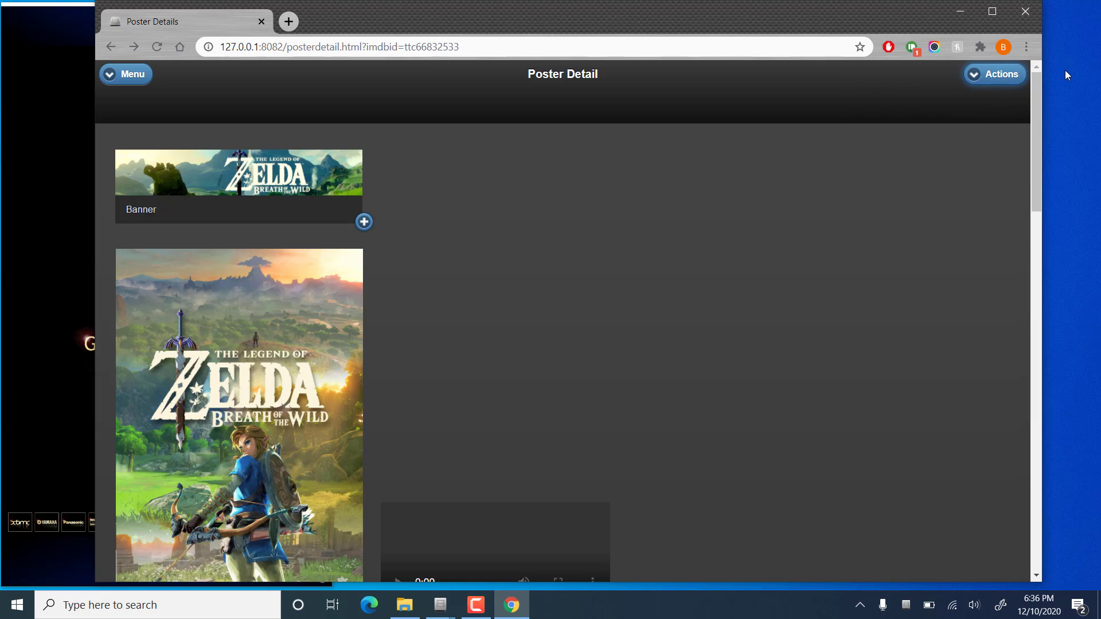
pyautogui.click(994, 74)
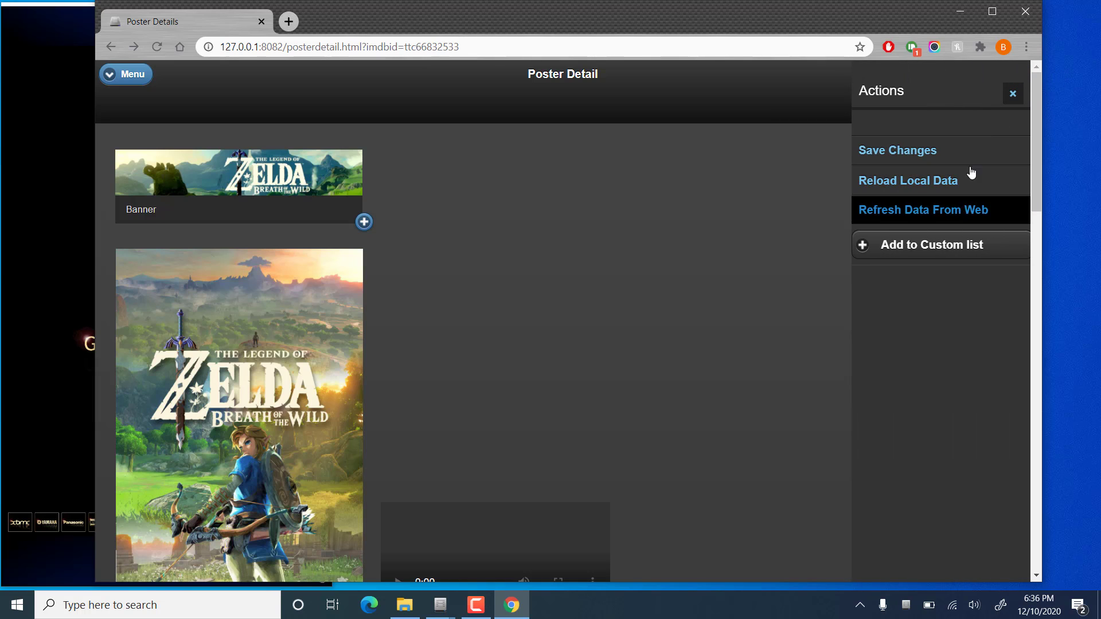
pyautogui.scroll(-3)
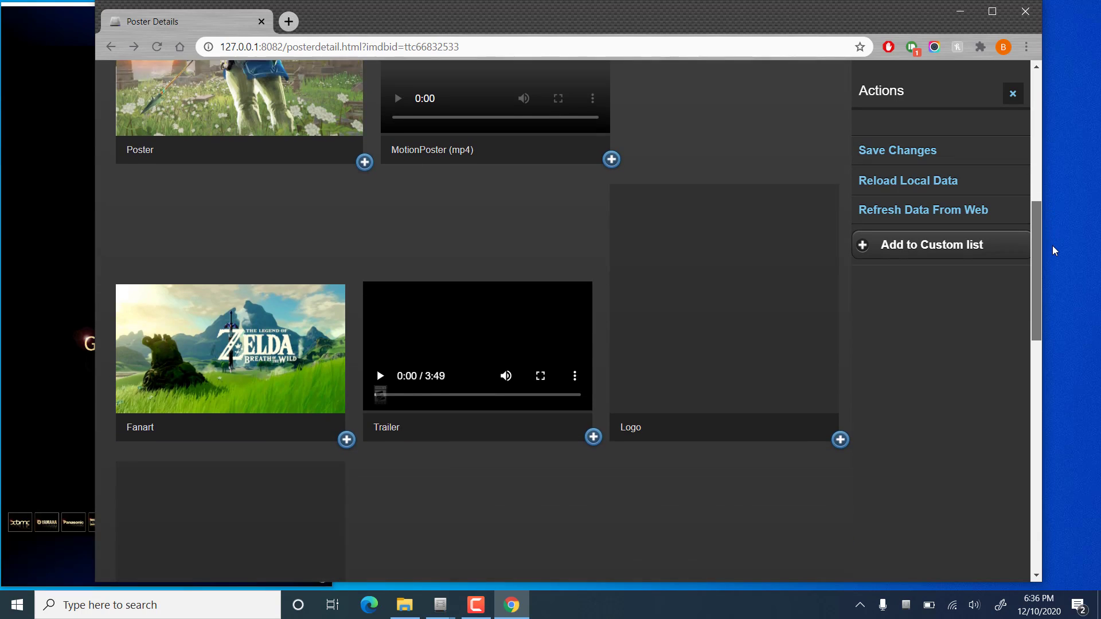
pyautogui.scroll(-3)
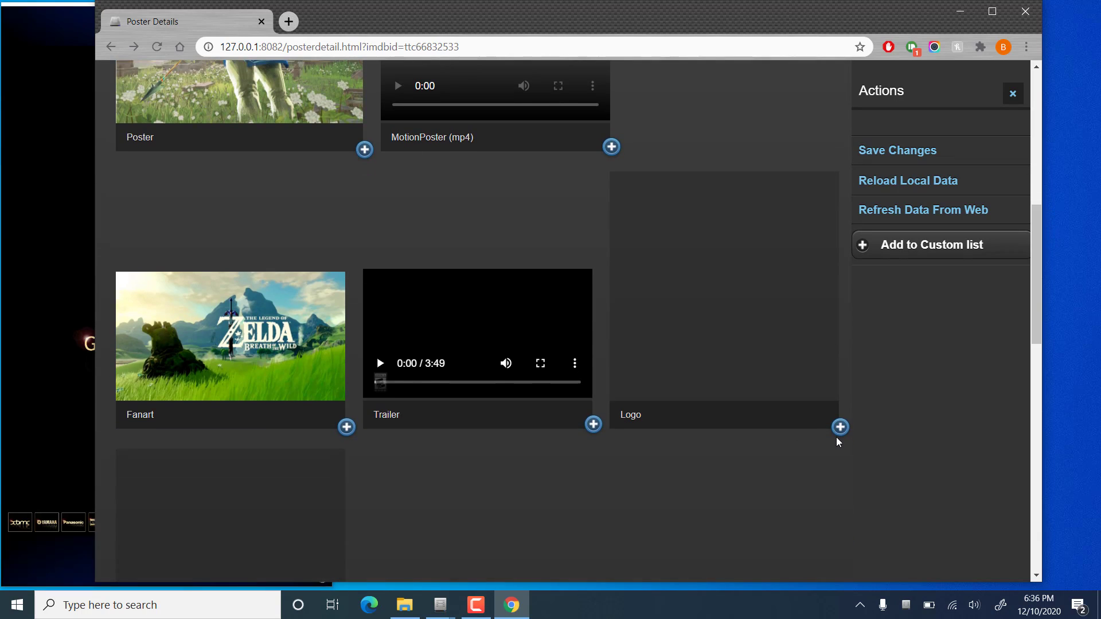
pyautogui.click(839, 426)
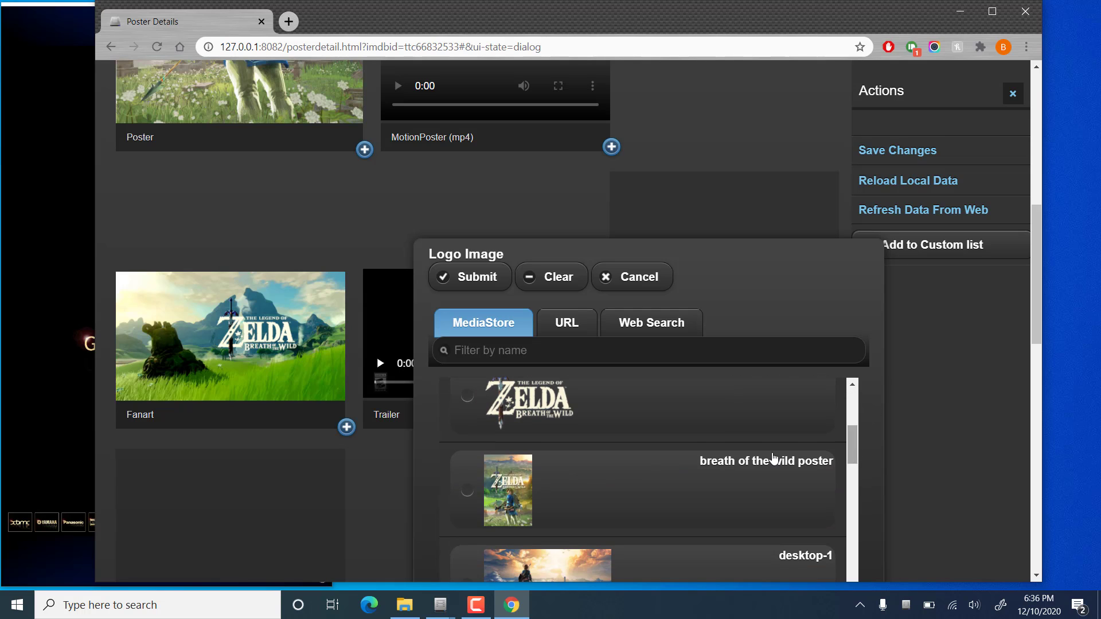
pyautogui.click(469, 276)
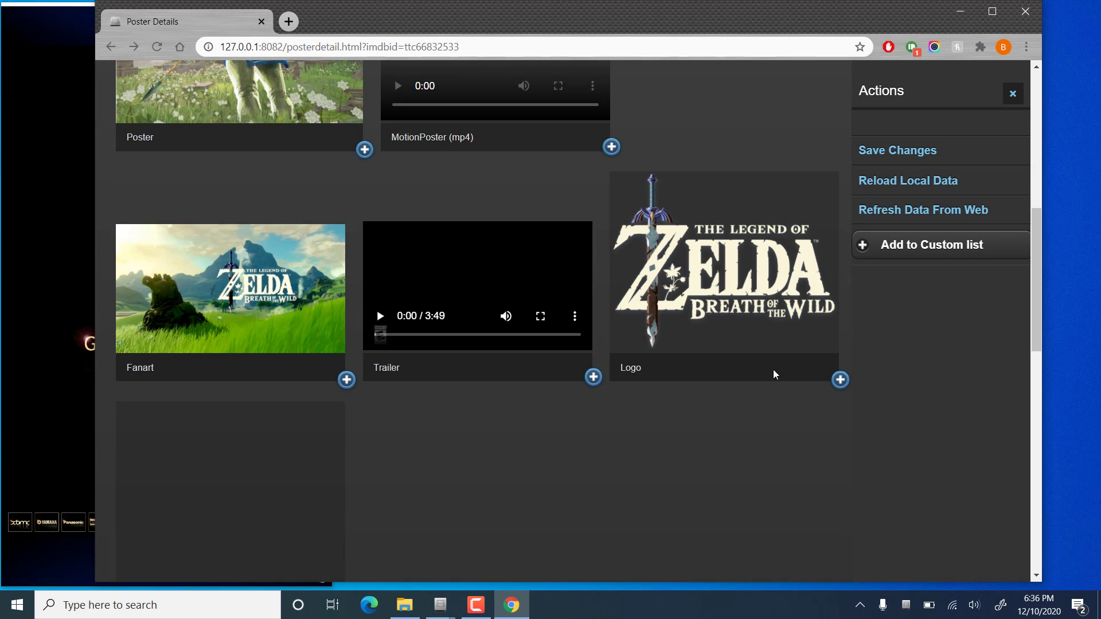
pyautogui.scroll(-3)
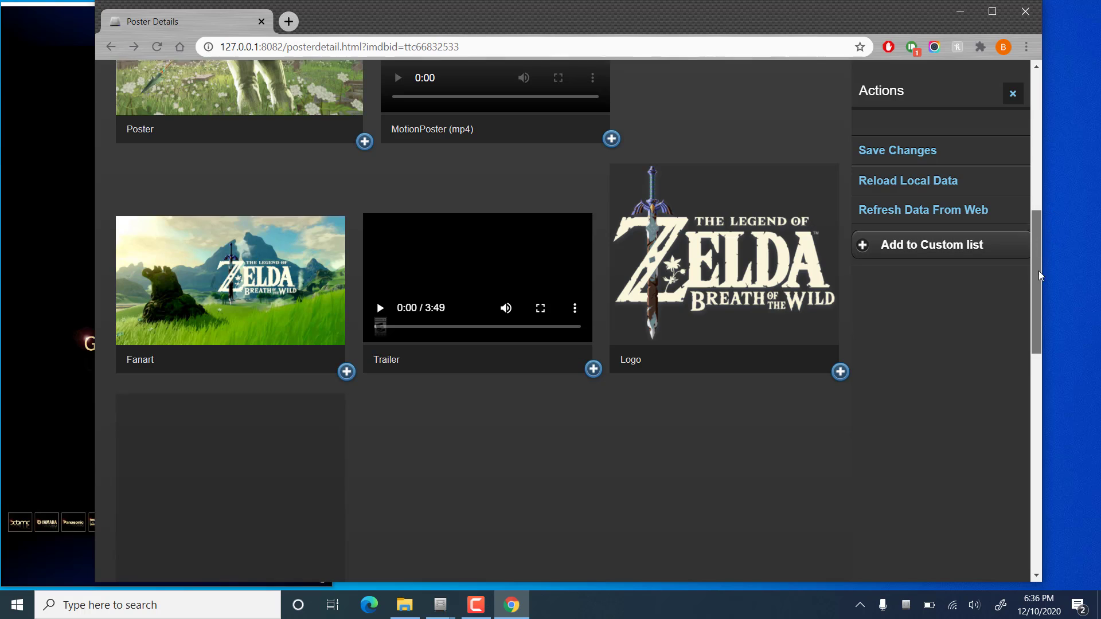
pyautogui.scroll(-3)
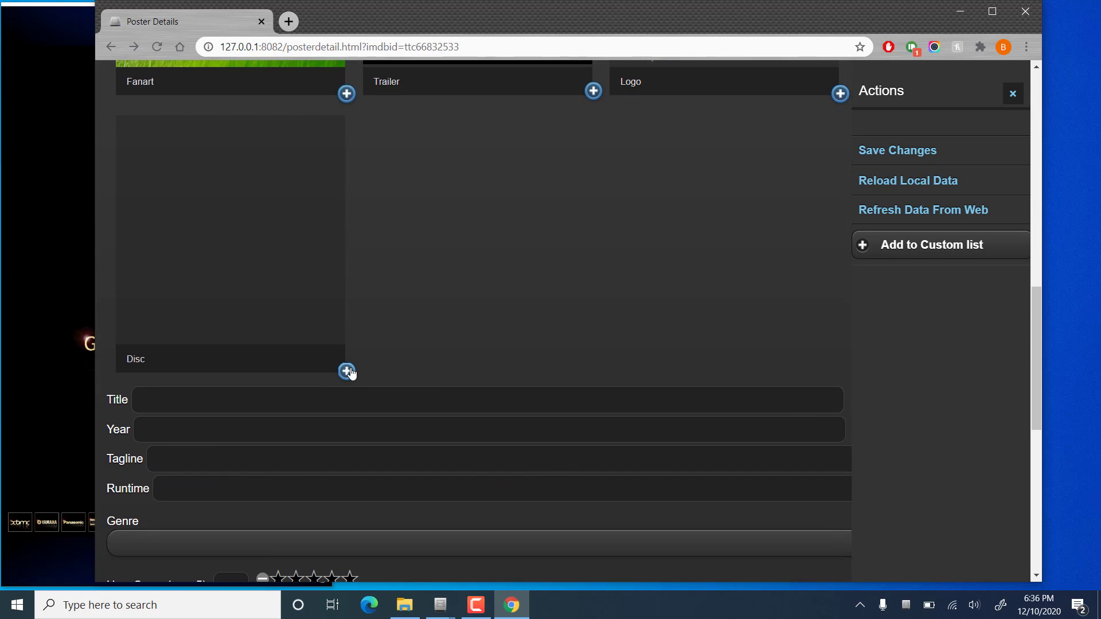
# - Set the Switch game art as disc image and title it Breath of the Wild
pyautogui.click(346, 370)
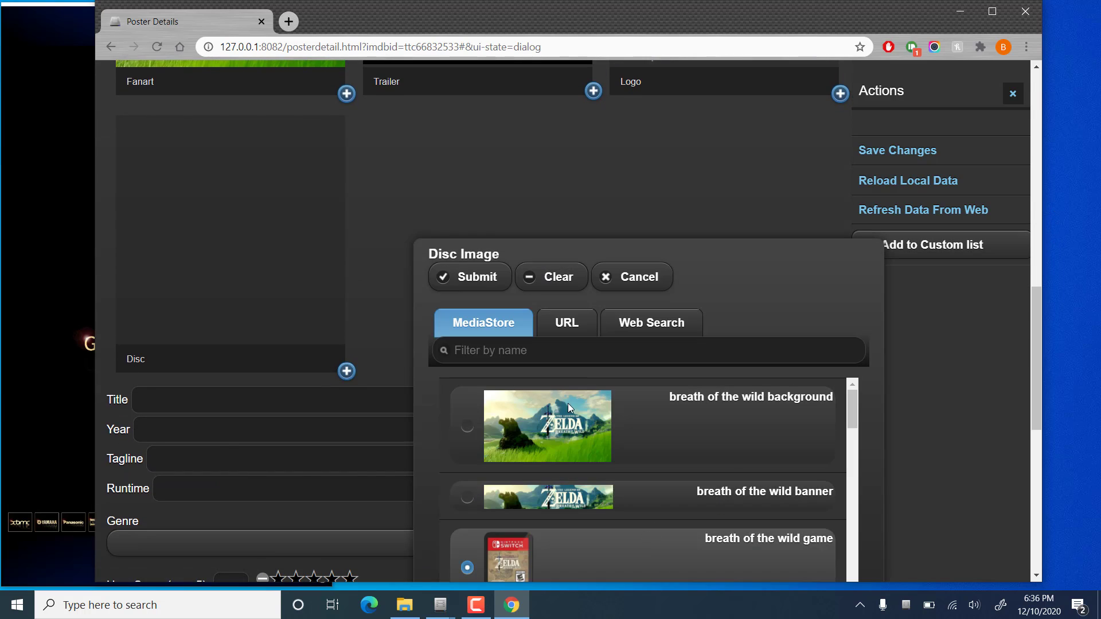
pyautogui.click(469, 276)
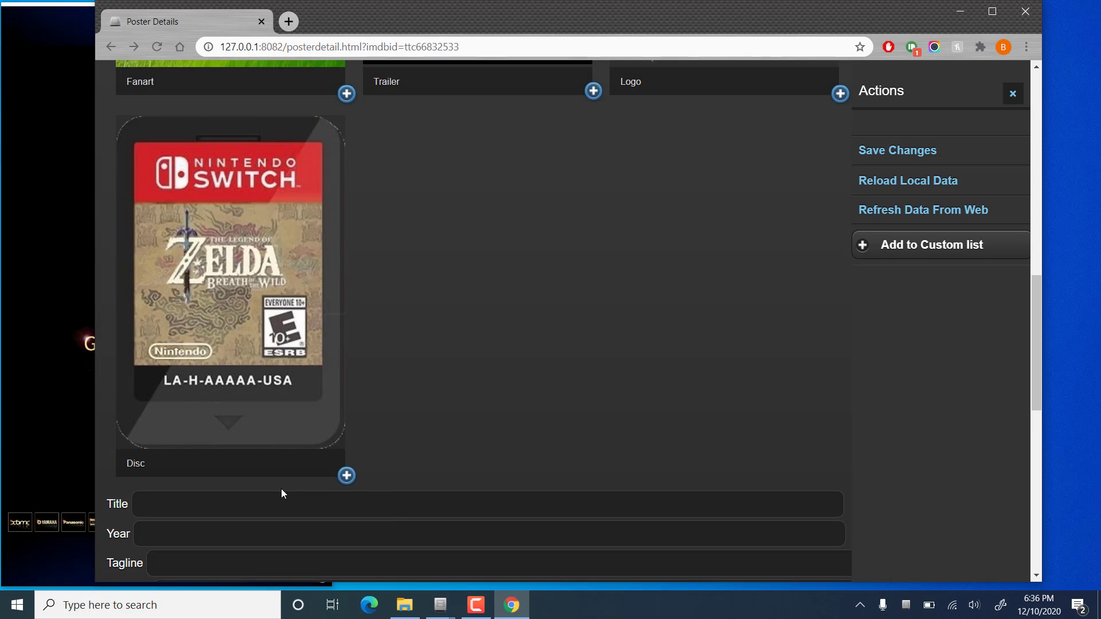
pyautogui.write('TH')
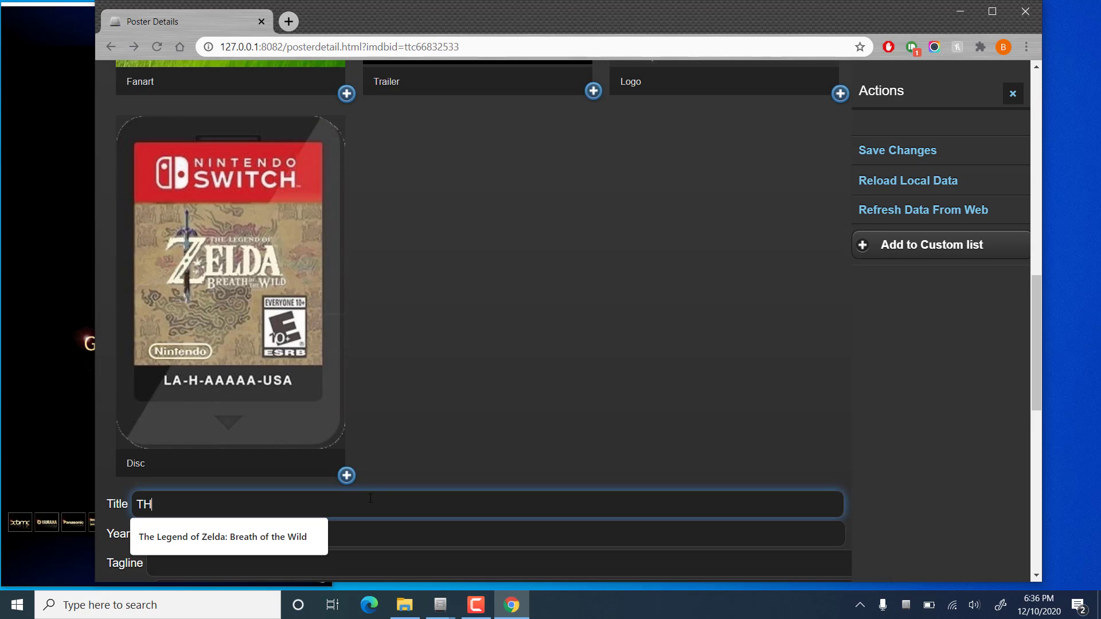
pyautogui.click(222, 536)
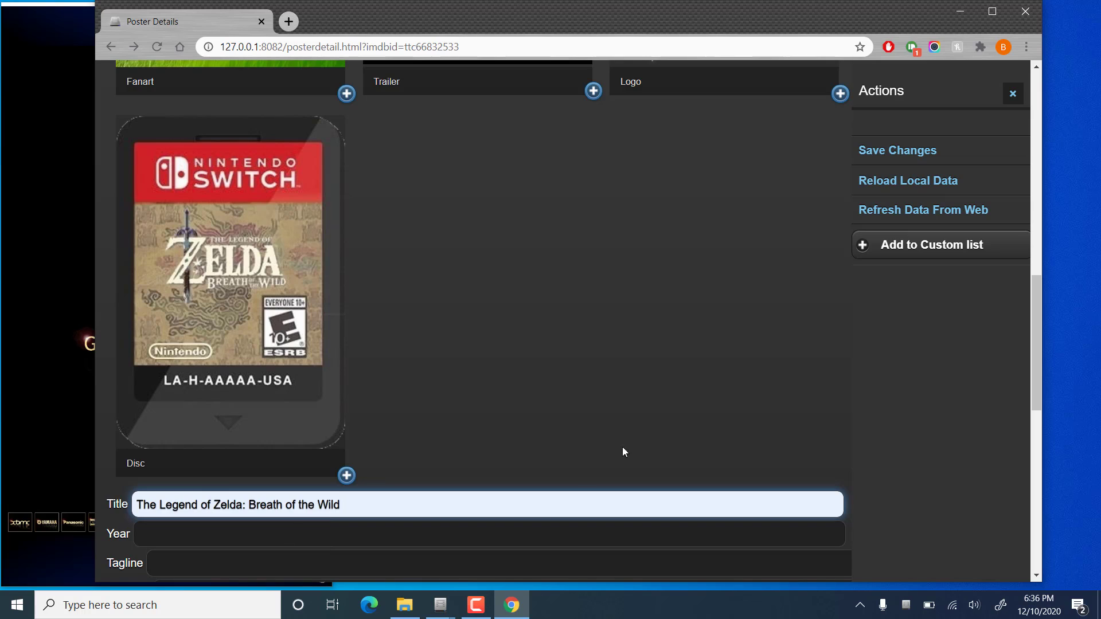
# - Give a five-star user score and a web score of 10, then close Actions
pyautogui.scroll(-3)
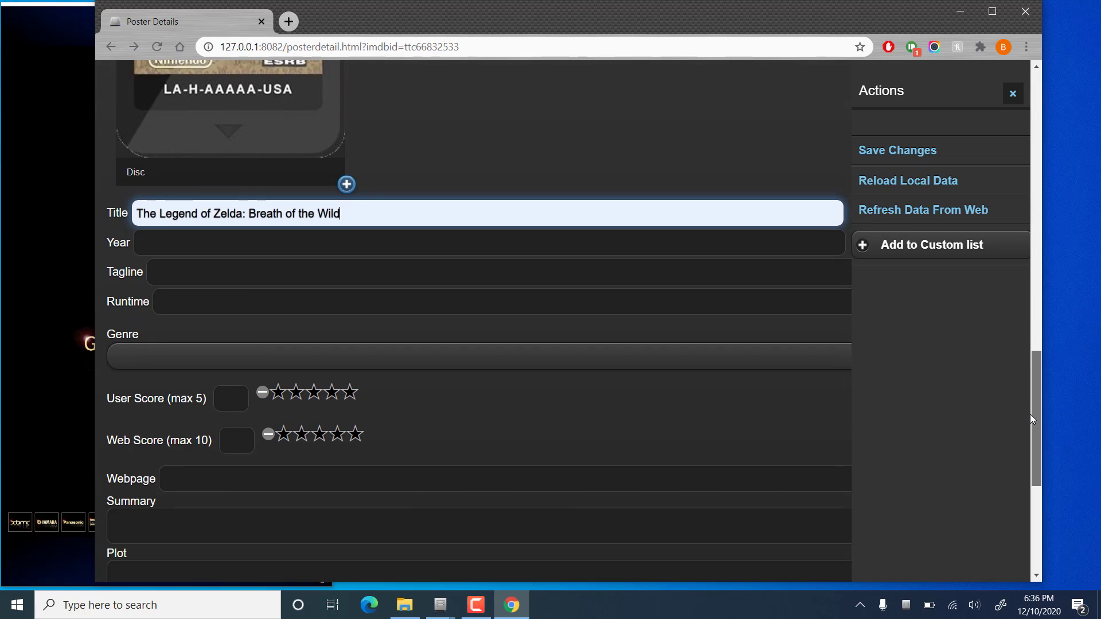
pyautogui.click(351, 392)
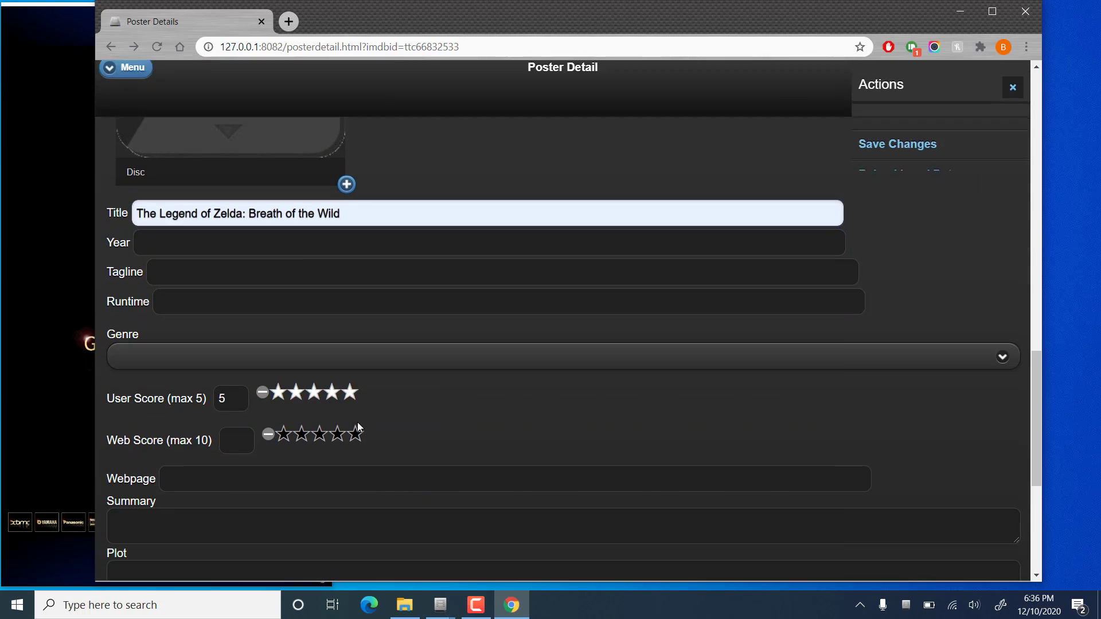
pyautogui.click(356, 434)
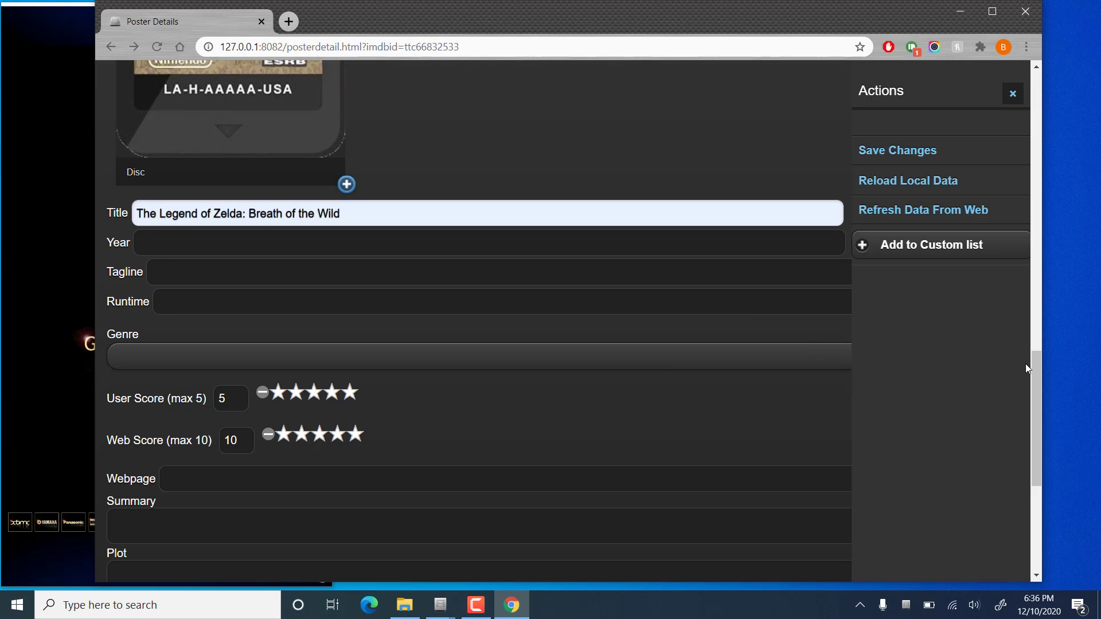
pyautogui.click(1013, 94)
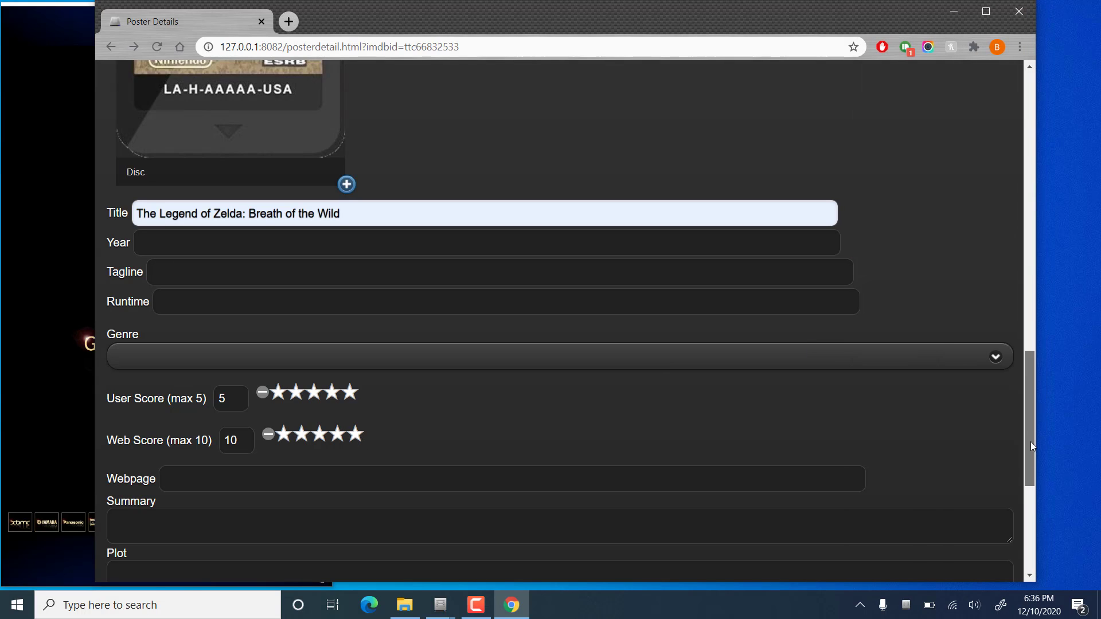
pyautogui.scroll(-3)
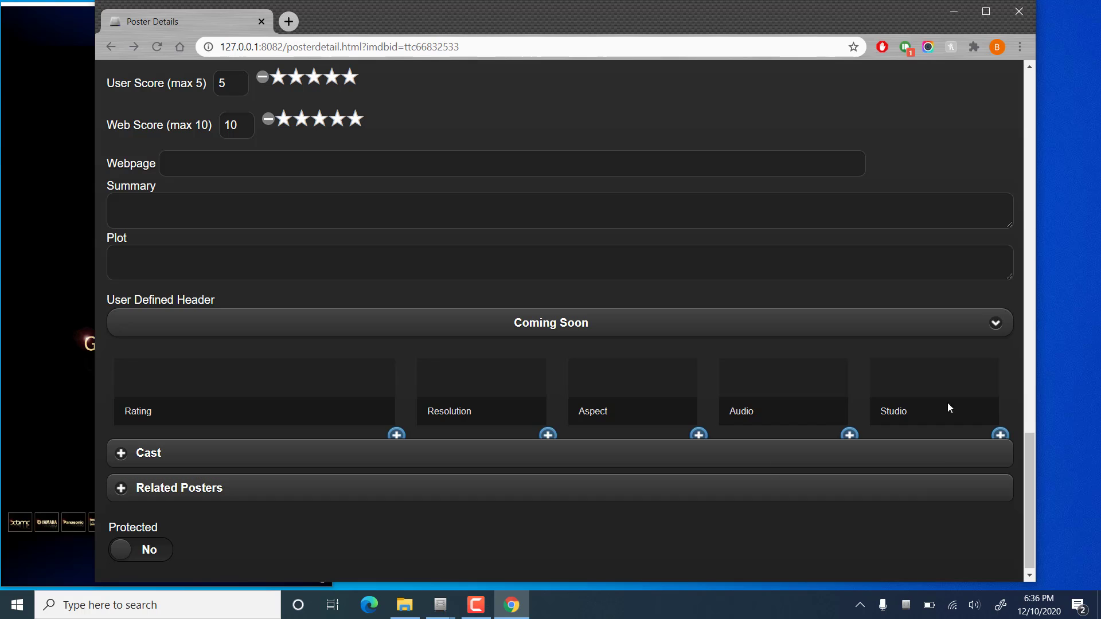
# - Choose the E10+ - Everyone 10+ badge from the Breath of the Wild Rating list
pyautogui.click(397, 435)
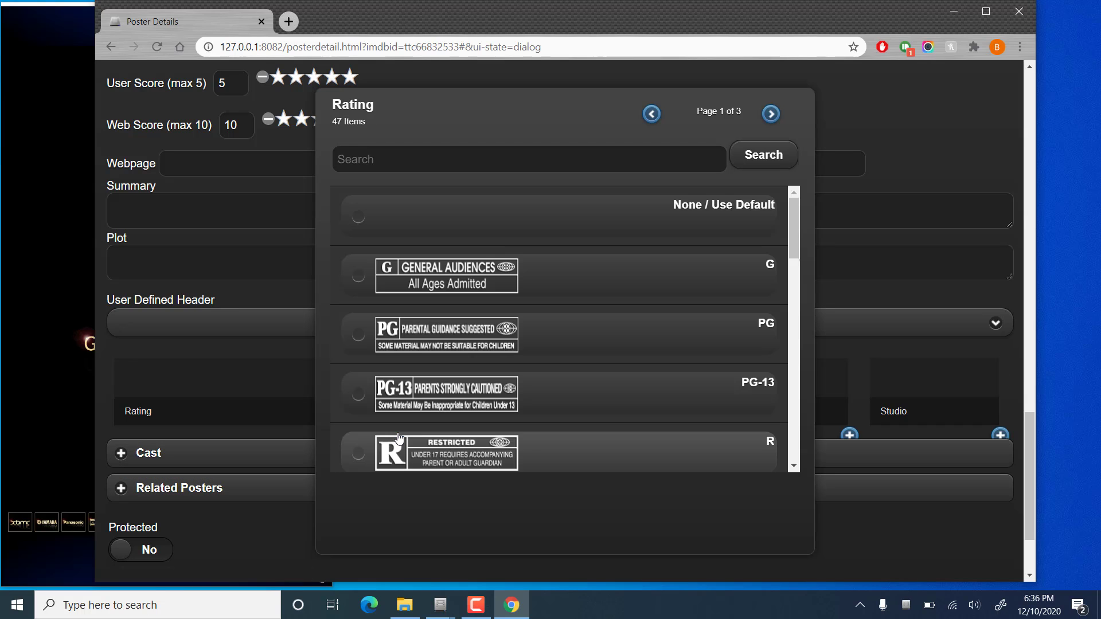
pyautogui.click(356, 216)
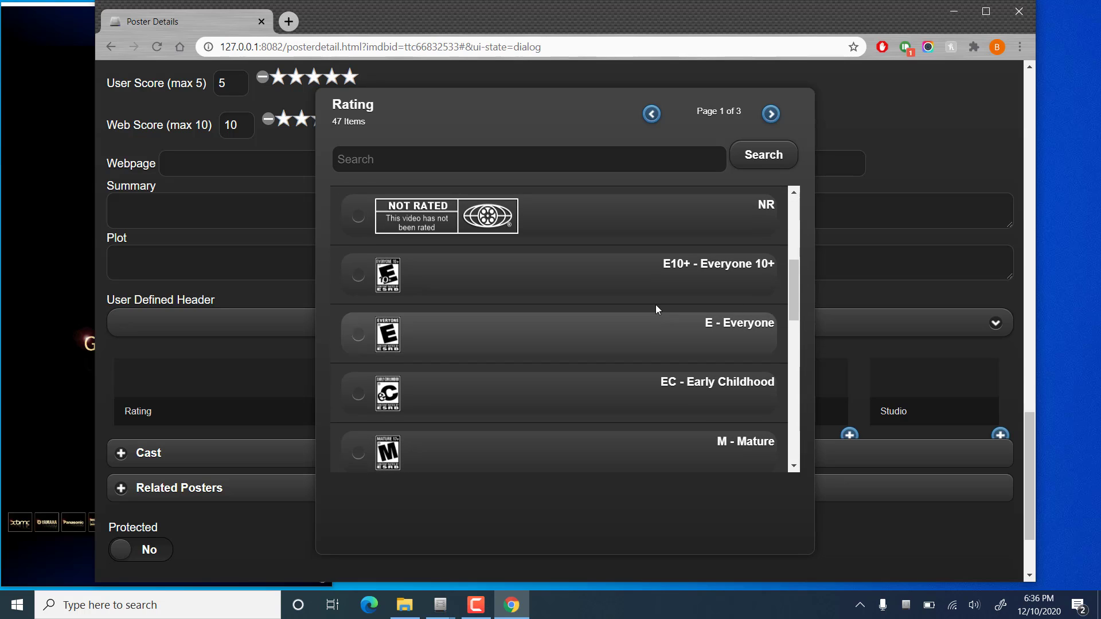
pyautogui.click(763, 154)
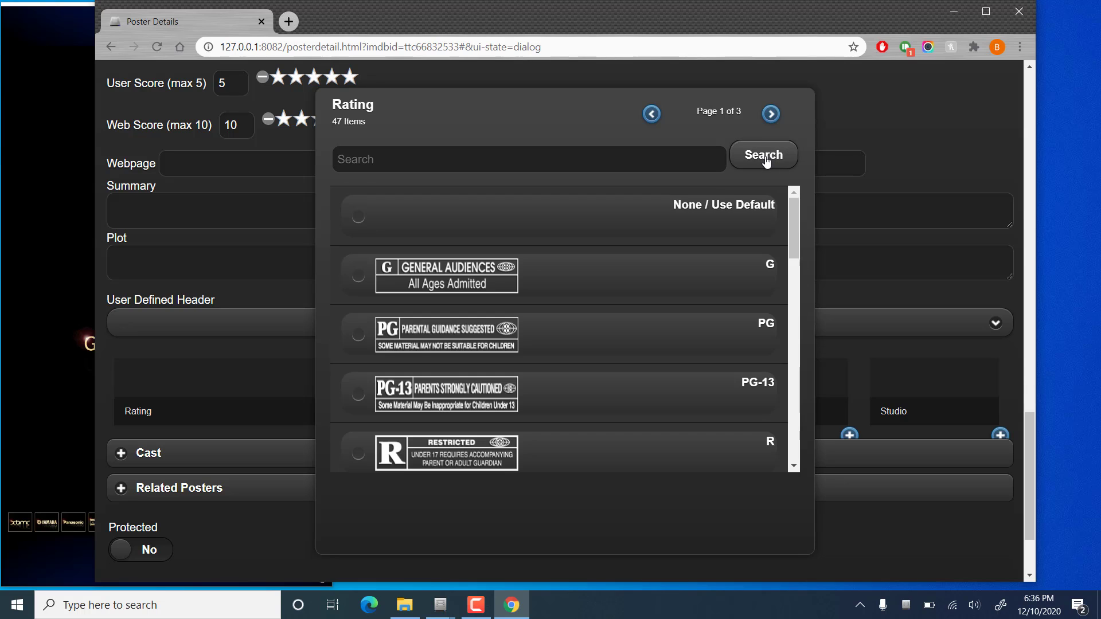
pyautogui.scroll(-3)
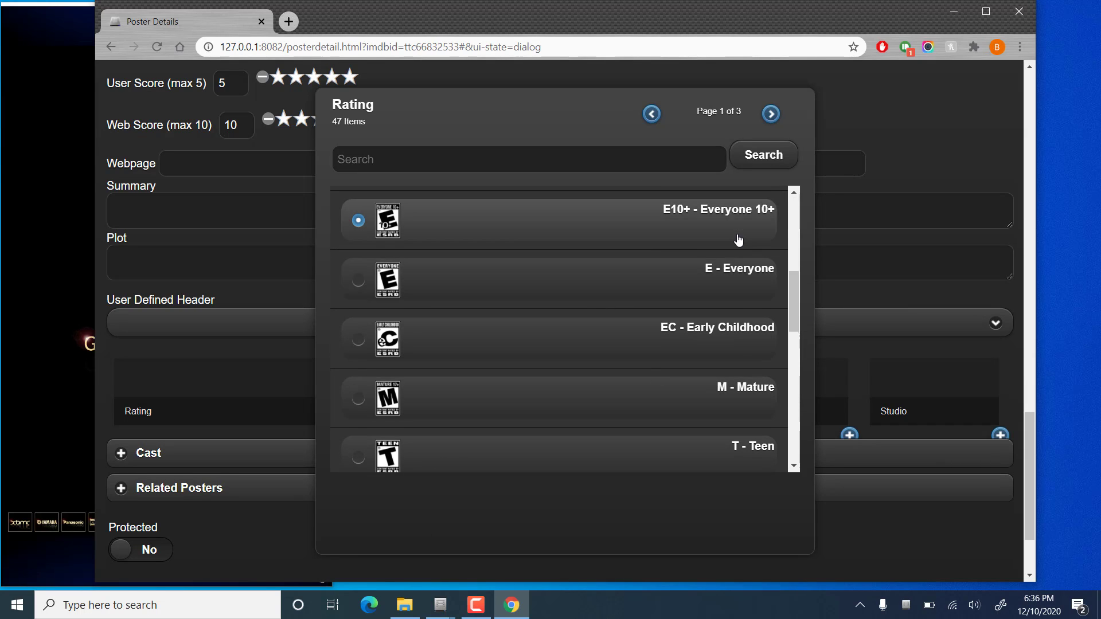
pyautogui.scroll(-3)
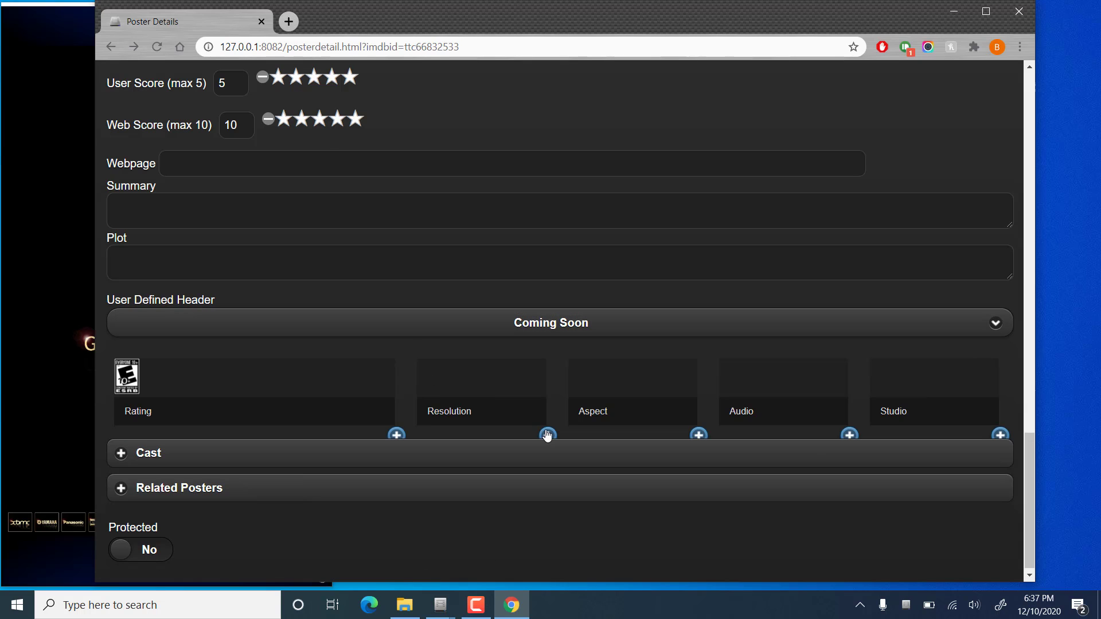
# - Set the poster's resolution badge to 1080 and aspect ratio to 16:9
pyautogui.click(547, 435)
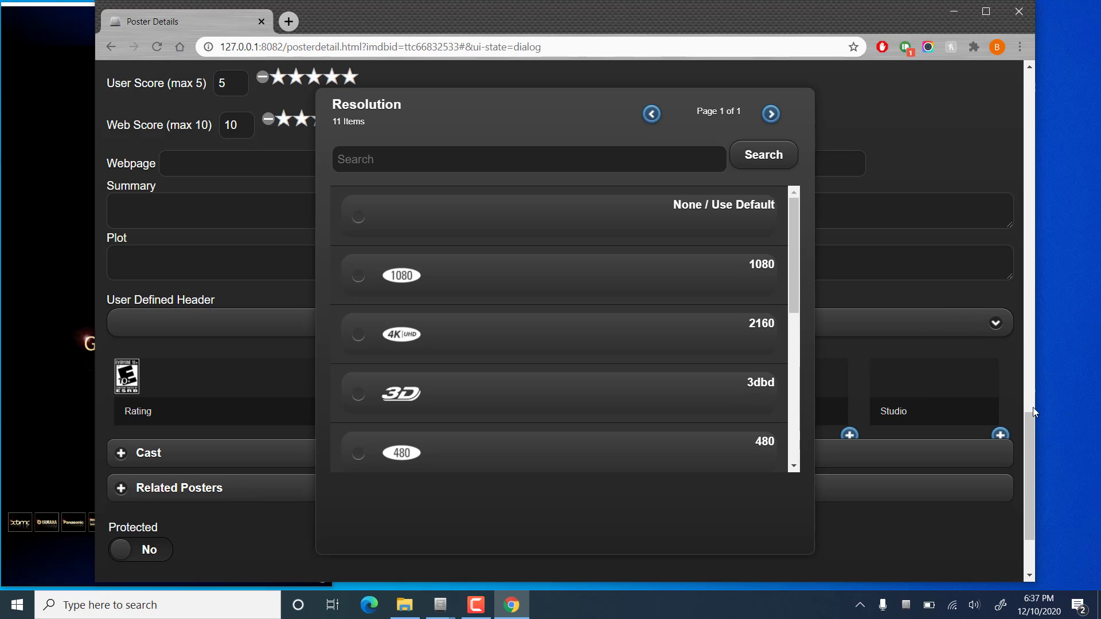
pyautogui.scroll(-3)
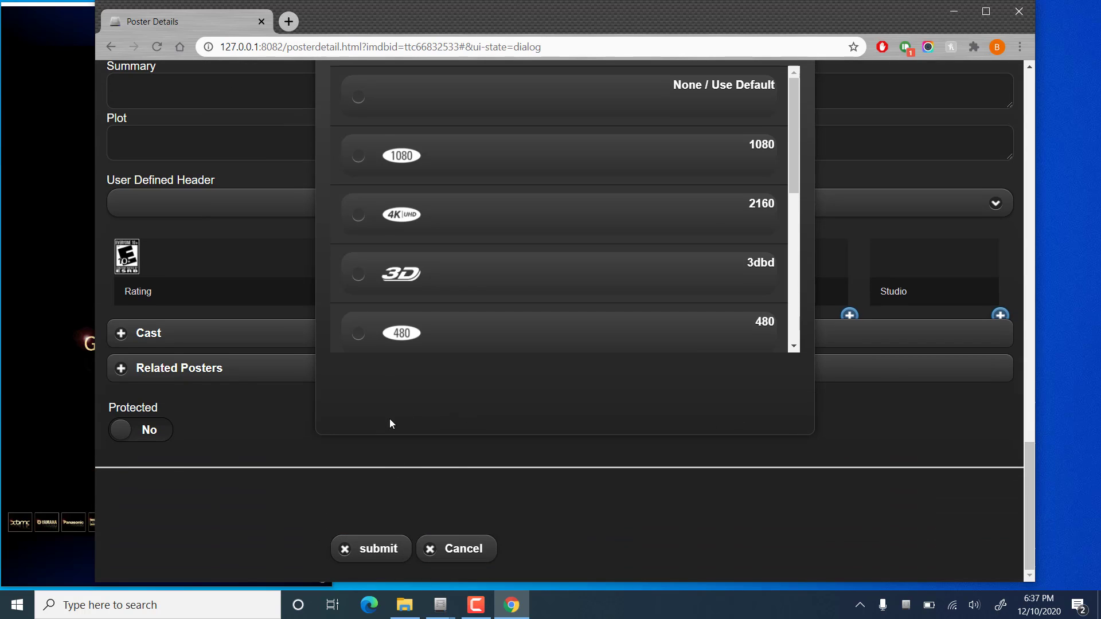
pyautogui.moveTo(994, 550)
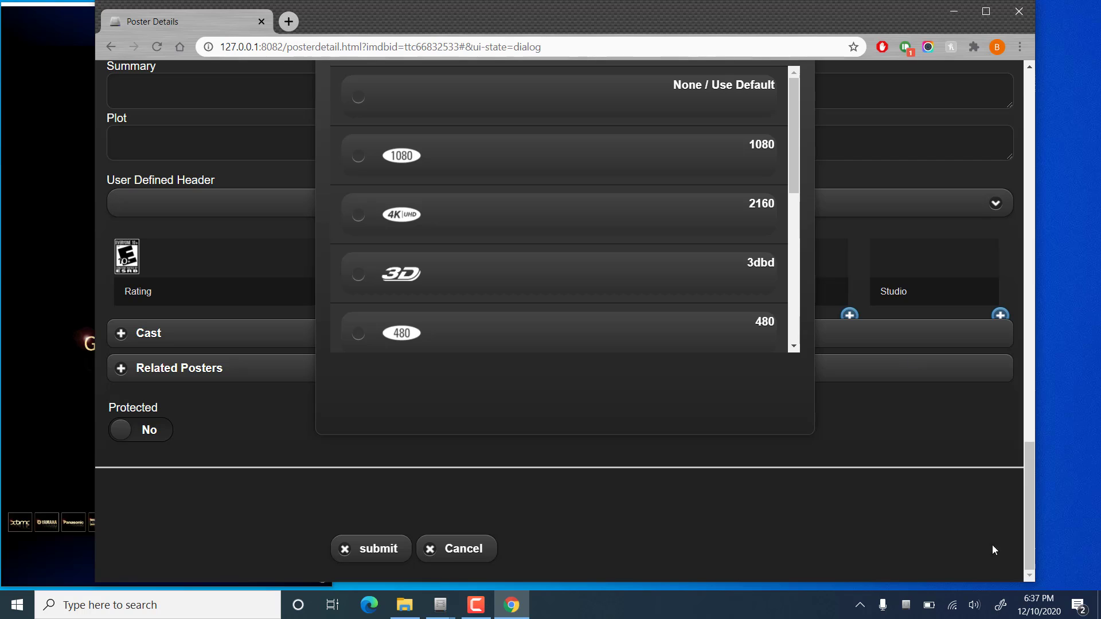
pyautogui.click(357, 155)
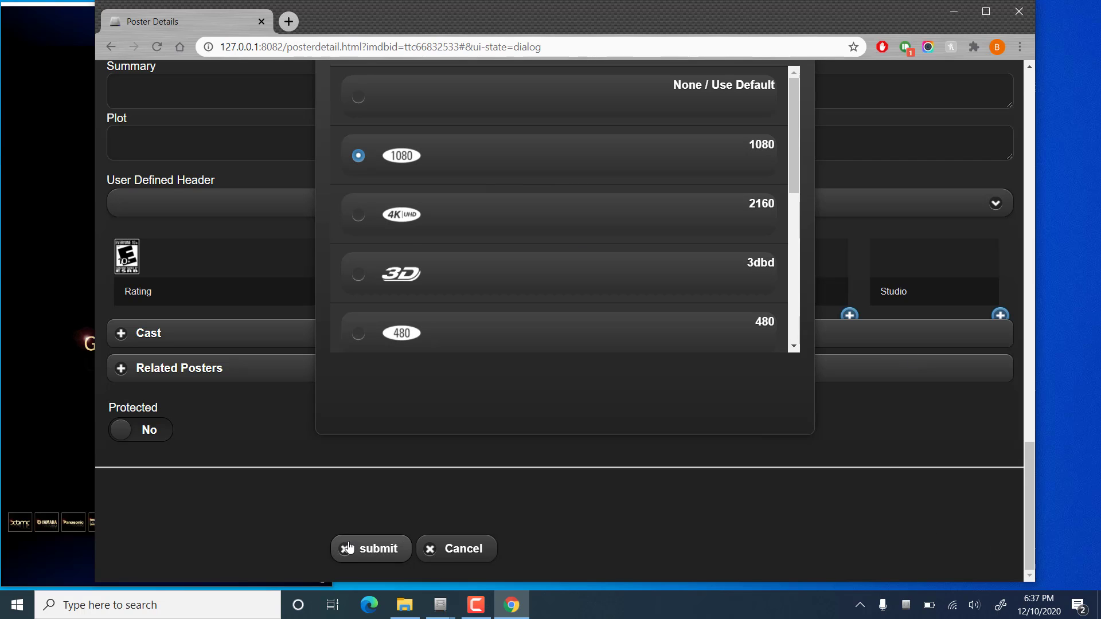
pyautogui.click(371, 548)
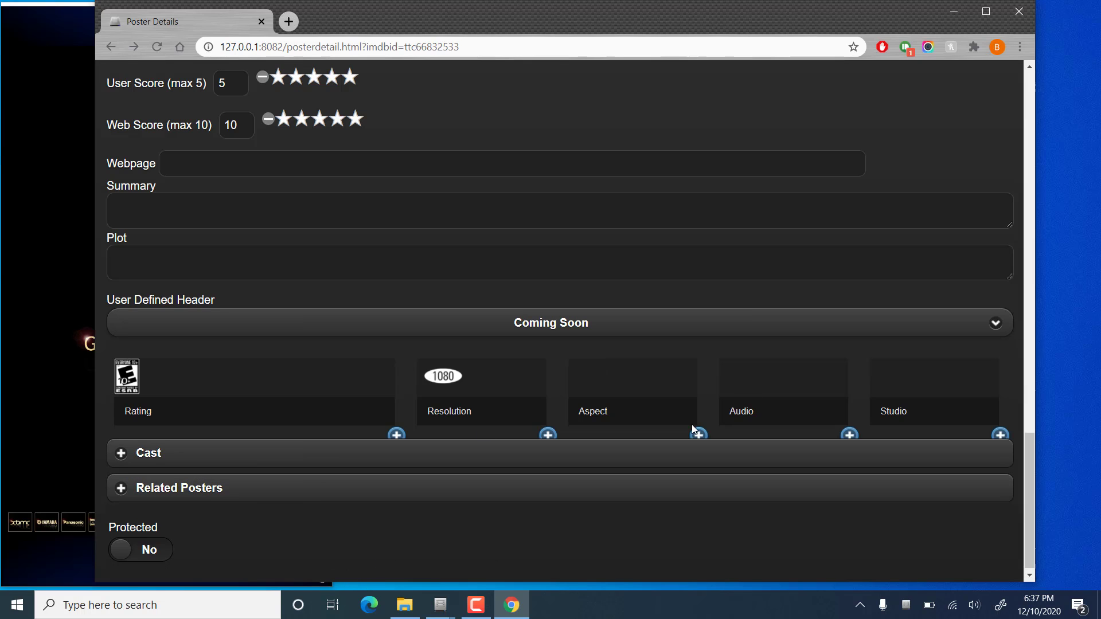
pyautogui.click(698, 435)
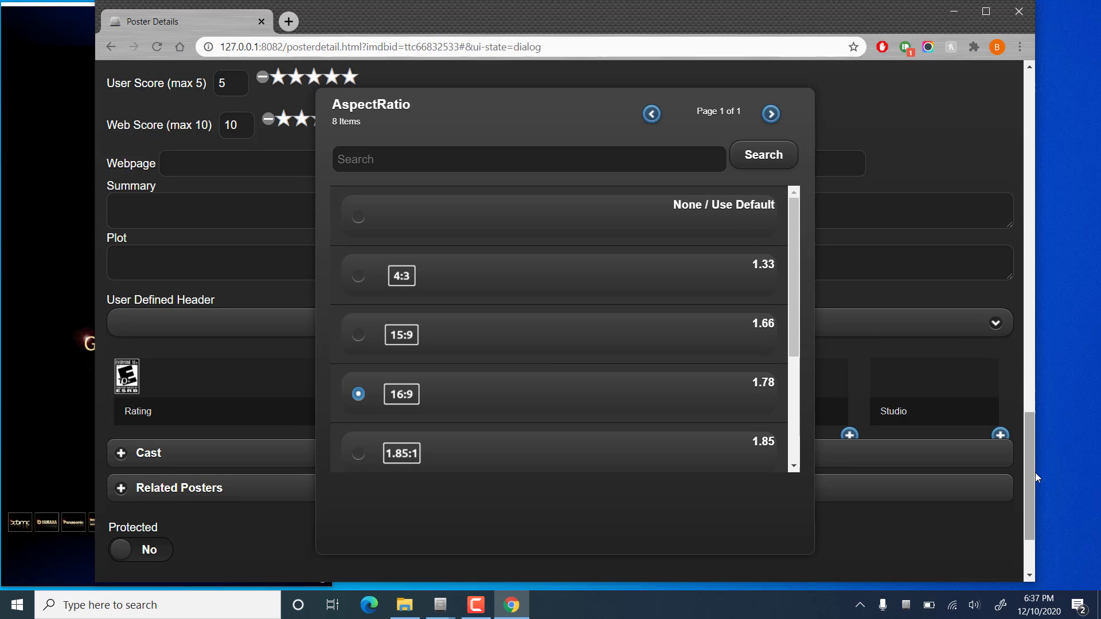
pyautogui.scroll(-3)
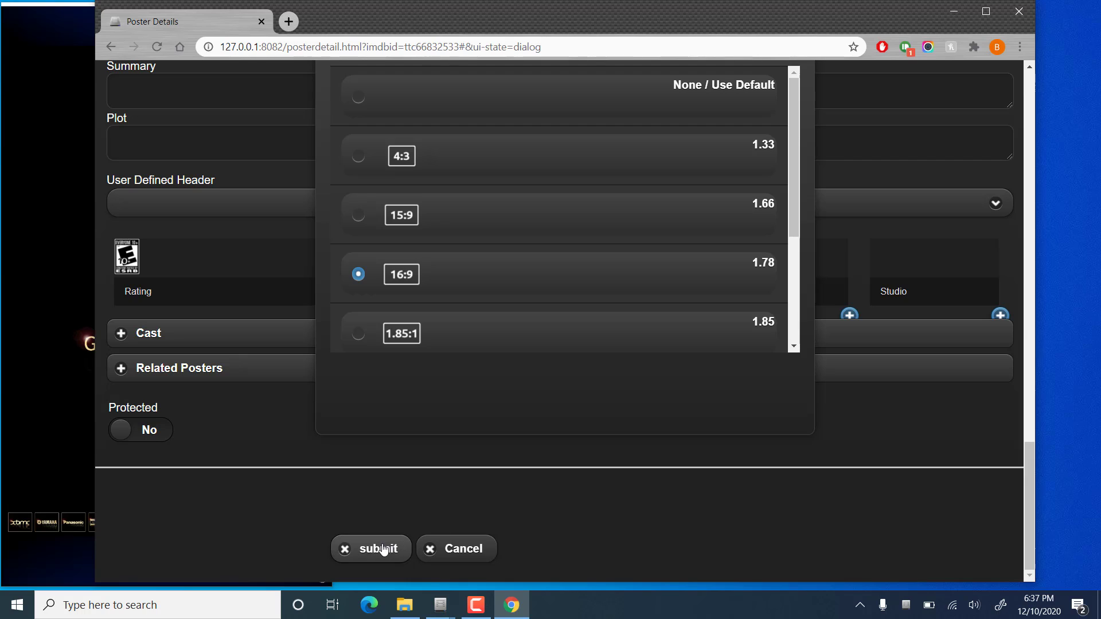
pyautogui.click(371, 549)
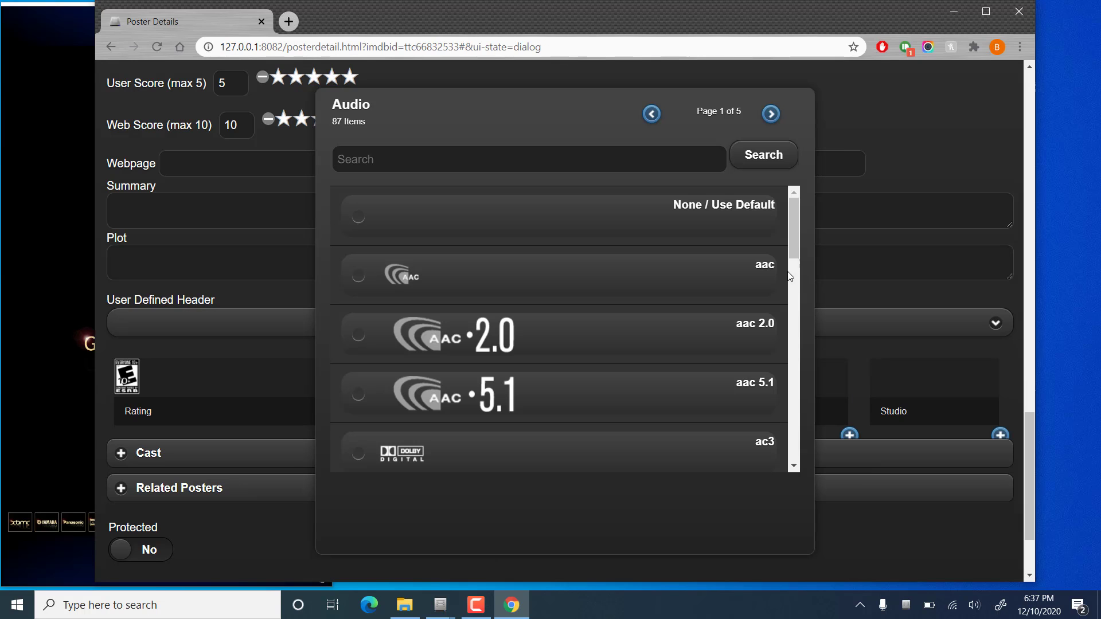
# - Search 'dolby' and pick the ac3 Dolby Digital audio logo
pyautogui.write('d')
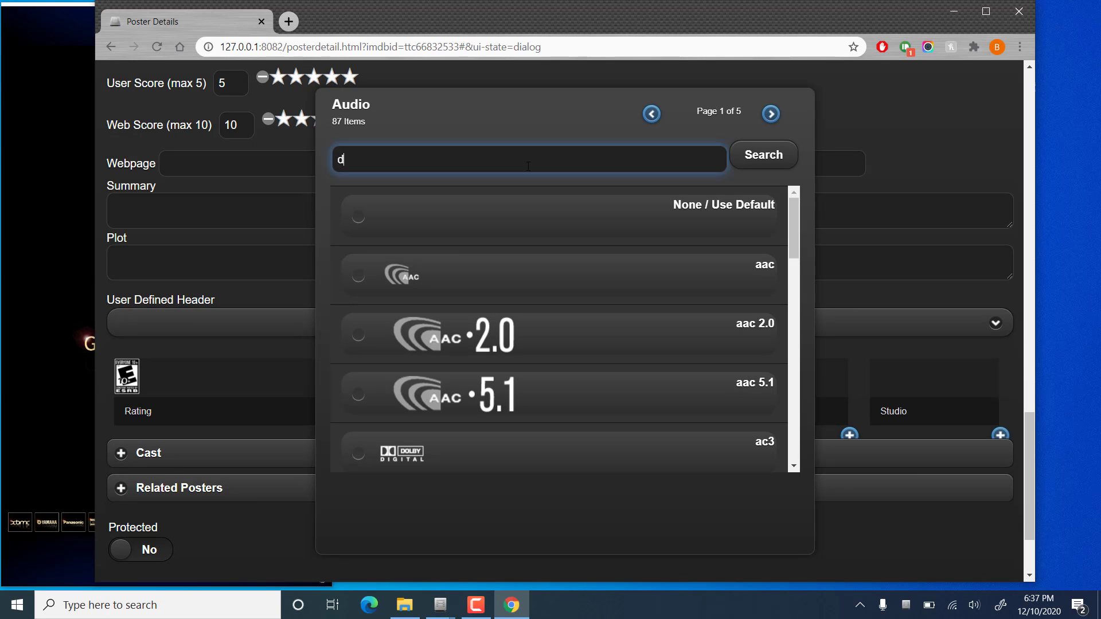
pyautogui.write('olby')
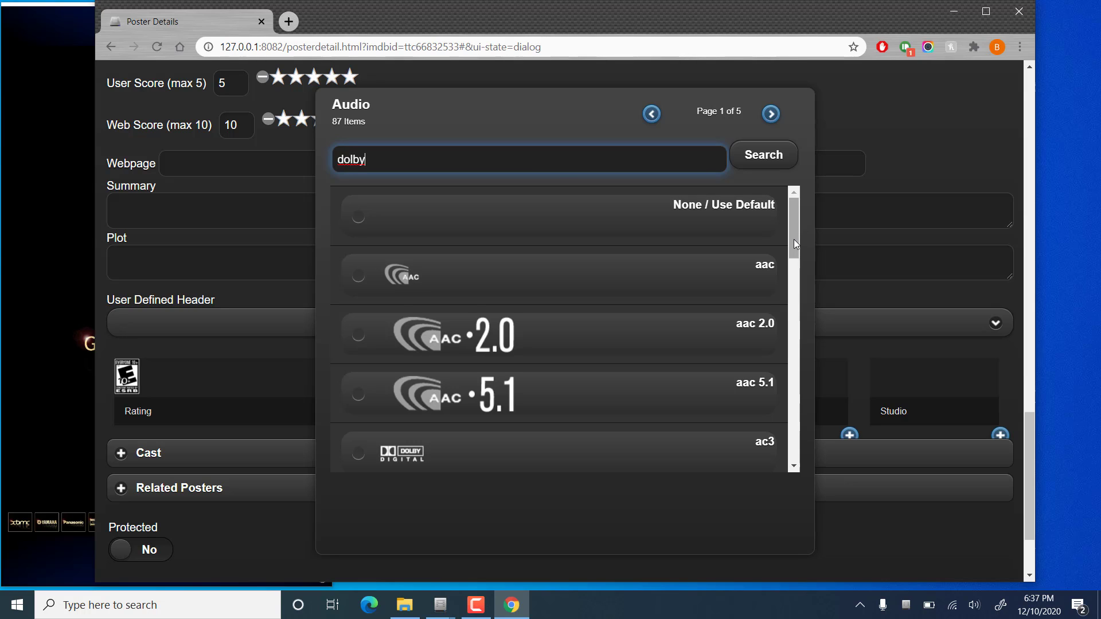
pyautogui.click(694, 275)
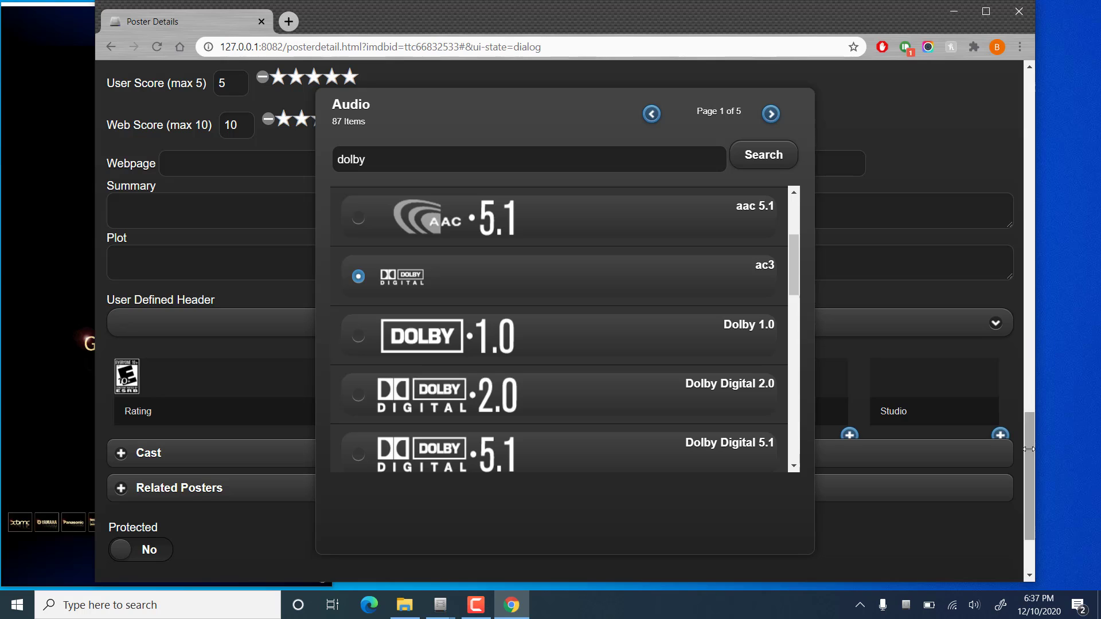
# - Search 'nintendo' and set Nintendo as the poster's studio
pyautogui.scroll(-3)
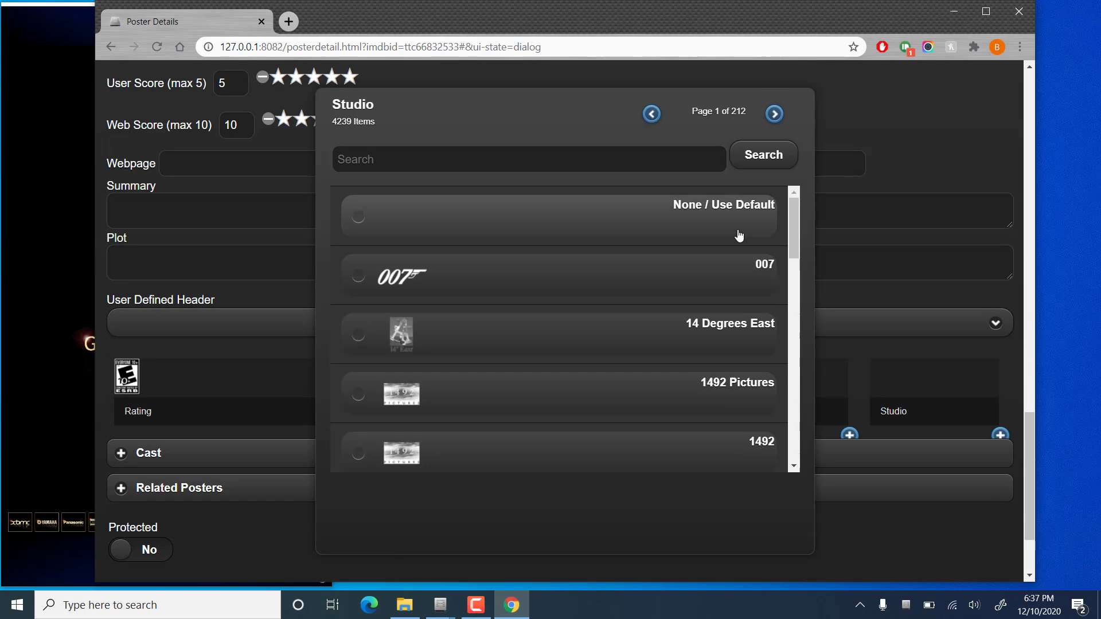
pyautogui.write('nint')
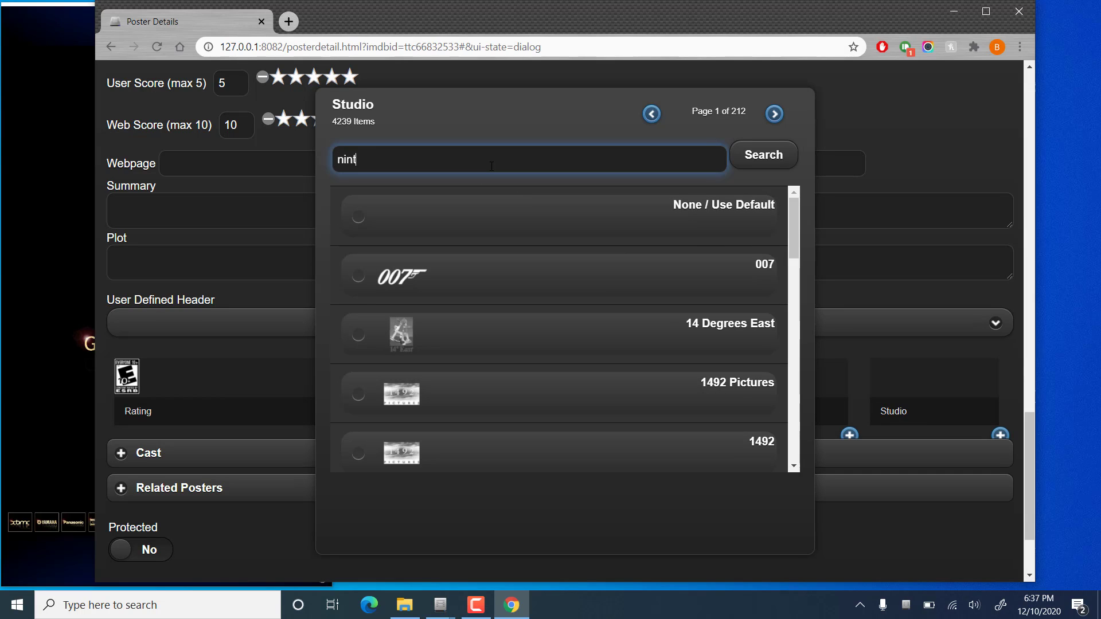
pyautogui.write('endo')
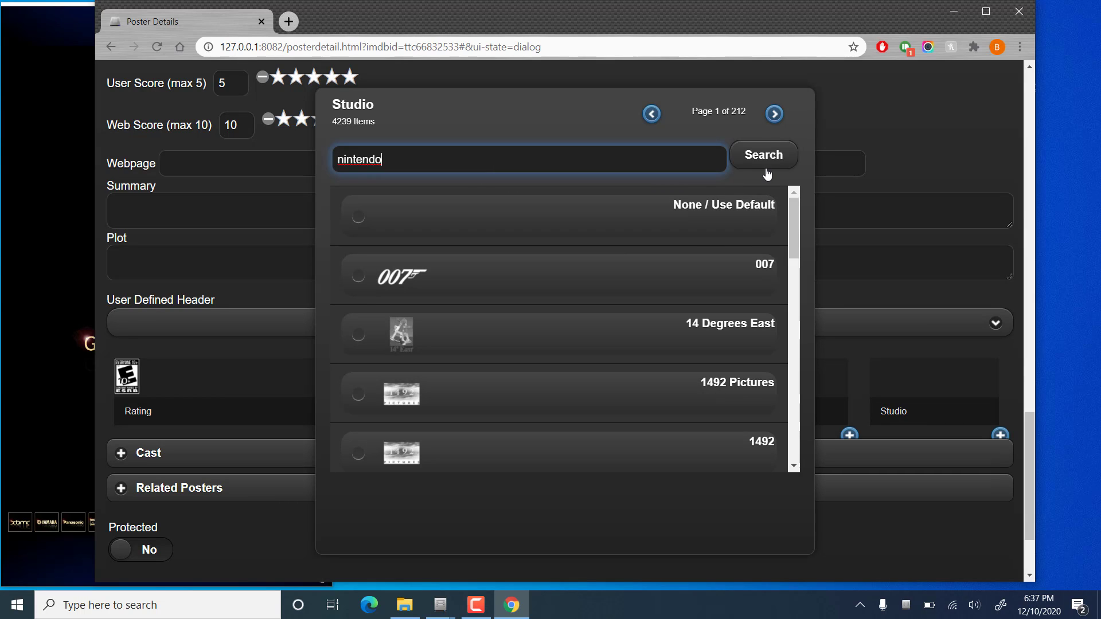
pyautogui.click(763, 154)
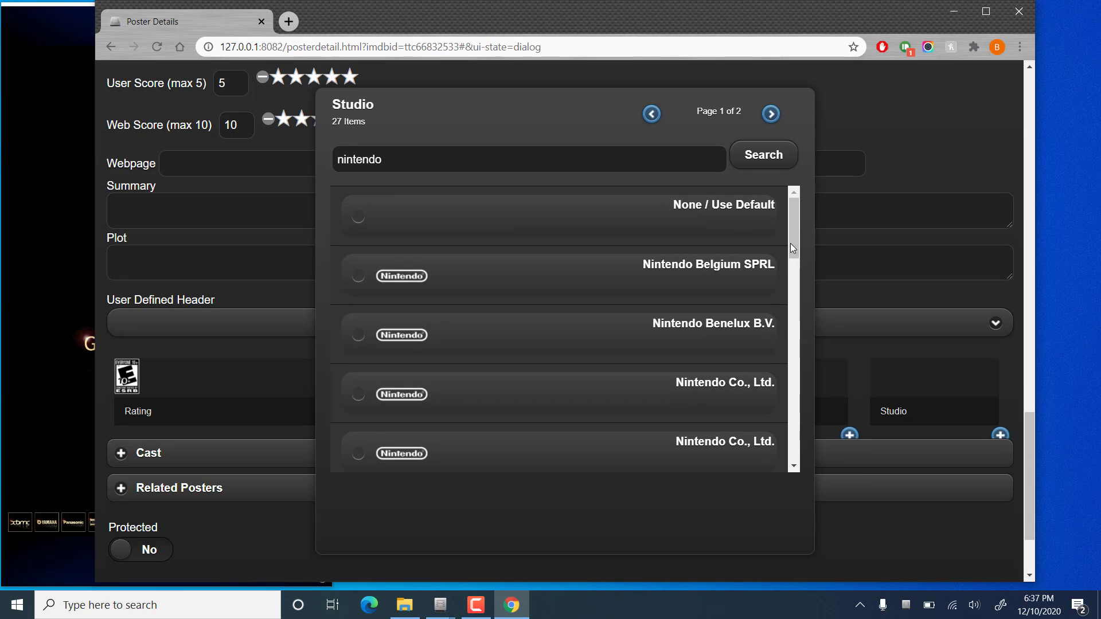
pyautogui.click(358, 371)
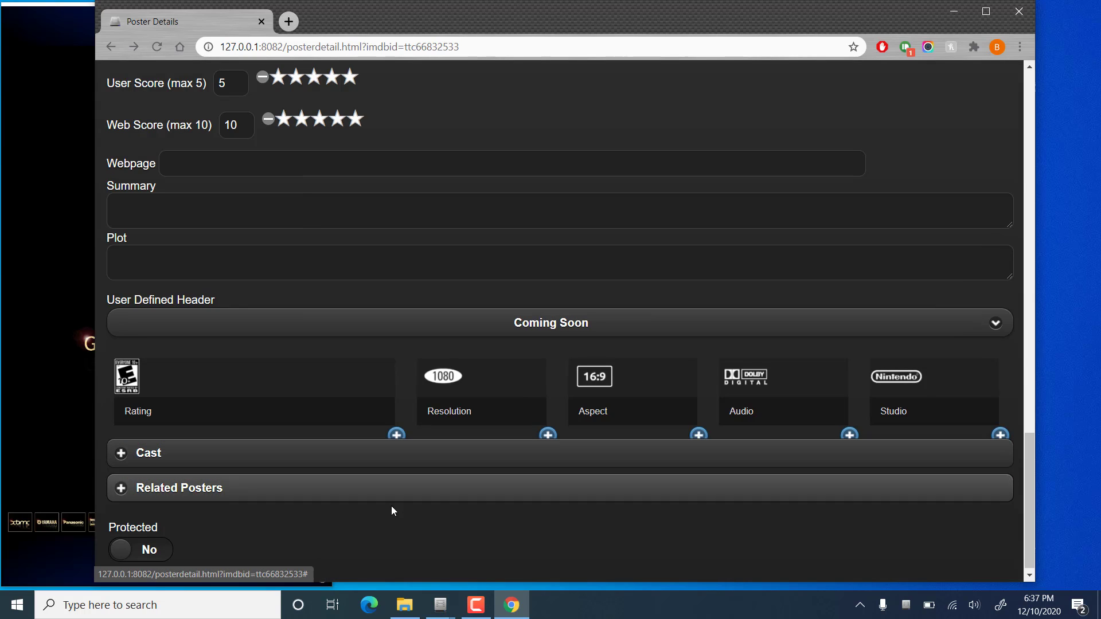
# - Mark the Breath of the Wild poster Protected and save its changes
pyautogui.click(140, 549)
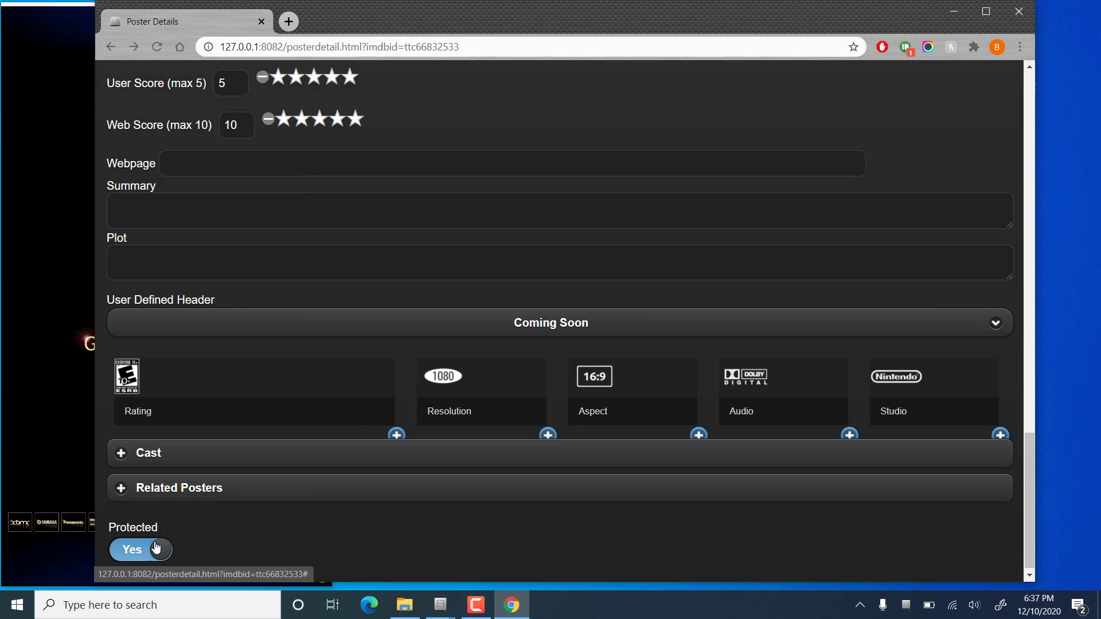
pyautogui.scroll(-3)
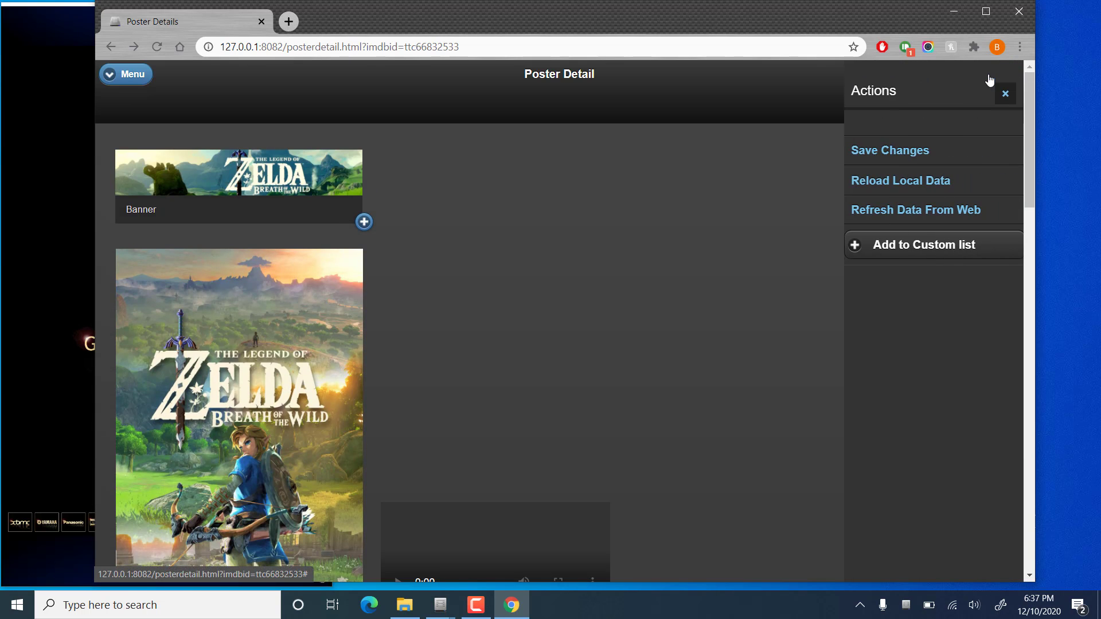
pyautogui.click(889, 150)
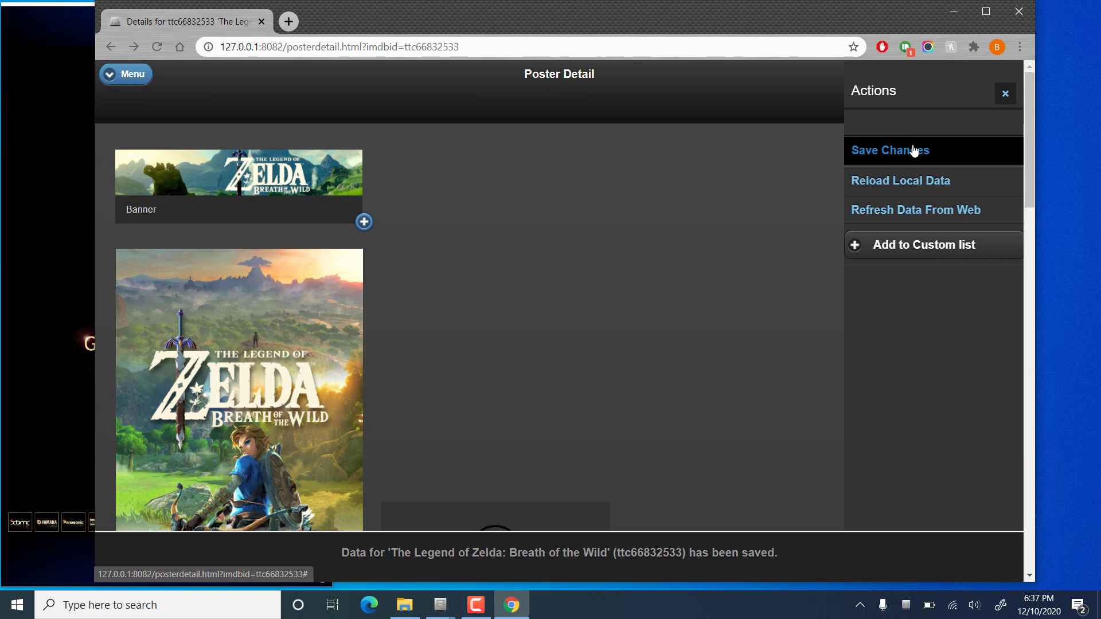
pyautogui.moveTo(760, 566)
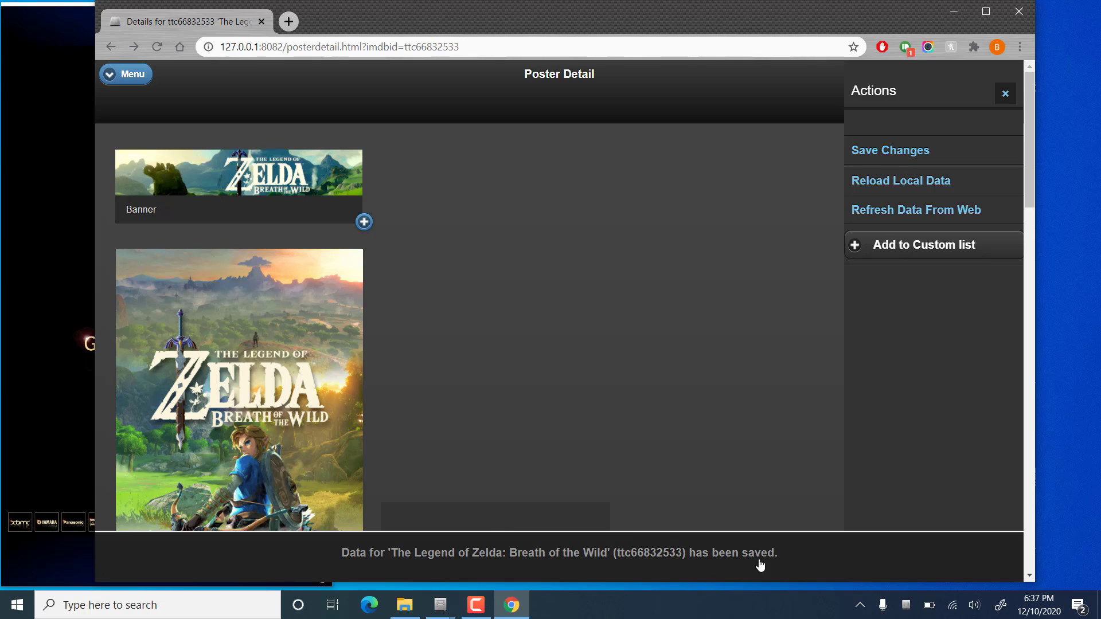
pyautogui.click(126, 74)
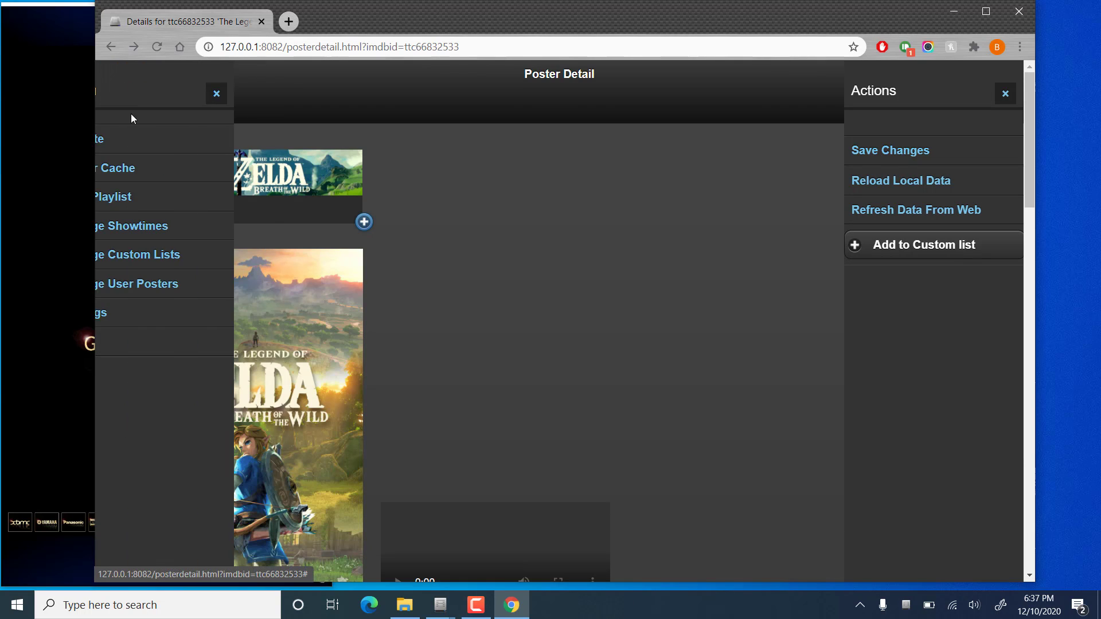
# - Search the Poster Cache for 'zelda' to list the Breath of the Wild poster
pyautogui.click(118, 168)
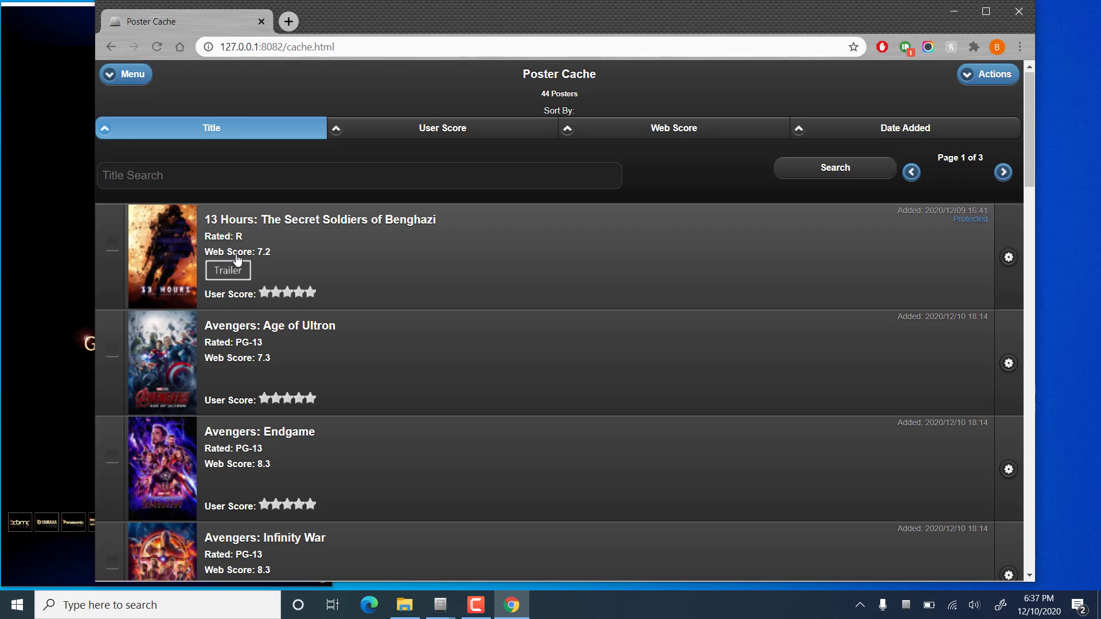
pyautogui.write('zel')
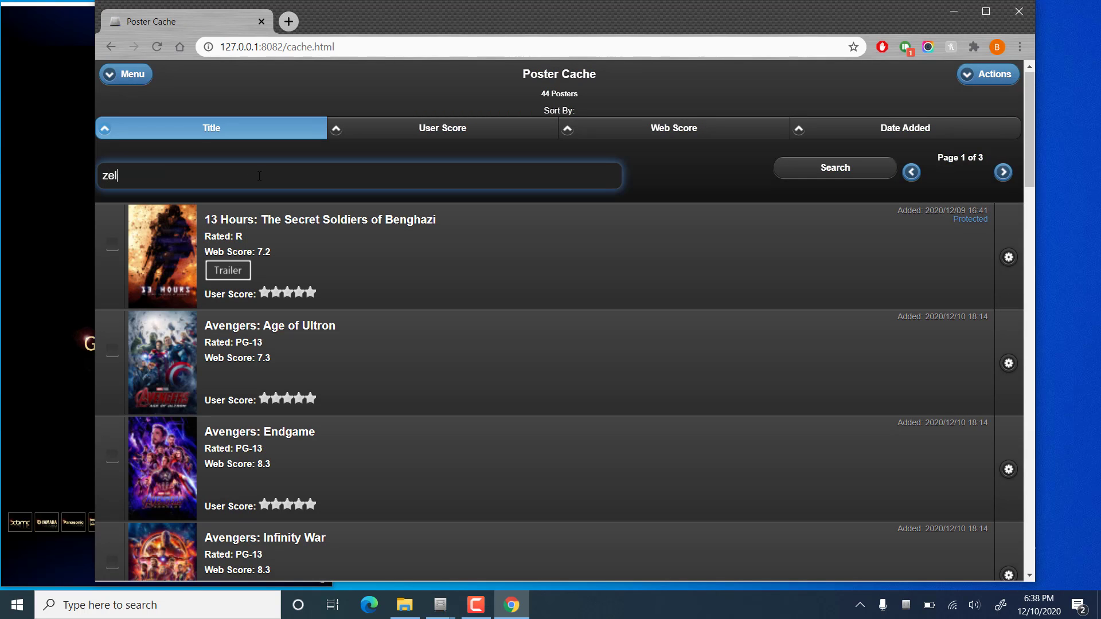
pyautogui.write('da')
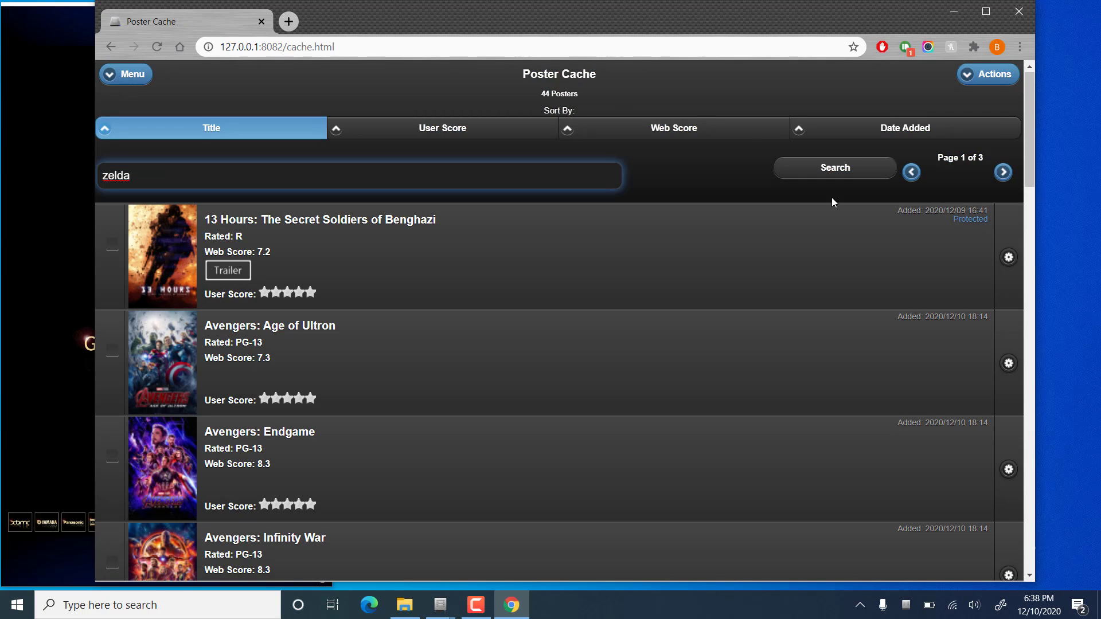
pyautogui.click(834, 166)
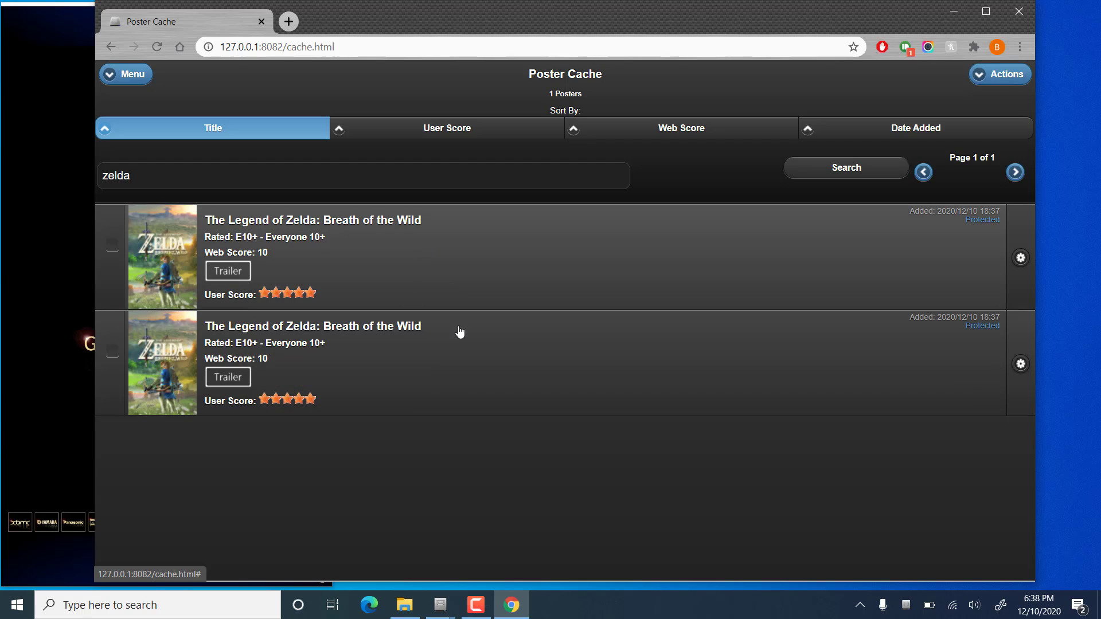
pyautogui.click(846, 167)
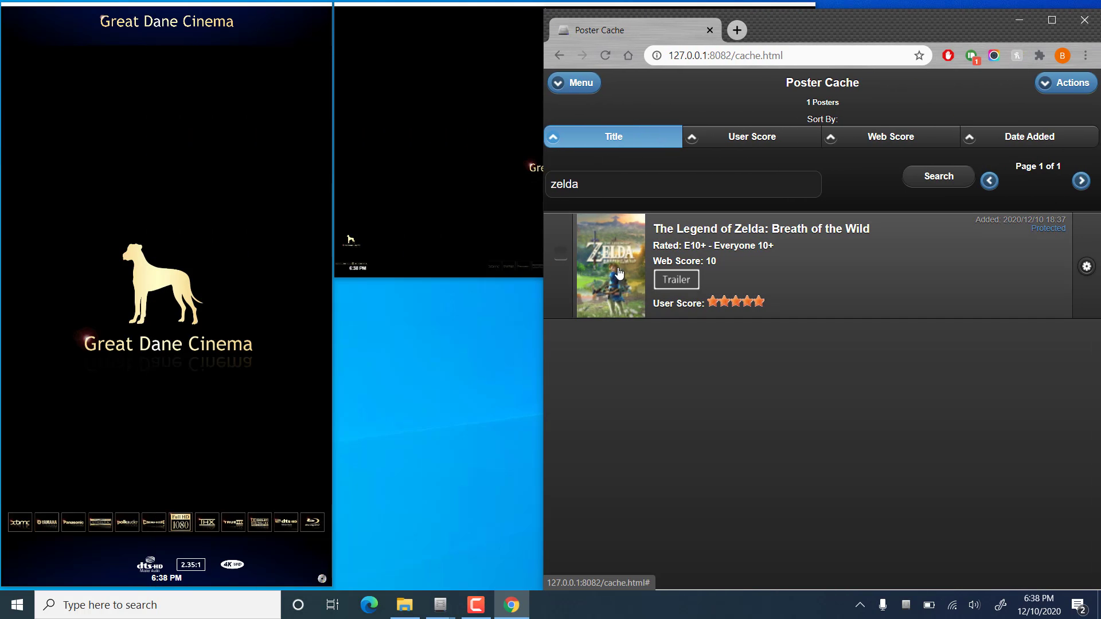
pyautogui.moveTo(631, 275)
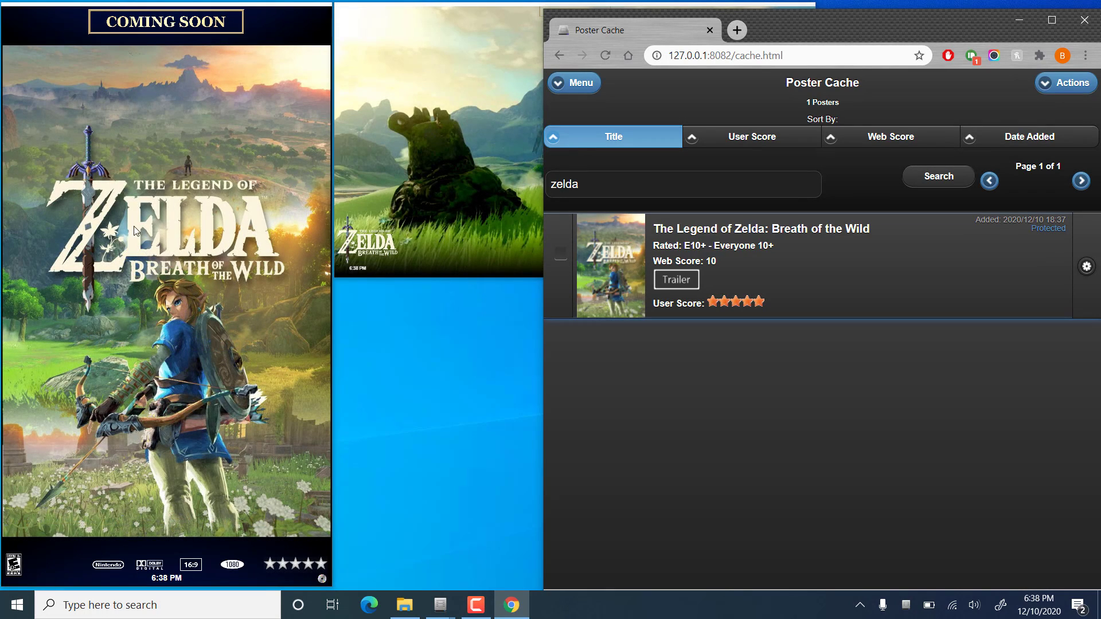
pyautogui.moveTo(809, 3)
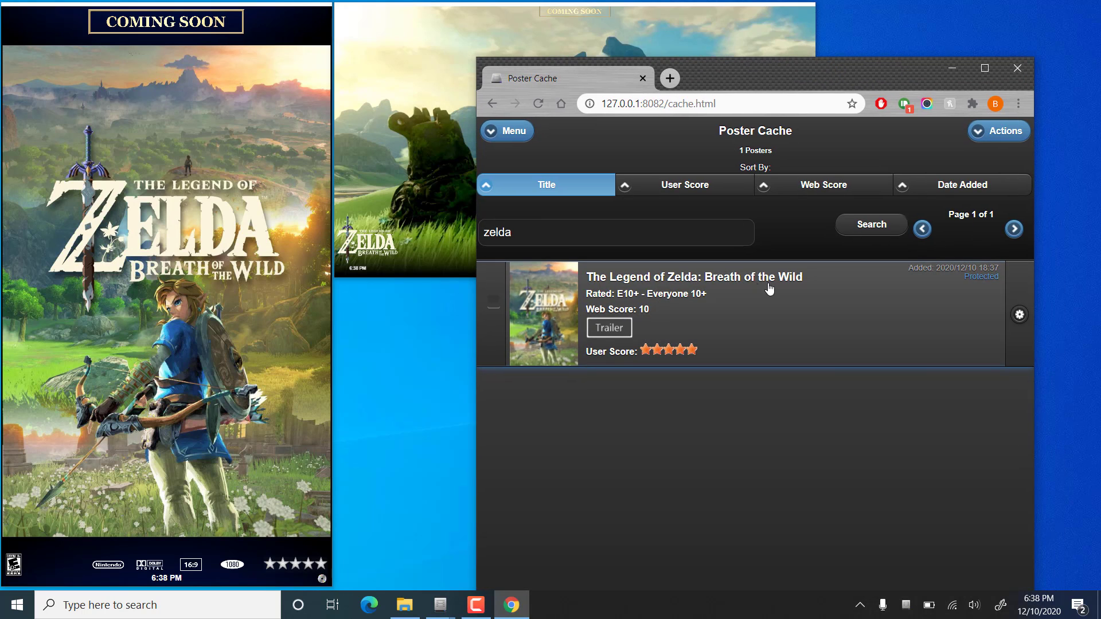
# - Enter the tagline 'Open Your Eyes...' in the Breath of the Wild poster's details
pyautogui.click(1019, 315)
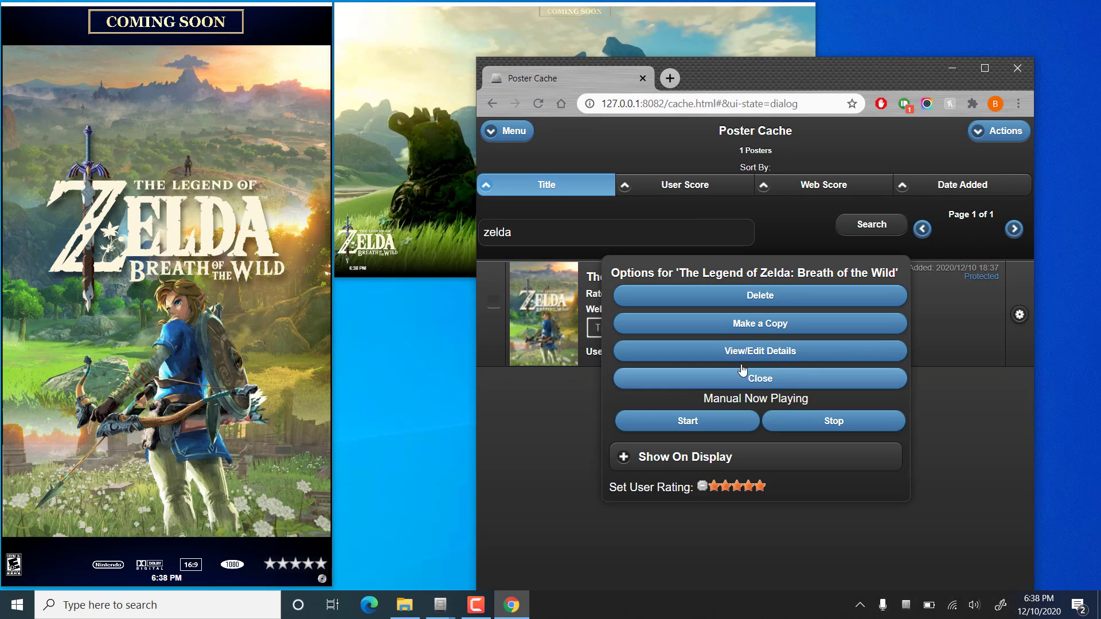
pyautogui.click(758, 351)
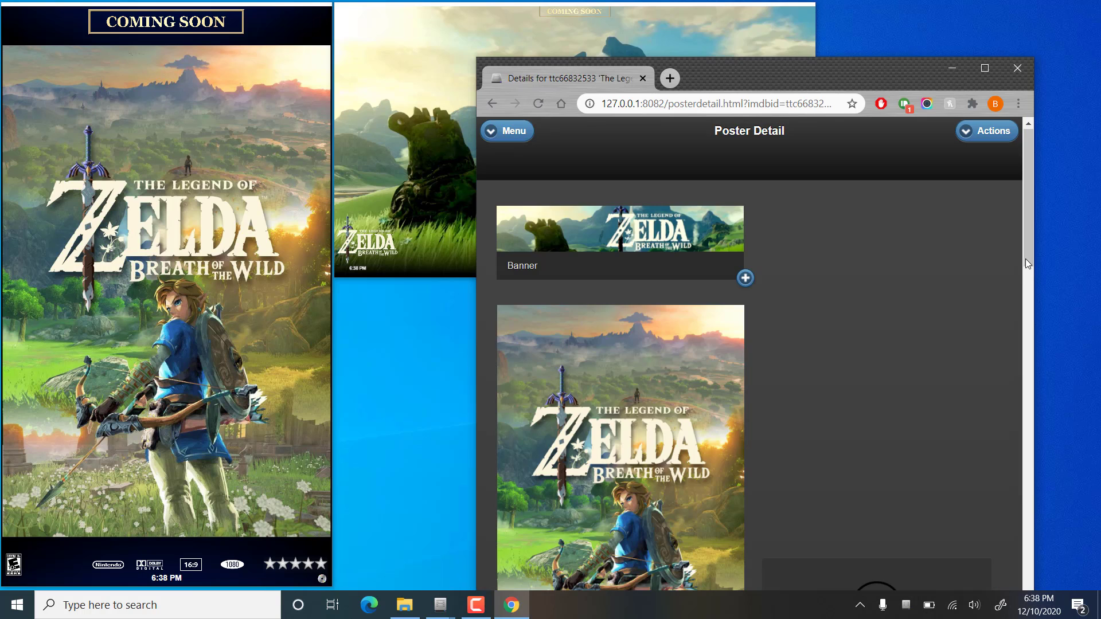
pyautogui.scroll(-3)
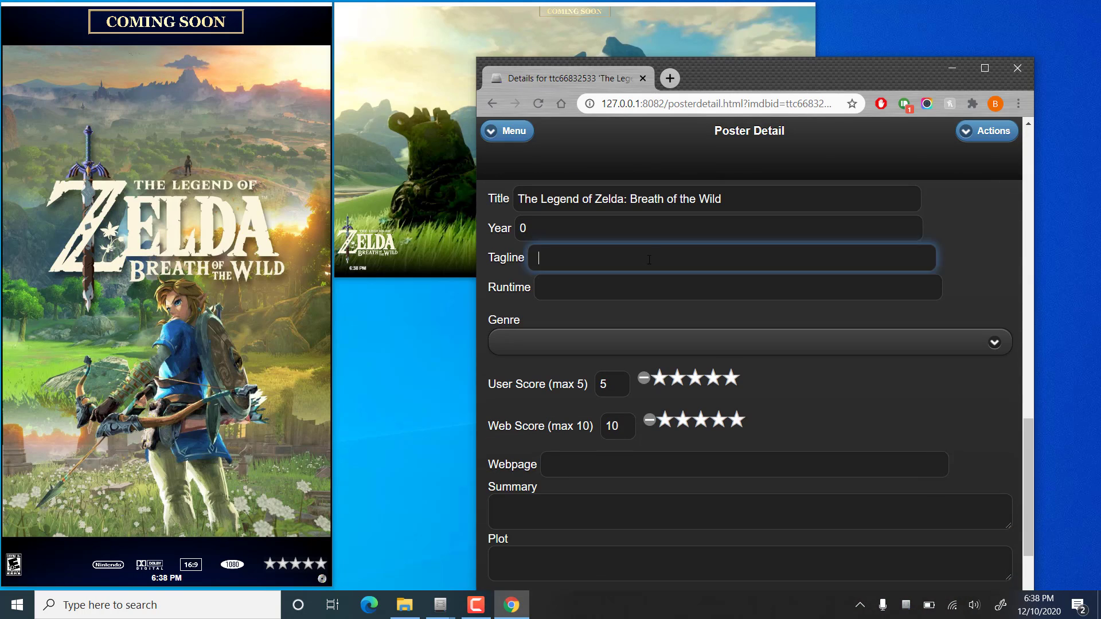
pyautogui.write('Open Your Ey')
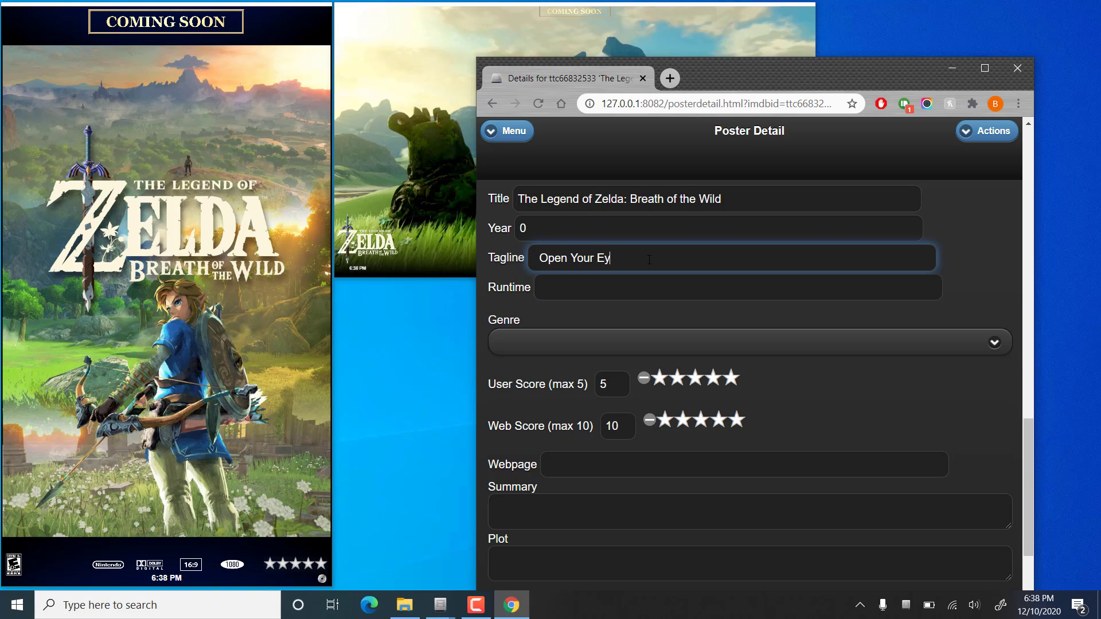
pyautogui.write('es...')
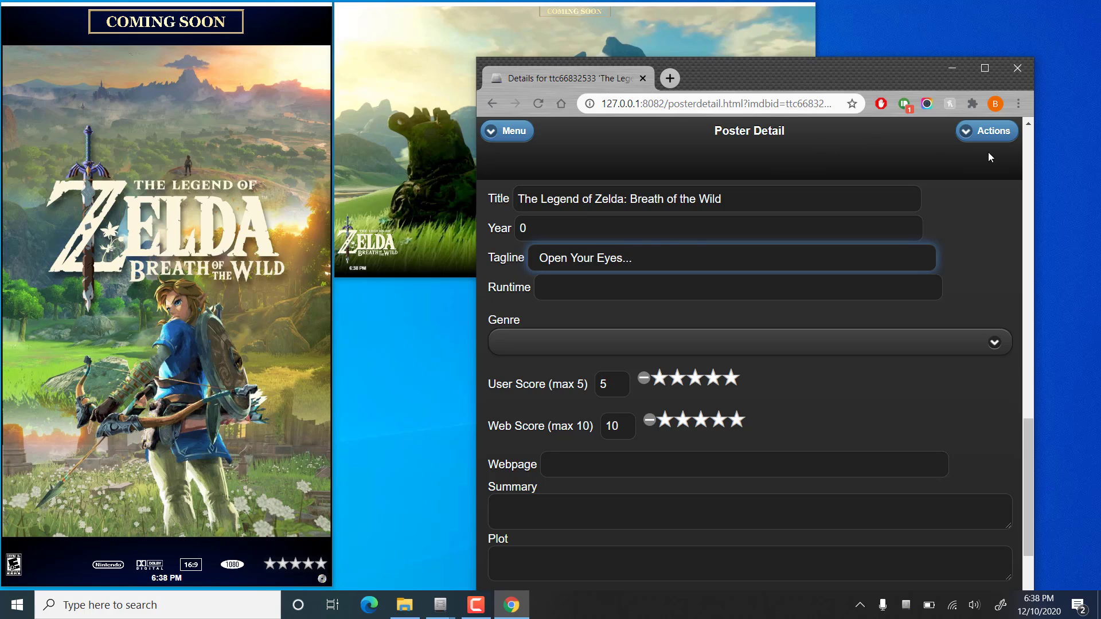
pyautogui.click(986, 131)
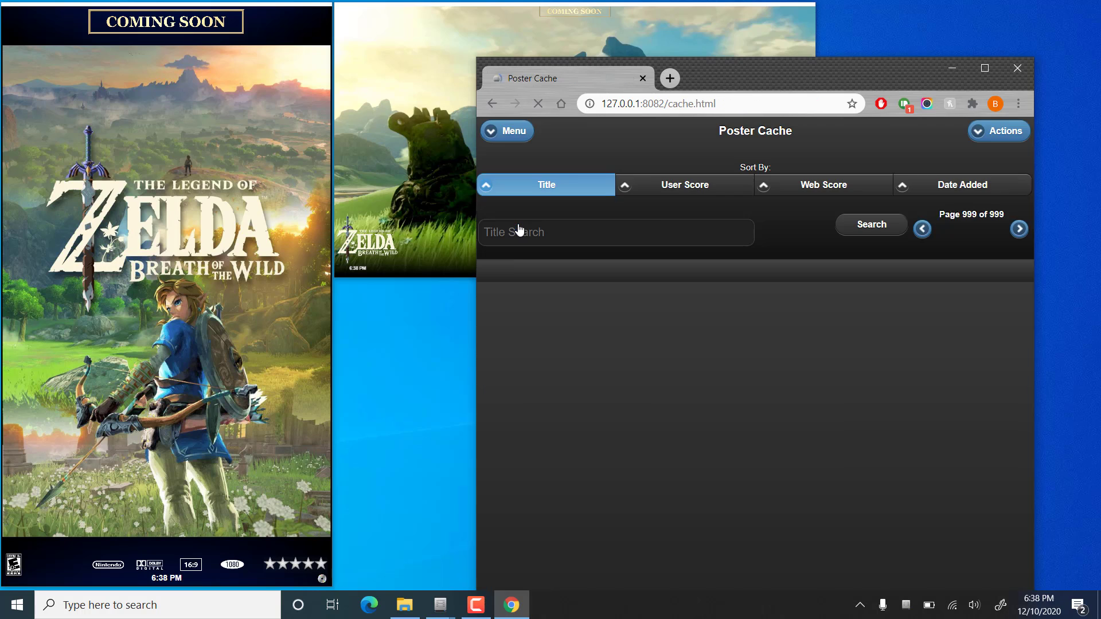
# - Re-run the 'zelda' cache search, then start a new title search
pyautogui.write('z')
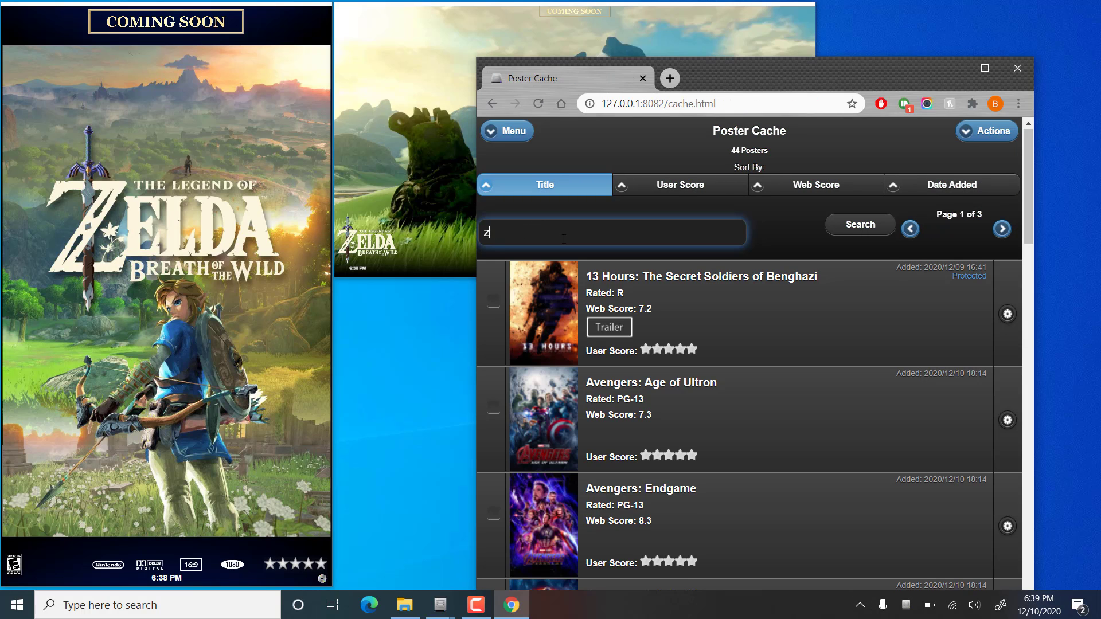
pyautogui.write('elda')
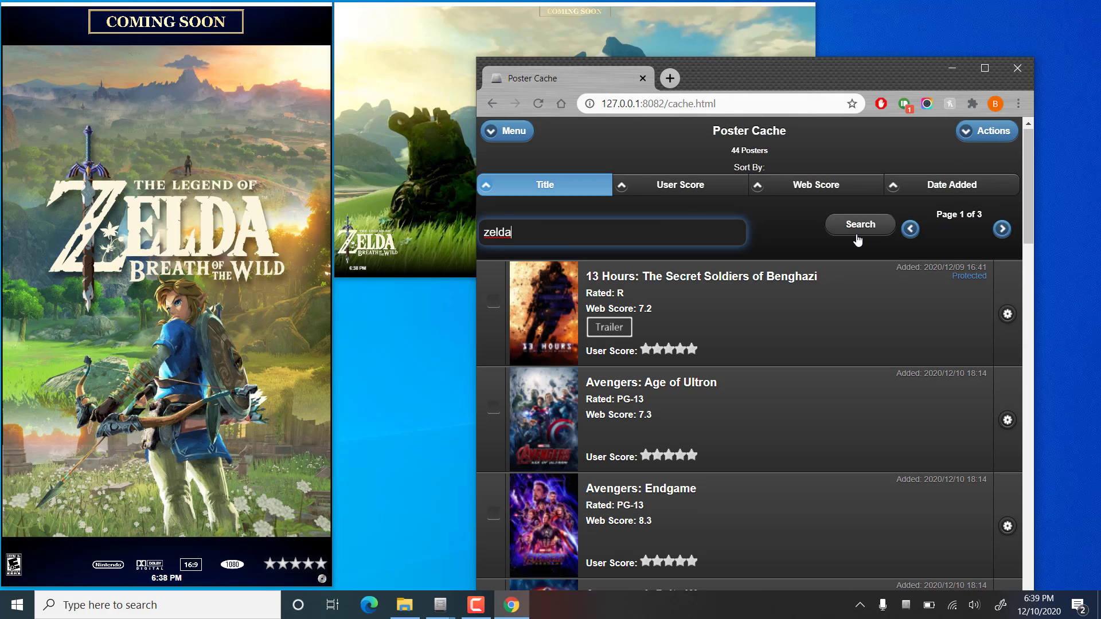
pyautogui.click(859, 224)
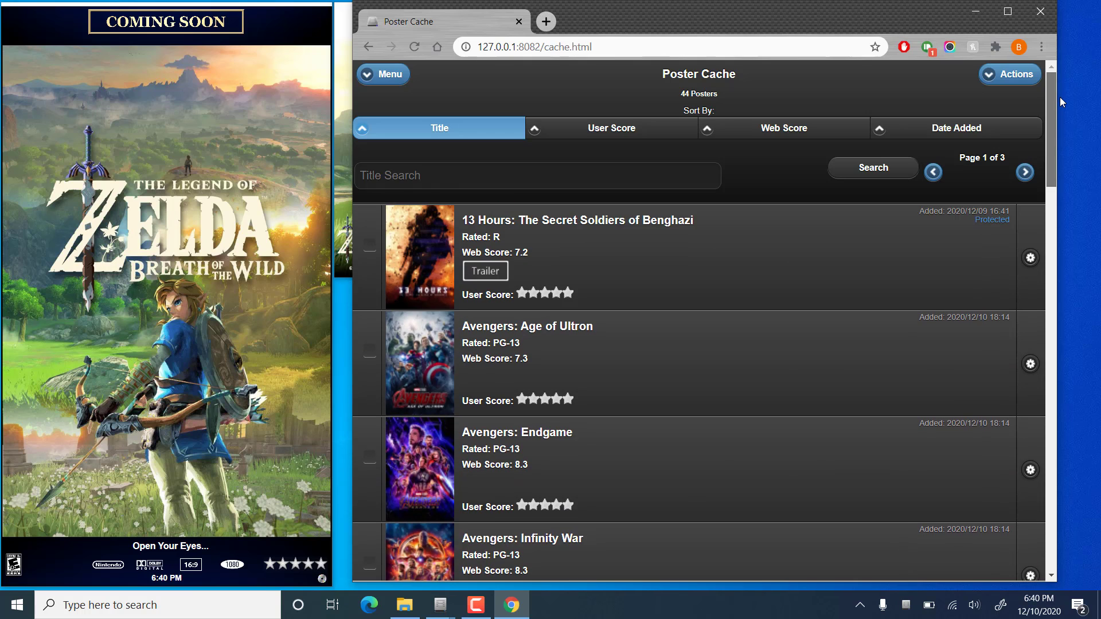
pyautogui.click(537, 175)
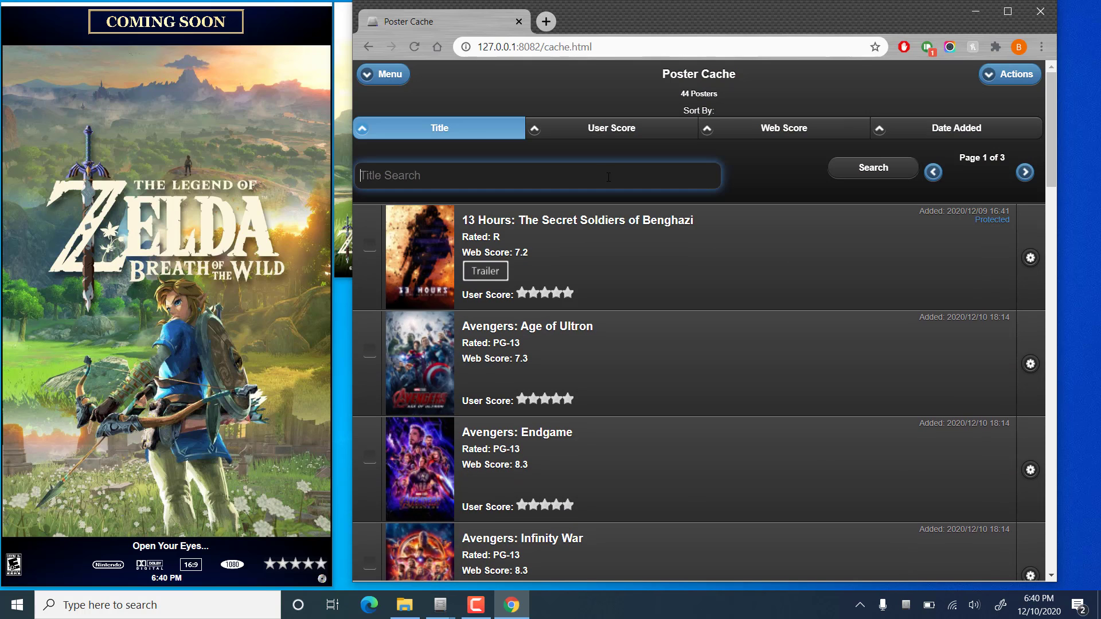
pyautogui.moveTo(226, 31)
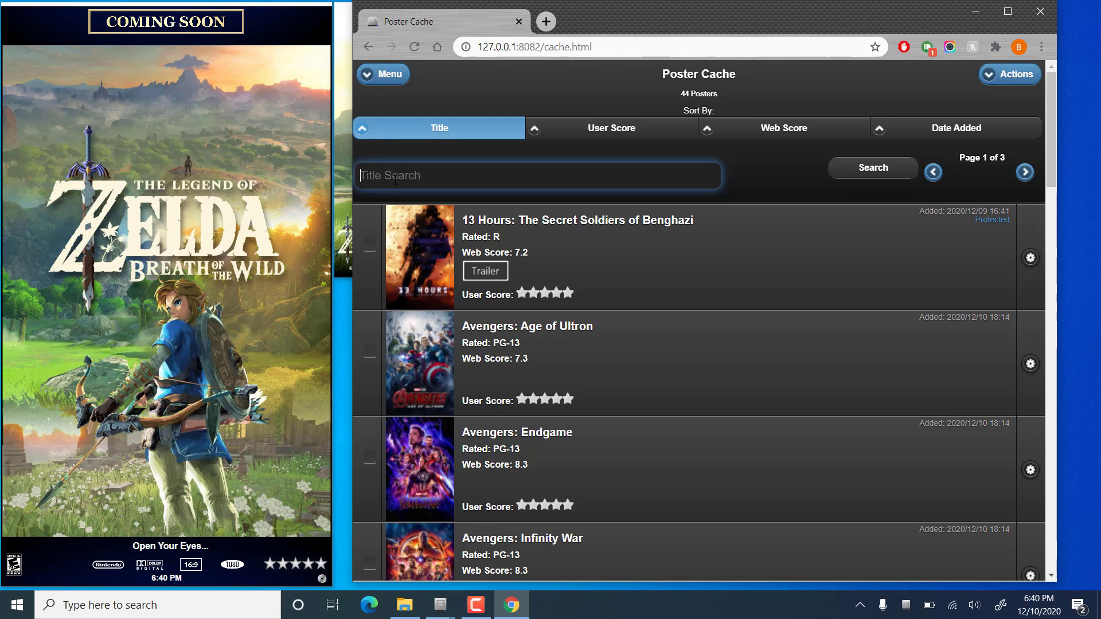
# - Search the cache for 'zelda' and open the Breath of the Wild poster's details
pyautogui.write('zelda')
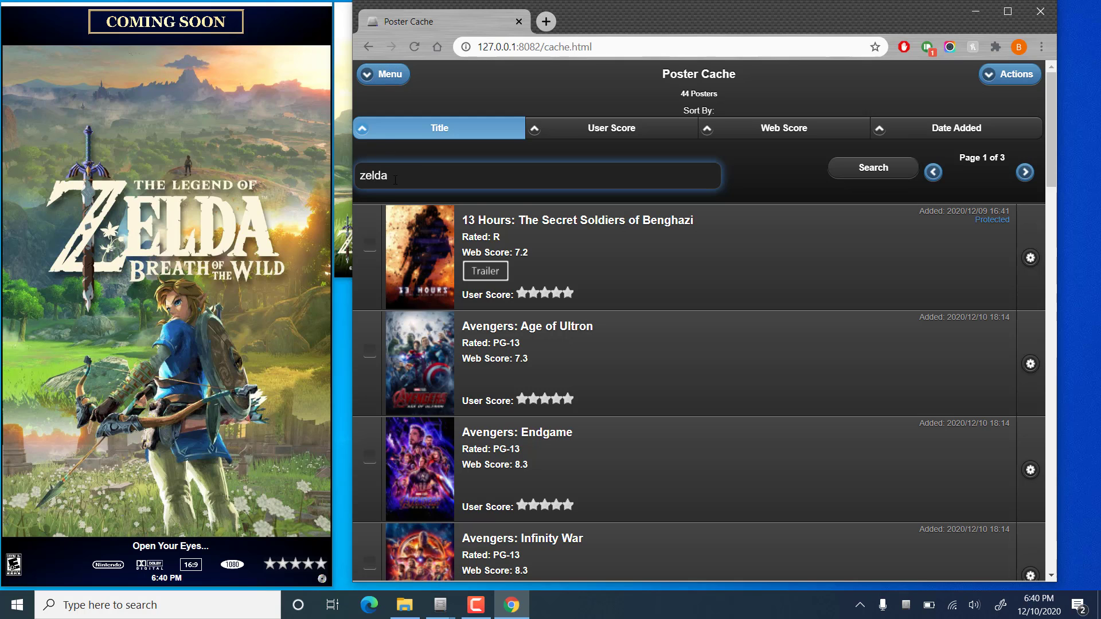
pyautogui.click(872, 166)
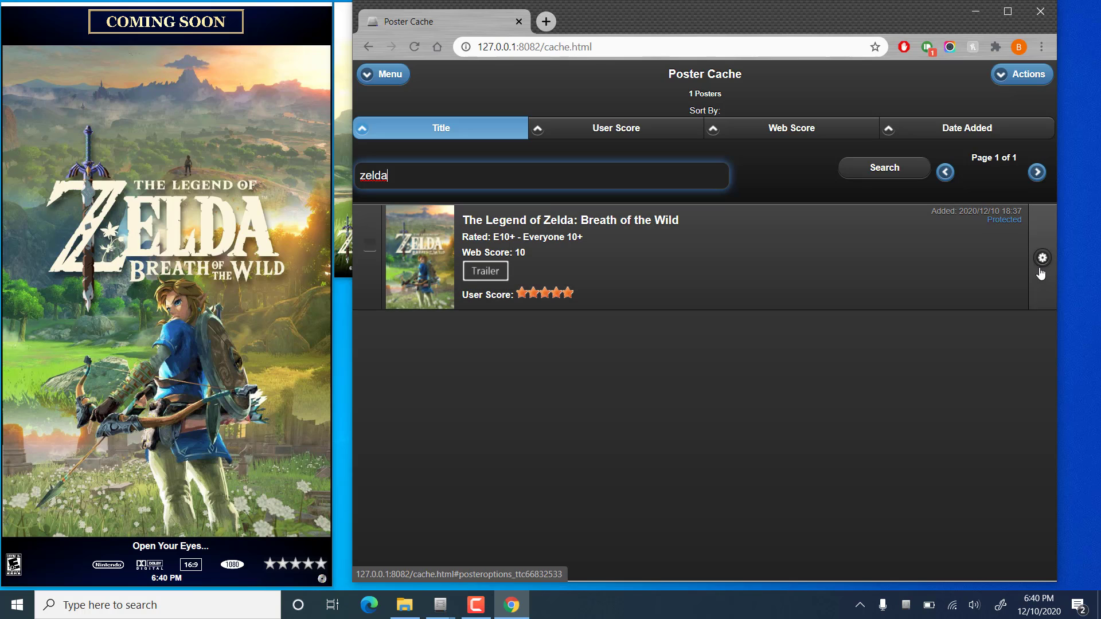
pyautogui.click(1041, 257)
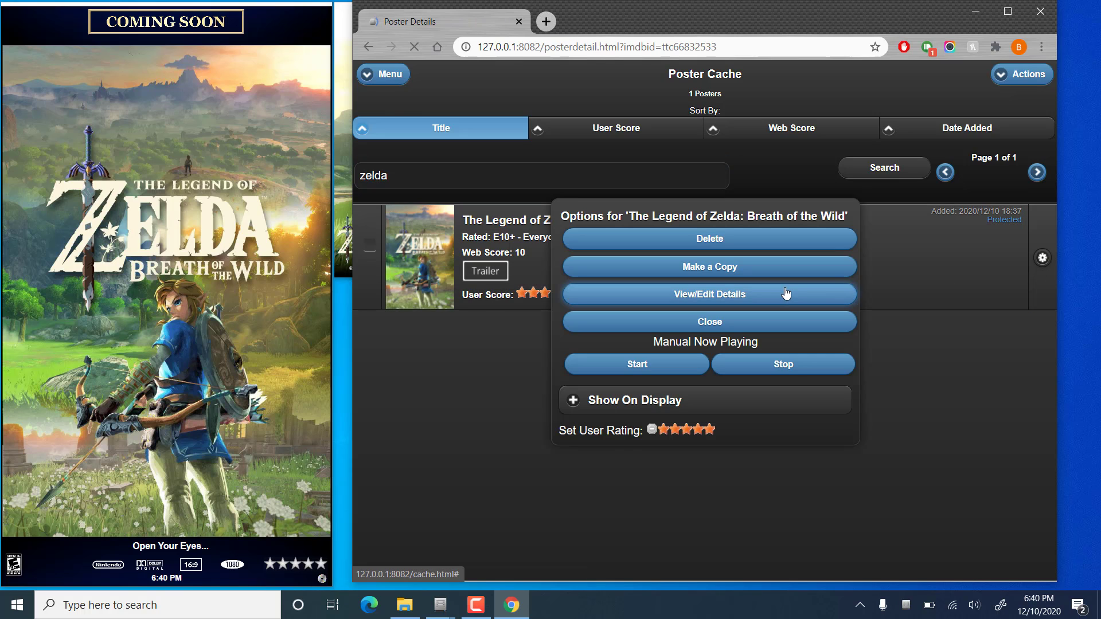
pyautogui.click(709, 294)
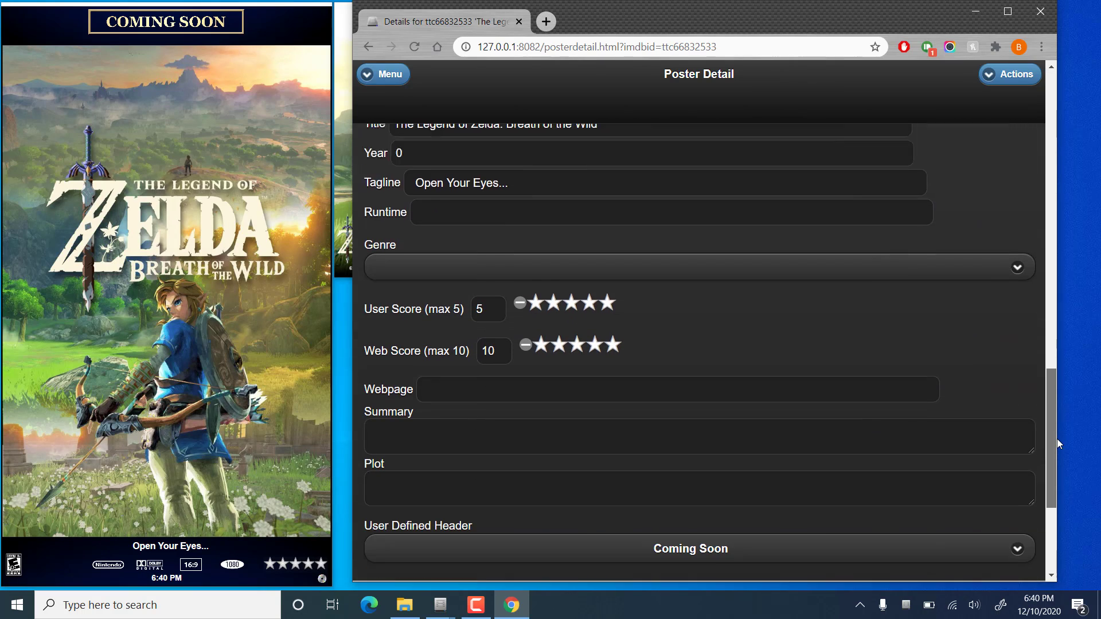
pyautogui.scroll(-3)
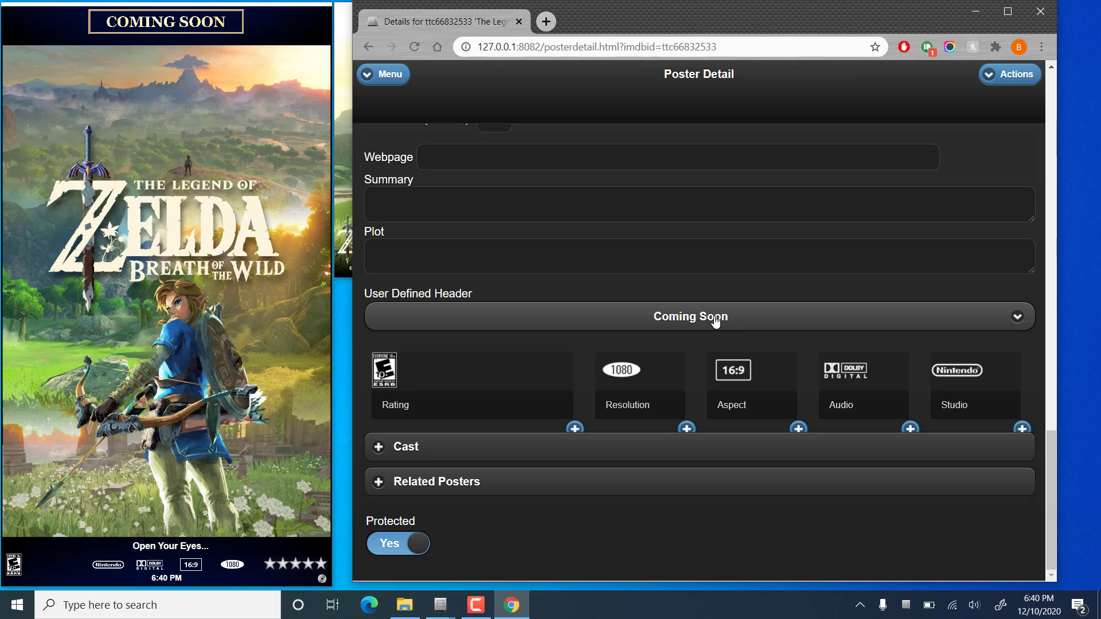
# - Set the User Defined Header to Featuring and save the changes
pyautogui.click(689, 316)
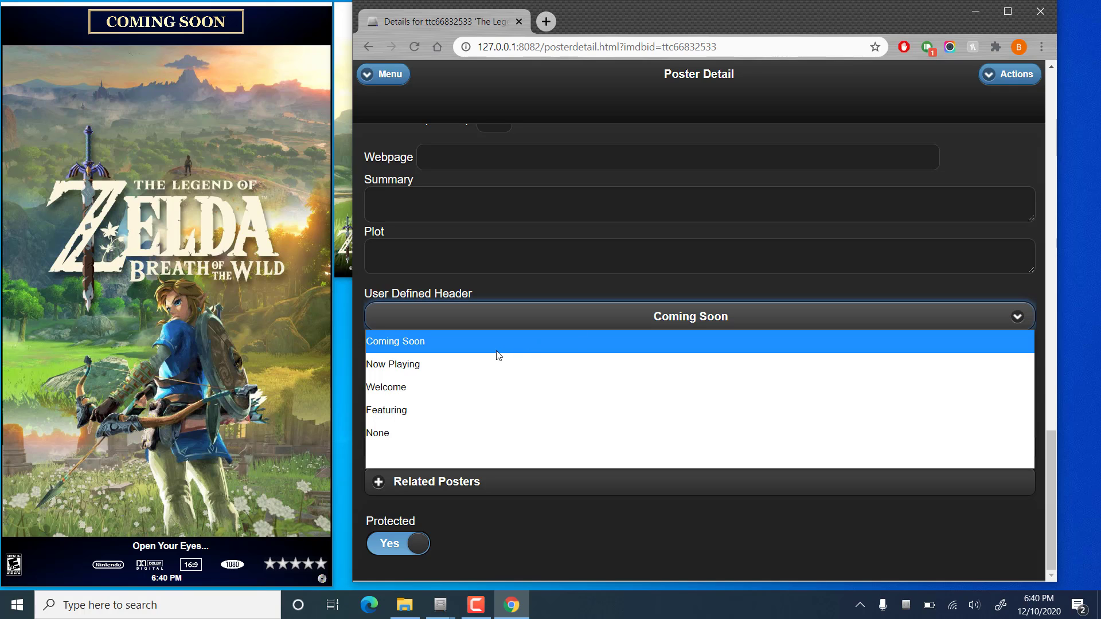
pyautogui.moveTo(385, 387)
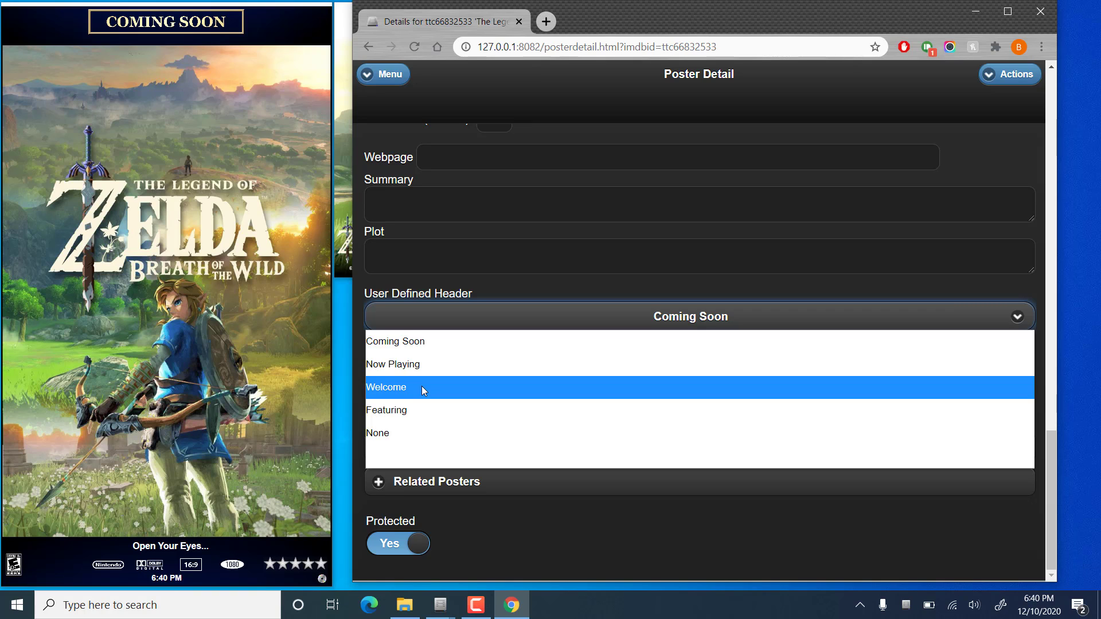
pyautogui.moveTo(414, 410)
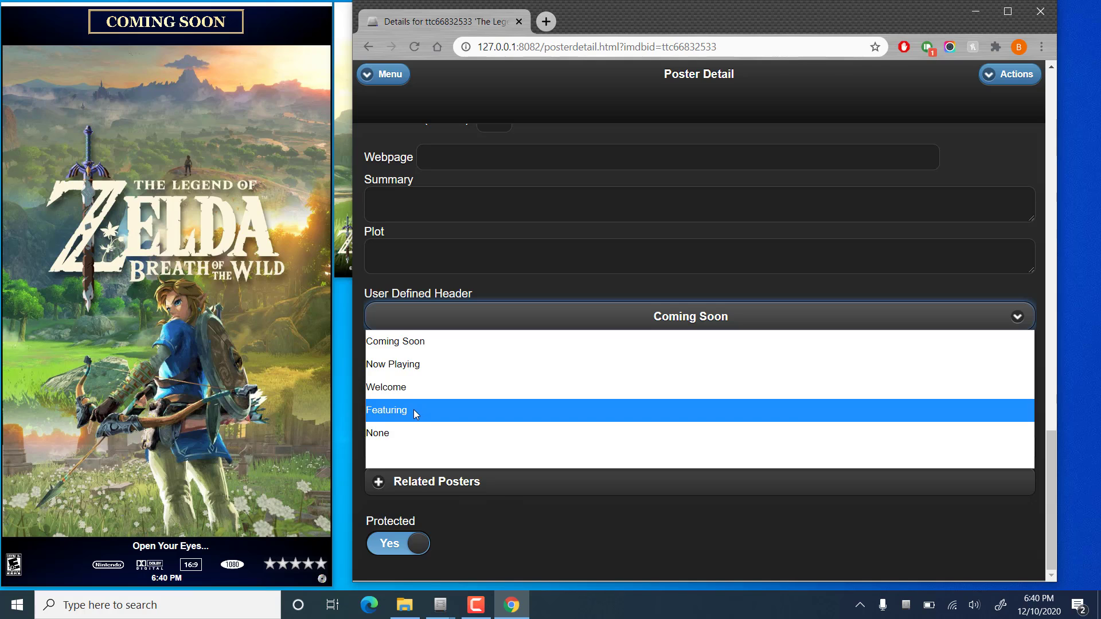
pyautogui.moveTo(404, 433)
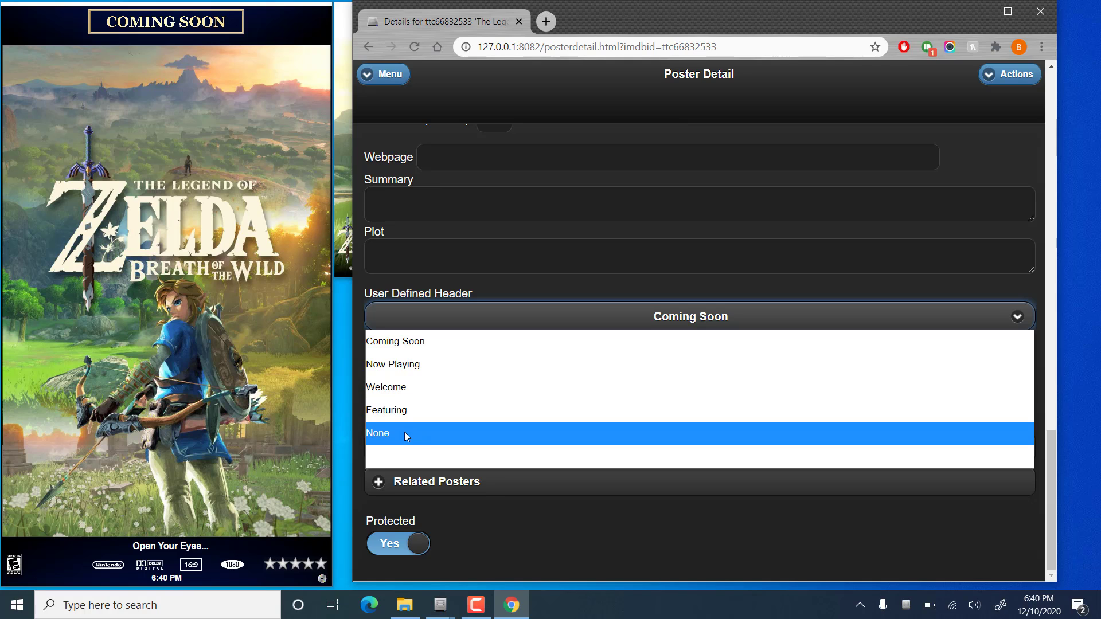
pyautogui.moveTo(386, 410)
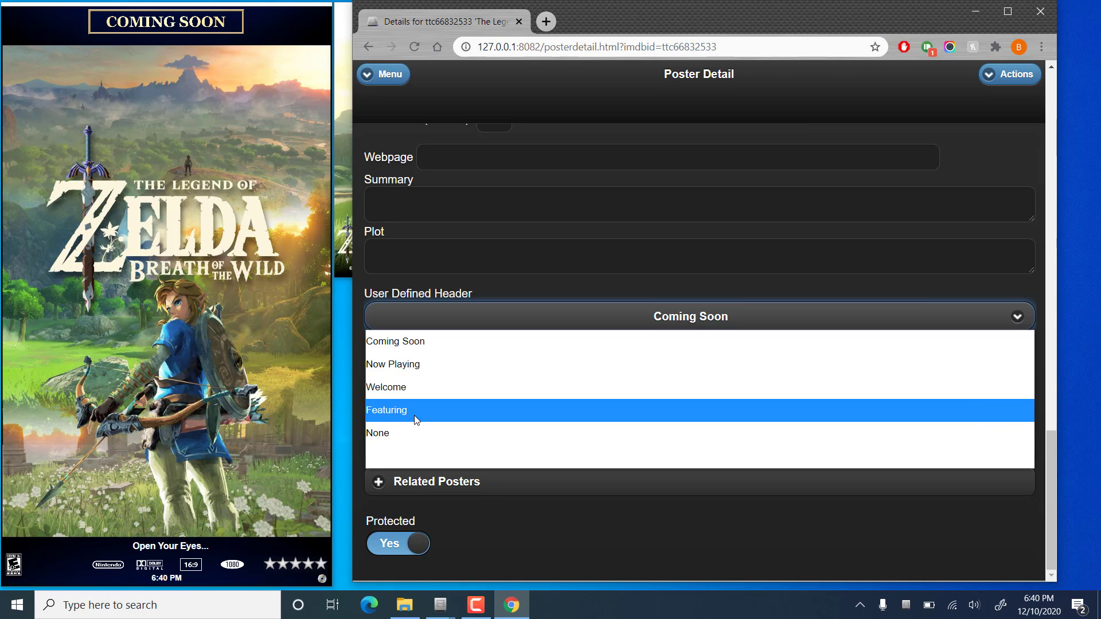
pyautogui.click(386, 410)
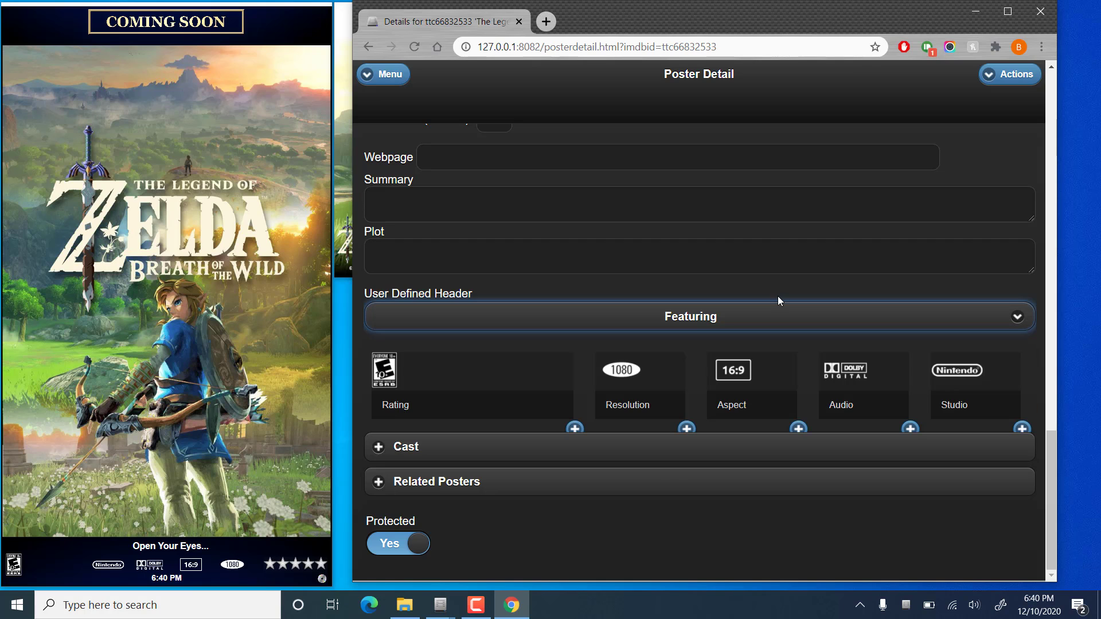
pyautogui.click(1009, 75)
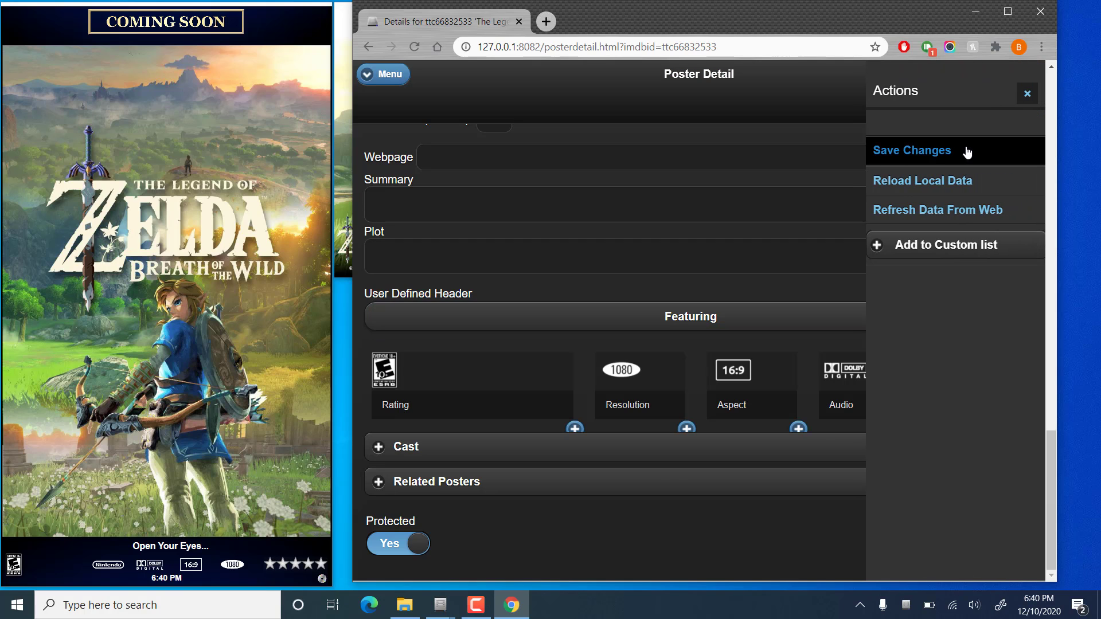
pyautogui.click(911, 150)
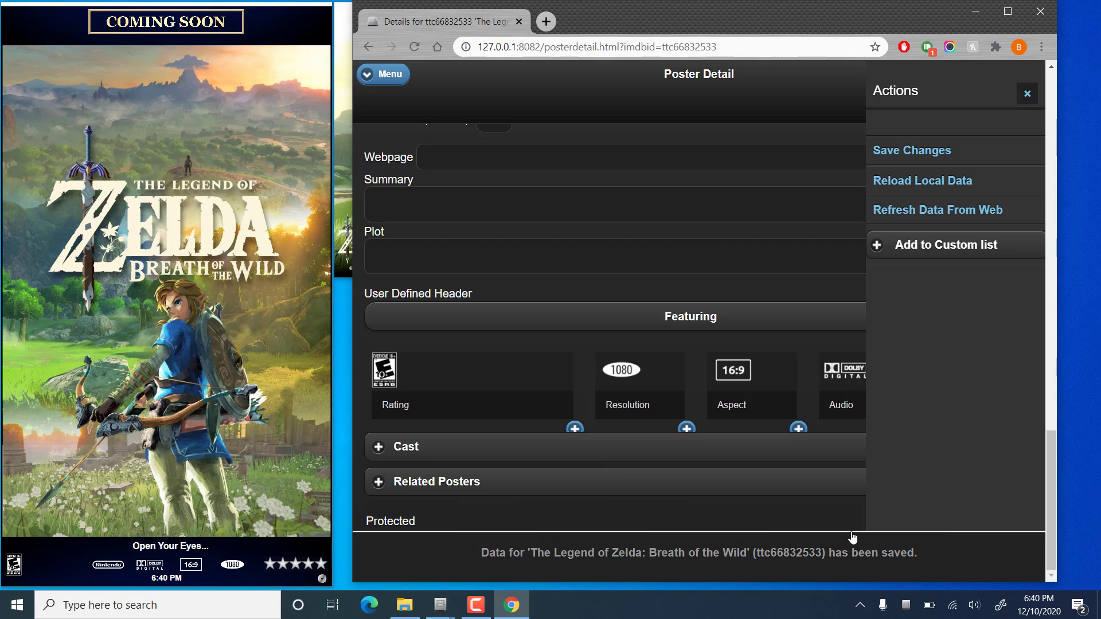
pyautogui.click(397, 543)
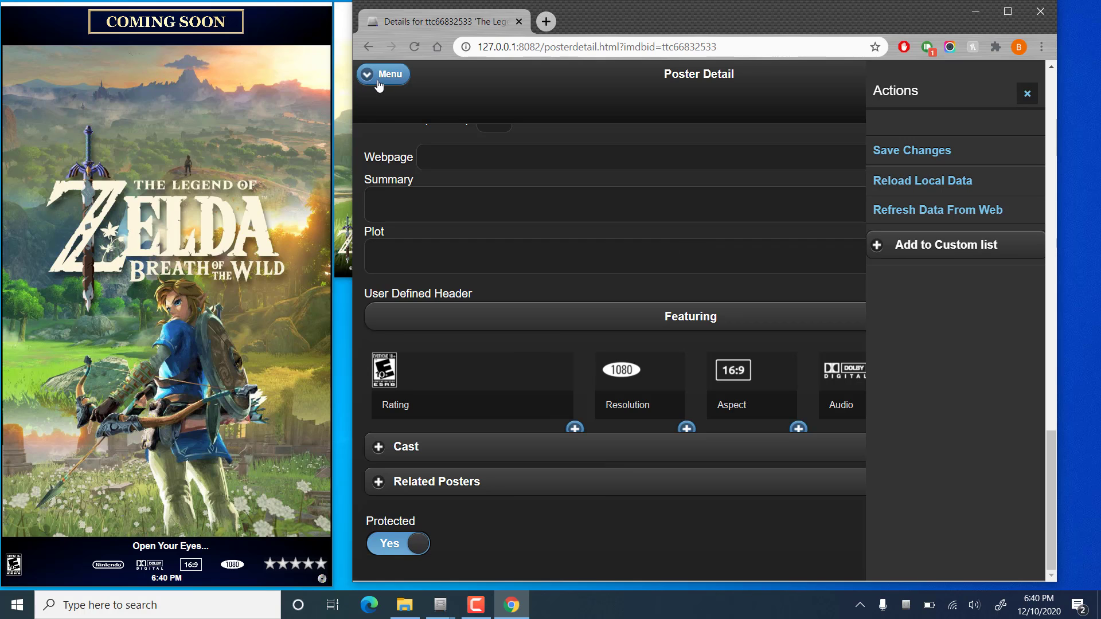
# - Return to Poster Cache and search 'zelda' to list the Breath of the Wild poster
pyautogui.click(382, 74)
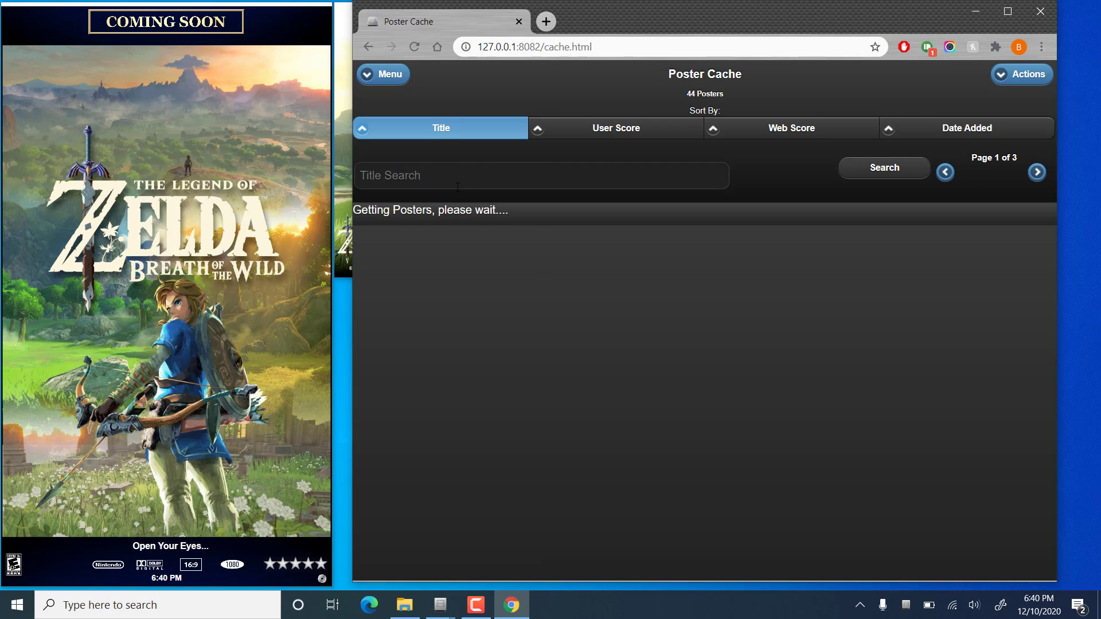
pyautogui.write('zelda')
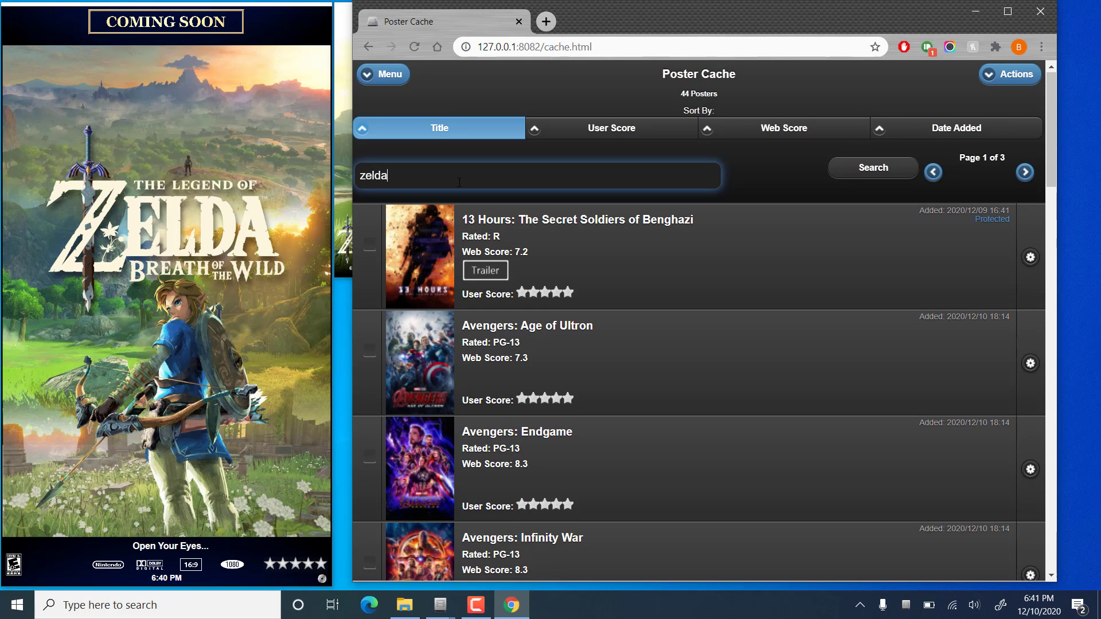
pyautogui.click(873, 167)
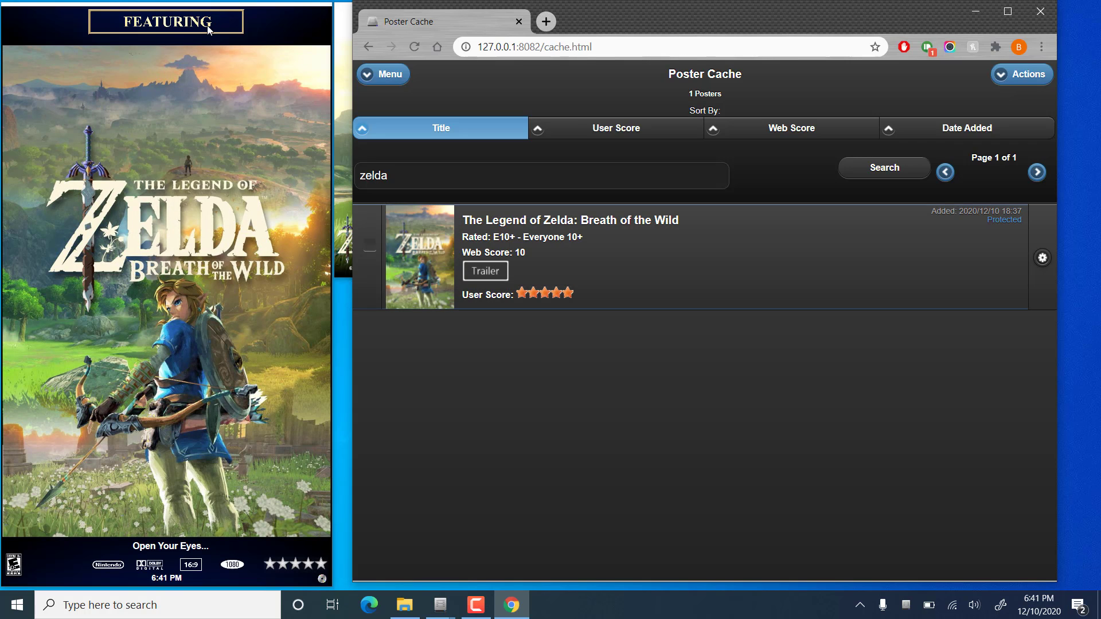
pyautogui.moveTo(643, 21)
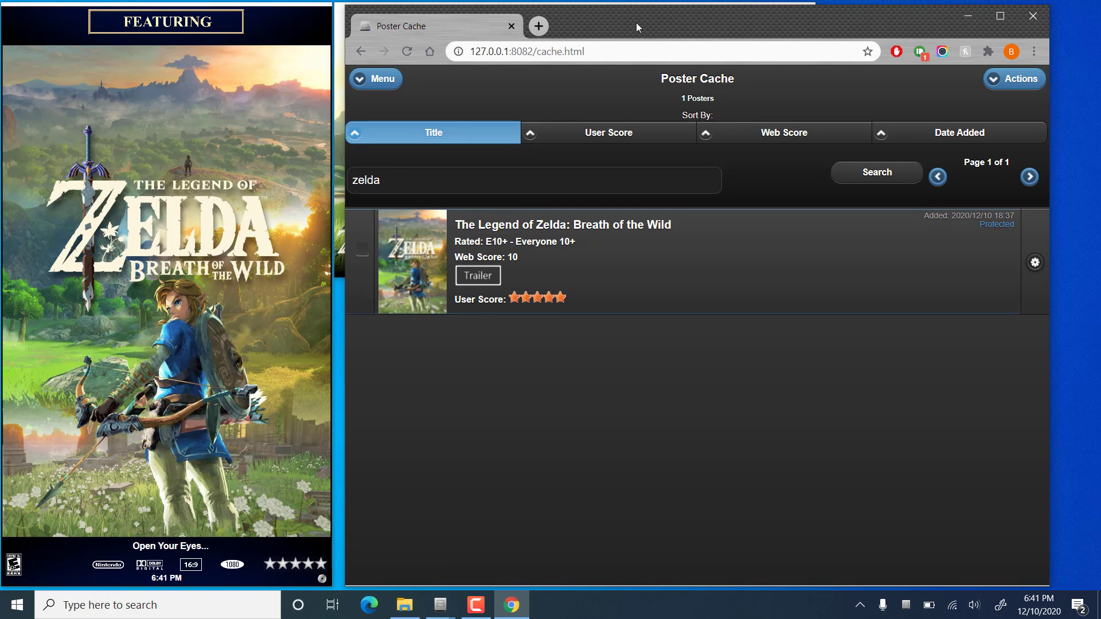
pyautogui.moveTo(567, 448)
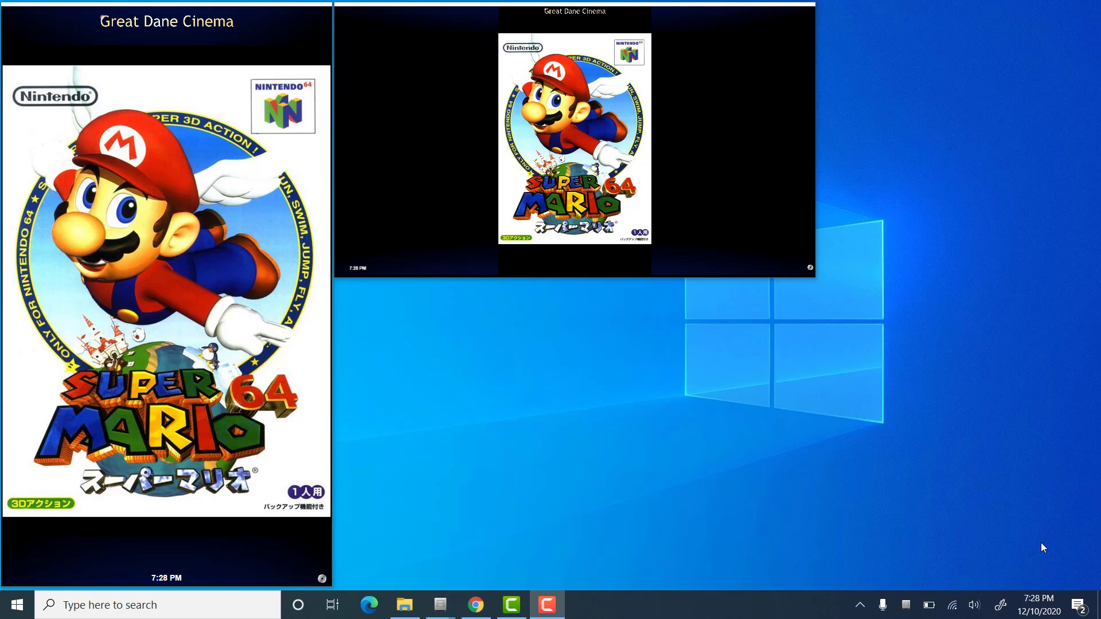
pyautogui.moveTo(861, 494)
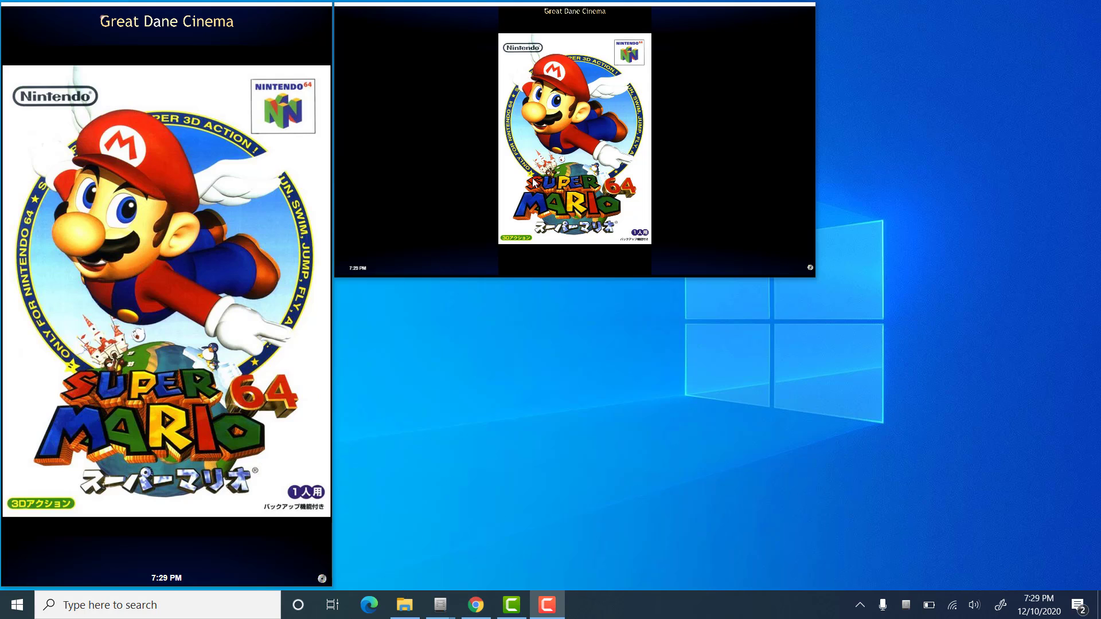
pyautogui.moveTo(432, 329)
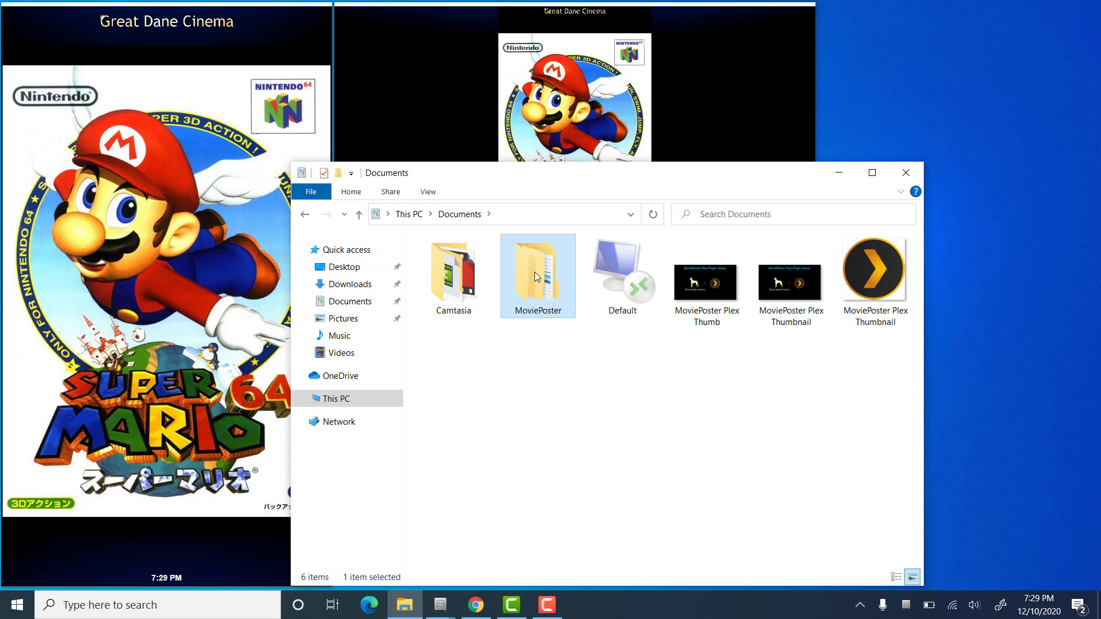
# - Browse into MoviePoster\Cache\Custom and move the Explorer window down to uncover the poster
pyautogui.doubleClick(537, 270)
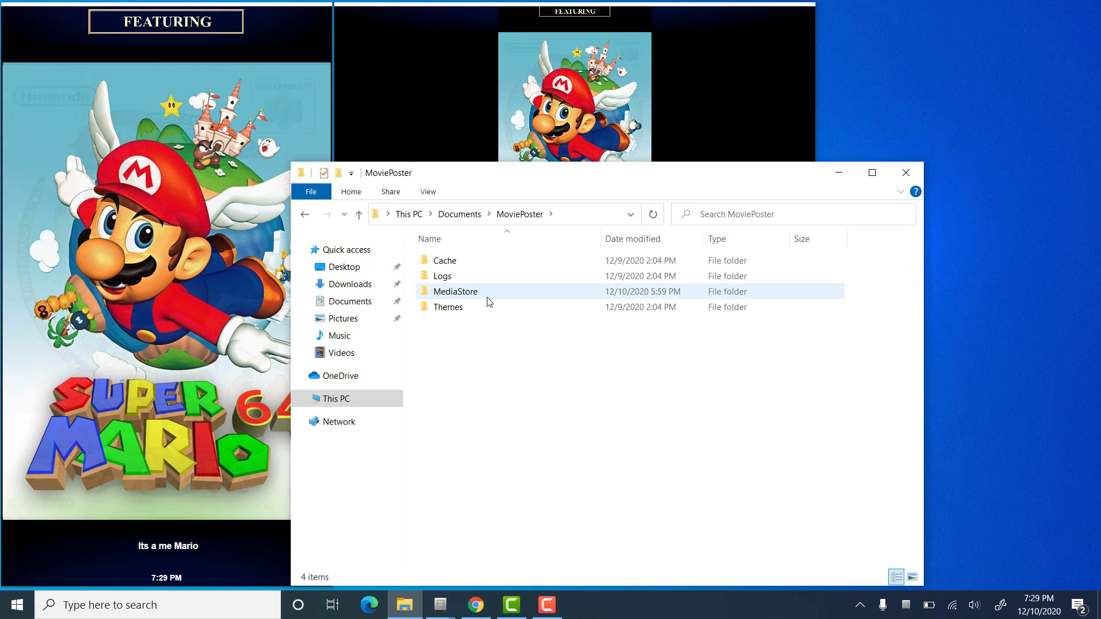
pyautogui.doubleClick(444, 260)
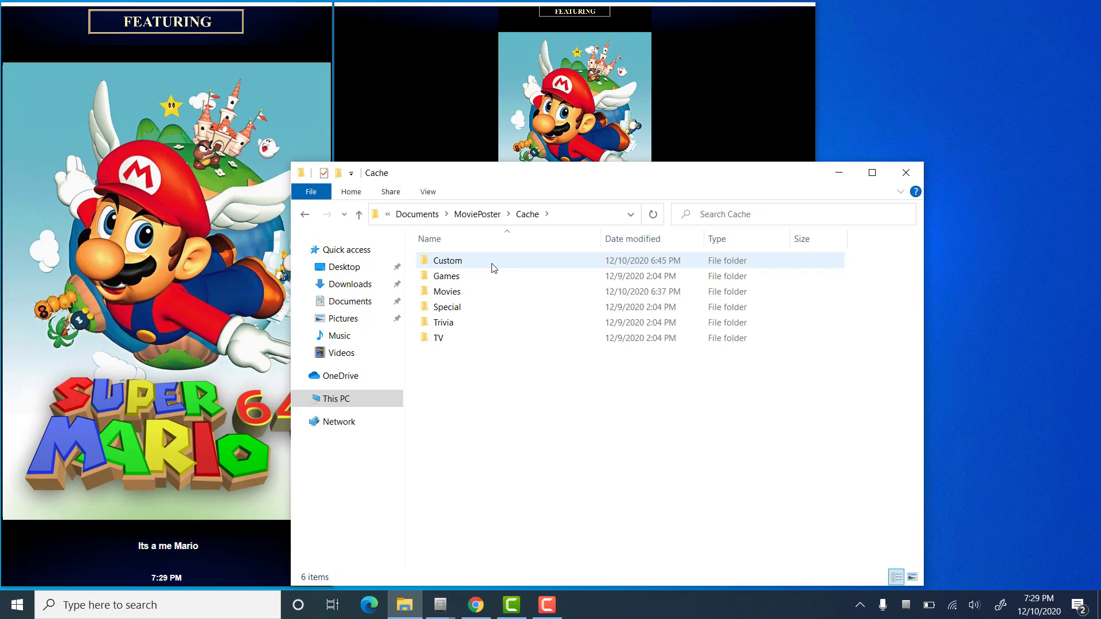
pyautogui.doubleClick(448, 259)
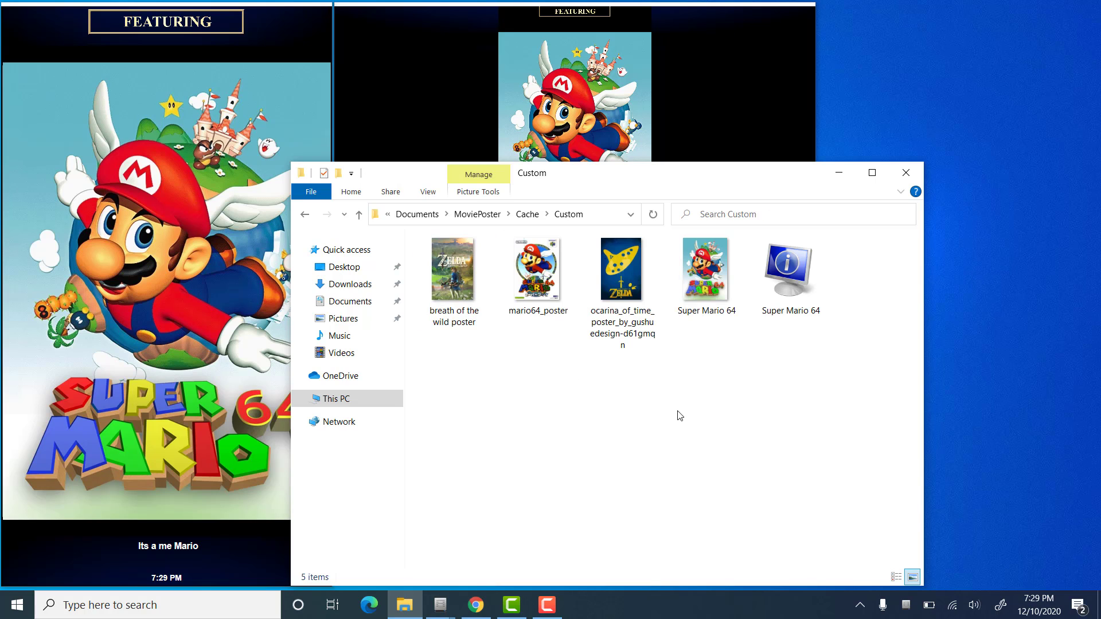
pyautogui.moveTo(600, 500)
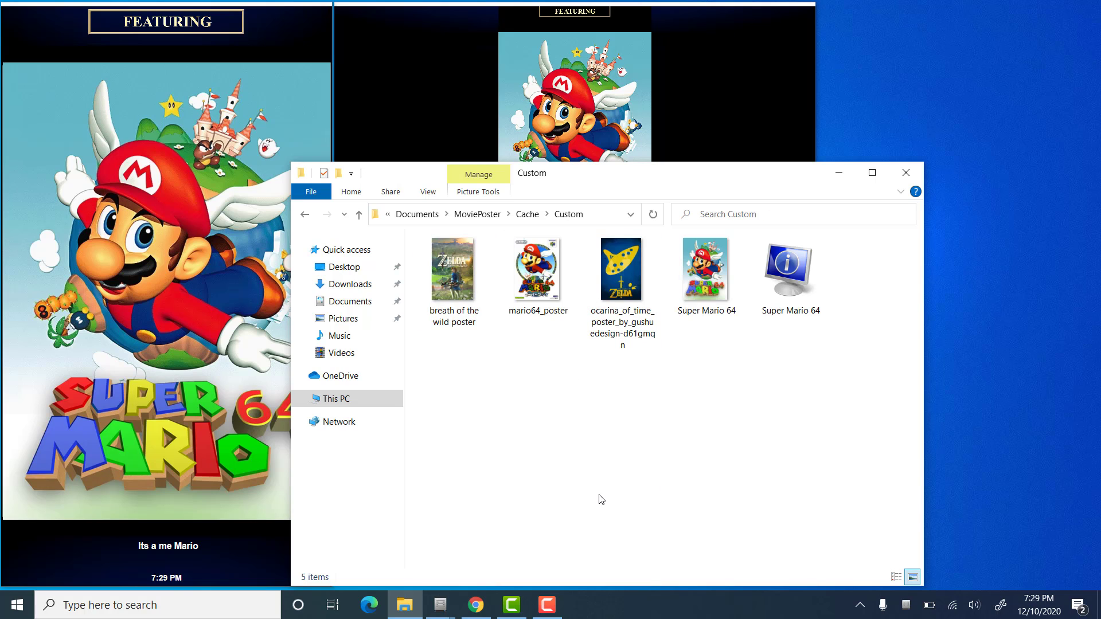
pyautogui.moveTo(672, 397)
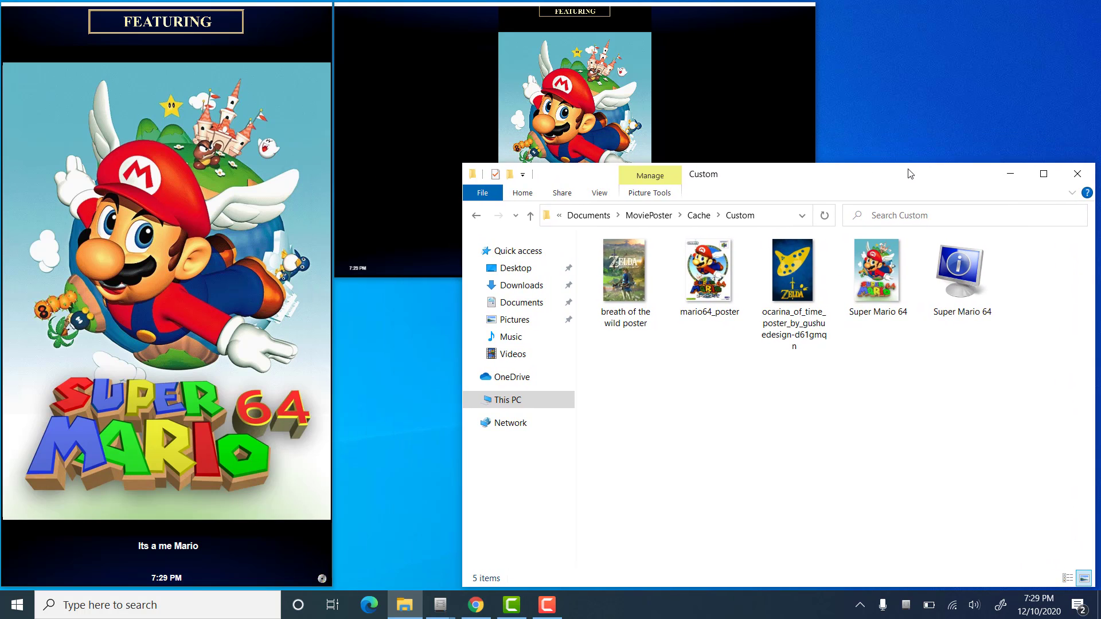
pyautogui.moveTo(909, 174); pyautogui.dragTo(885, 228)
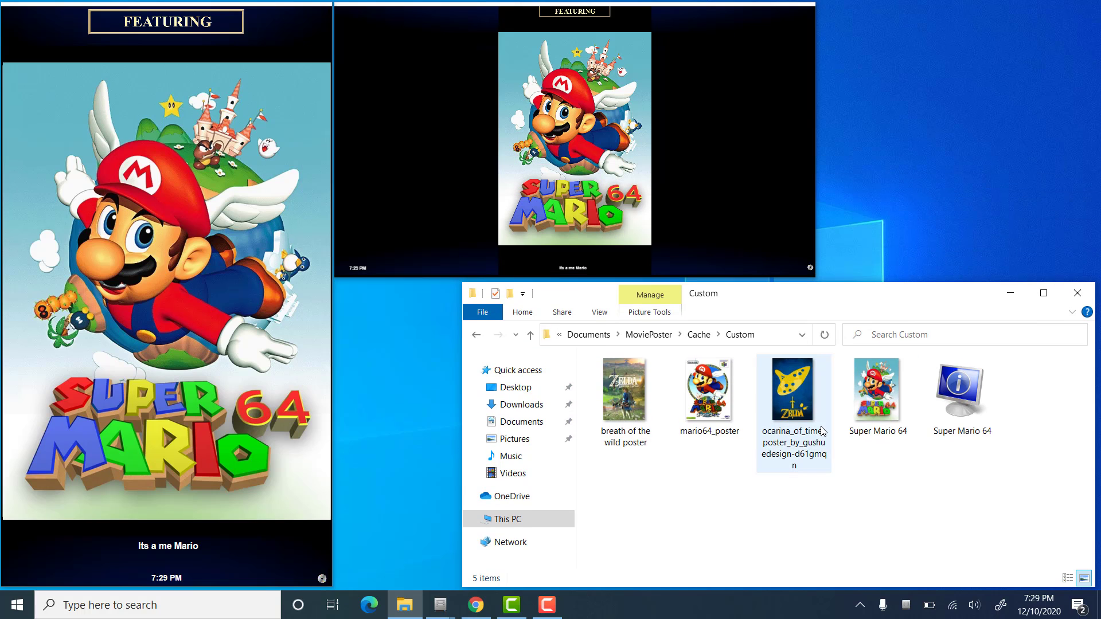
pyautogui.click(679, 520)
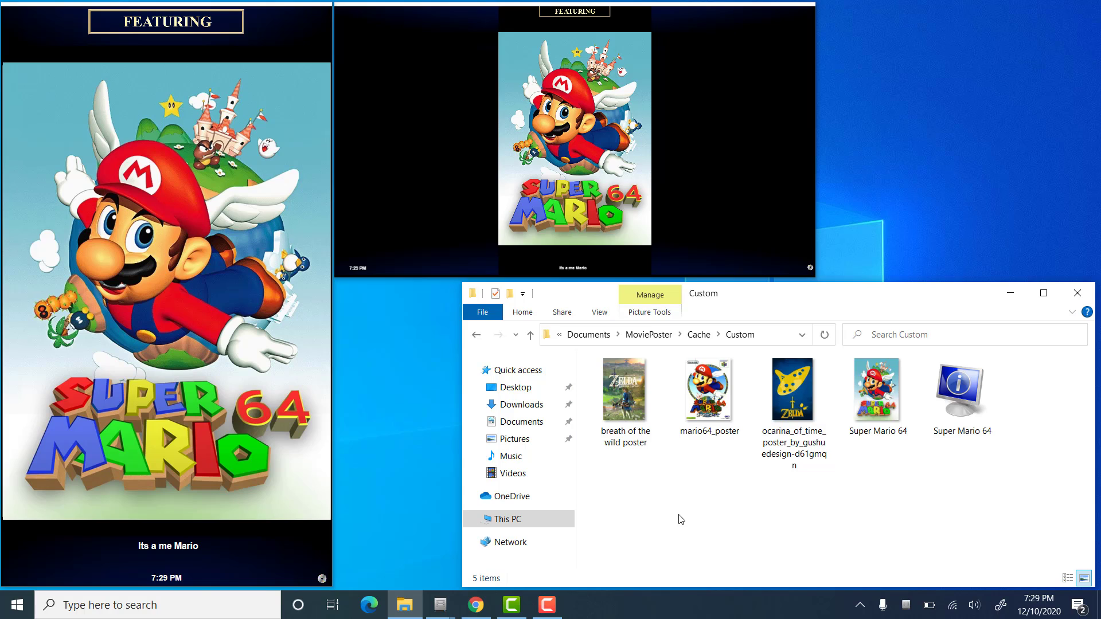
pyautogui.moveTo(741, 494)
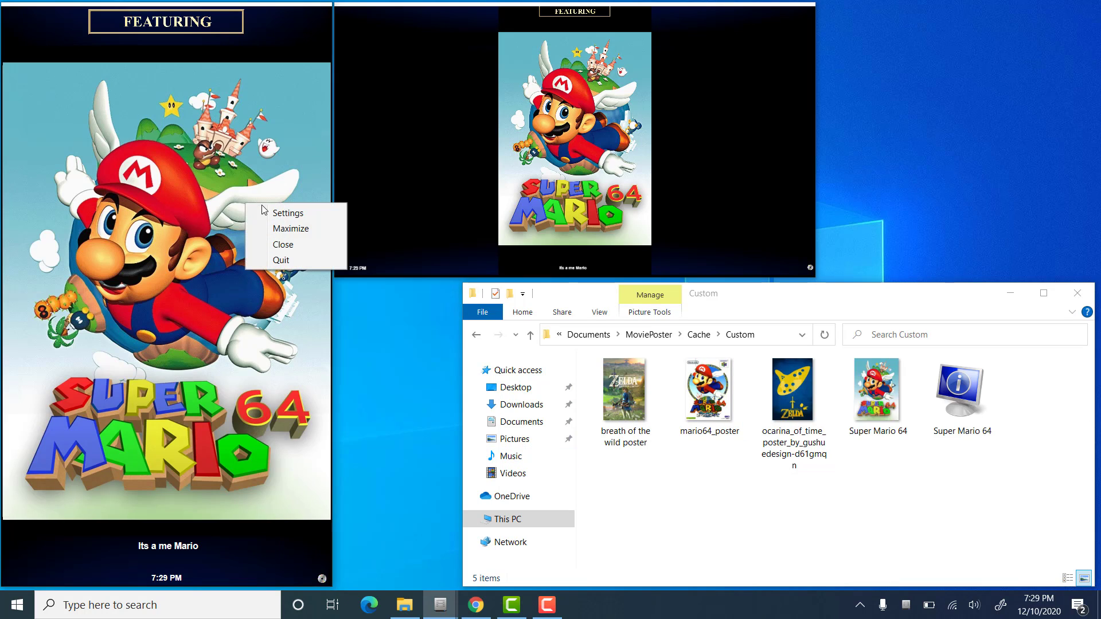
pyautogui.moveTo(287, 212)
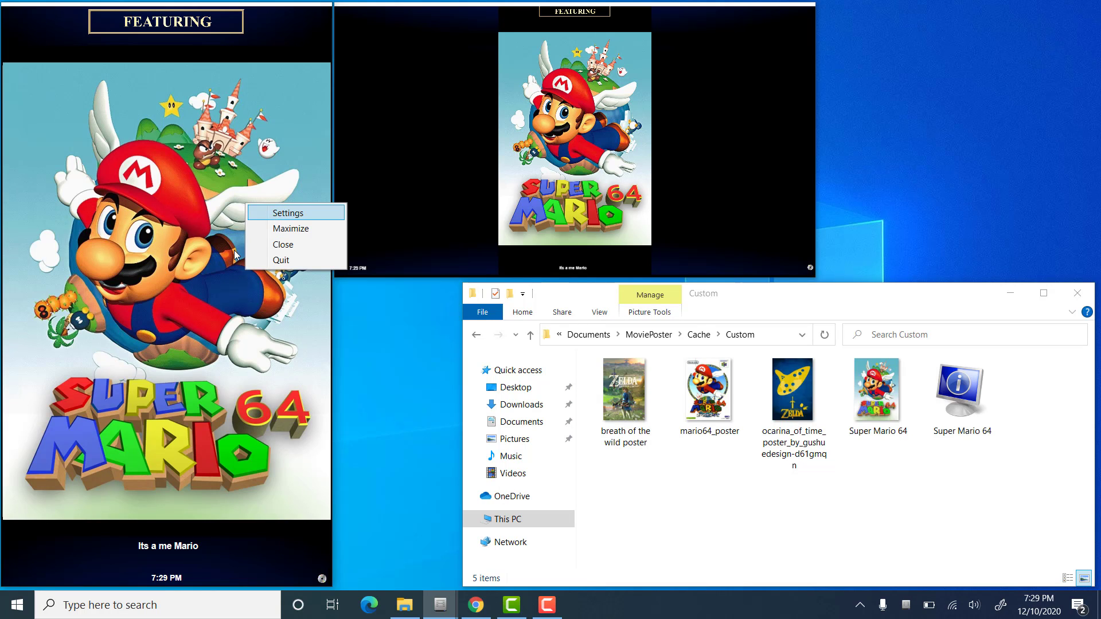
# - Set the custom posters folder to Documents\MoviePoster\Cache\Custom, then close Settings
pyautogui.click(288, 212)
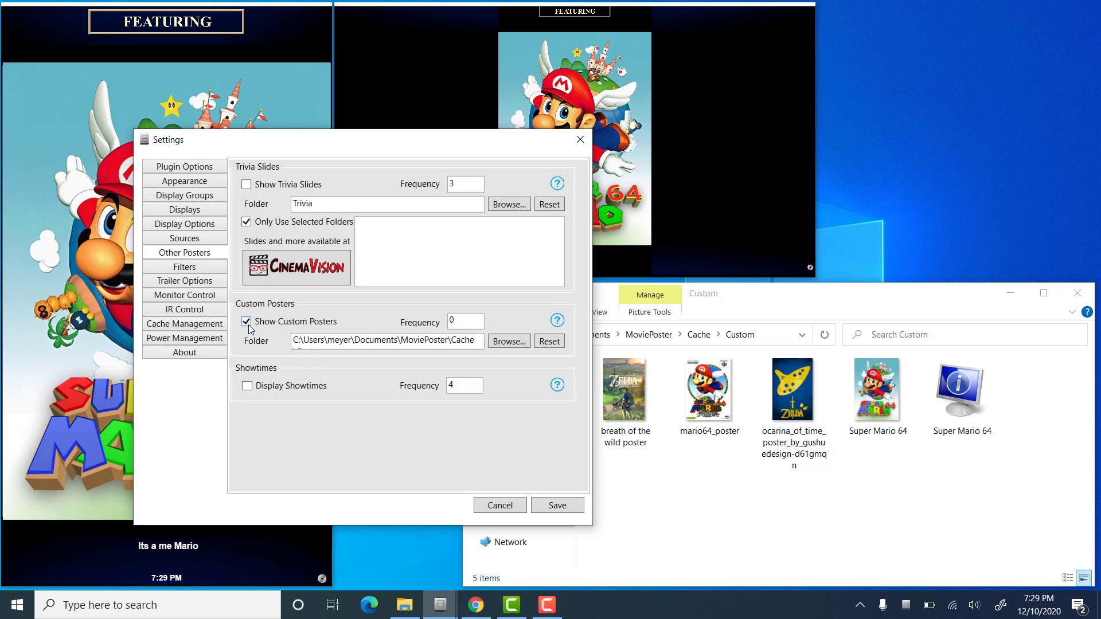
pyautogui.click(508, 341)
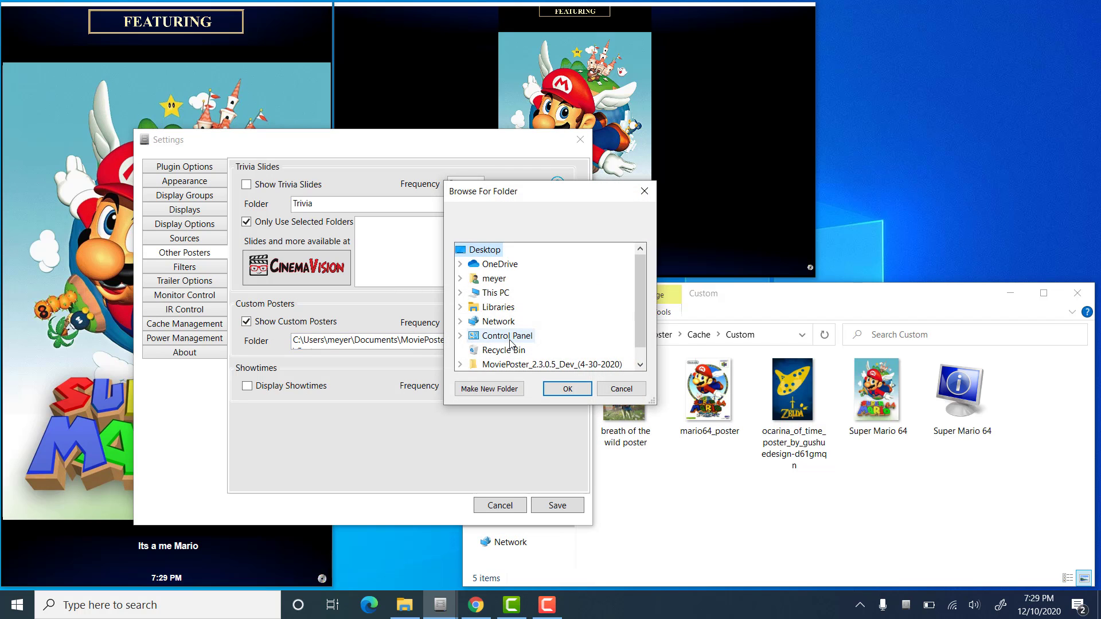
pyautogui.moveTo(520, 293)
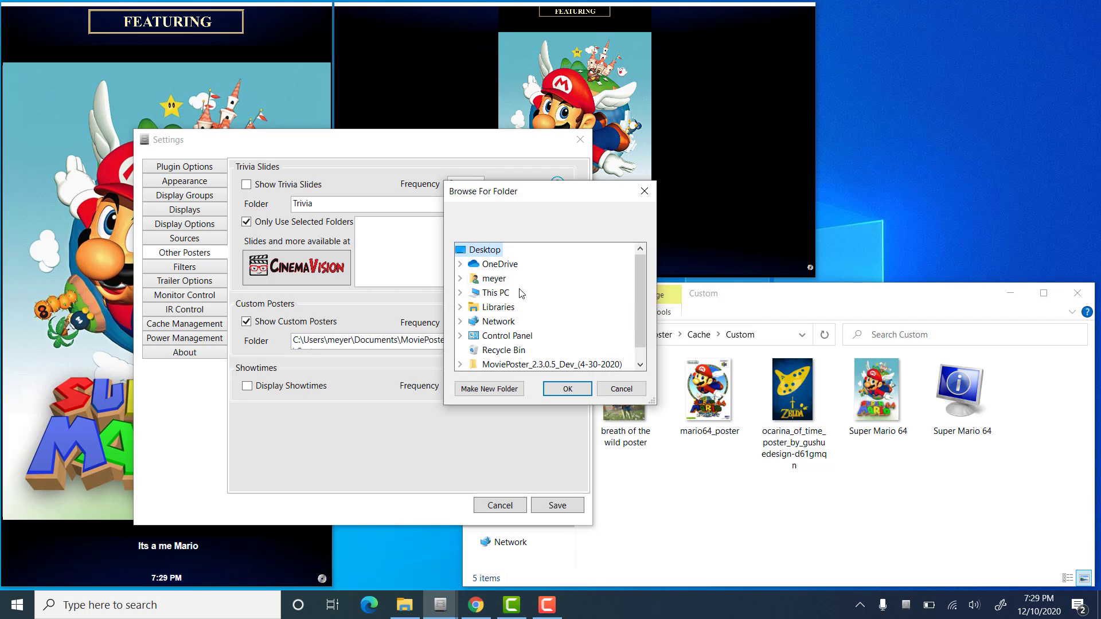
pyautogui.moveTo(497, 293)
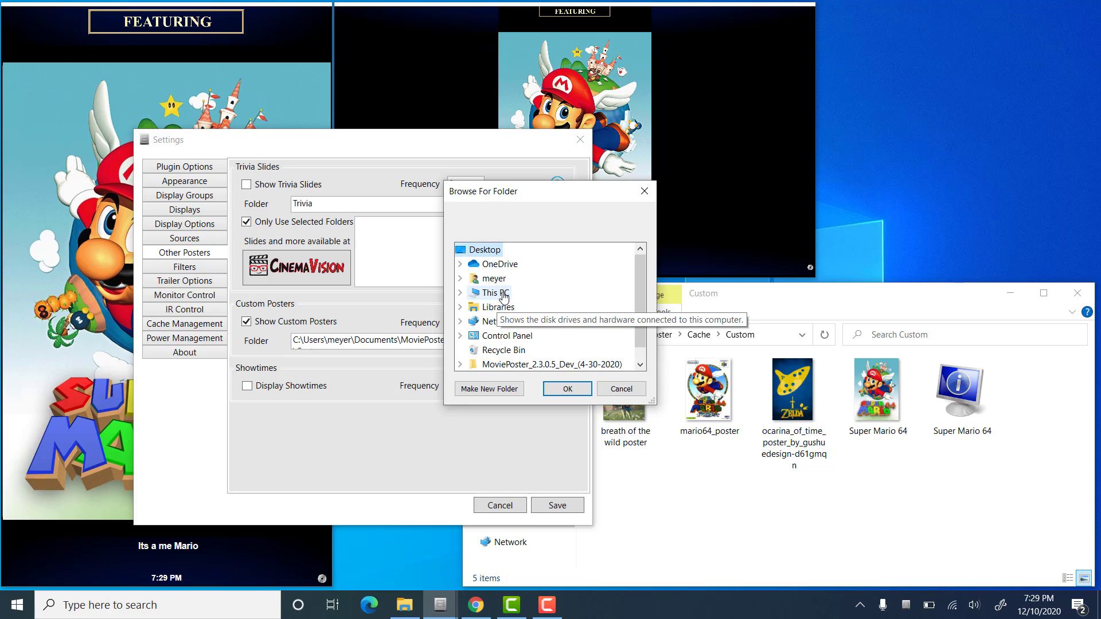
pyautogui.click(460, 293)
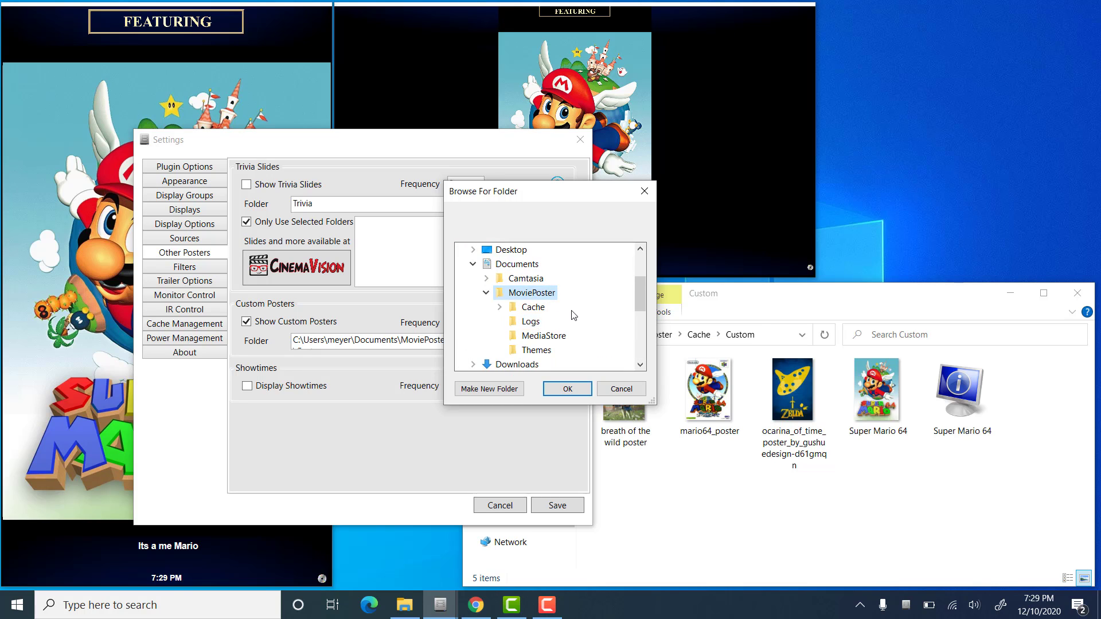
pyautogui.click(500, 307)
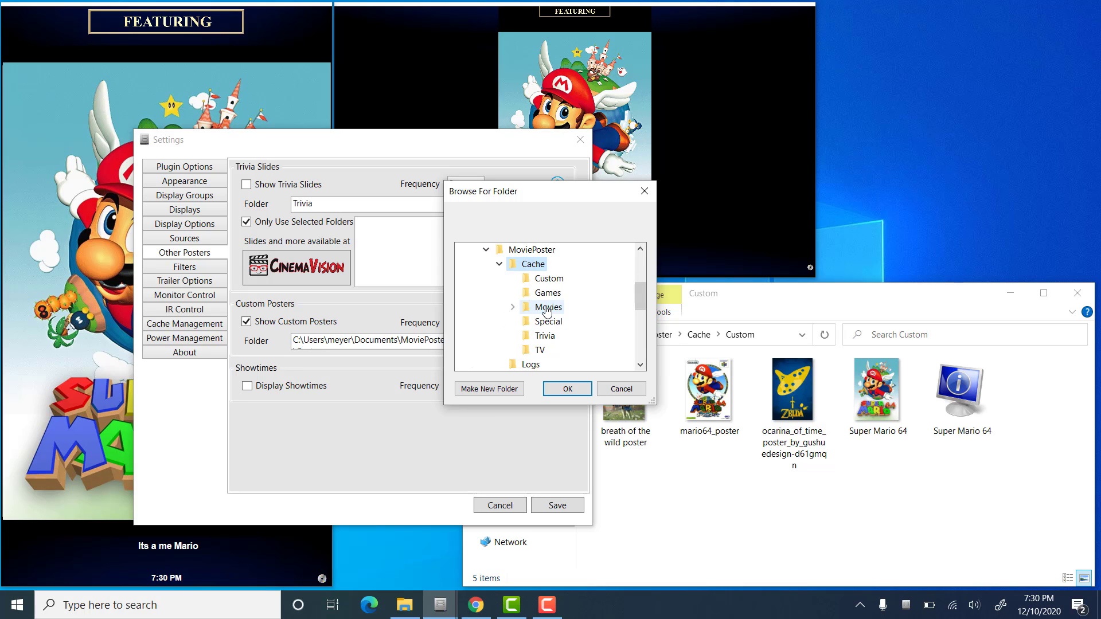
pyautogui.click(550, 278)
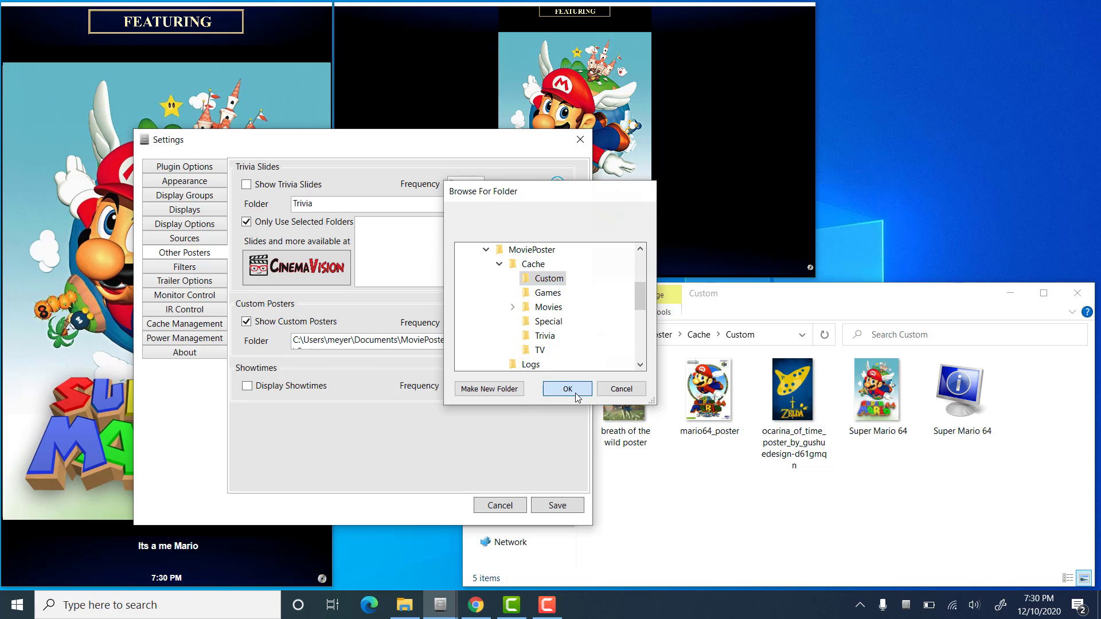
pyautogui.click(567, 388)
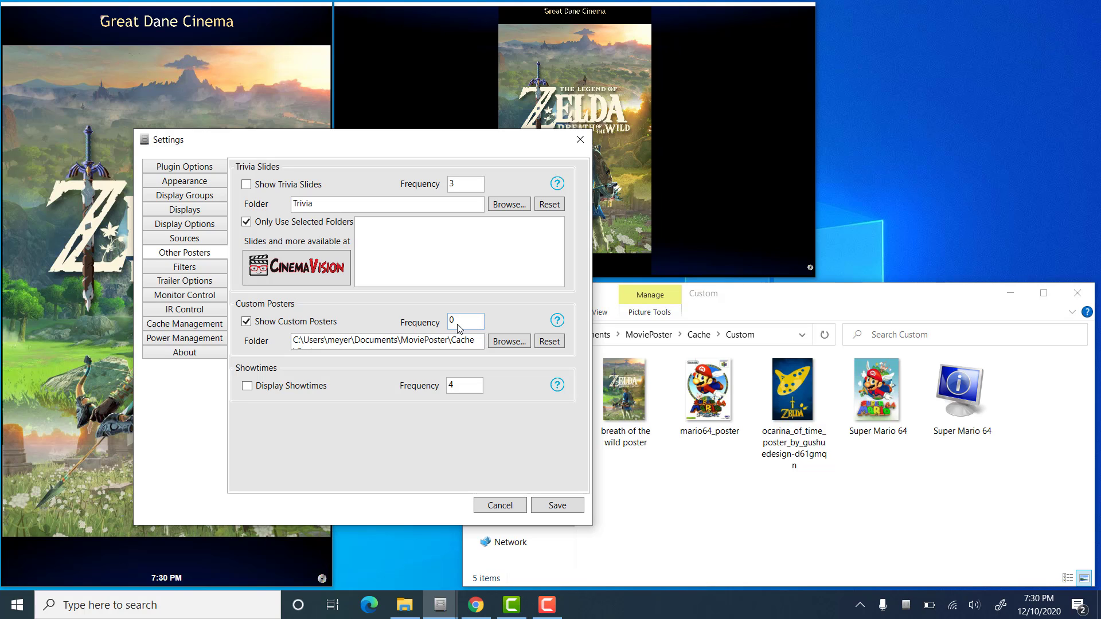
pyautogui.moveTo(406, 350)
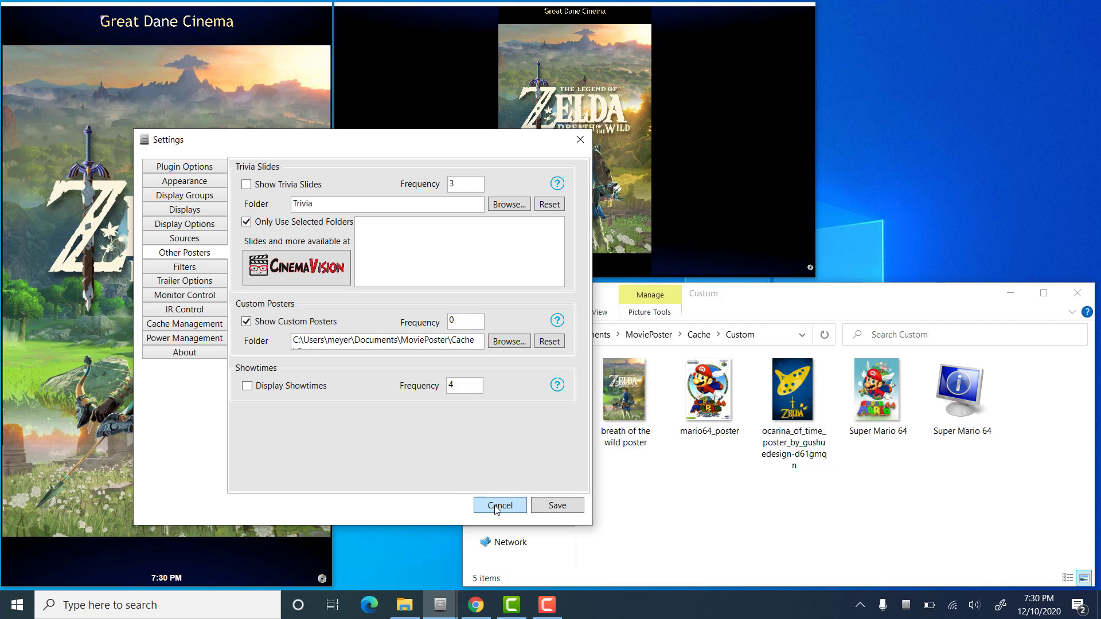
pyautogui.click(499, 505)
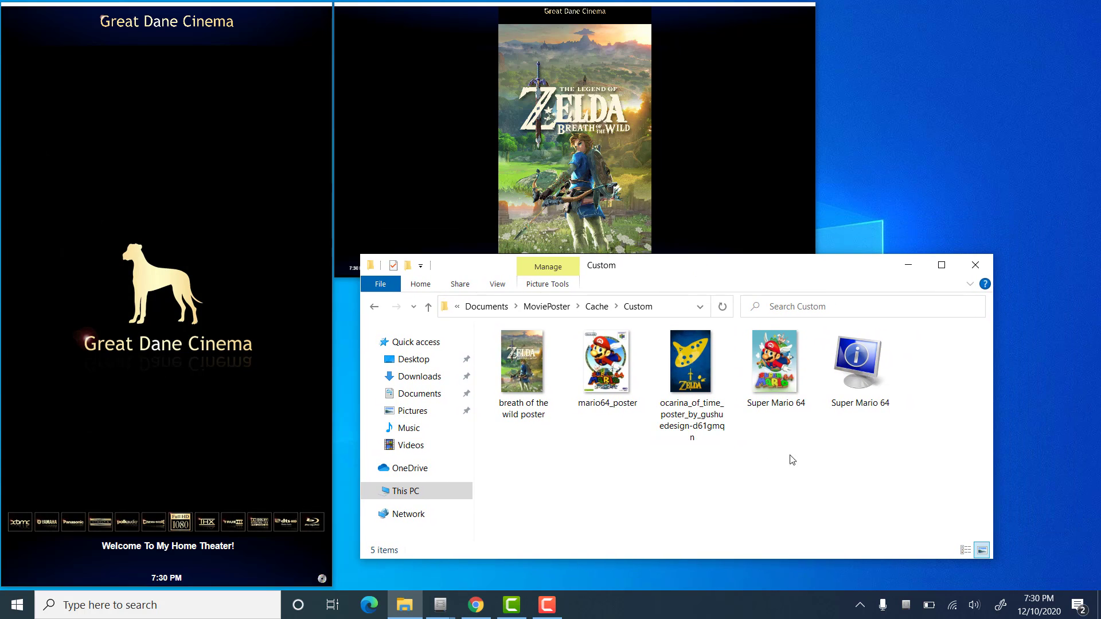
# - Show the User Posters page listing Breath of the Wild, mario64, Ocarina of Time and Super Mario 64
pyautogui.click(690, 362)
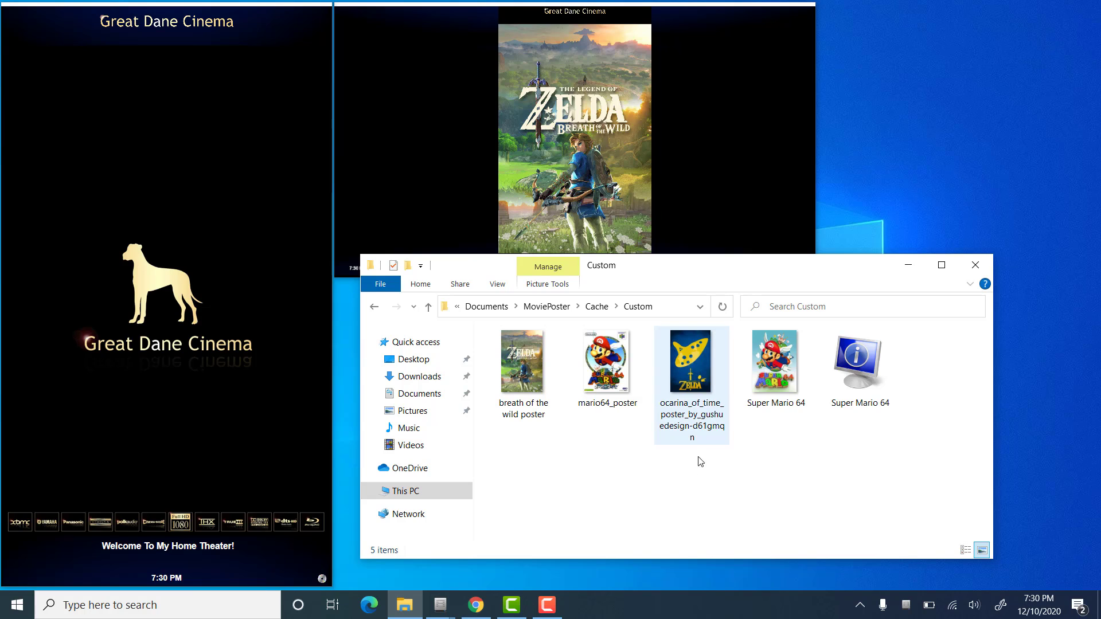
pyautogui.click(604, 571)
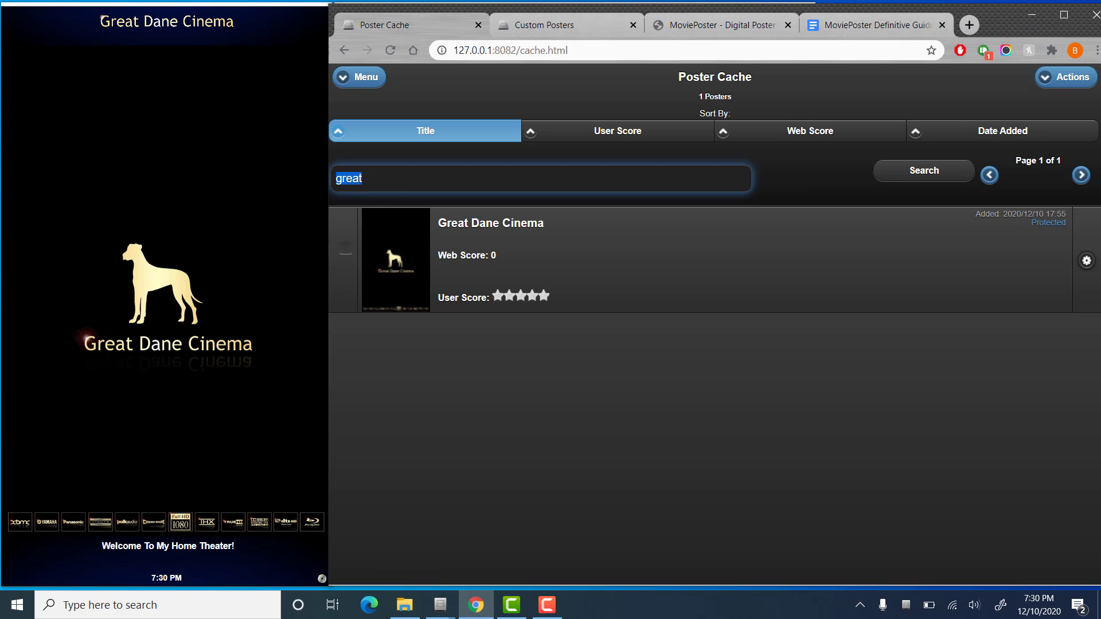
pyautogui.click(358, 78)
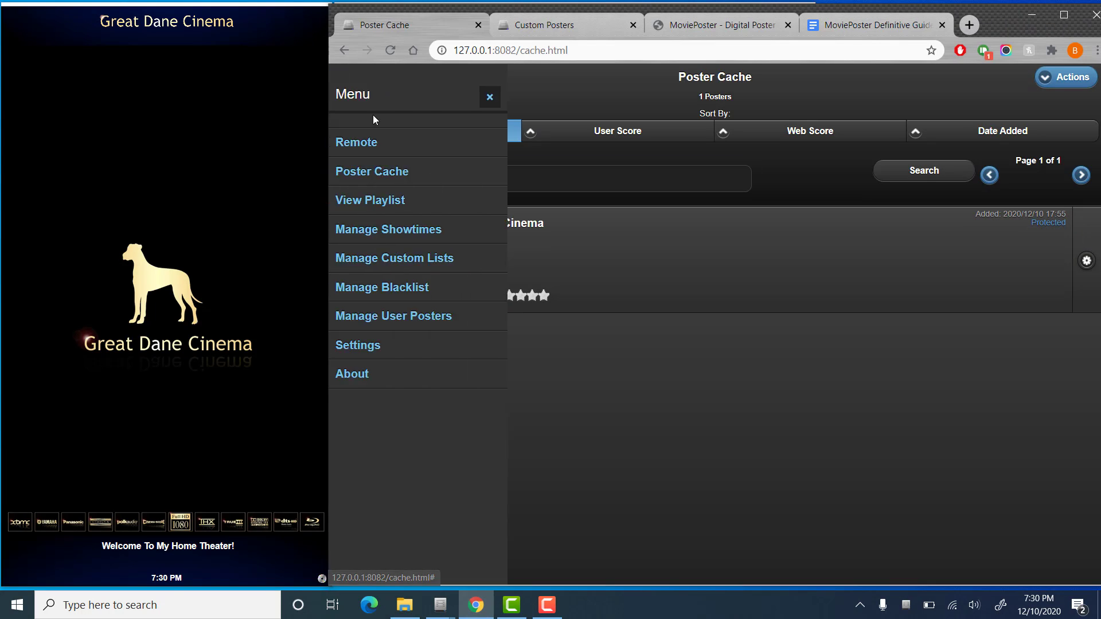
pyautogui.moveTo(393, 316)
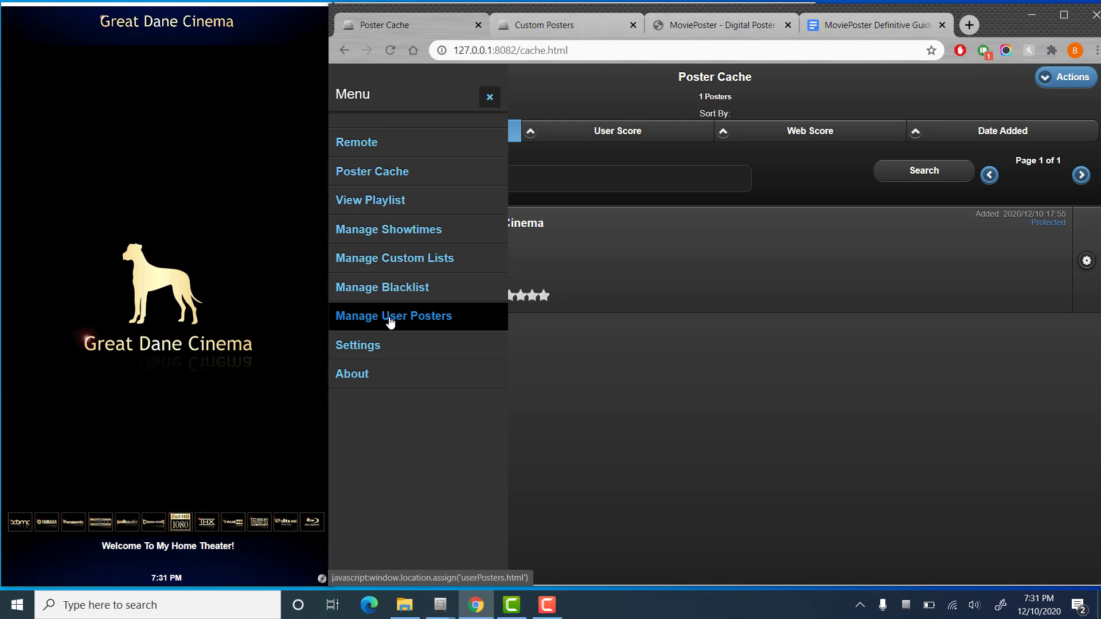
pyautogui.click(394, 316)
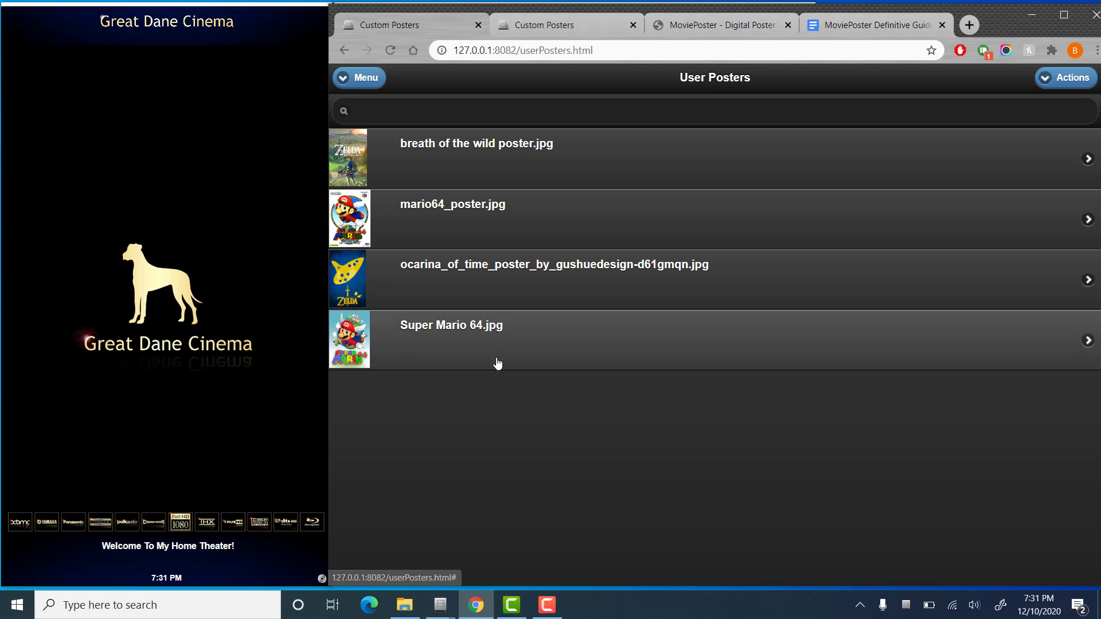
pyautogui.moveTo(498, 357)
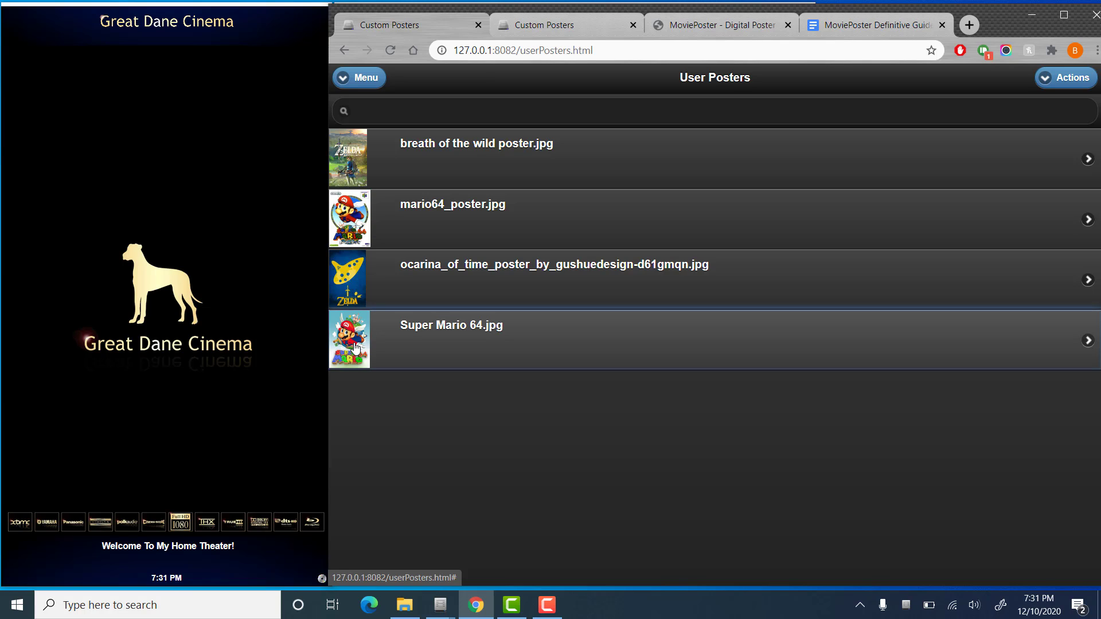
pyautogui.moveTo(400, 354)
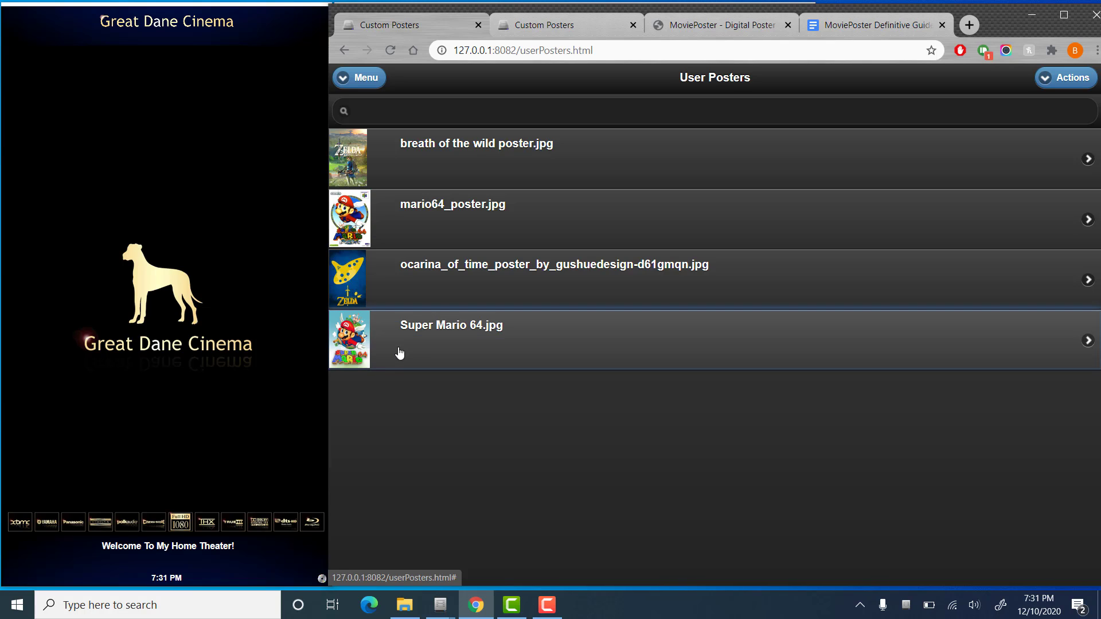
pyautogui.moveTo(433, 538)
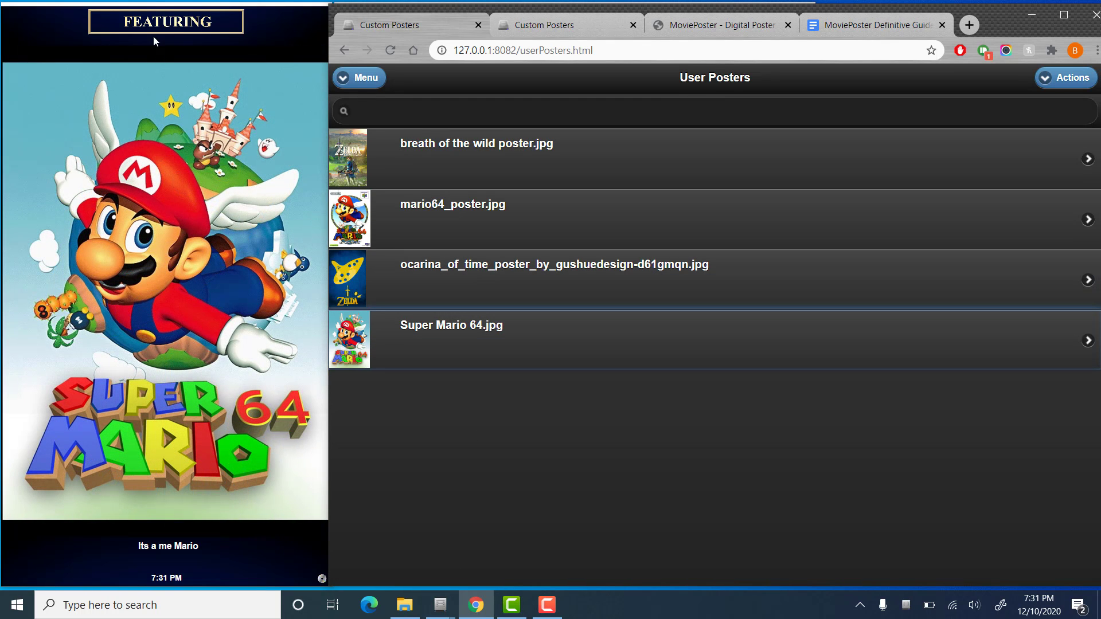
pyautogui.moveTo(134, 552)
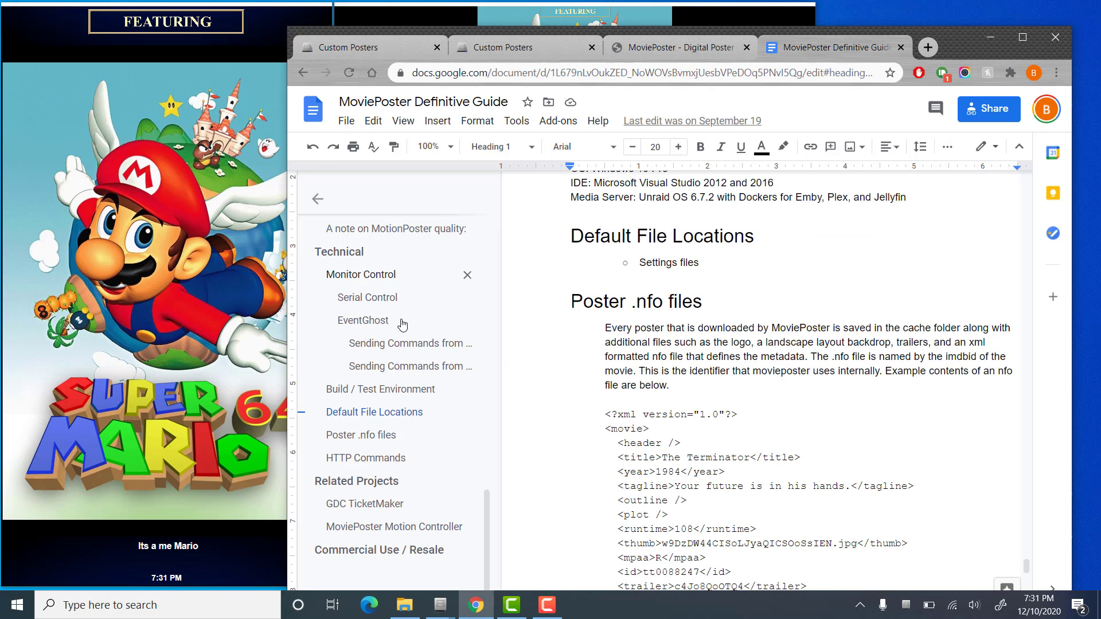
pyautogui.moveTo(363, 444)
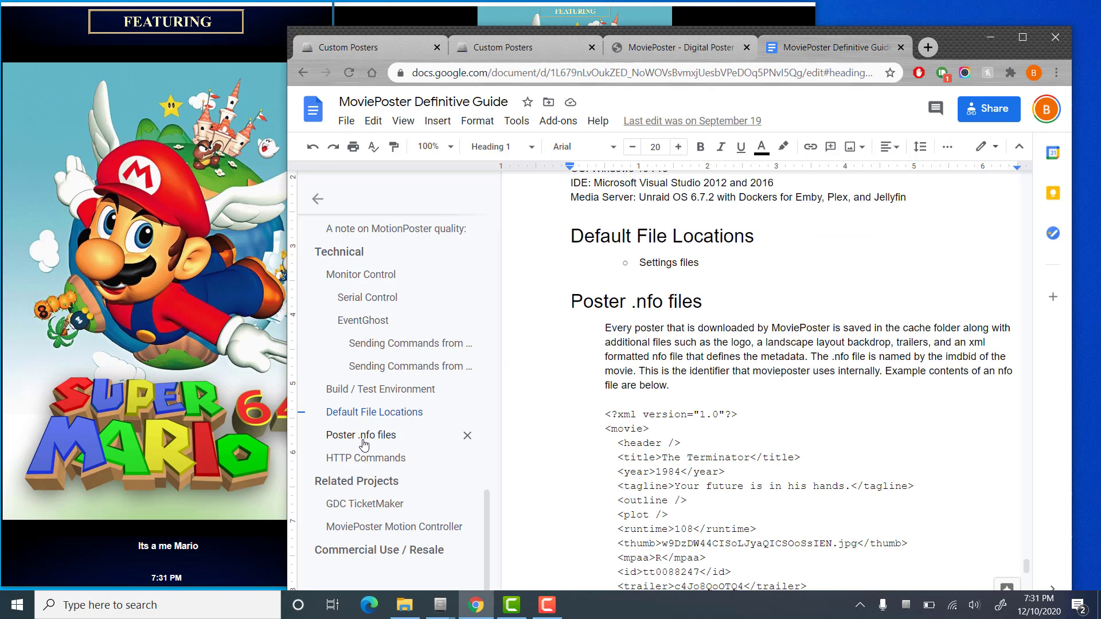
pyautogui.moveTo(503, 307)
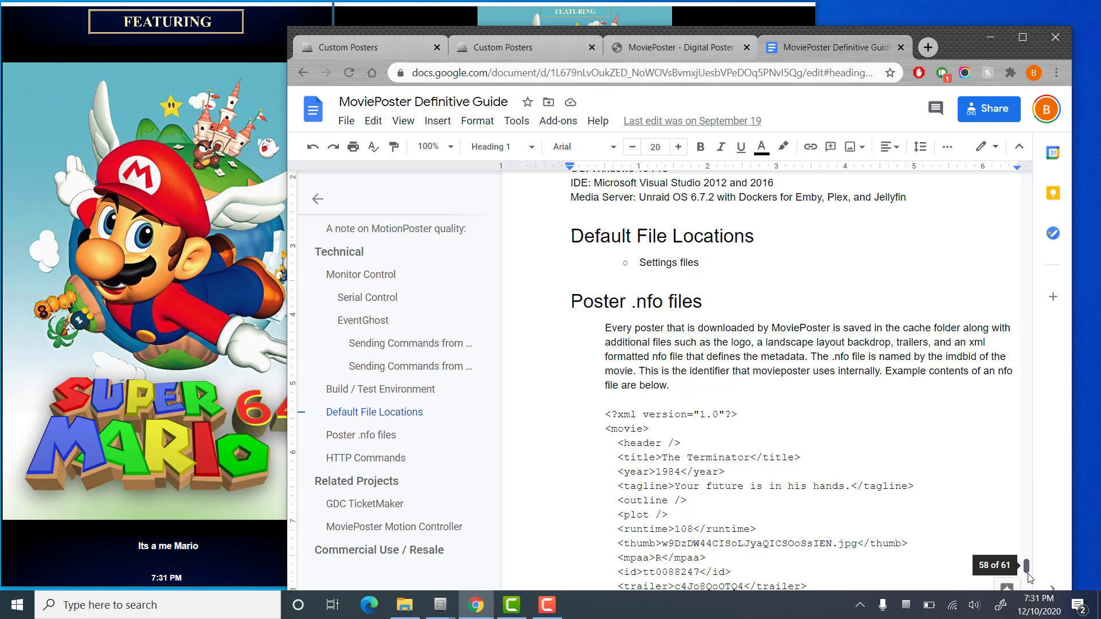
# - Scroll the Definitive Guide down to the Poster .nfo files heading
pyautogui.scroll(-3)
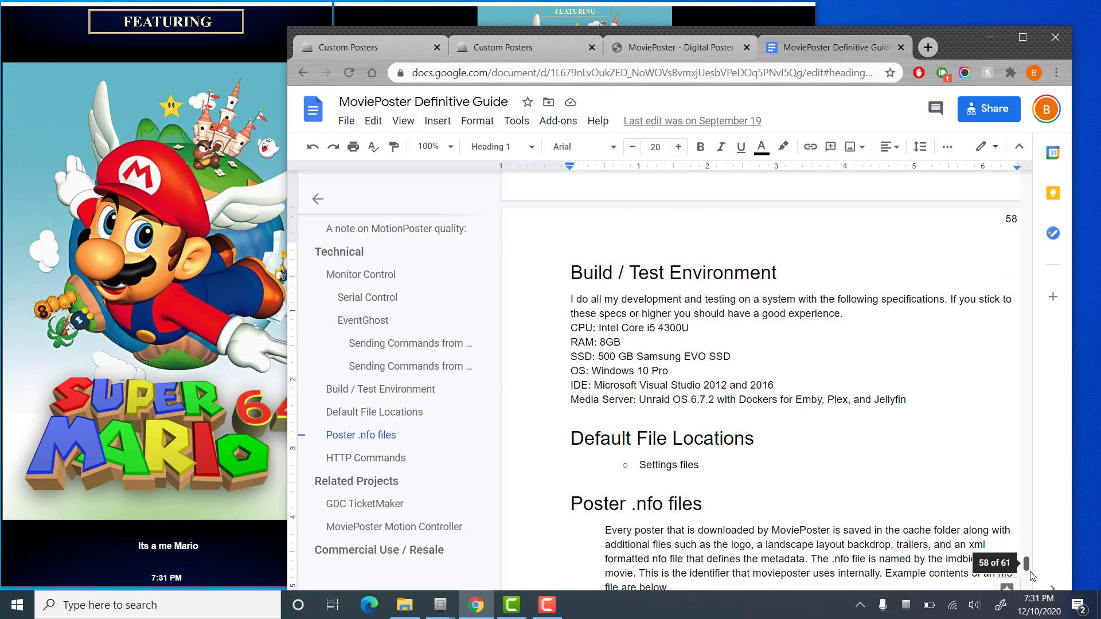
pyautogui.scroll(-3)
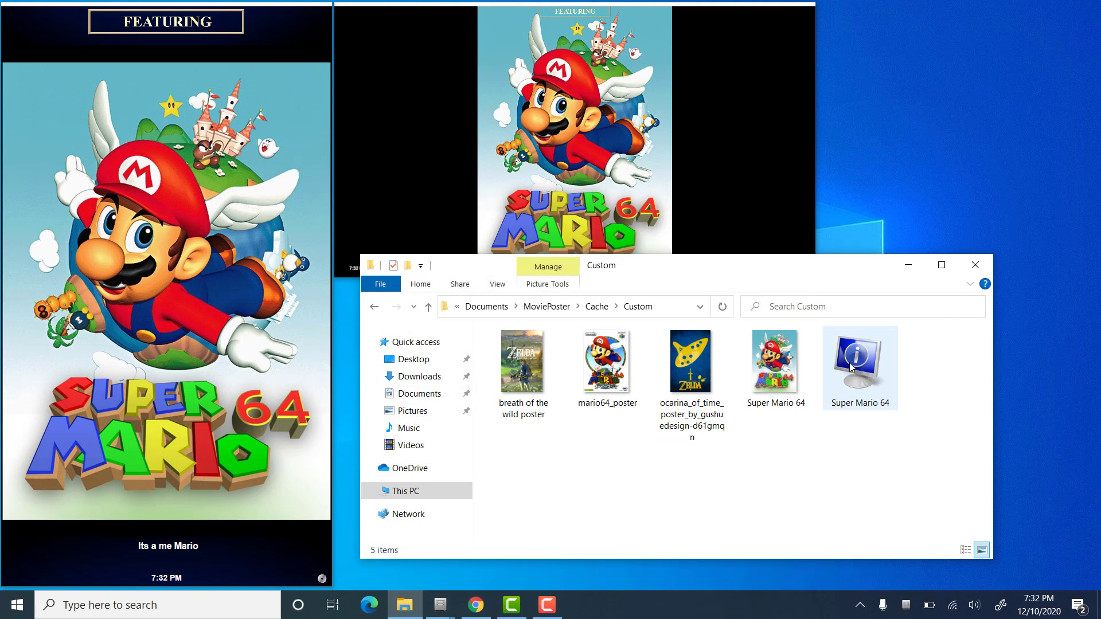
# - Open the Super Mario 64 .nfo file in Notepad++
pyautogui.rightClick(859, 362)
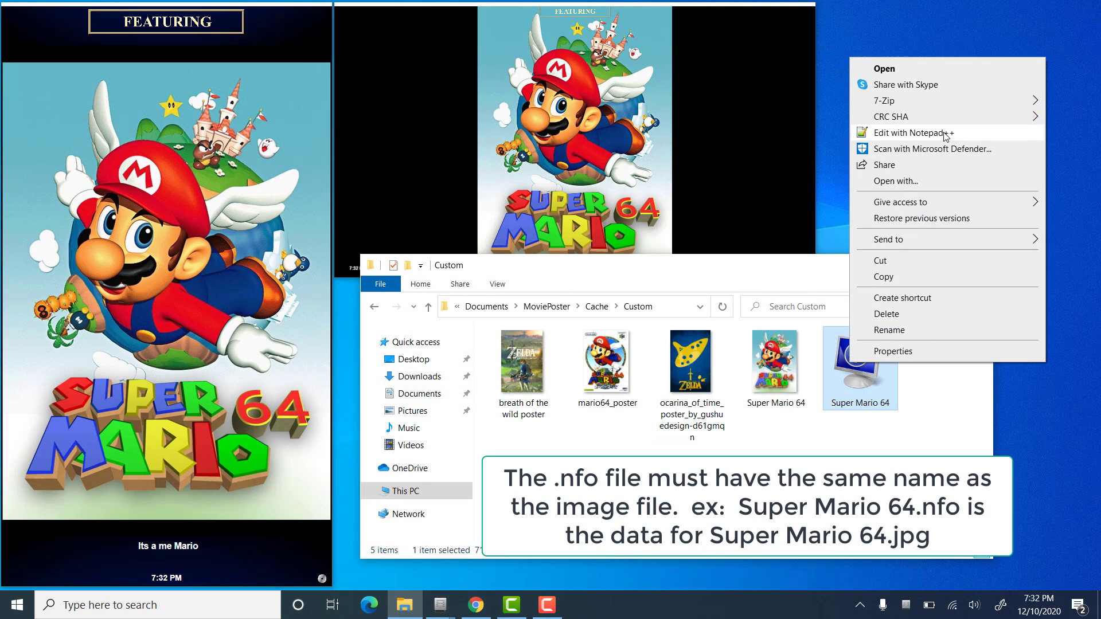
pyautogui.moveTo(962, 138)
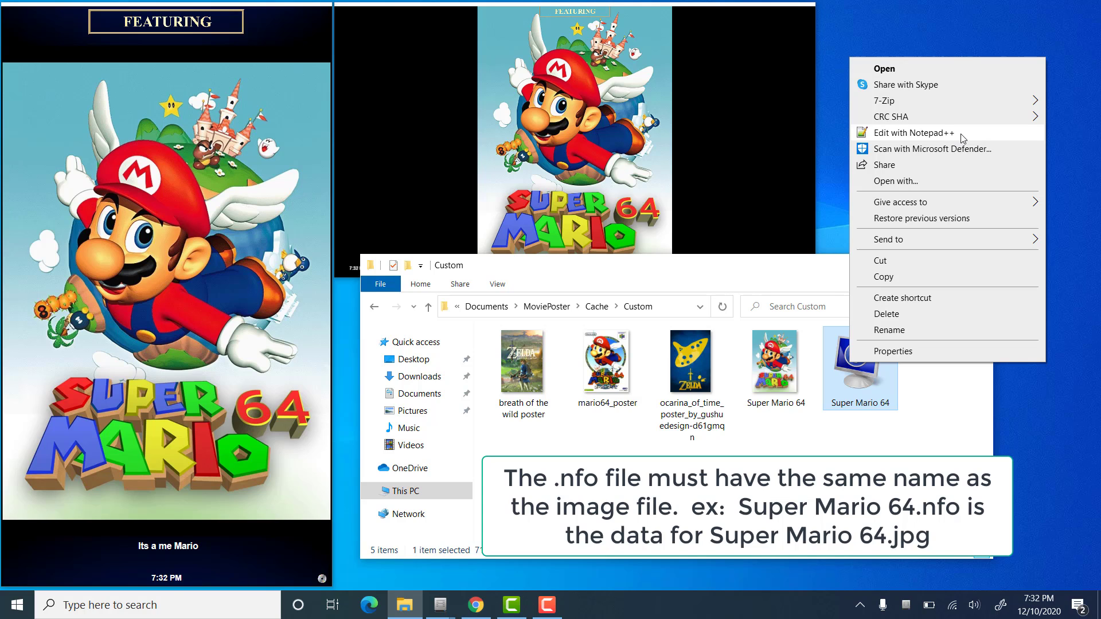
pyautogui.click(915, 132)
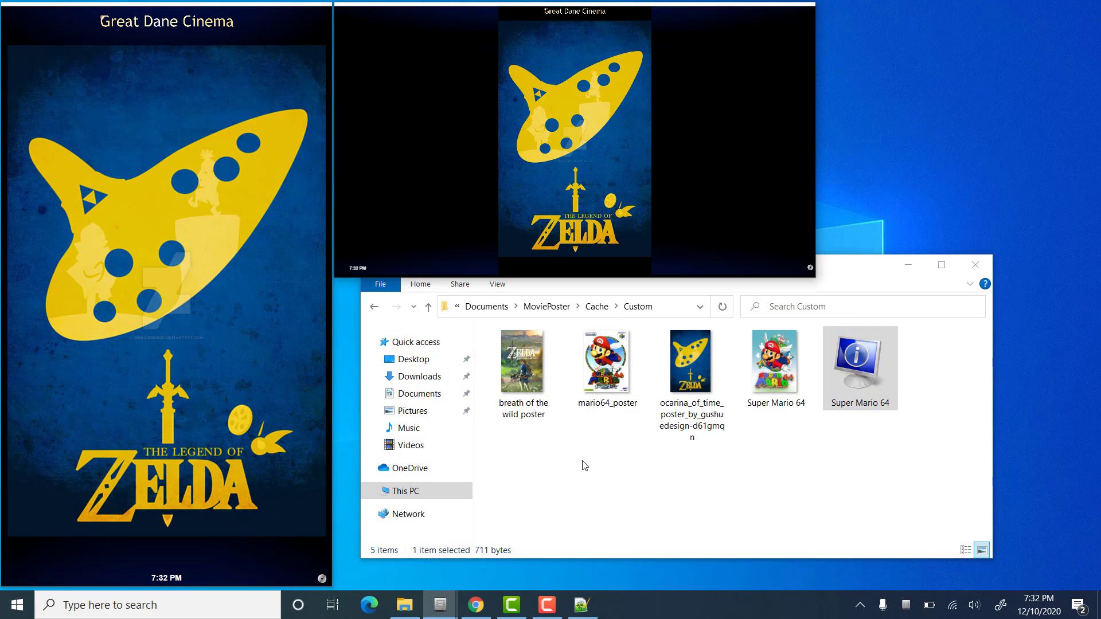
pyautogui.moveTo(654, 444)
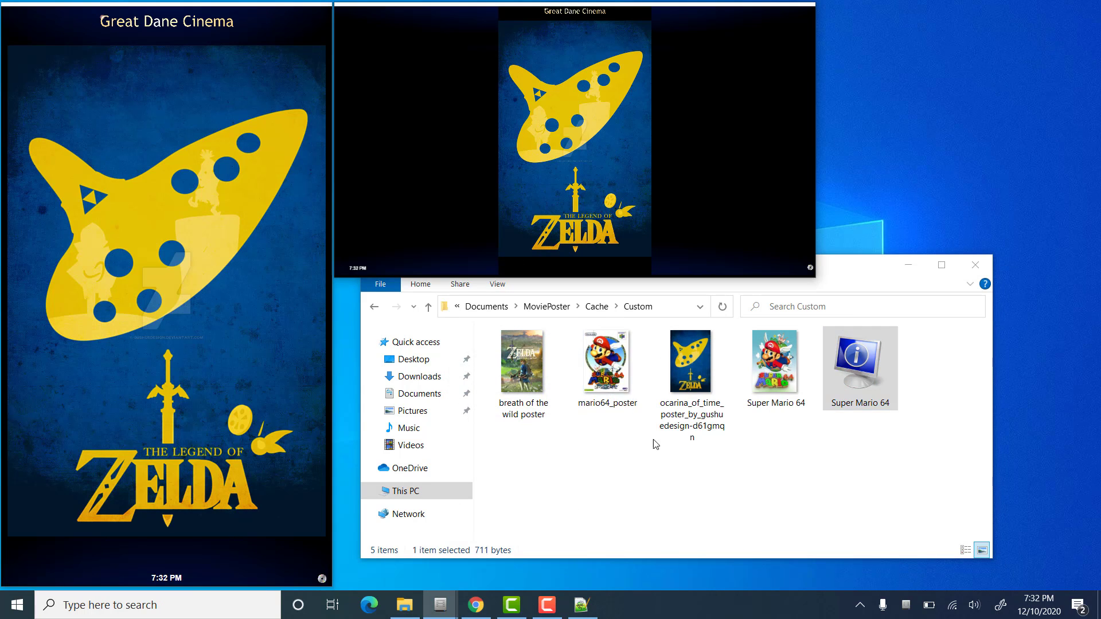
pyautogui.moveTo(808, 493)
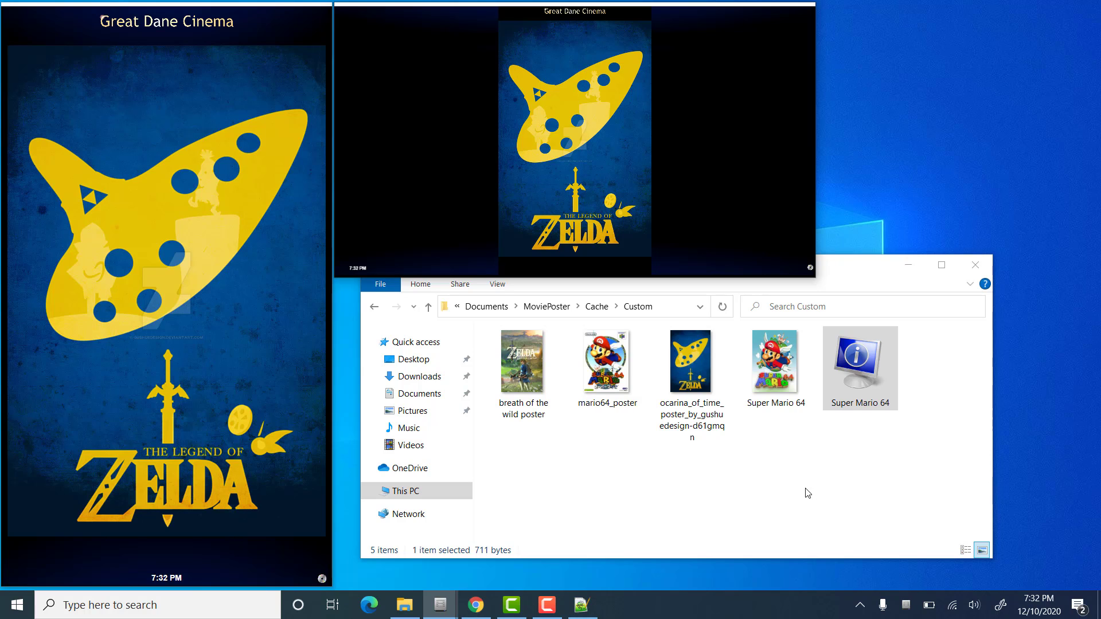
pyautogui.moveTo(838, 476)
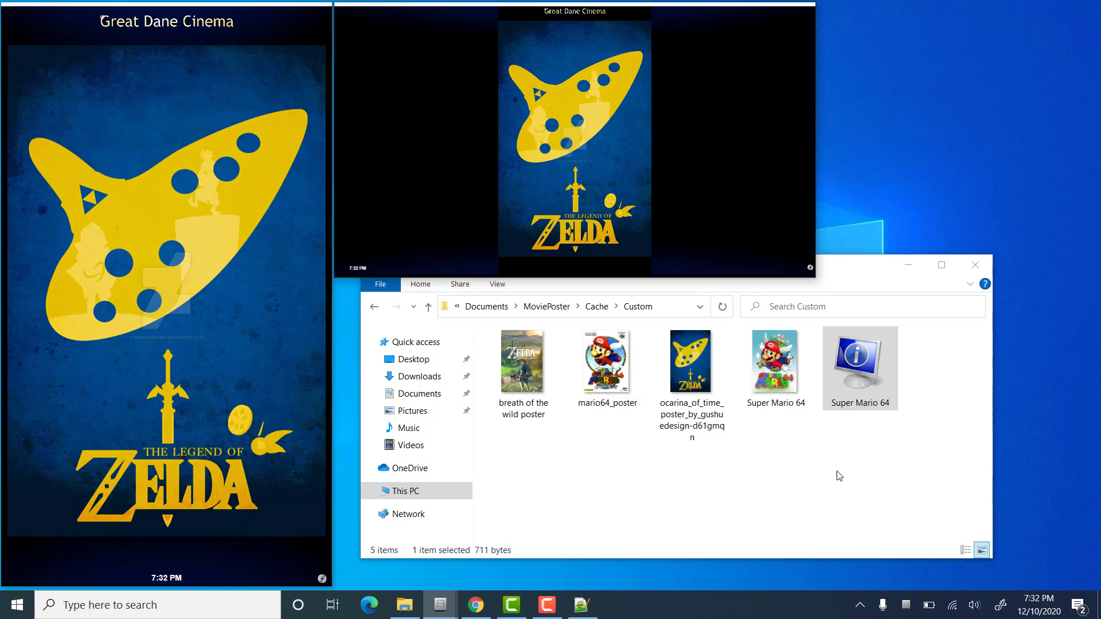